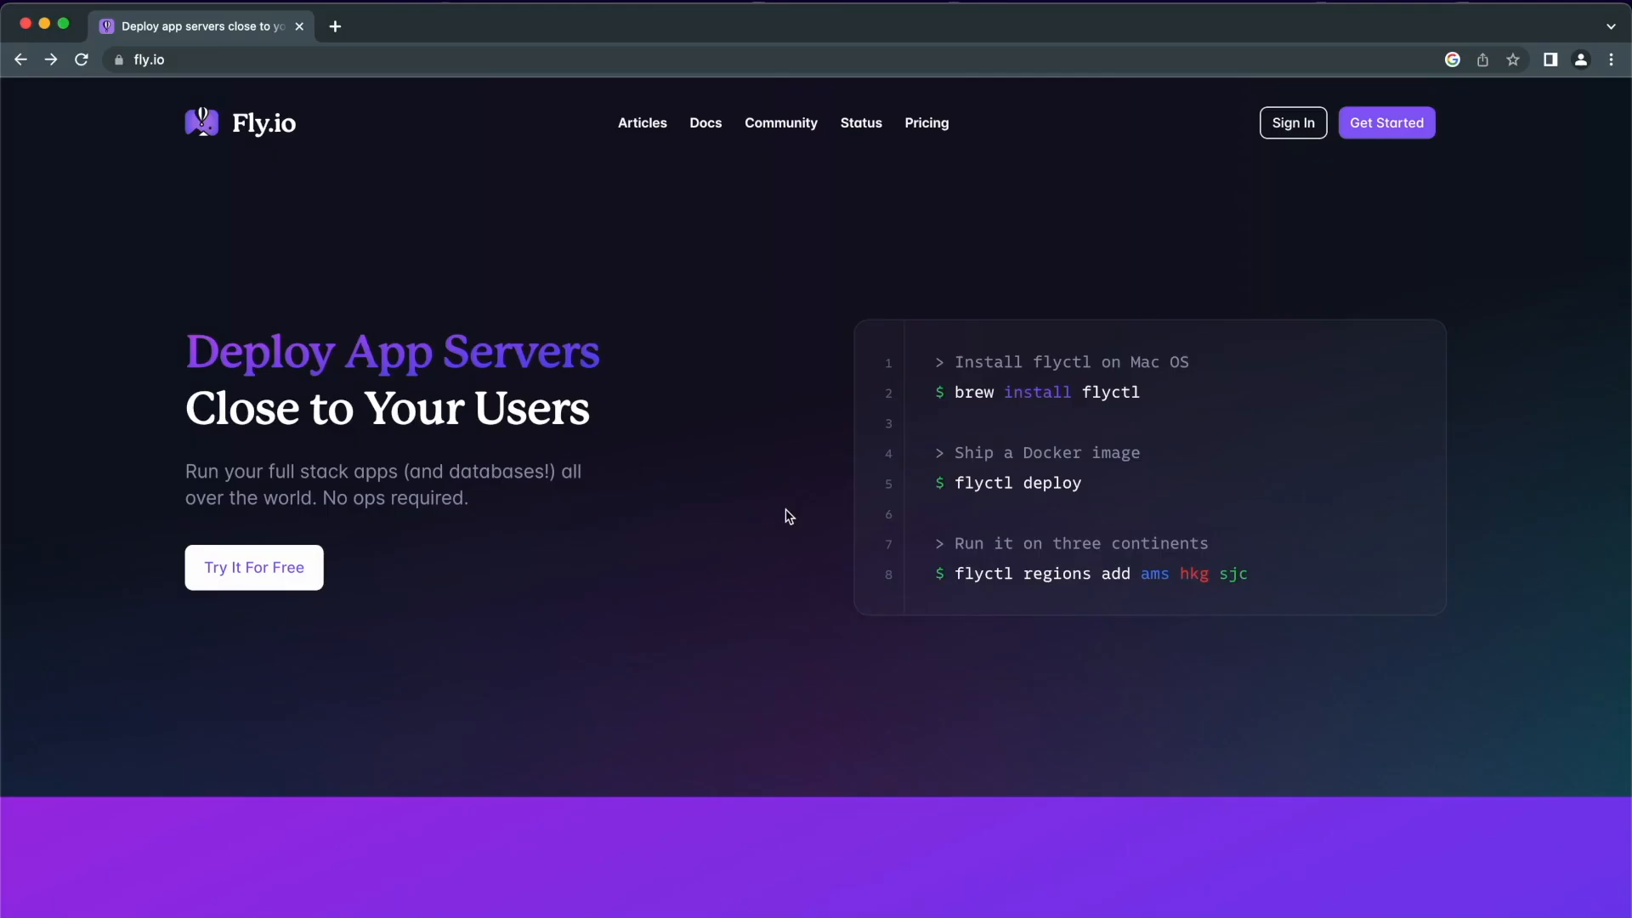
{"action": "mouse_move", "coordinate": [148, 367]}
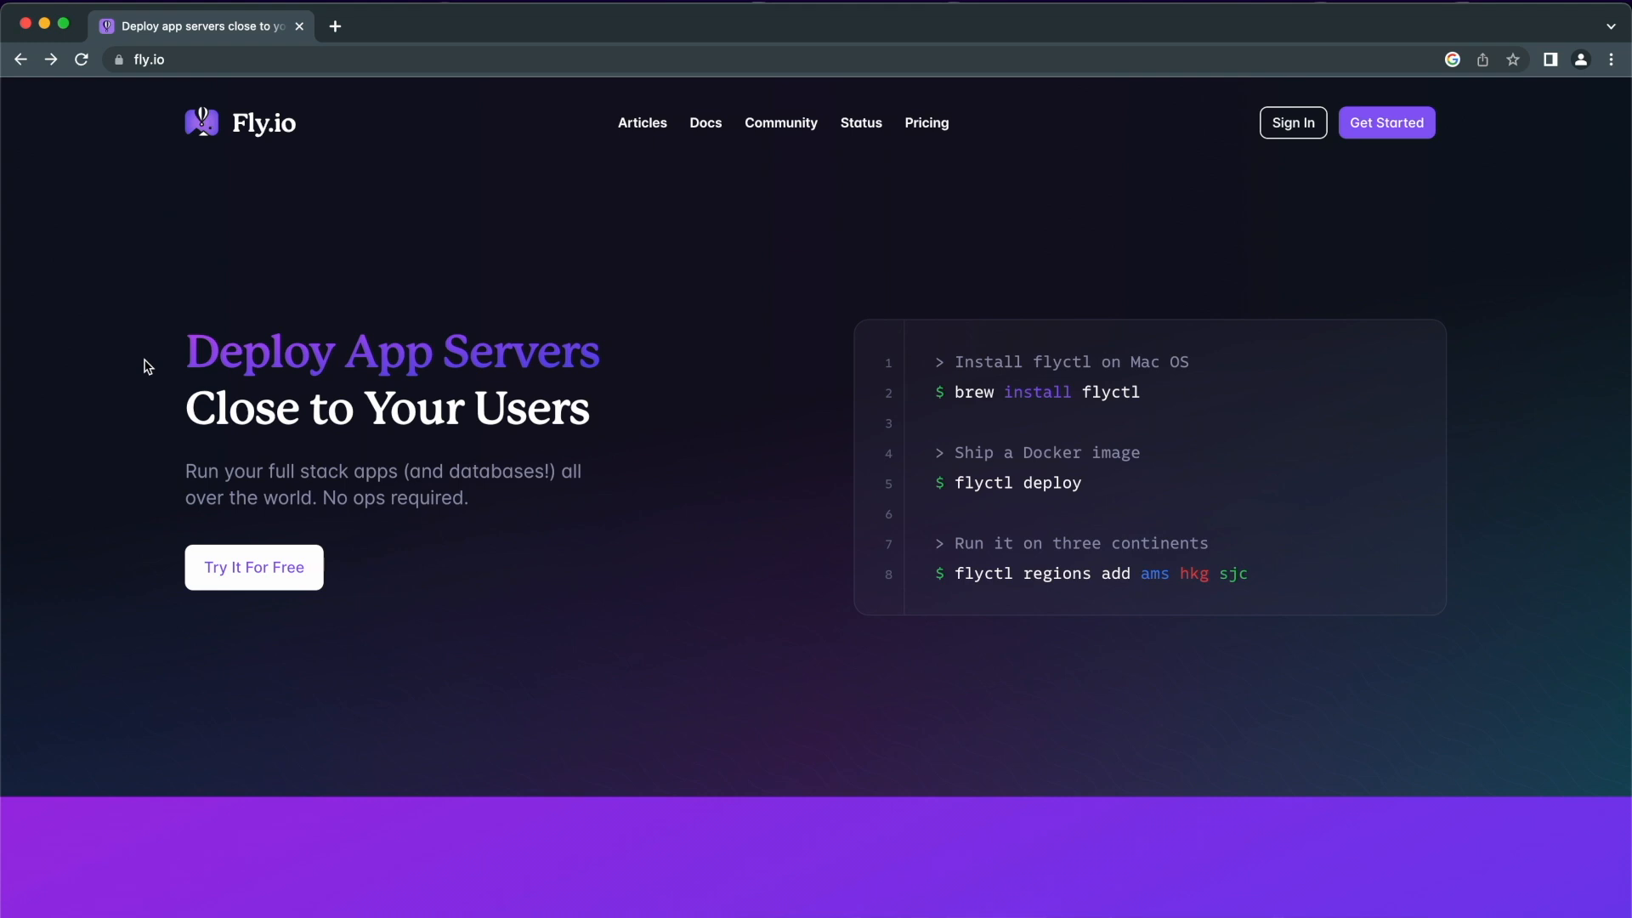
{"action": "mouse_move", "coordinate": [343, 351]}
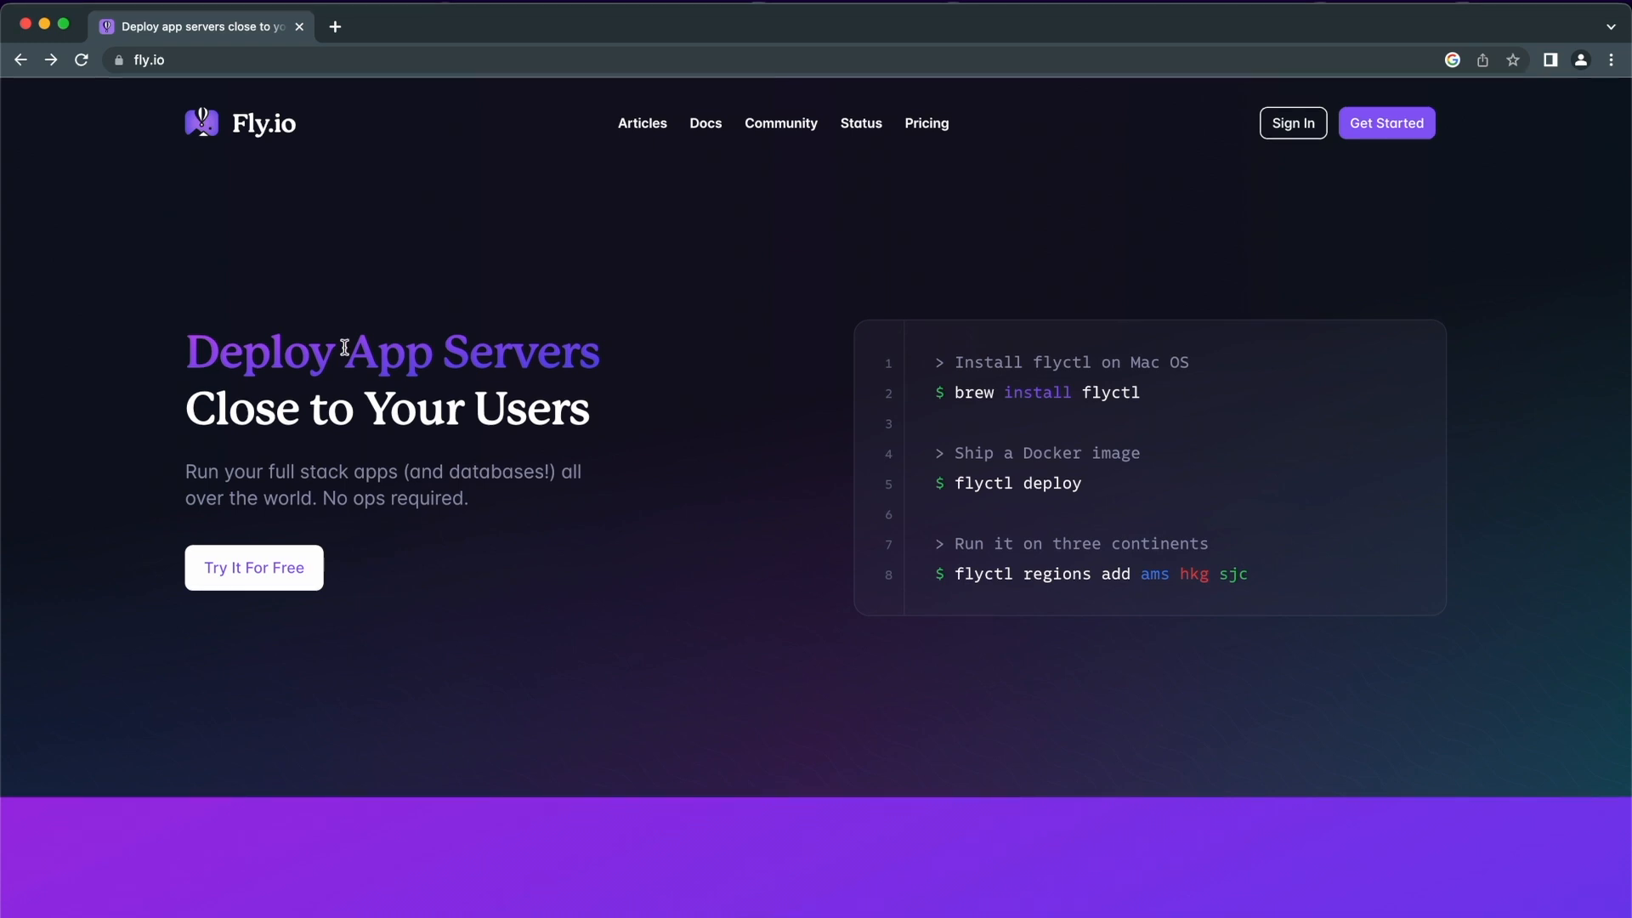
Go to the Fly App Pricing page and bring up the Free Allowances section
{"action": "left_click", "coordinate": [924, 123]}
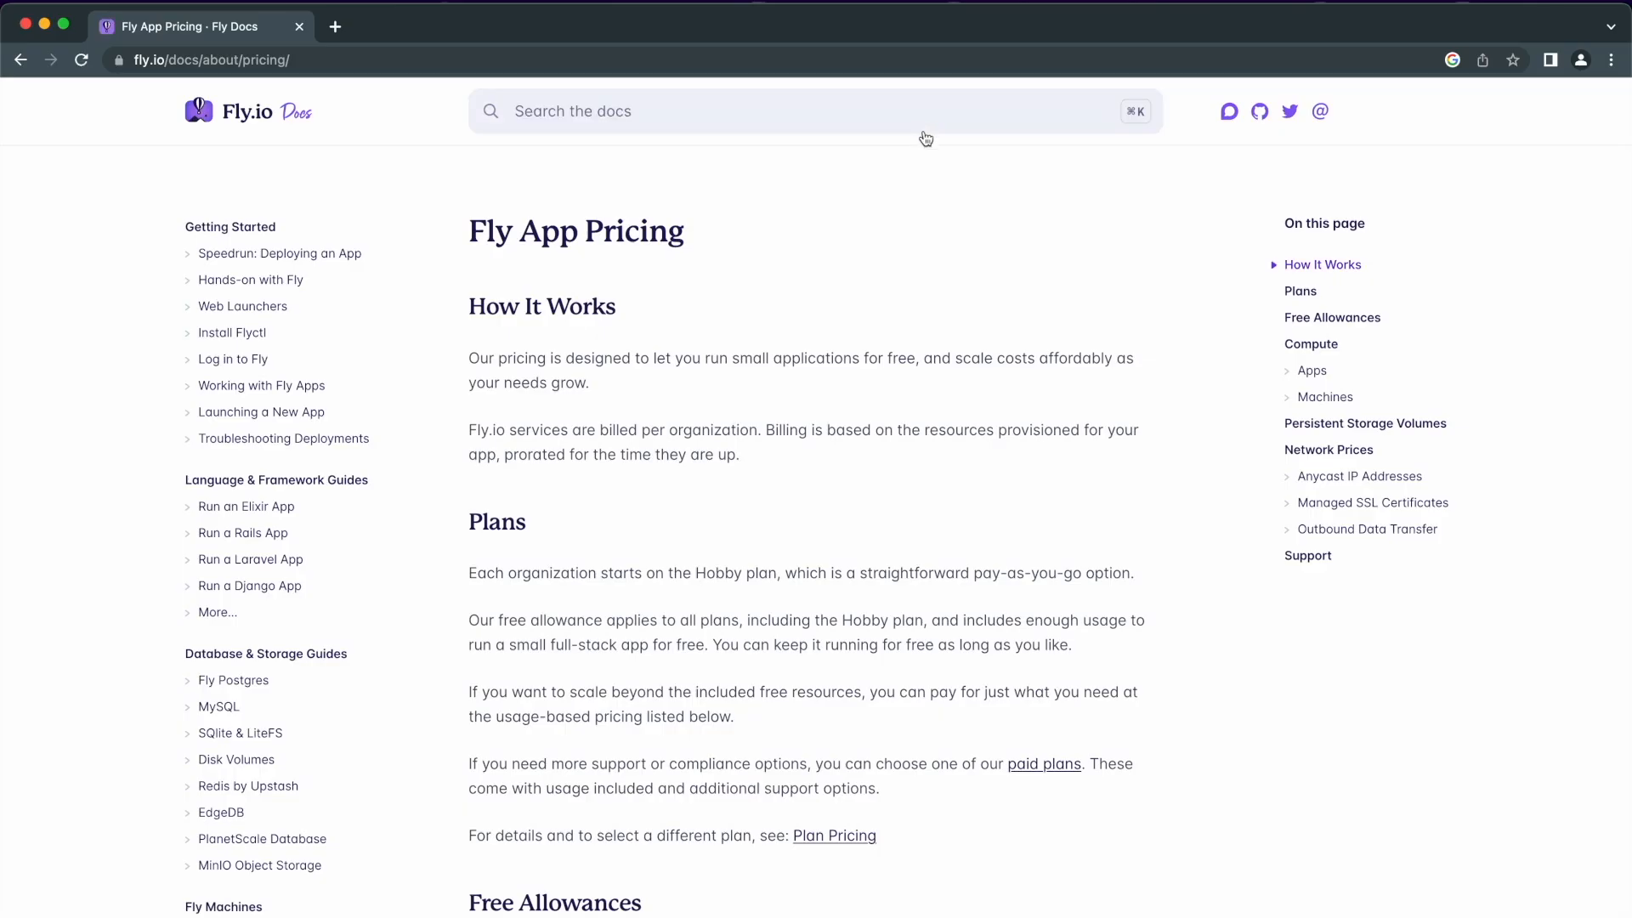
{"action": "scroll", "scroll_direction": "down", "scroll_amount": 3}
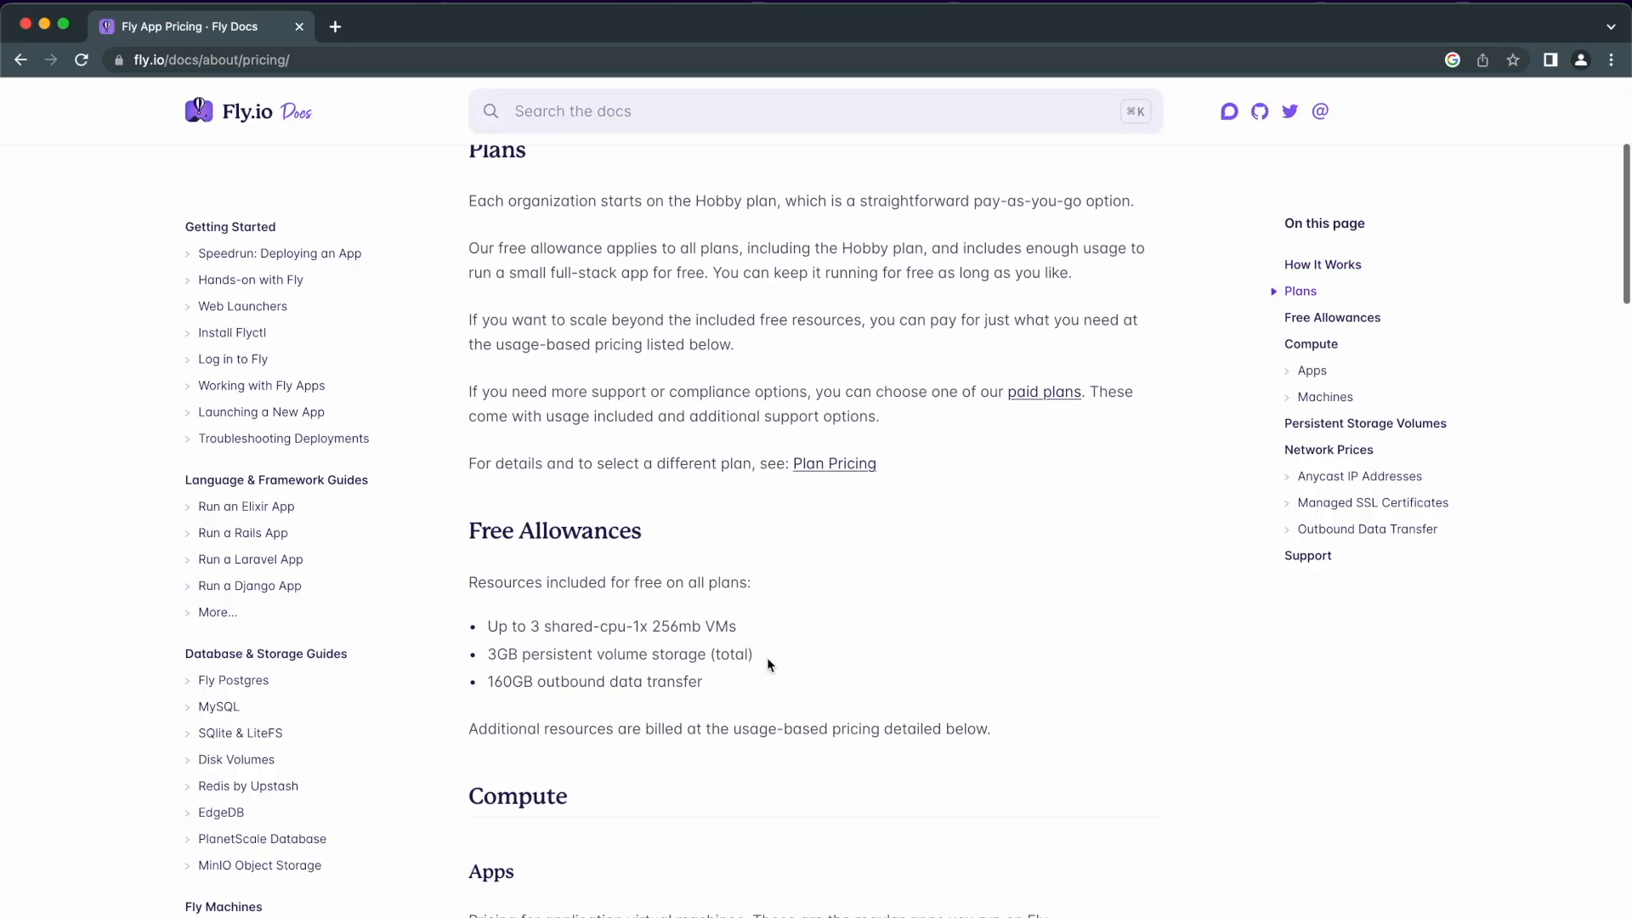
{"action": "mouse_move", "coordinate": [734, 688]}
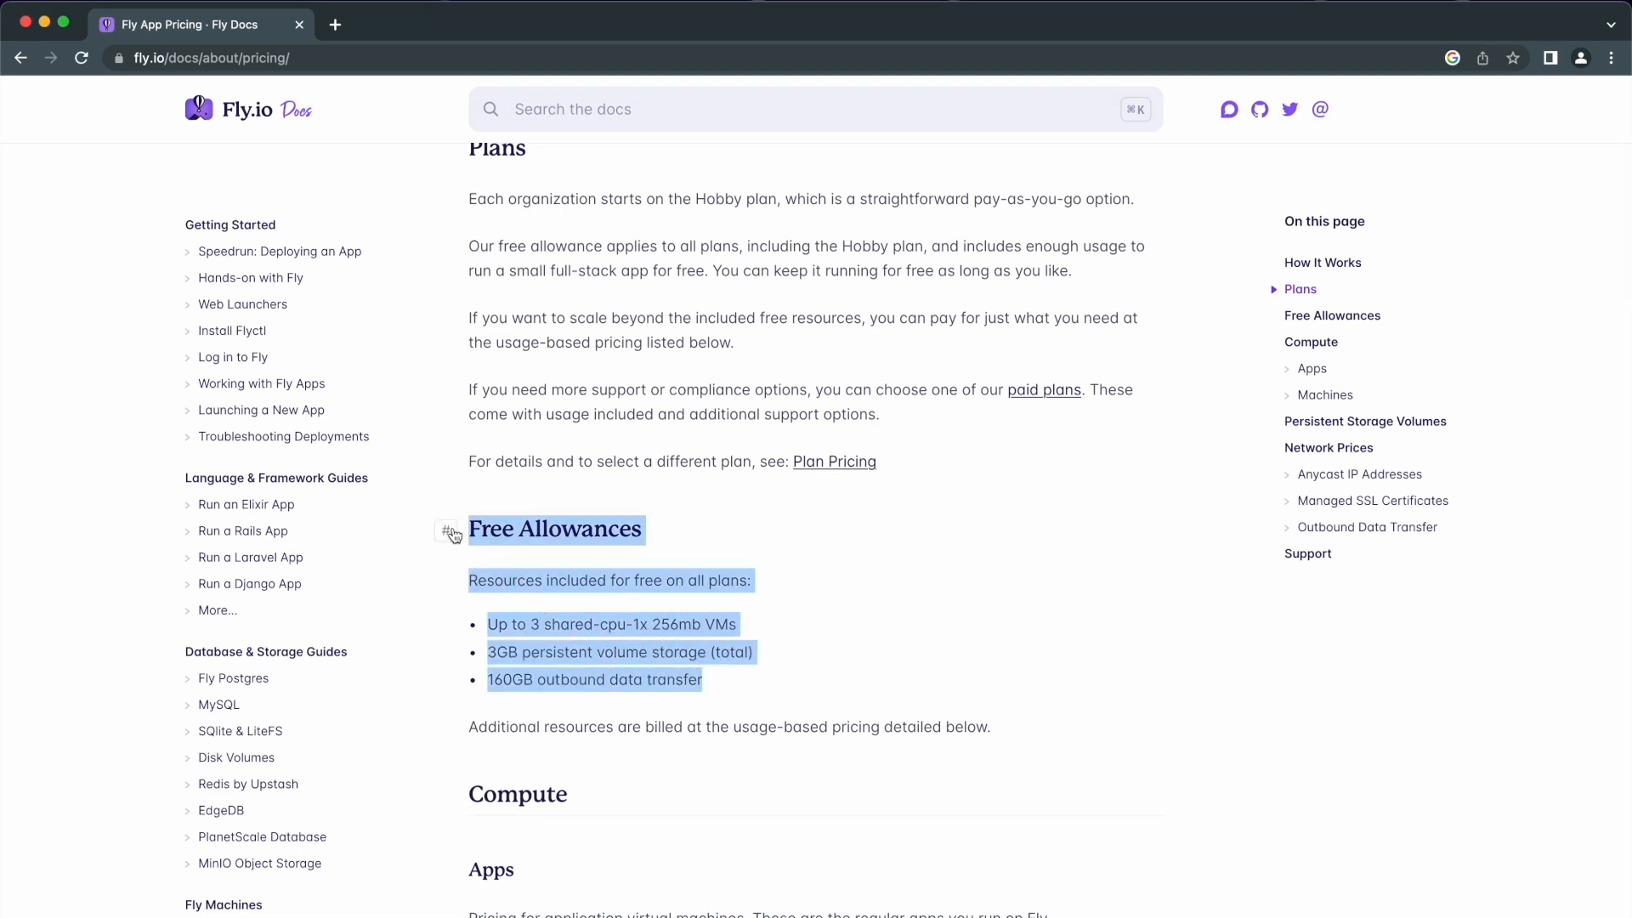
{"action": "scroll", "scroll_direction": "down", "scroll_amount": 3}
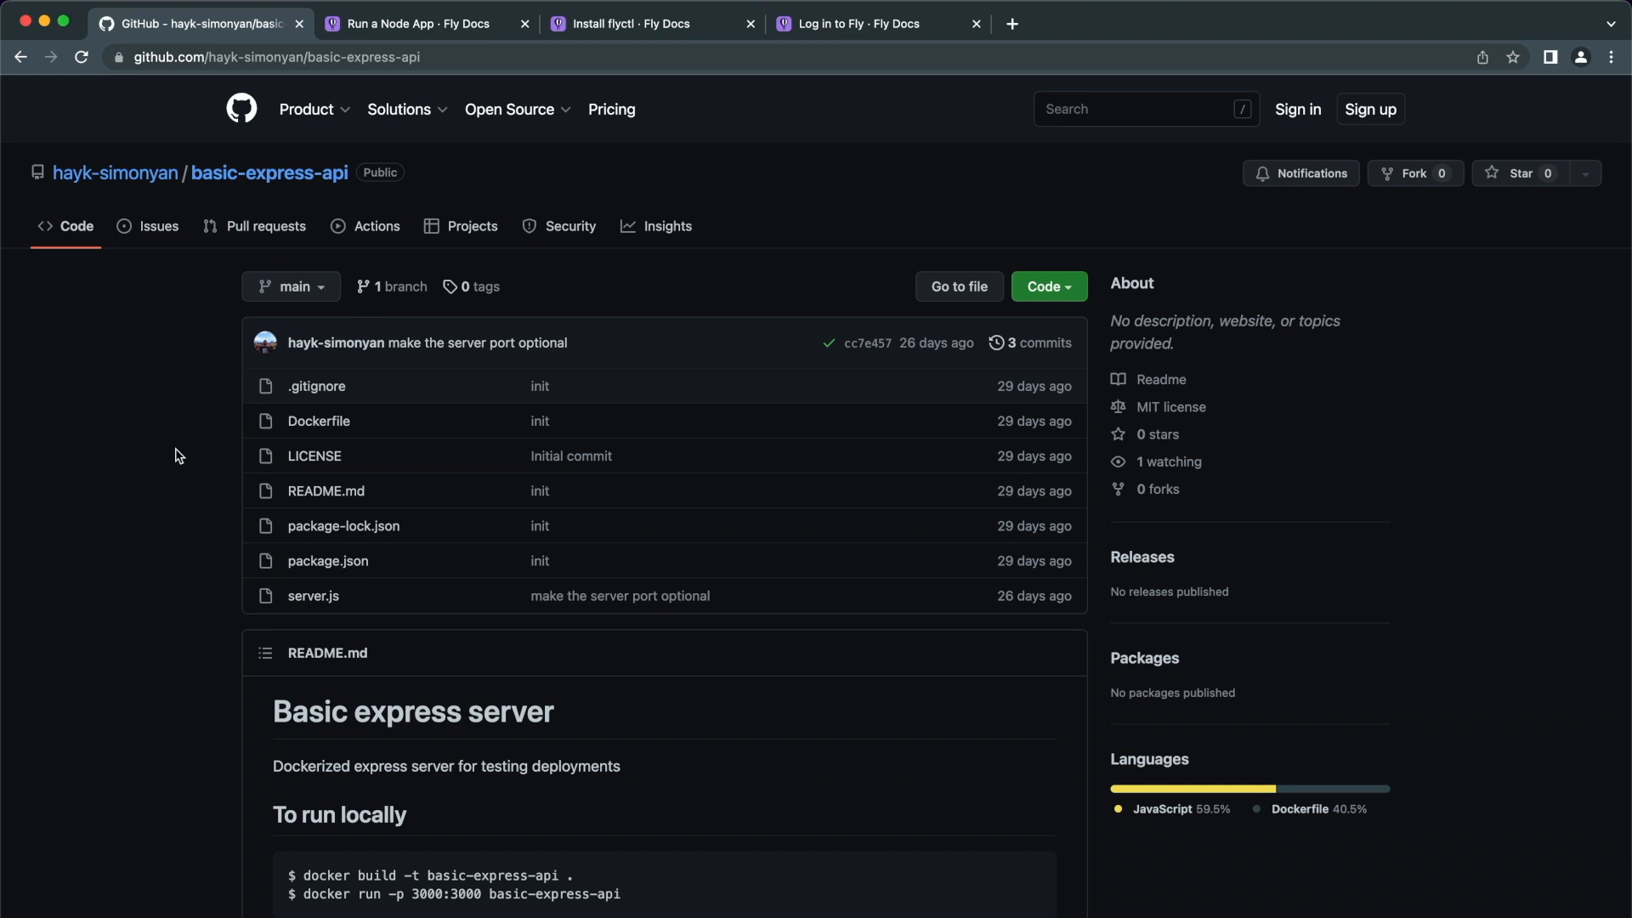
{"action": "mouse_move", "coordinate": [269, 174]}
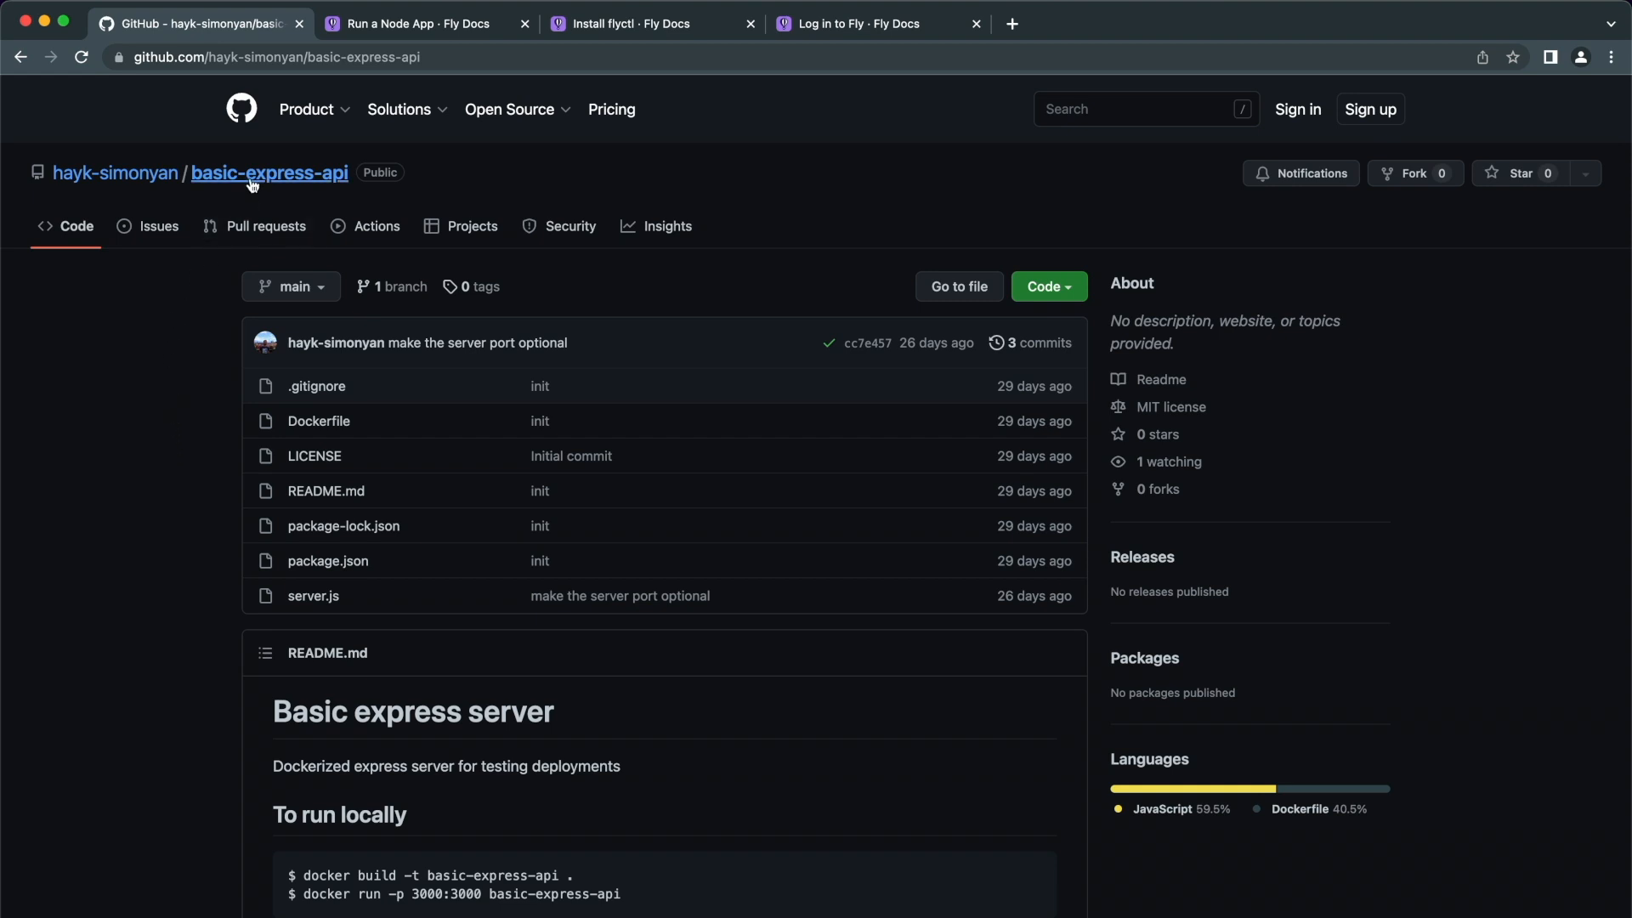
{"action": "left_click", "coordinate": [275, 58]}
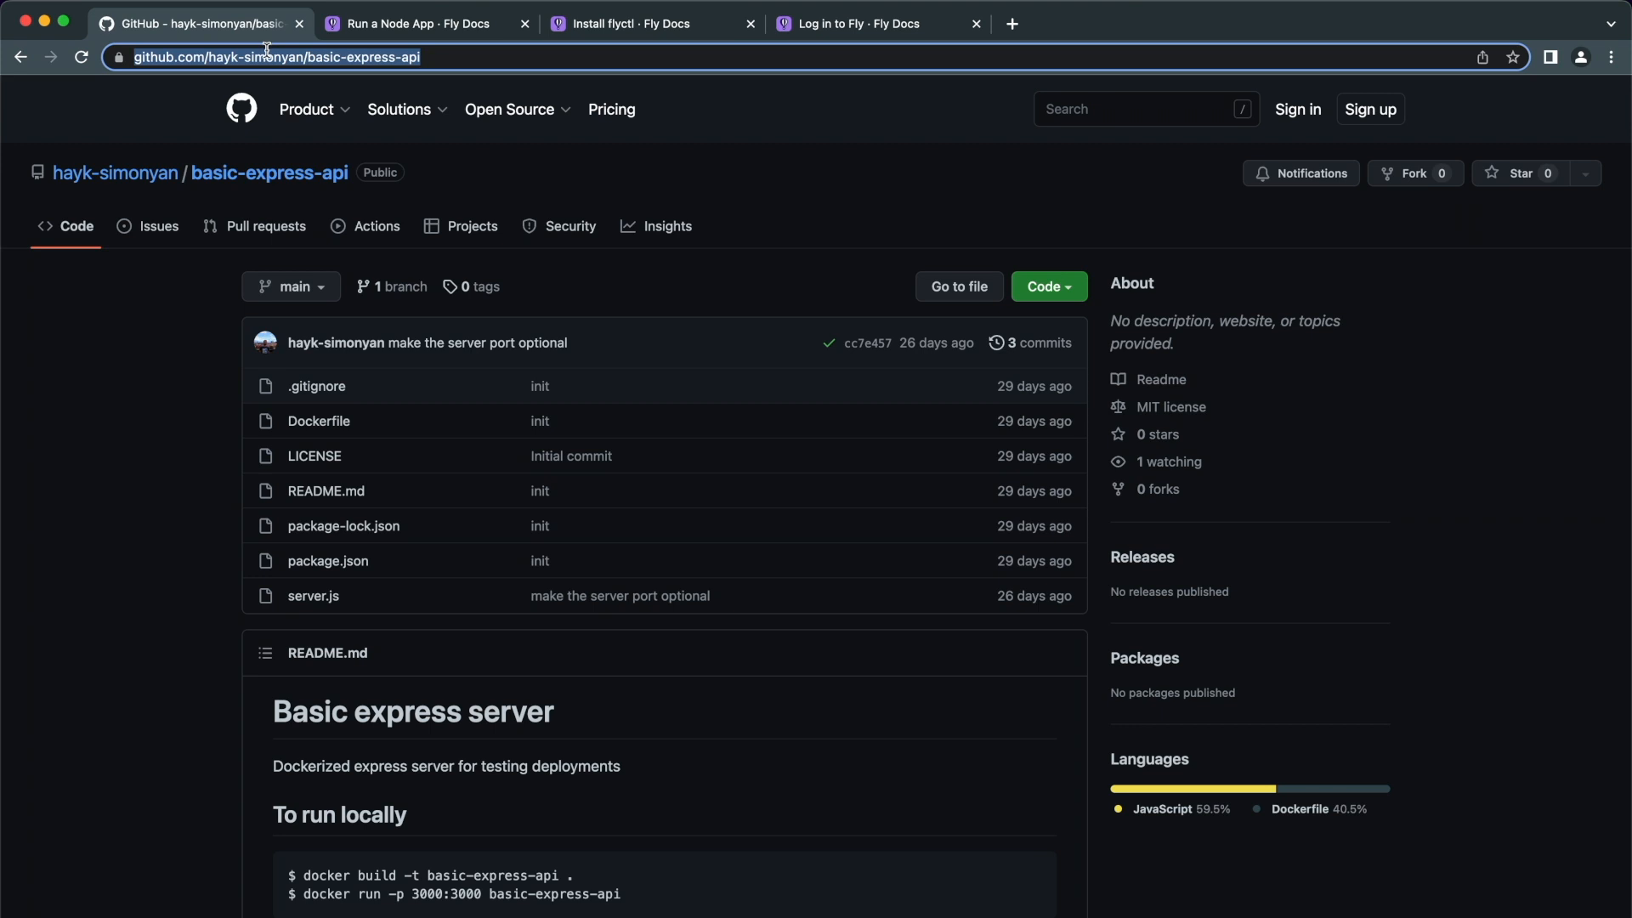
{"action": "left_click", "coordinate": [425, 22]}
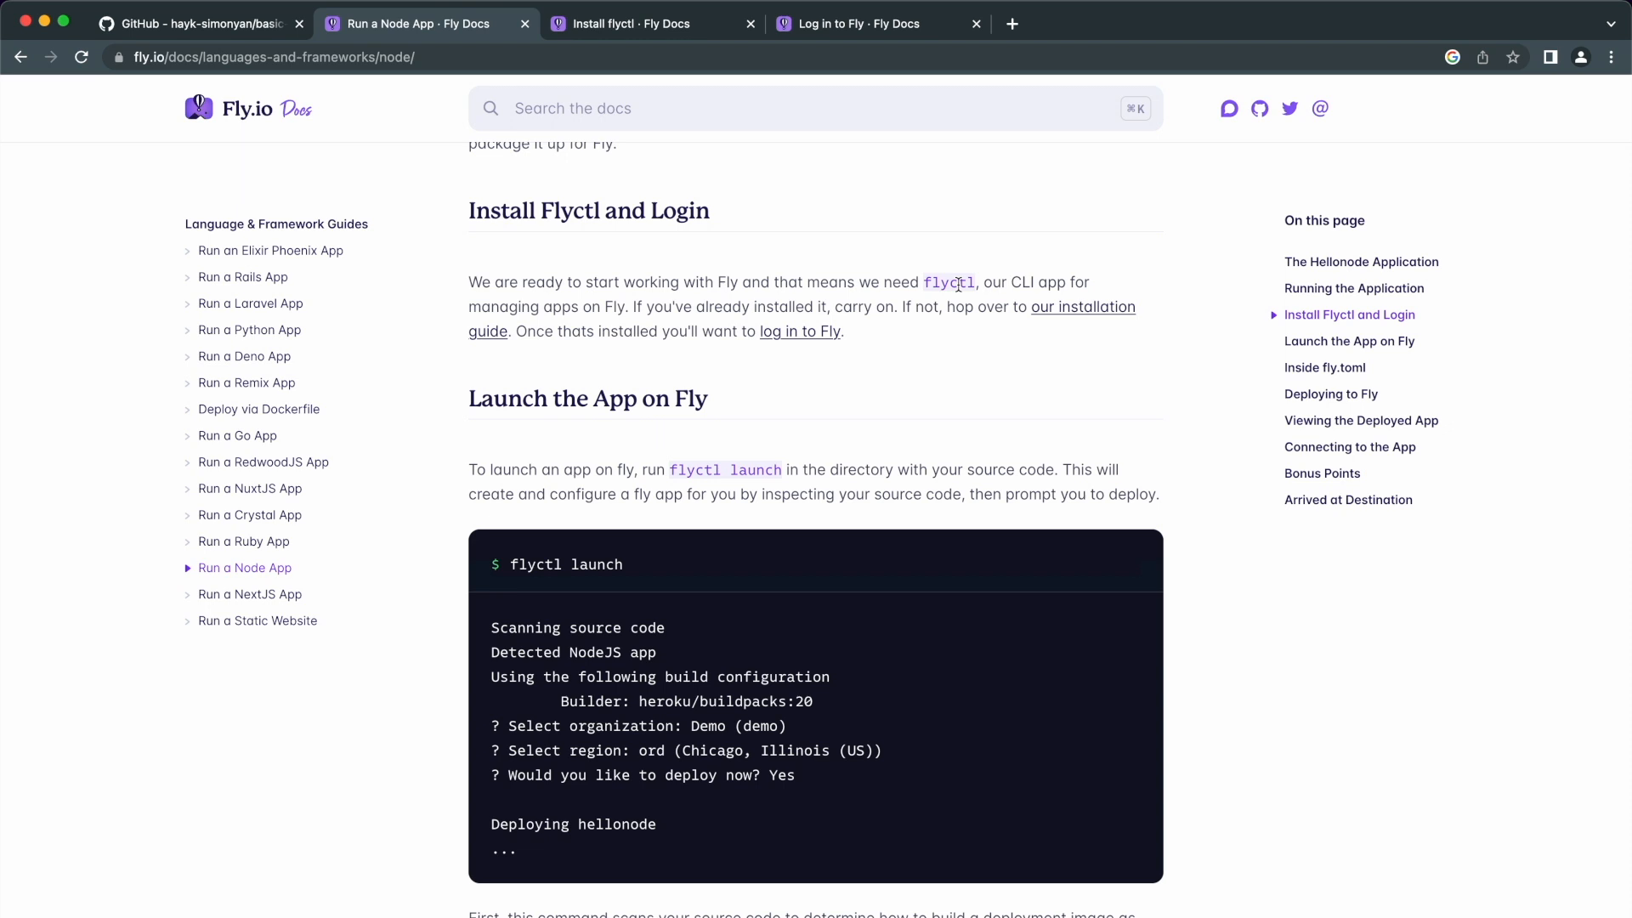
Reach the flyctl installation guide and pick out the Homebrew install command
{"action": "double_click", "coordinate": [948, 282]}
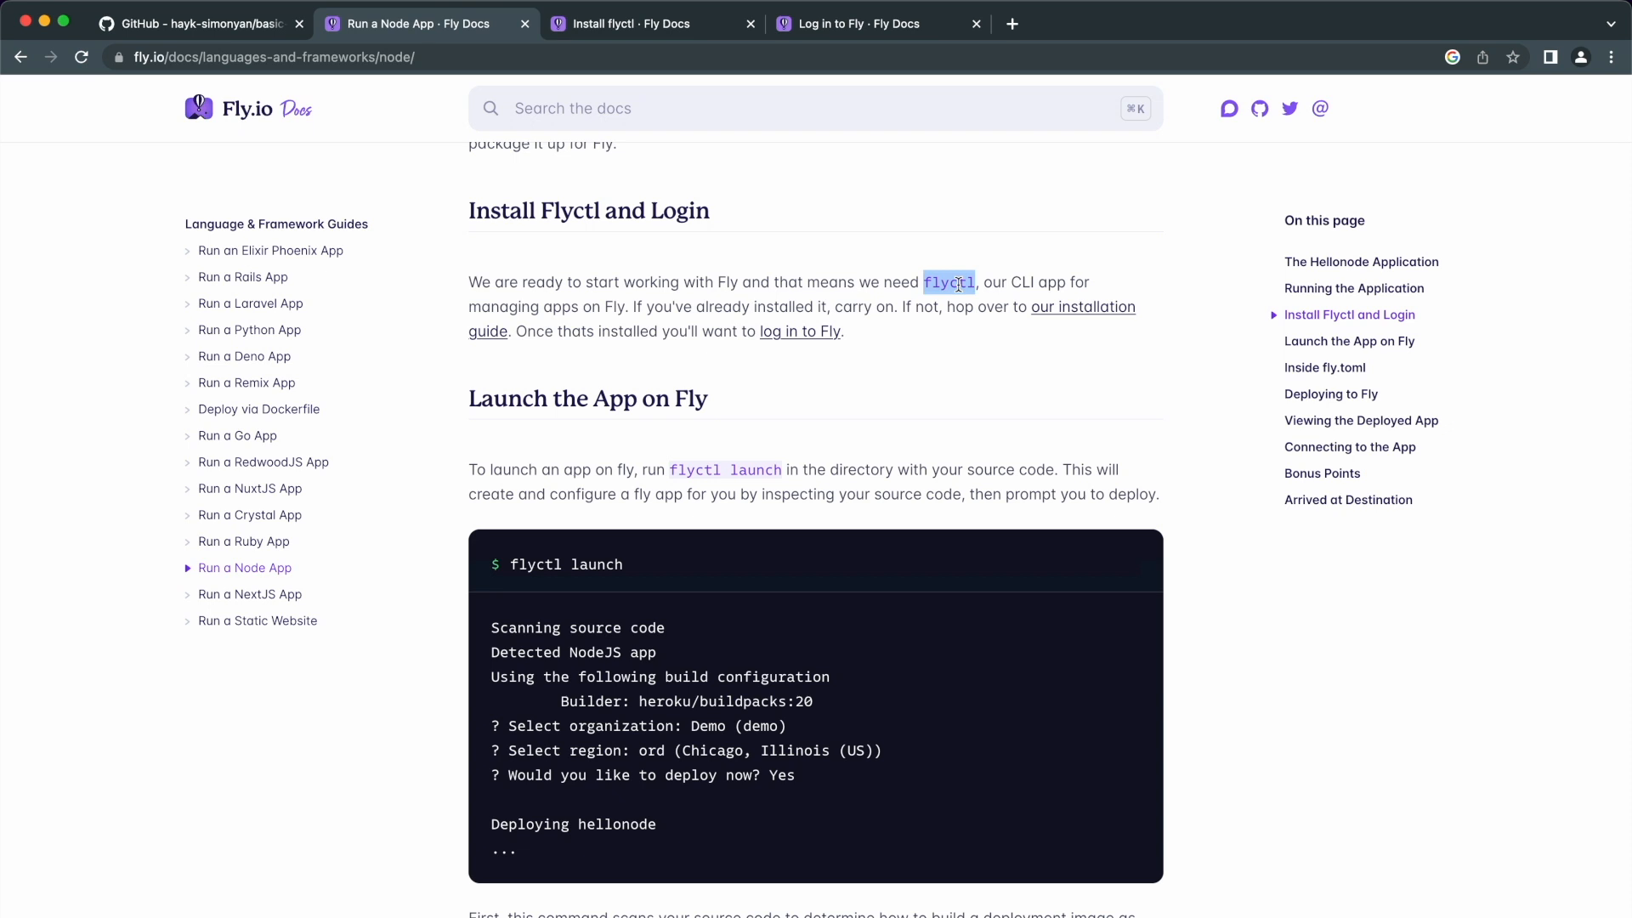
{"action": "left_click", "coordinate": [624, 22]}
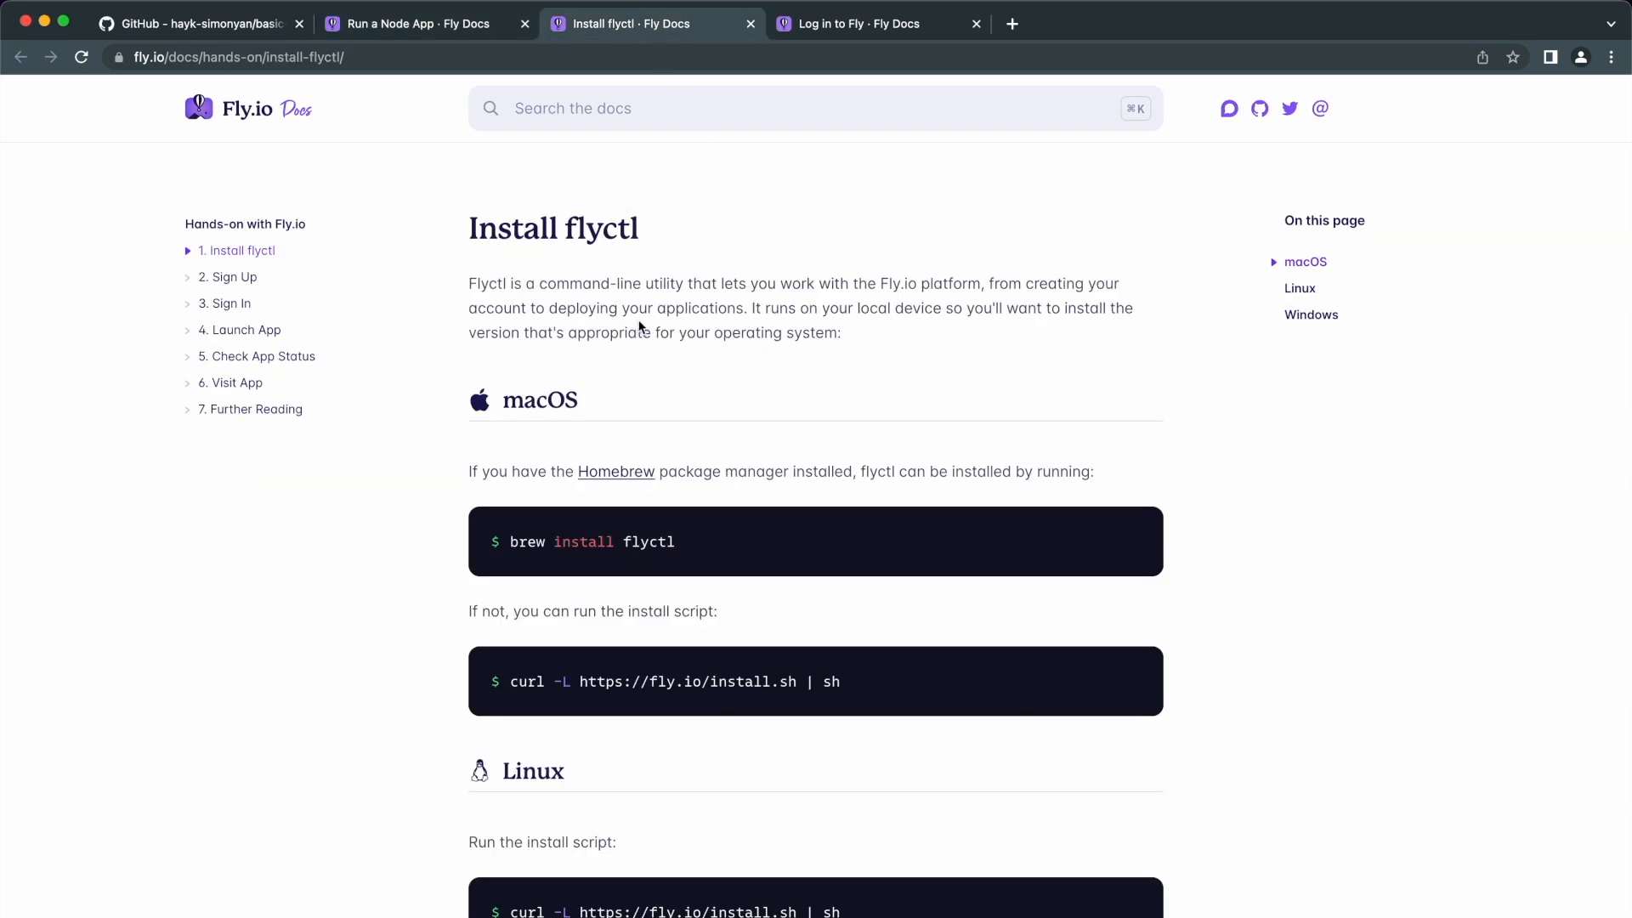
{"action": "mouse_move", "coordinate": [479, 474]}
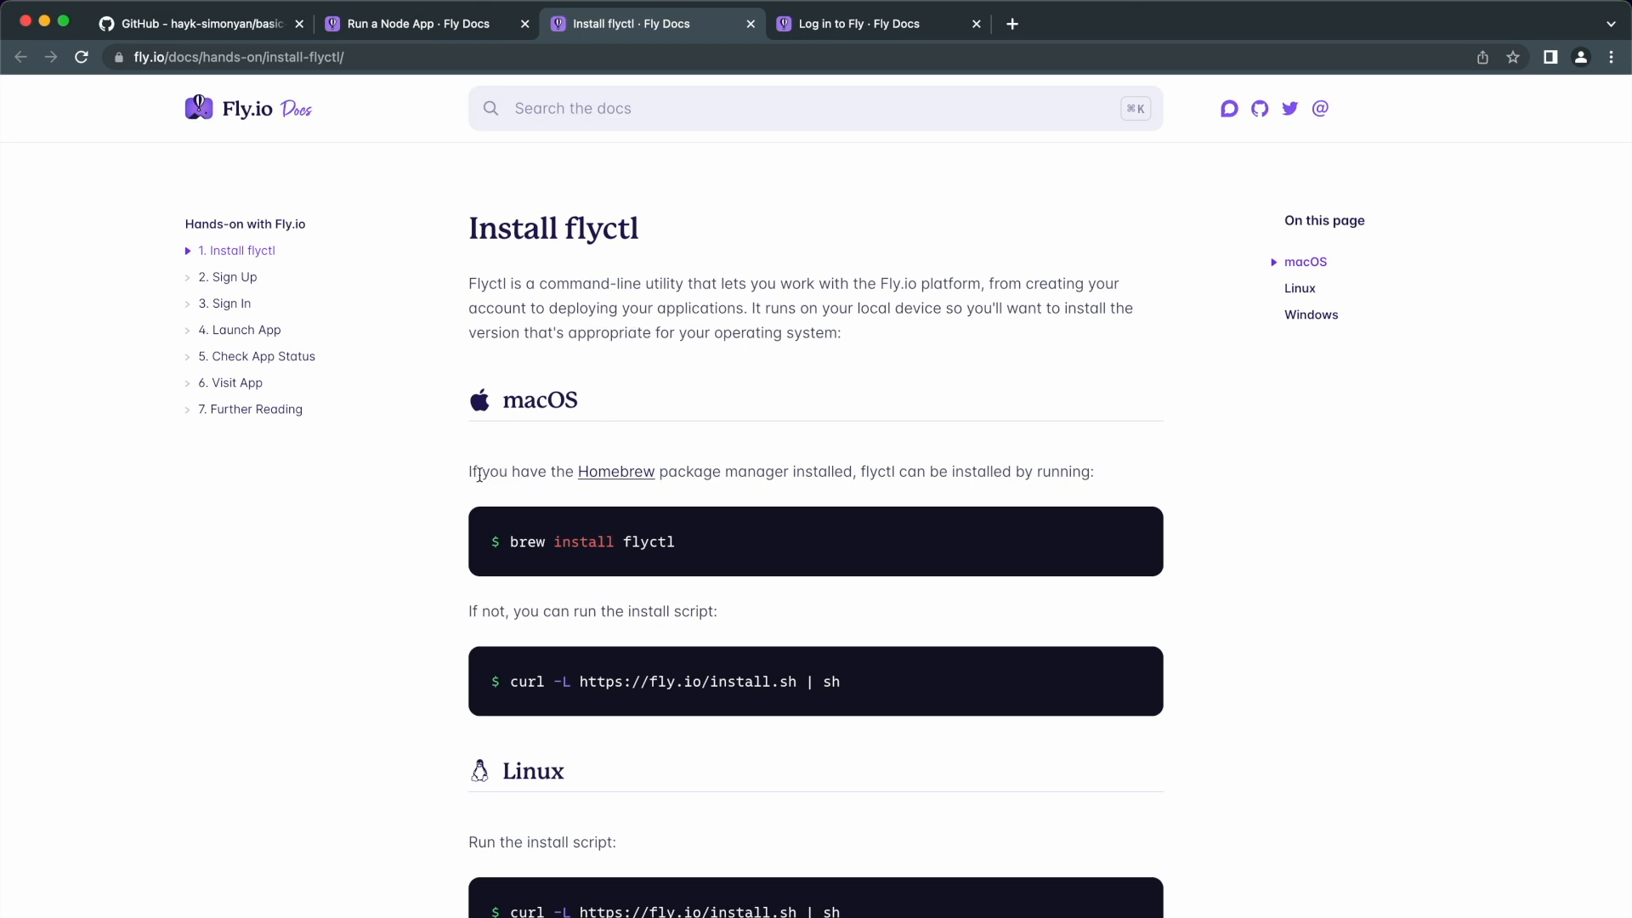
{"action": "double_click", "coordinate": [590, 541]}
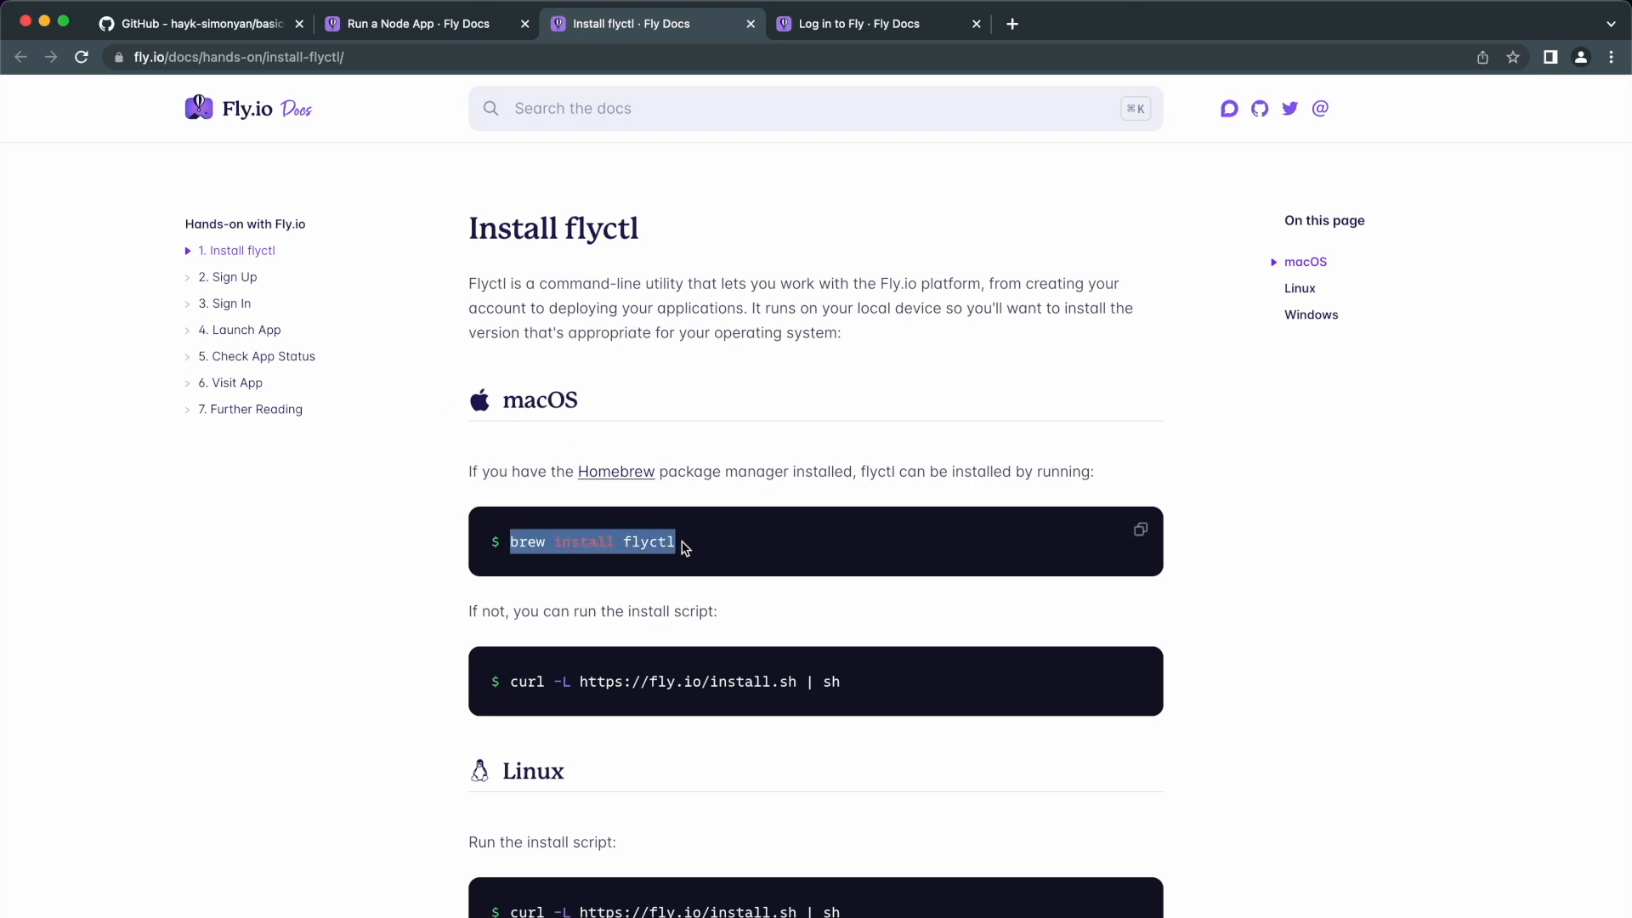
{"action": "mouse_move", "coordinate": [512, 680]}
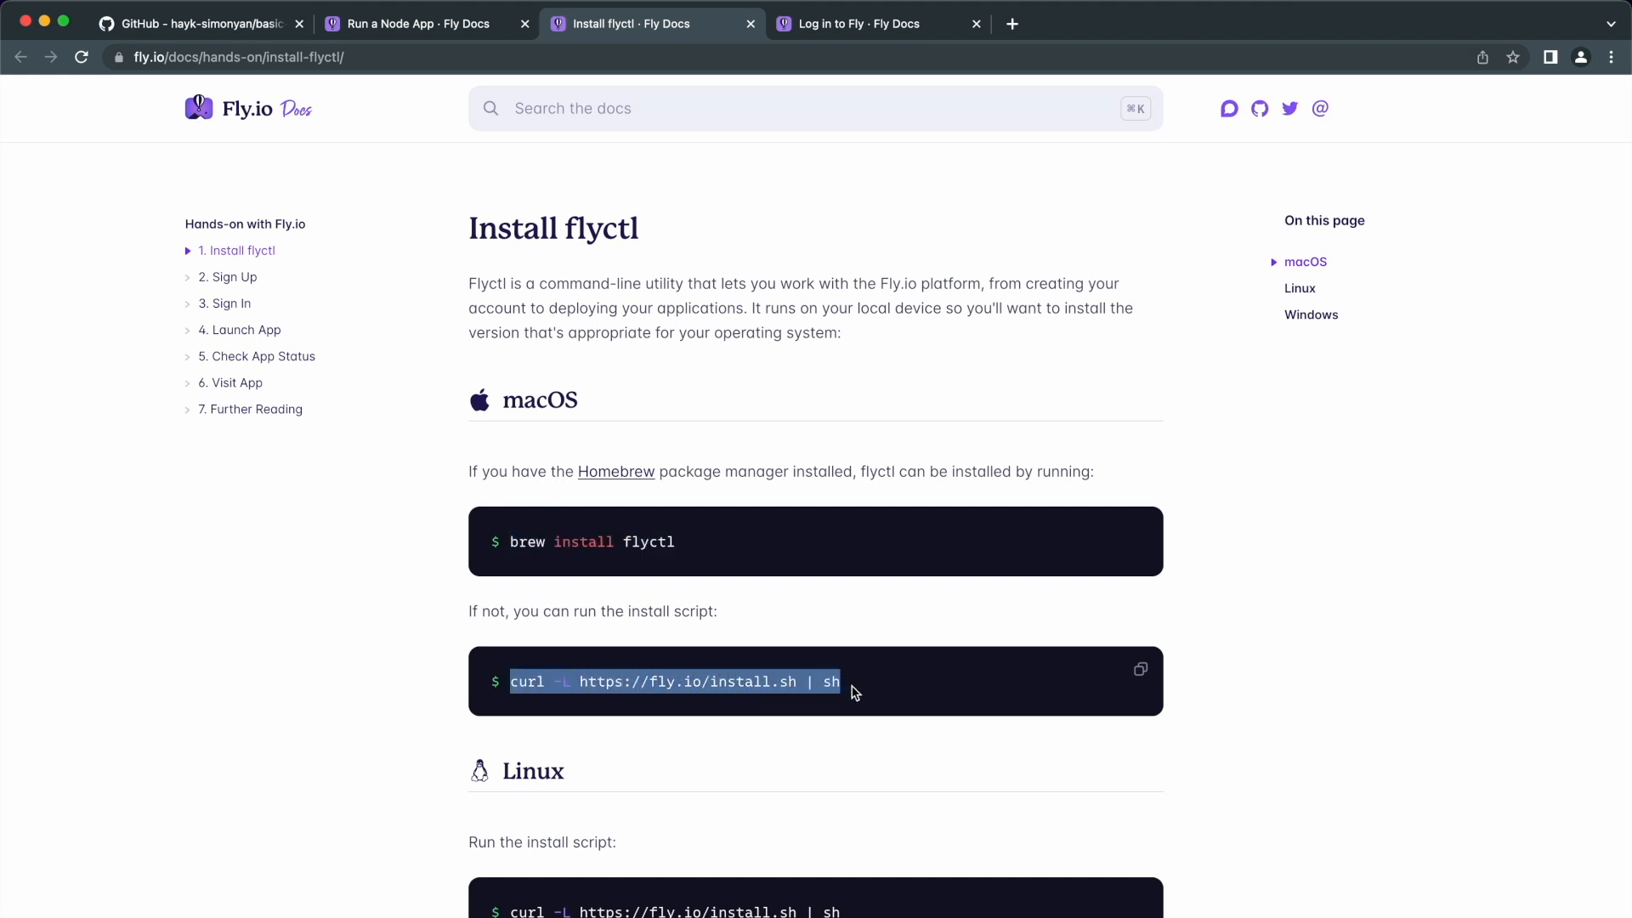
Review the Linux curl and Windows install commands further down the guide
{"action": "scroll", "scroll_direction": "down", "scroll_amount": 3}
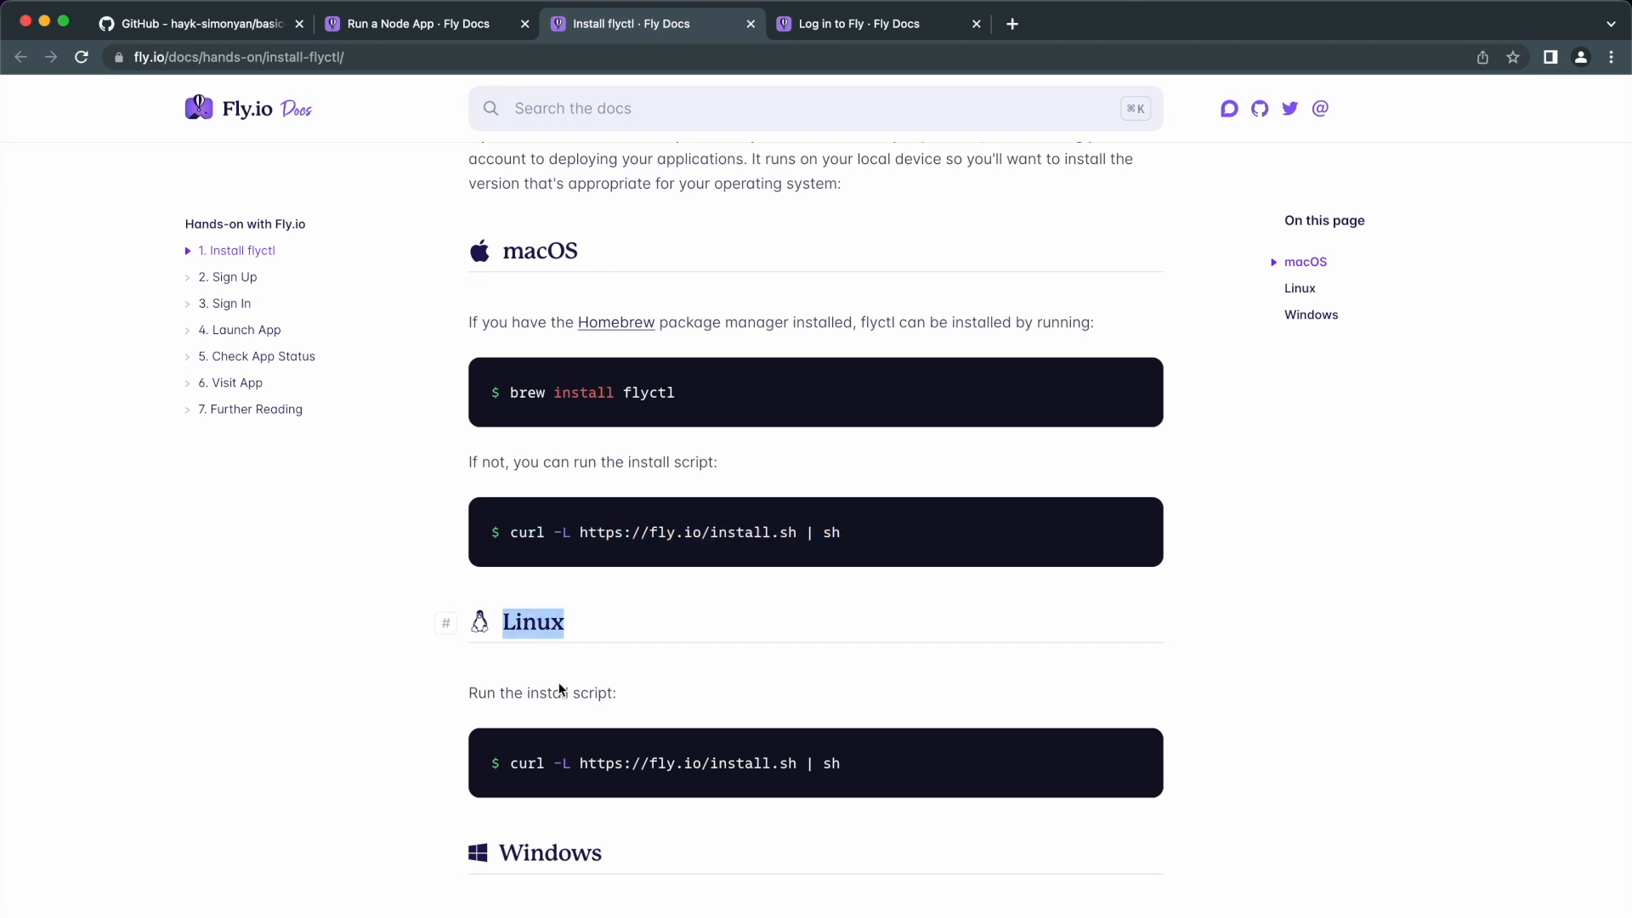
{"action": "scroll", "scroll_direction": "down", "scroll_amount": 3}
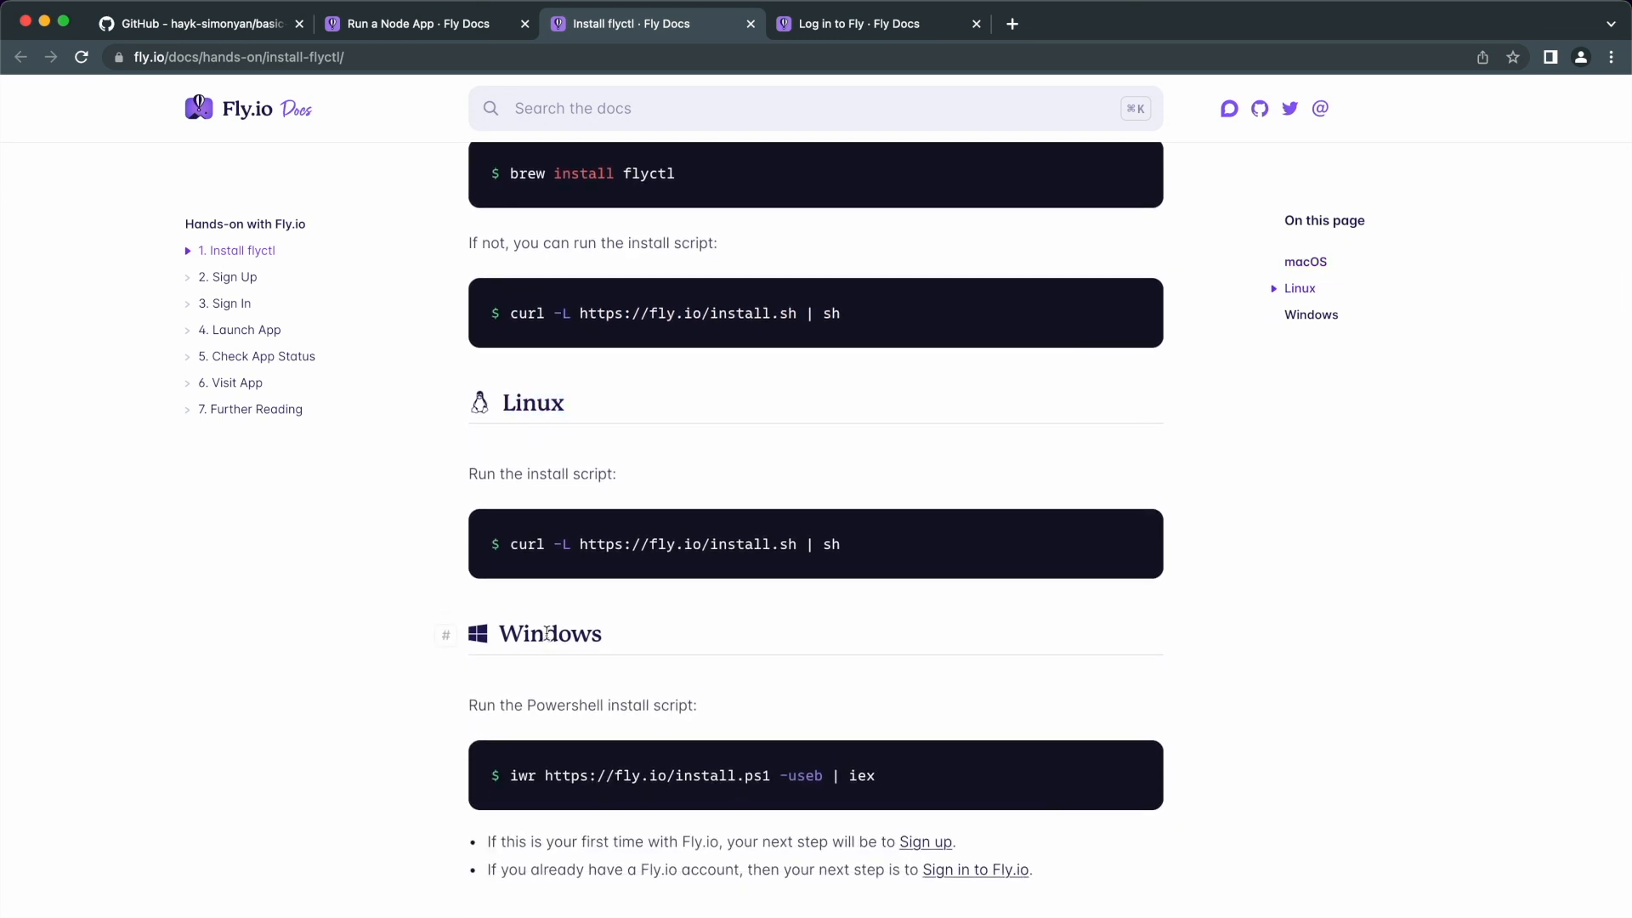
{"action": "double_click", "coordinate": [549, 634]}
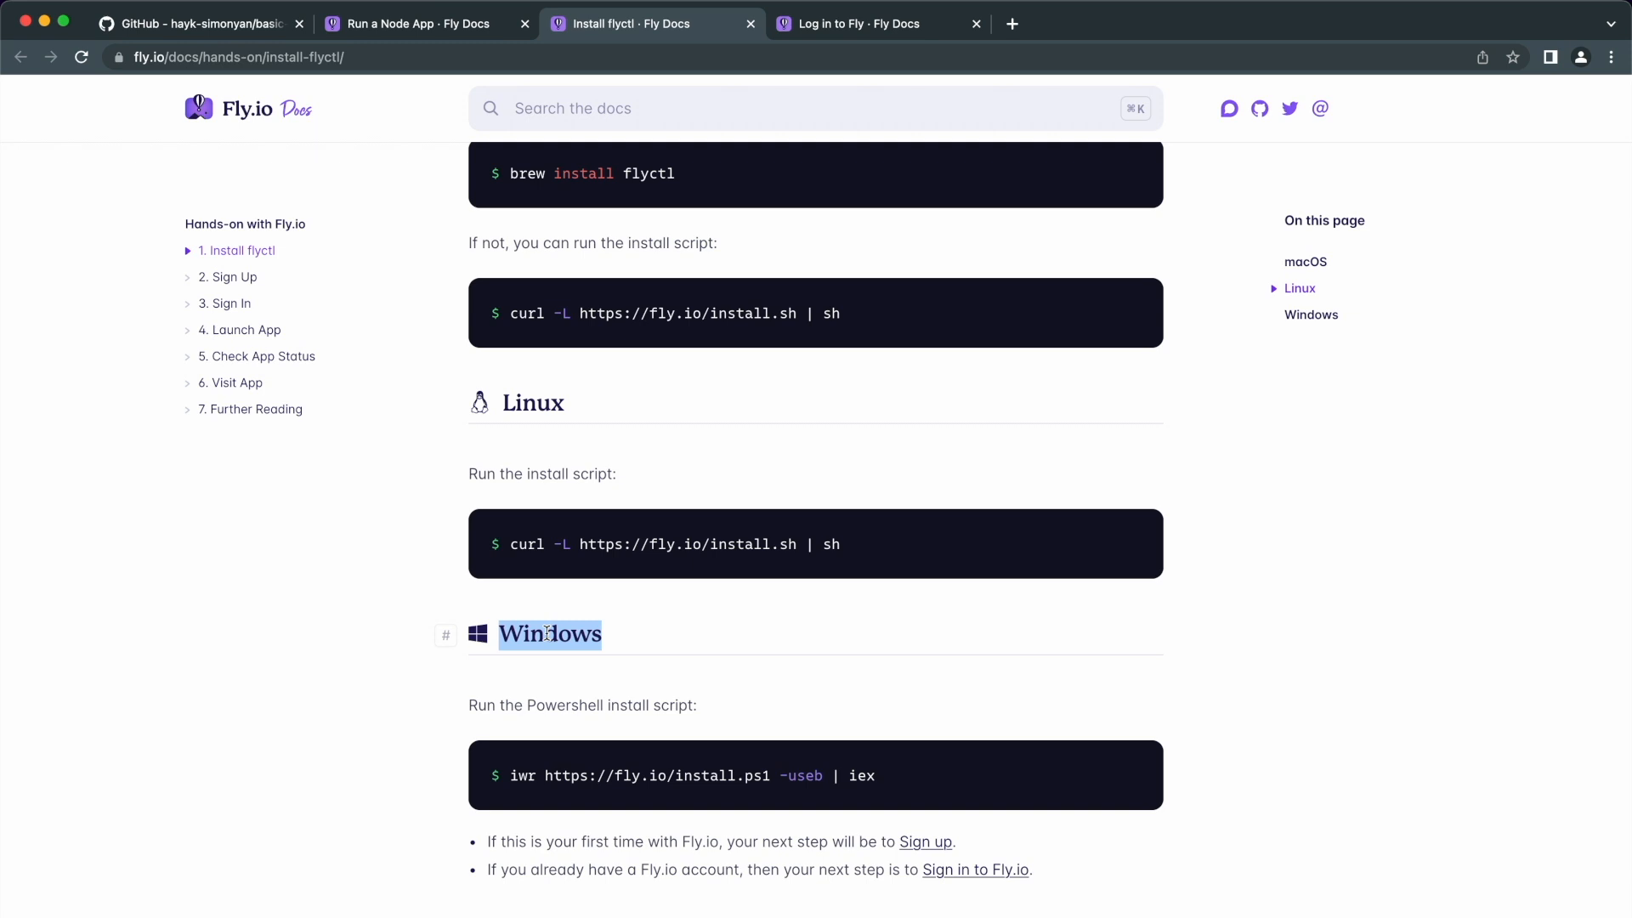
{"action": "scroll", "scroll_direction": "up", "scroll_amount": 3}
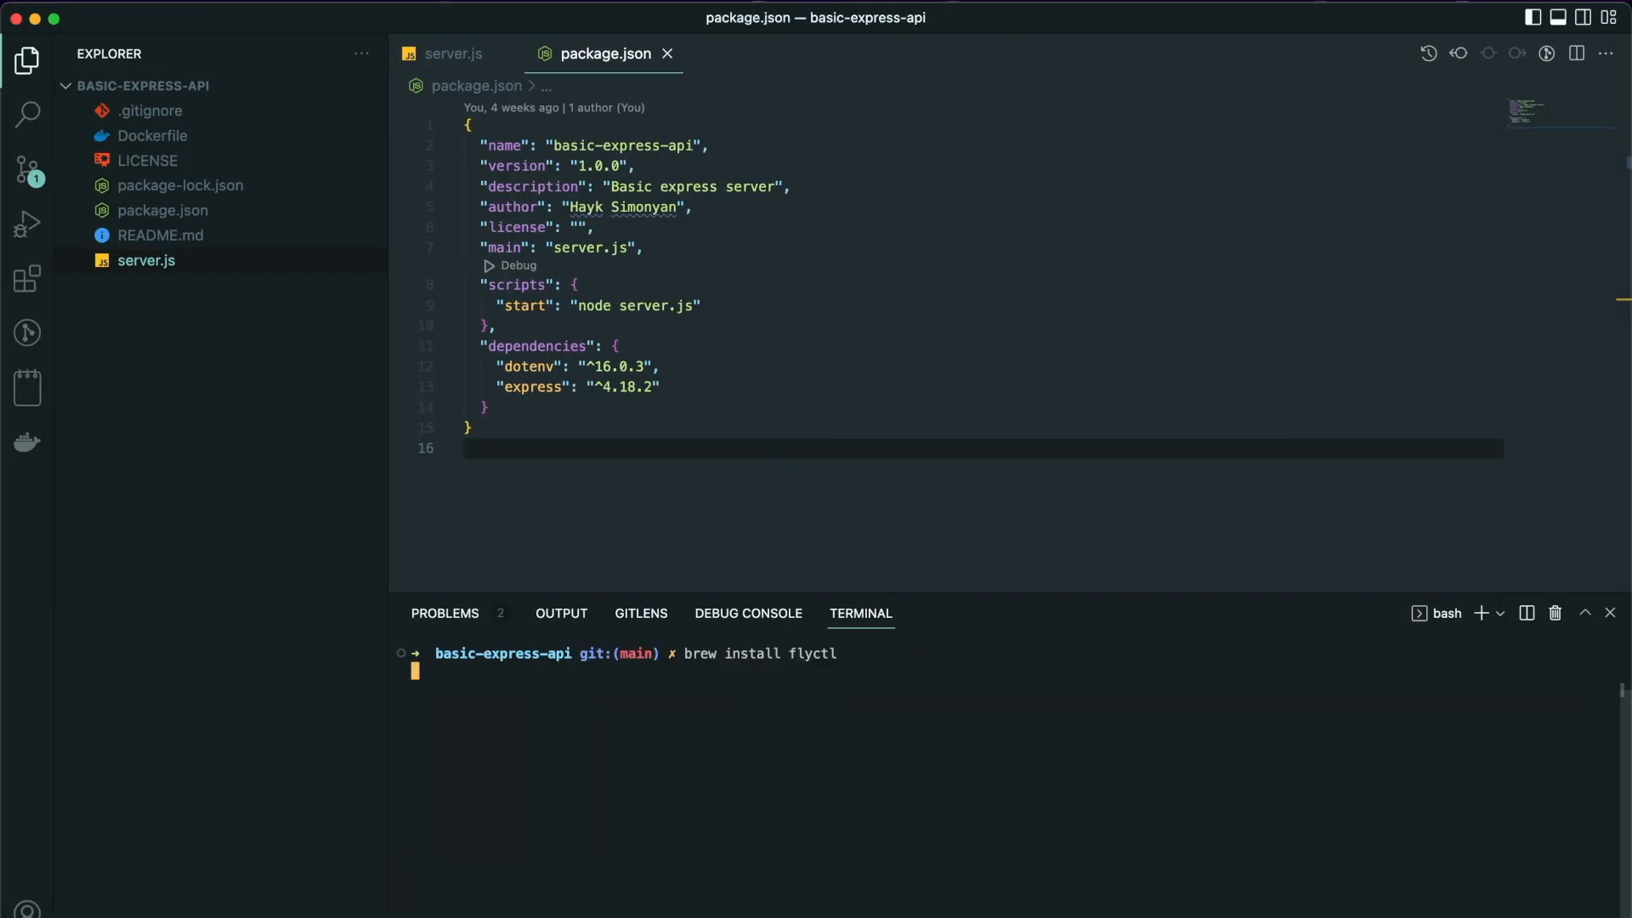
Run 'brew install flyctl' in the project terminal and clear the screen afterwards
{"action": "key", "text": "Return"}
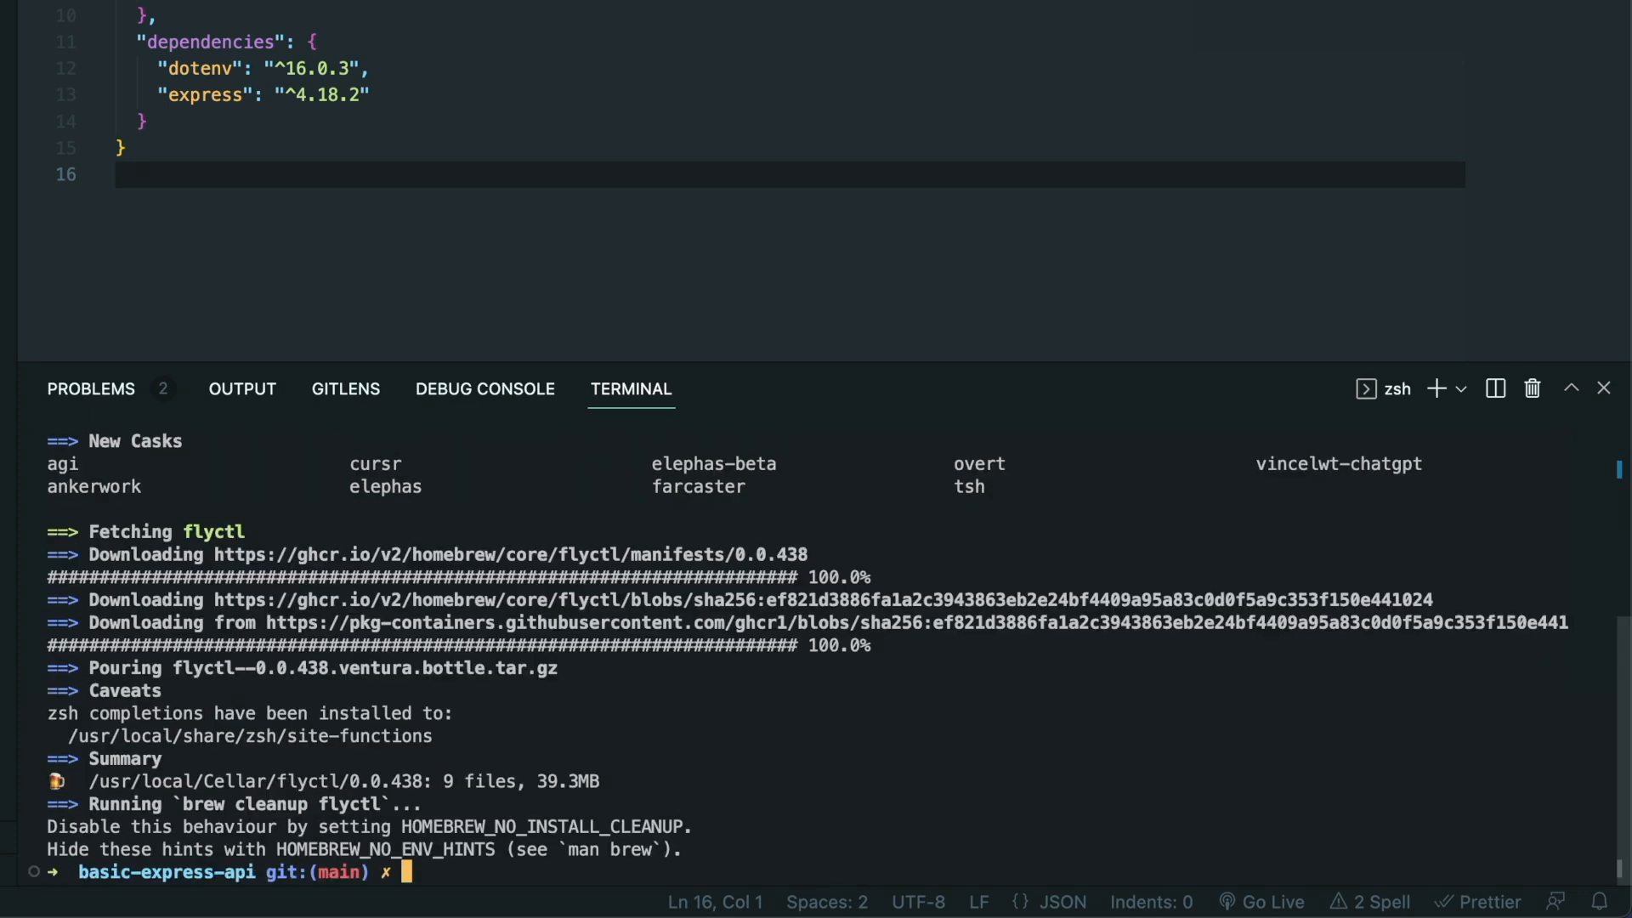
{"action": "type", "text": "clear"}
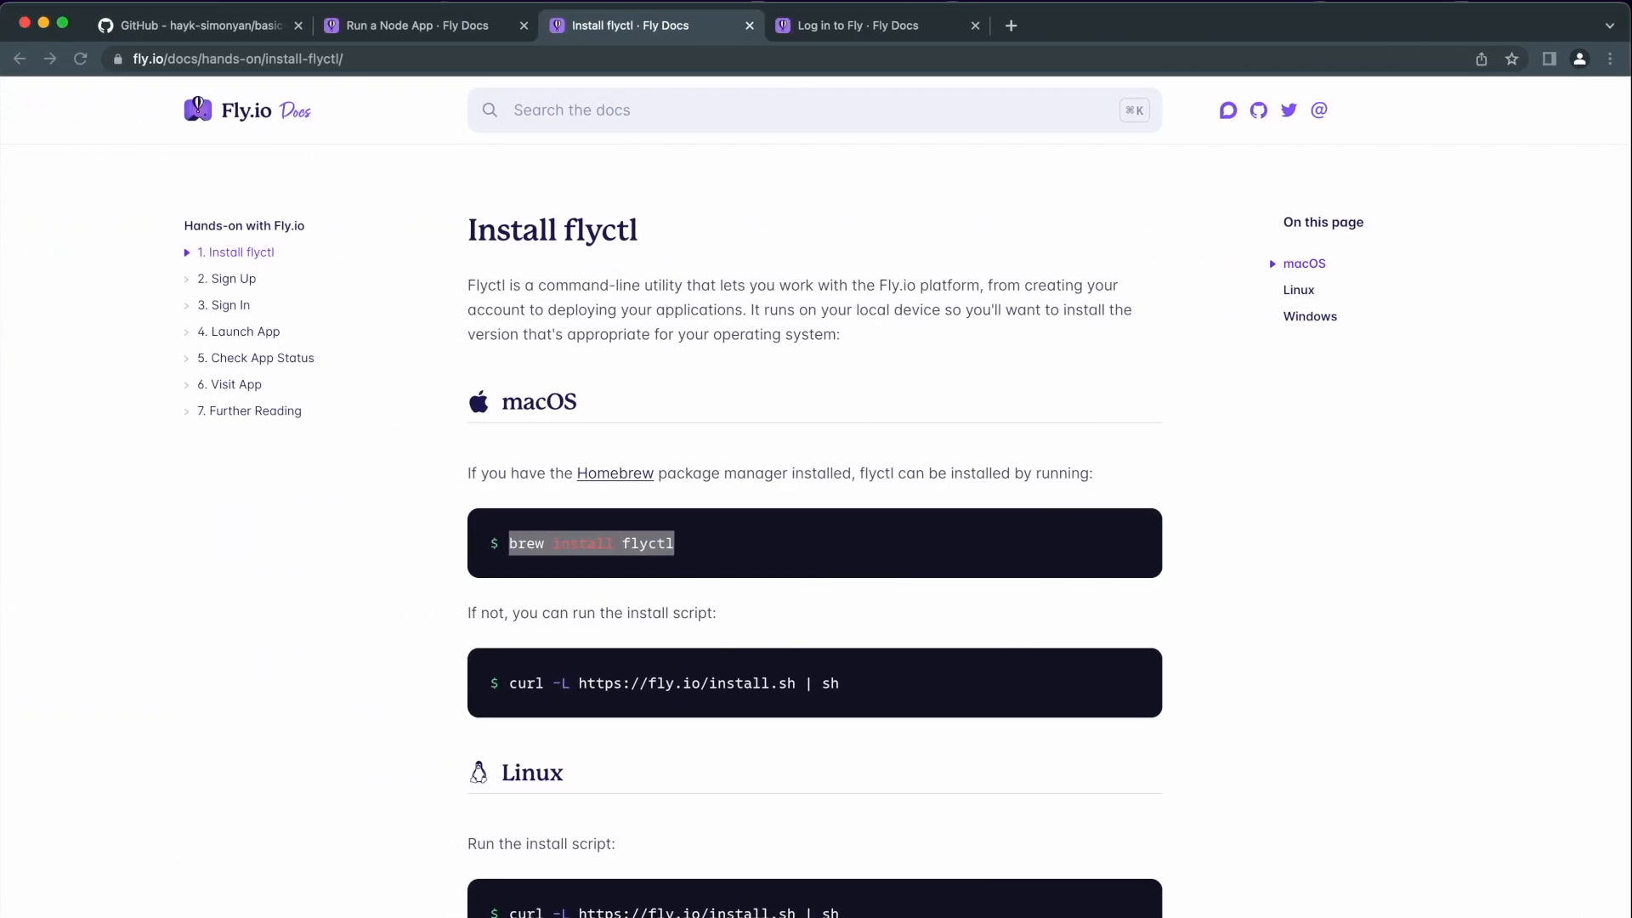
From the Node app guide, reach the Log in to Fly page and its 'flyctl auth login' command
{"action": "left_click", "coordinate": [416, 26]}
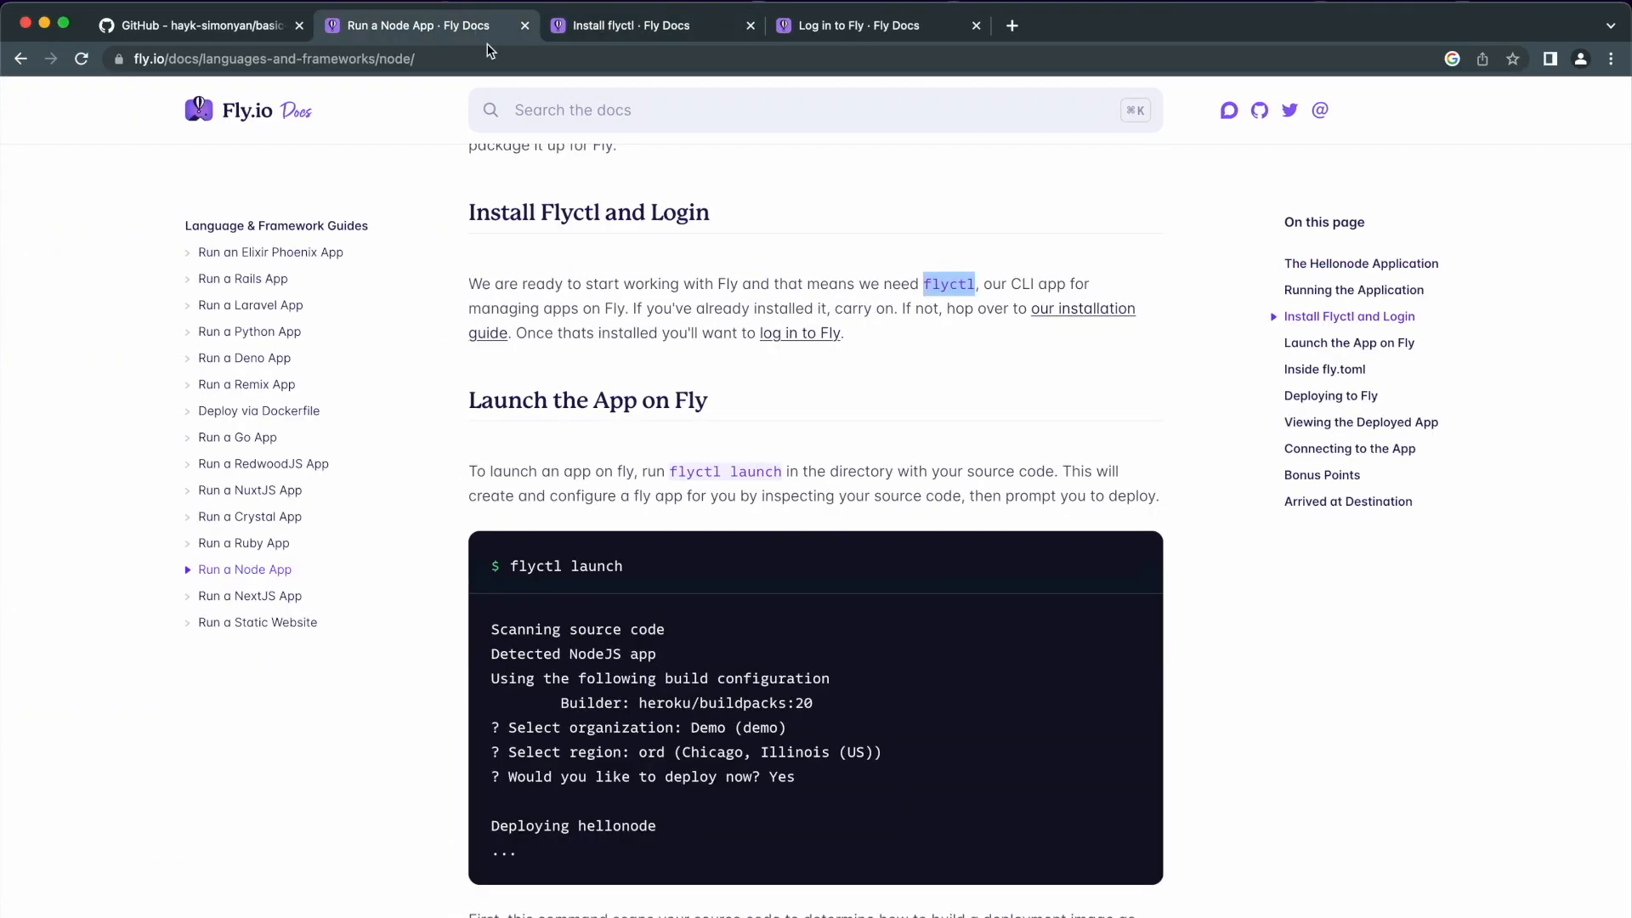
{"action": "mouse_move", "coordinate": [798, 333]}
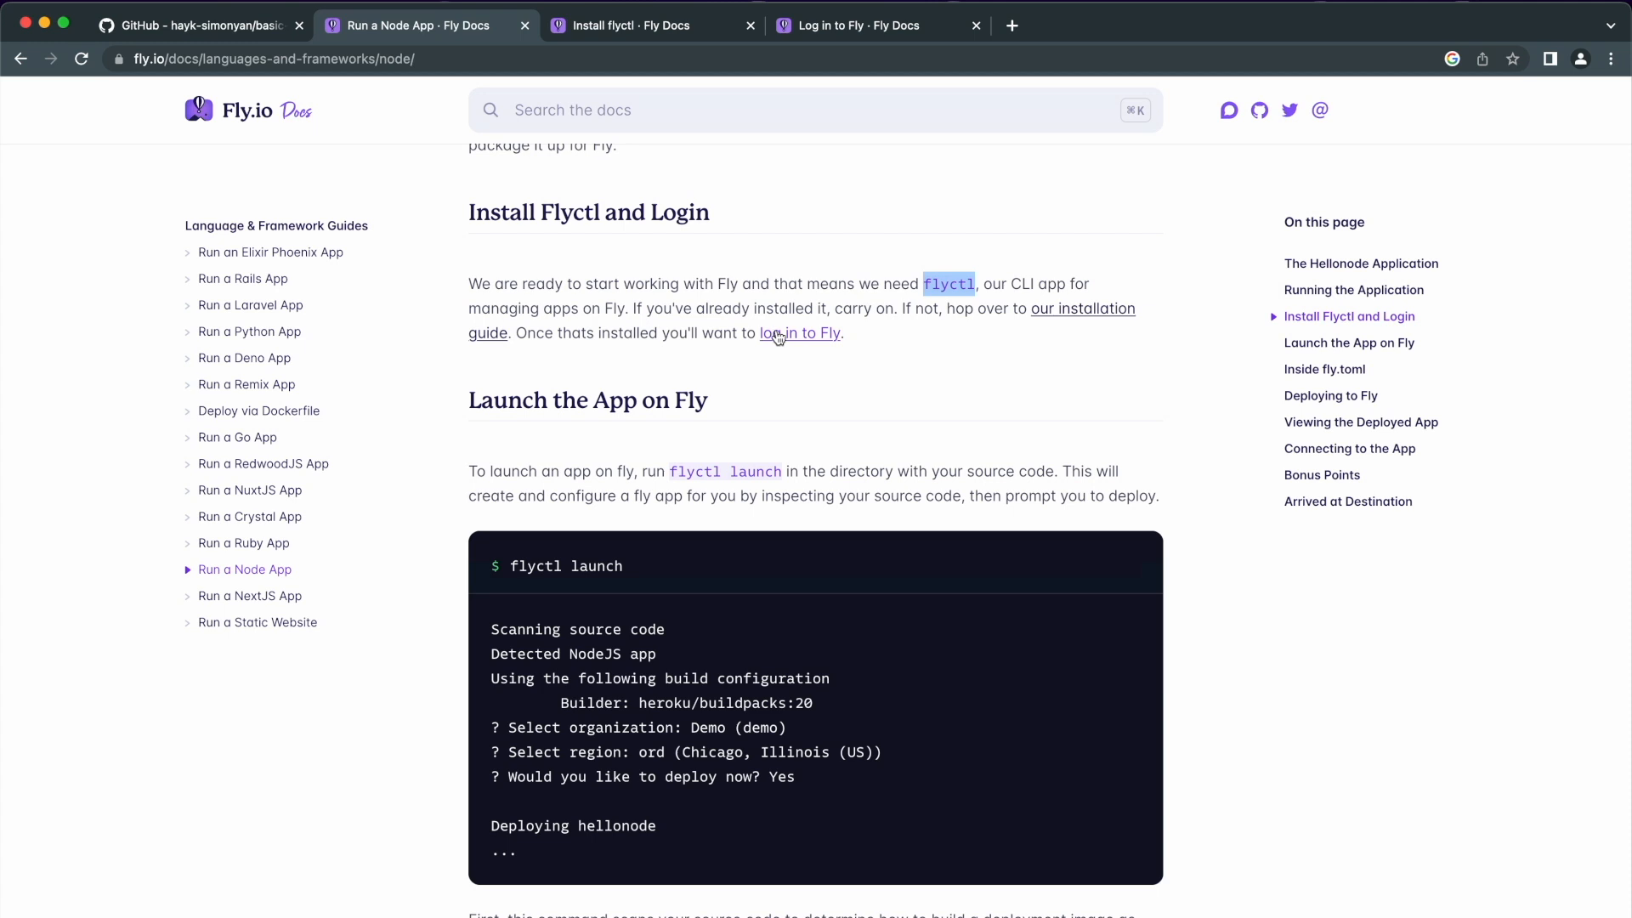
{"action": "left_click", "coordinate": [853, 25]}
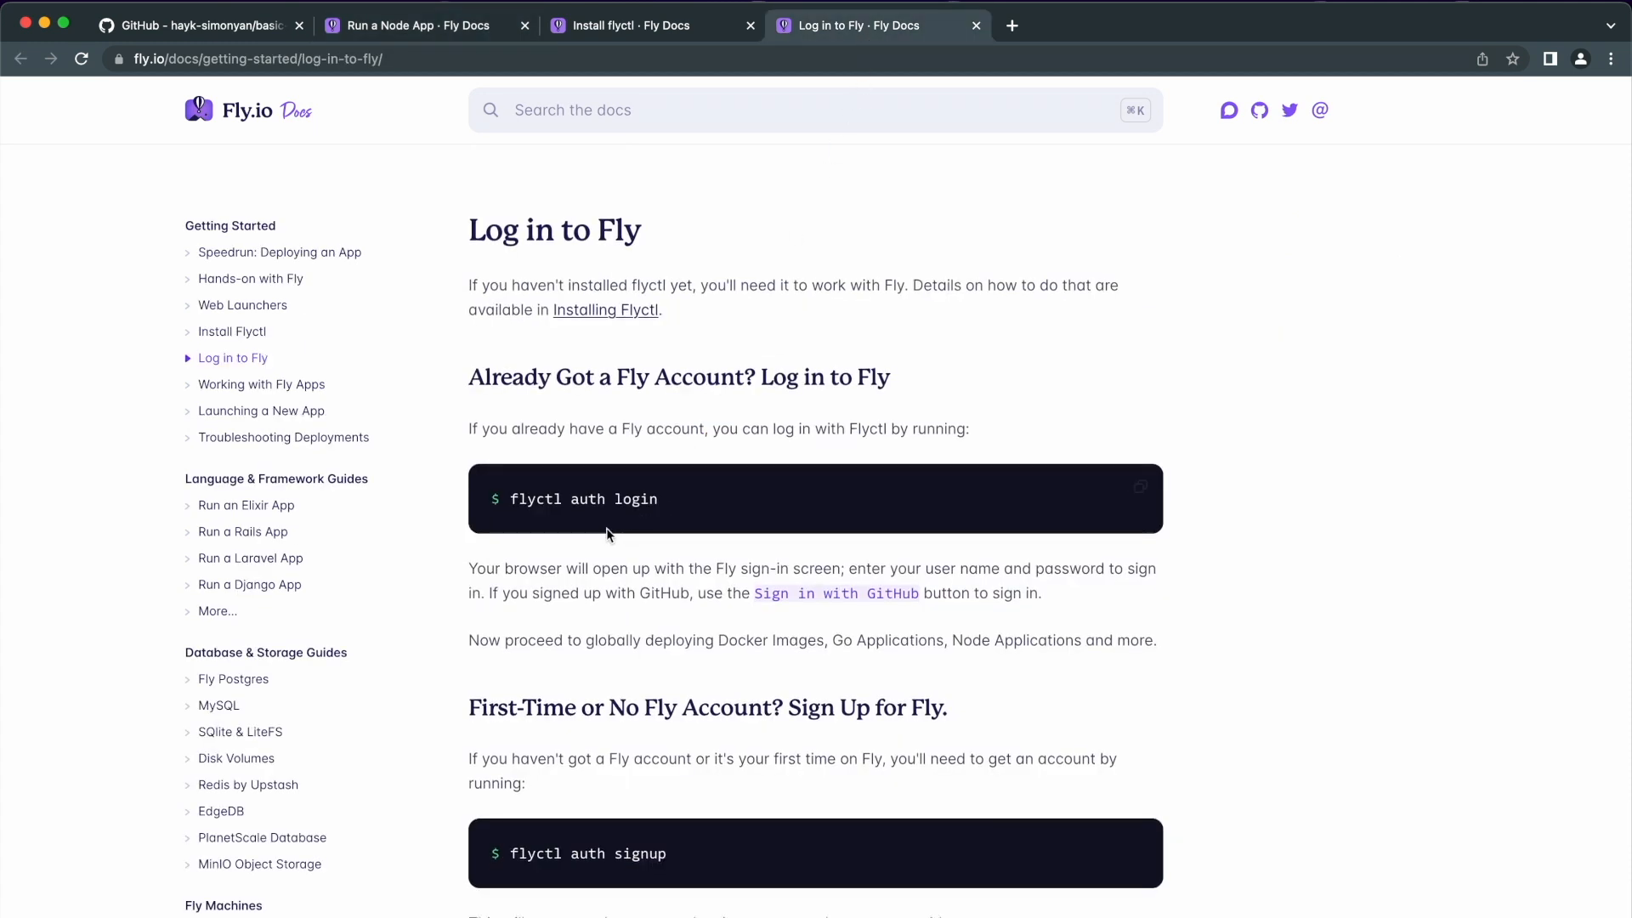
{"action": "double_click", "coordinate": [583, 498]}
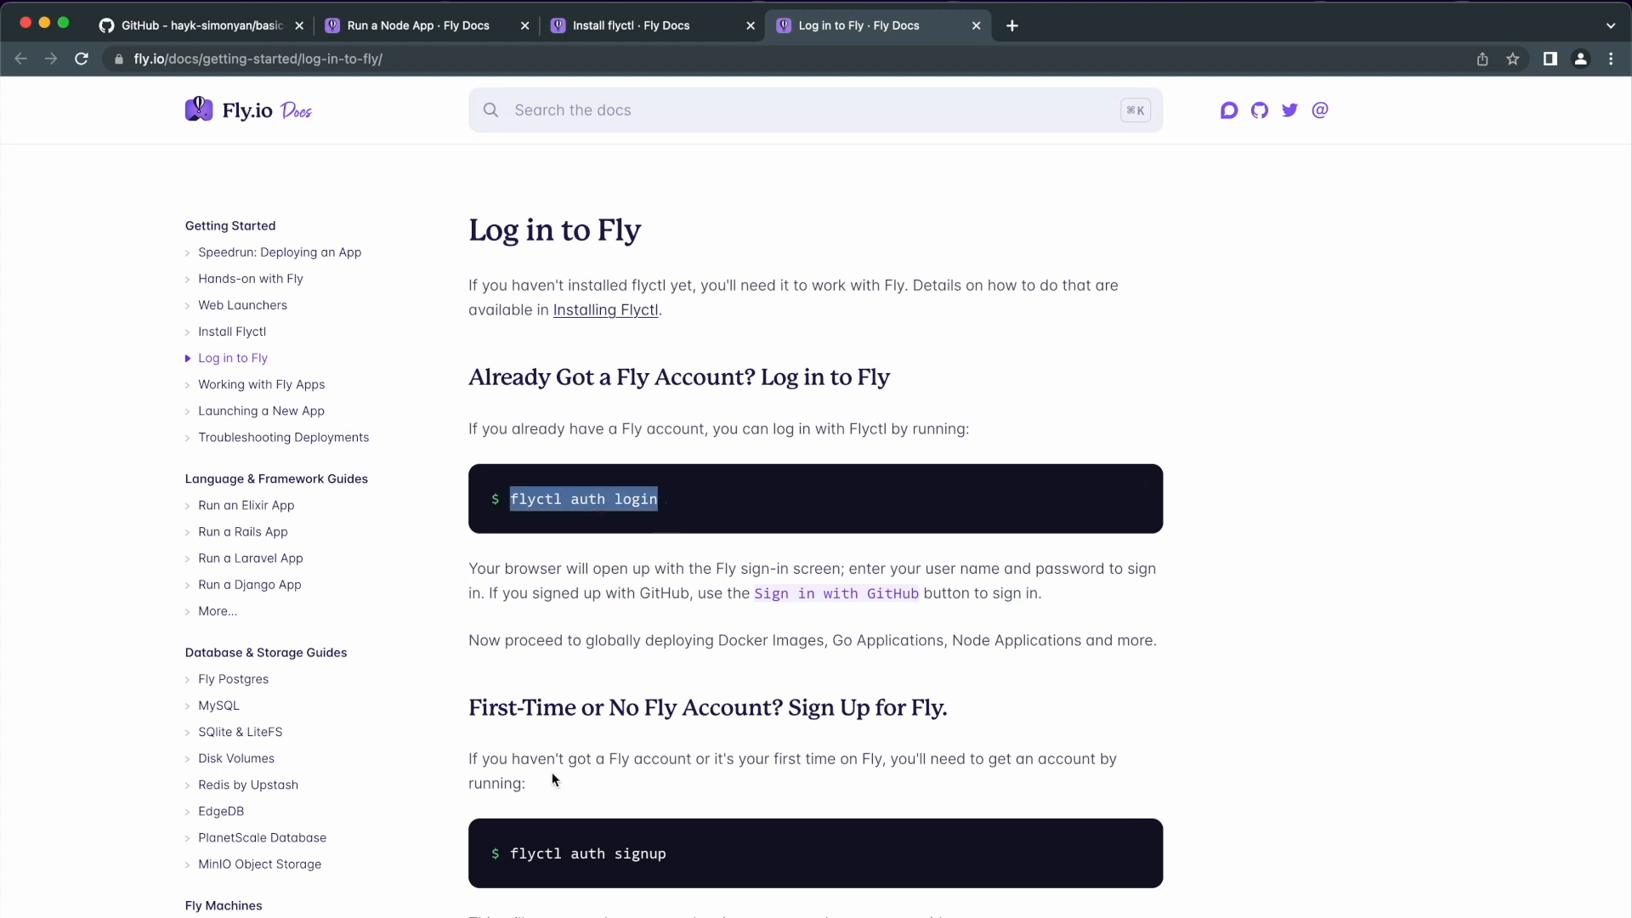
{"action": "scroll", "scroll_direction": "down", "scroll_amount": 3}
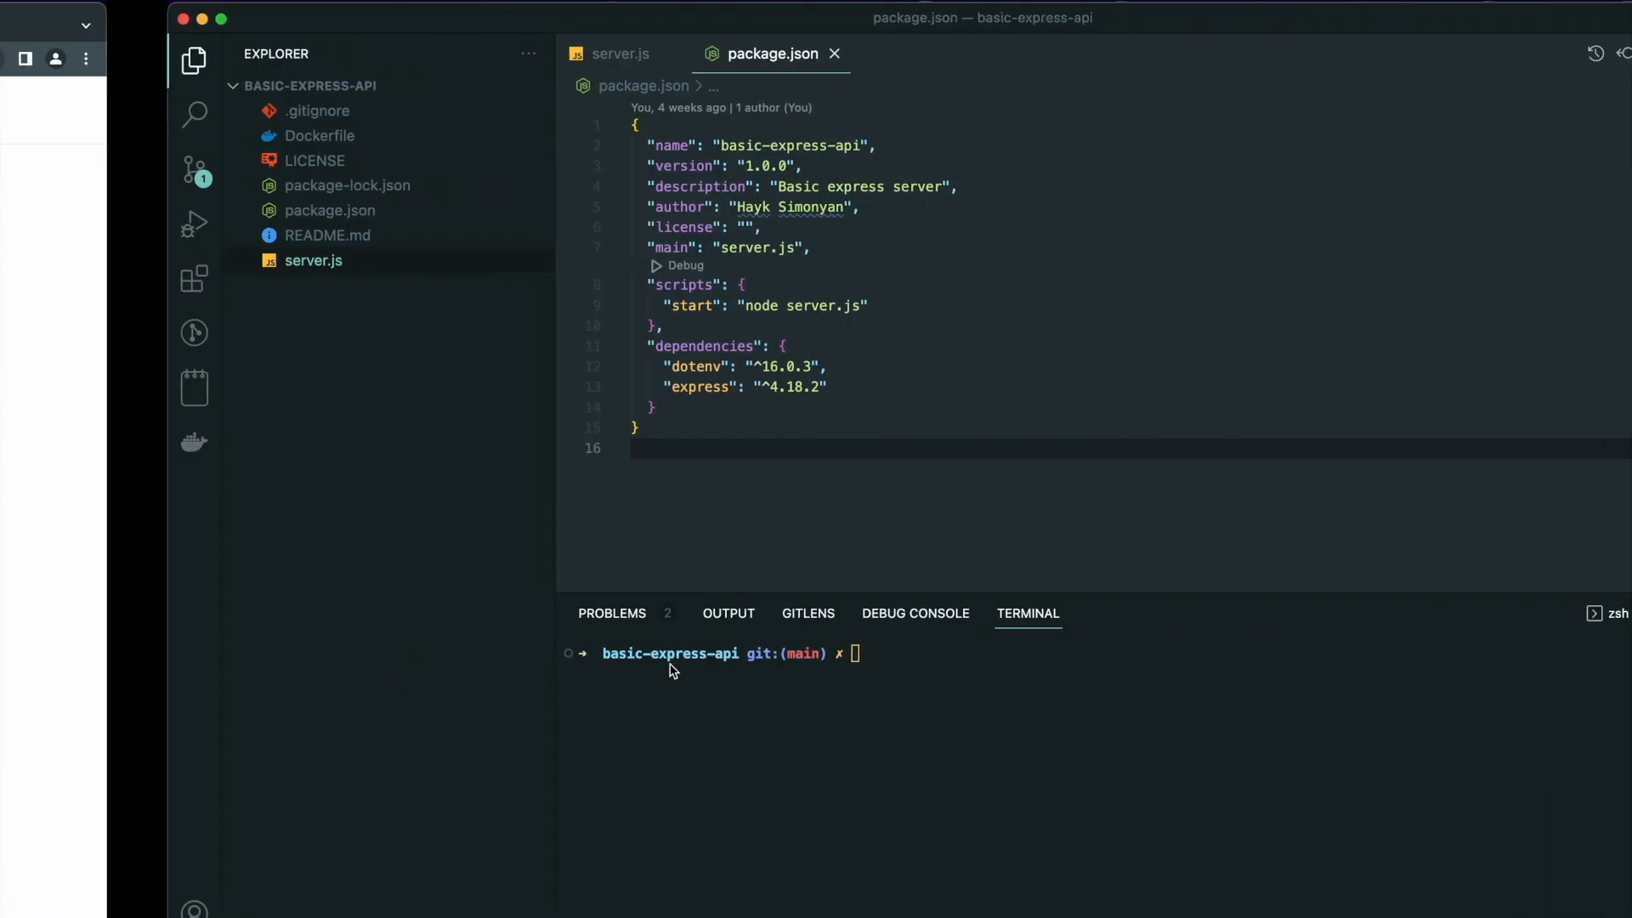
Run 'flyctl auth signup', sign up with GitHub and choose 'Try Fly.io for free' without a card
{"action": "type", "text": "flyctl auth signup"}
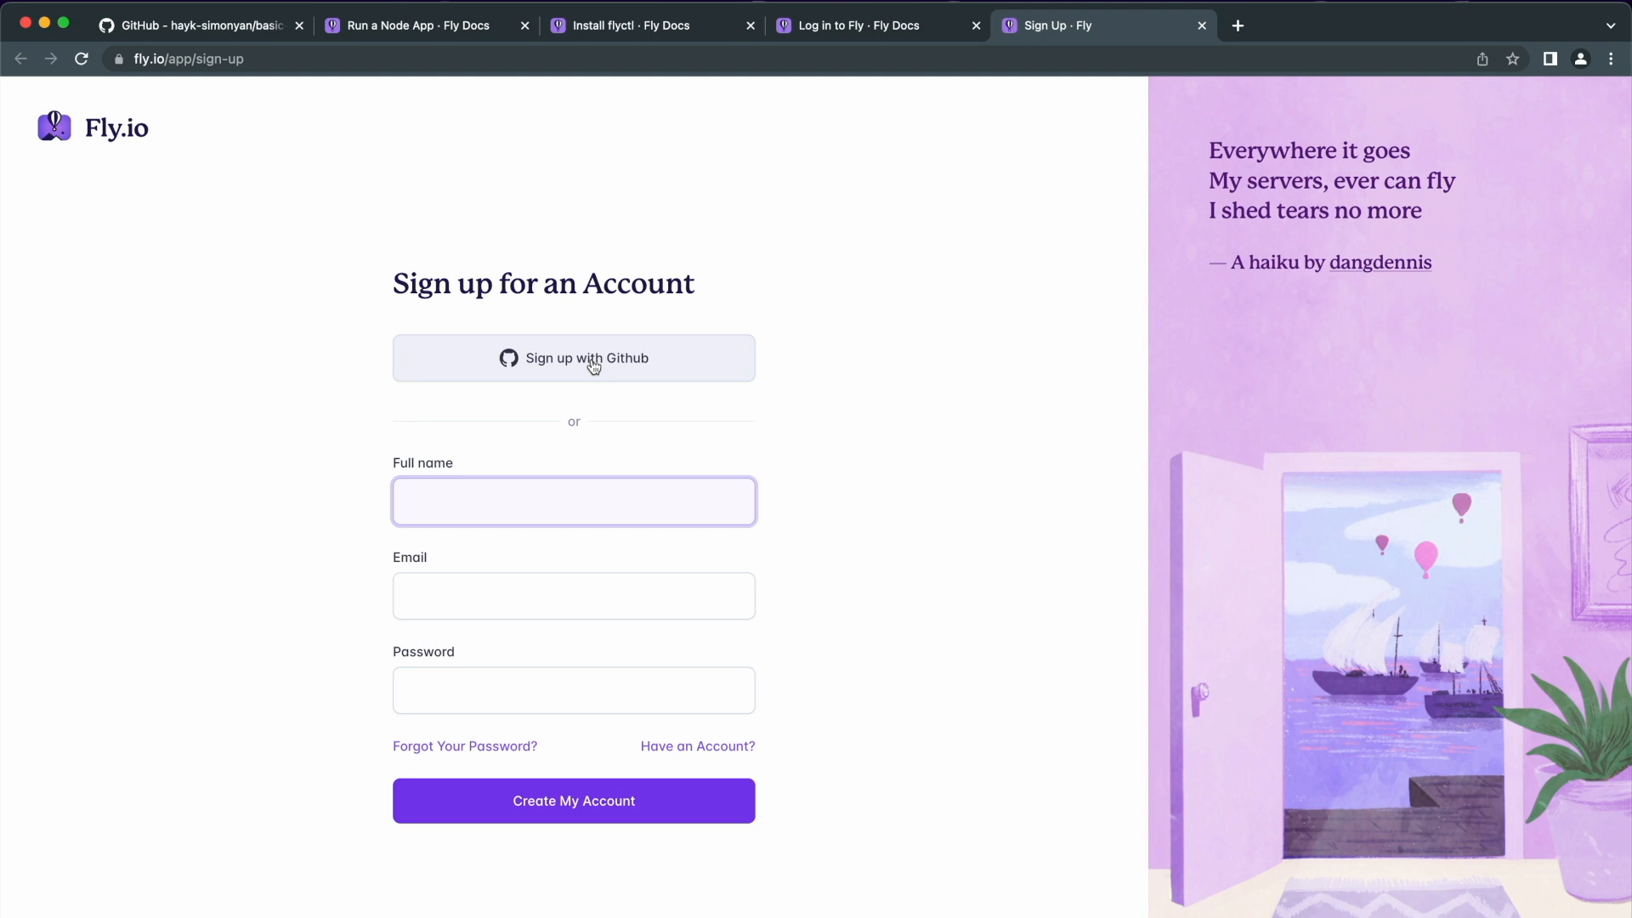
{"action": "left_click", "coordinate": [573, 359]}
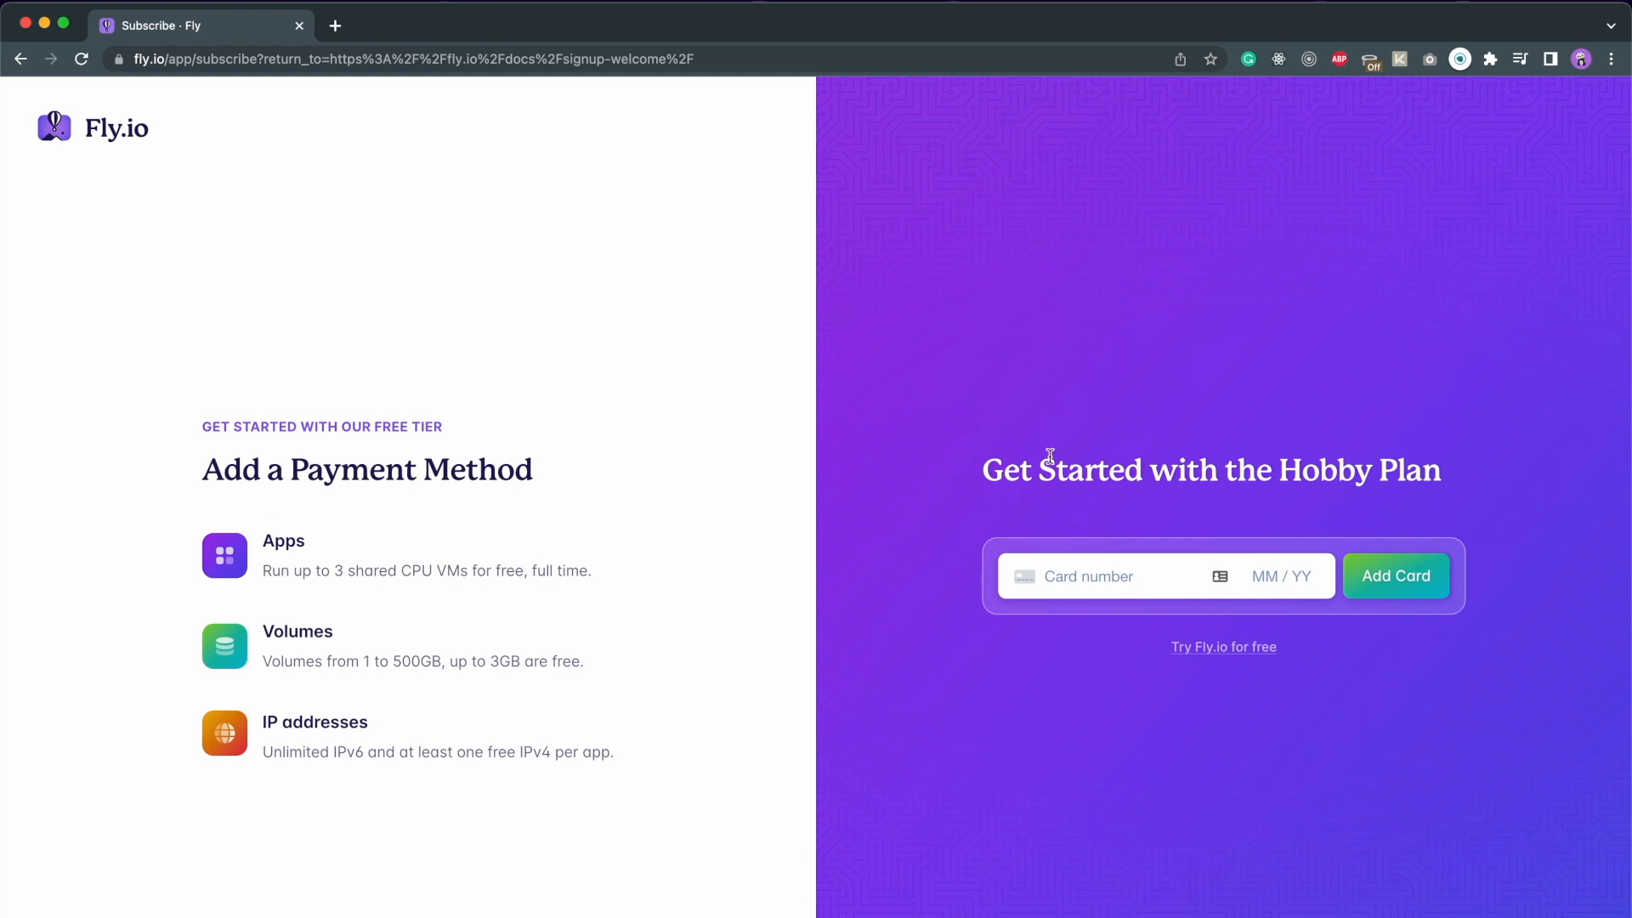
{"action": "mouse_move", "coordinate": [1254, 682]}
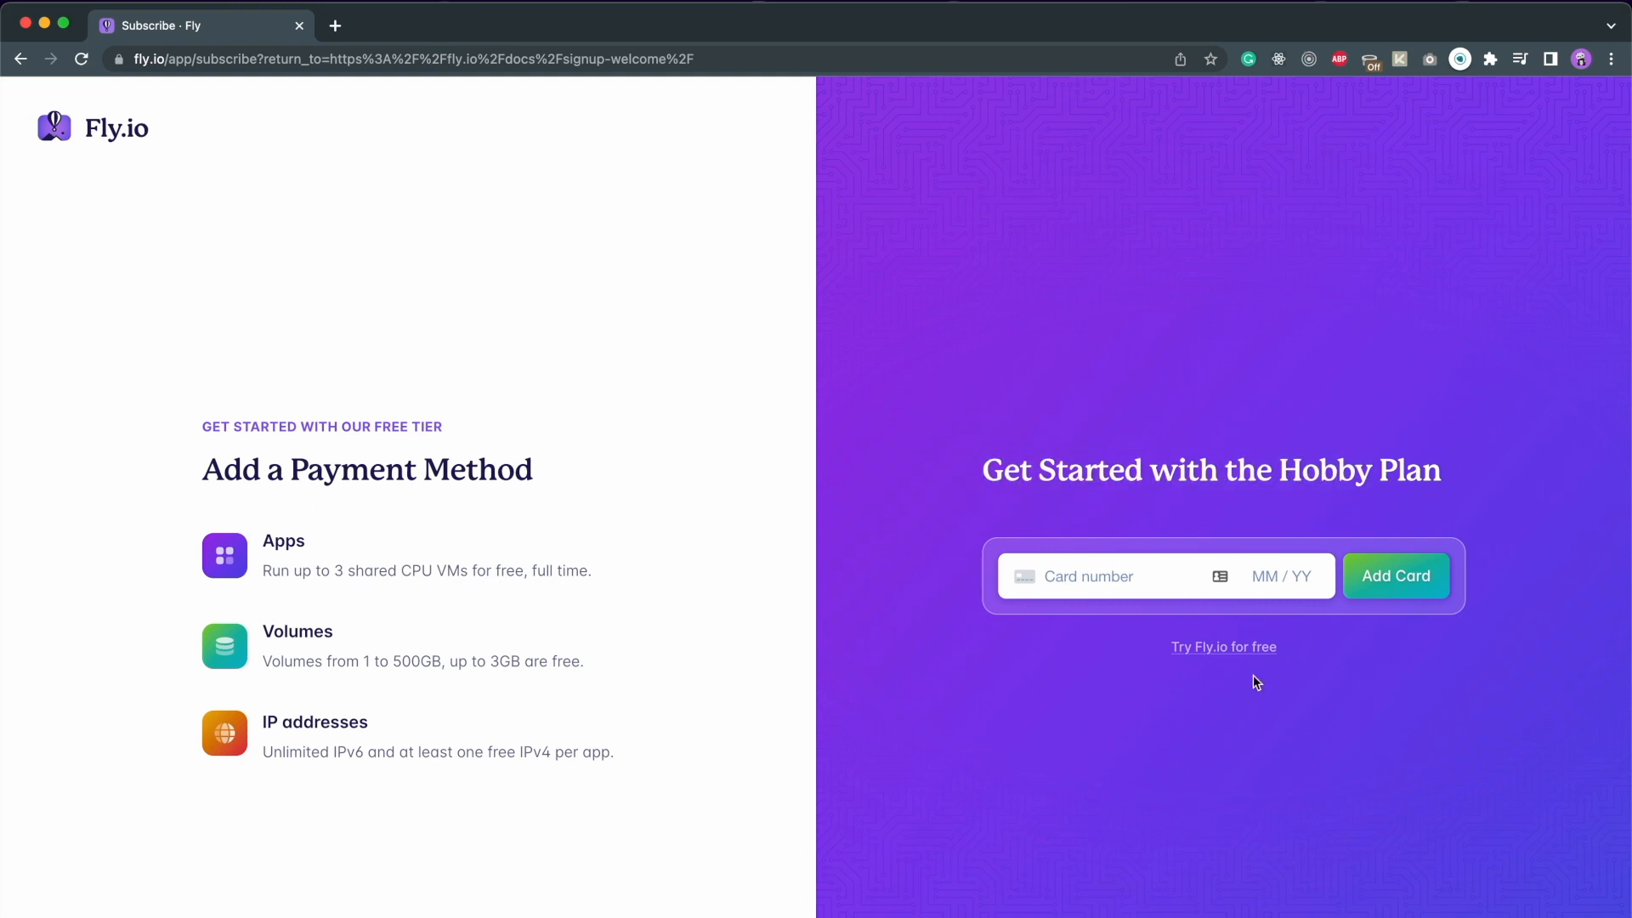
{"action": "mouse_move", "coordinate": [1222, 646]}
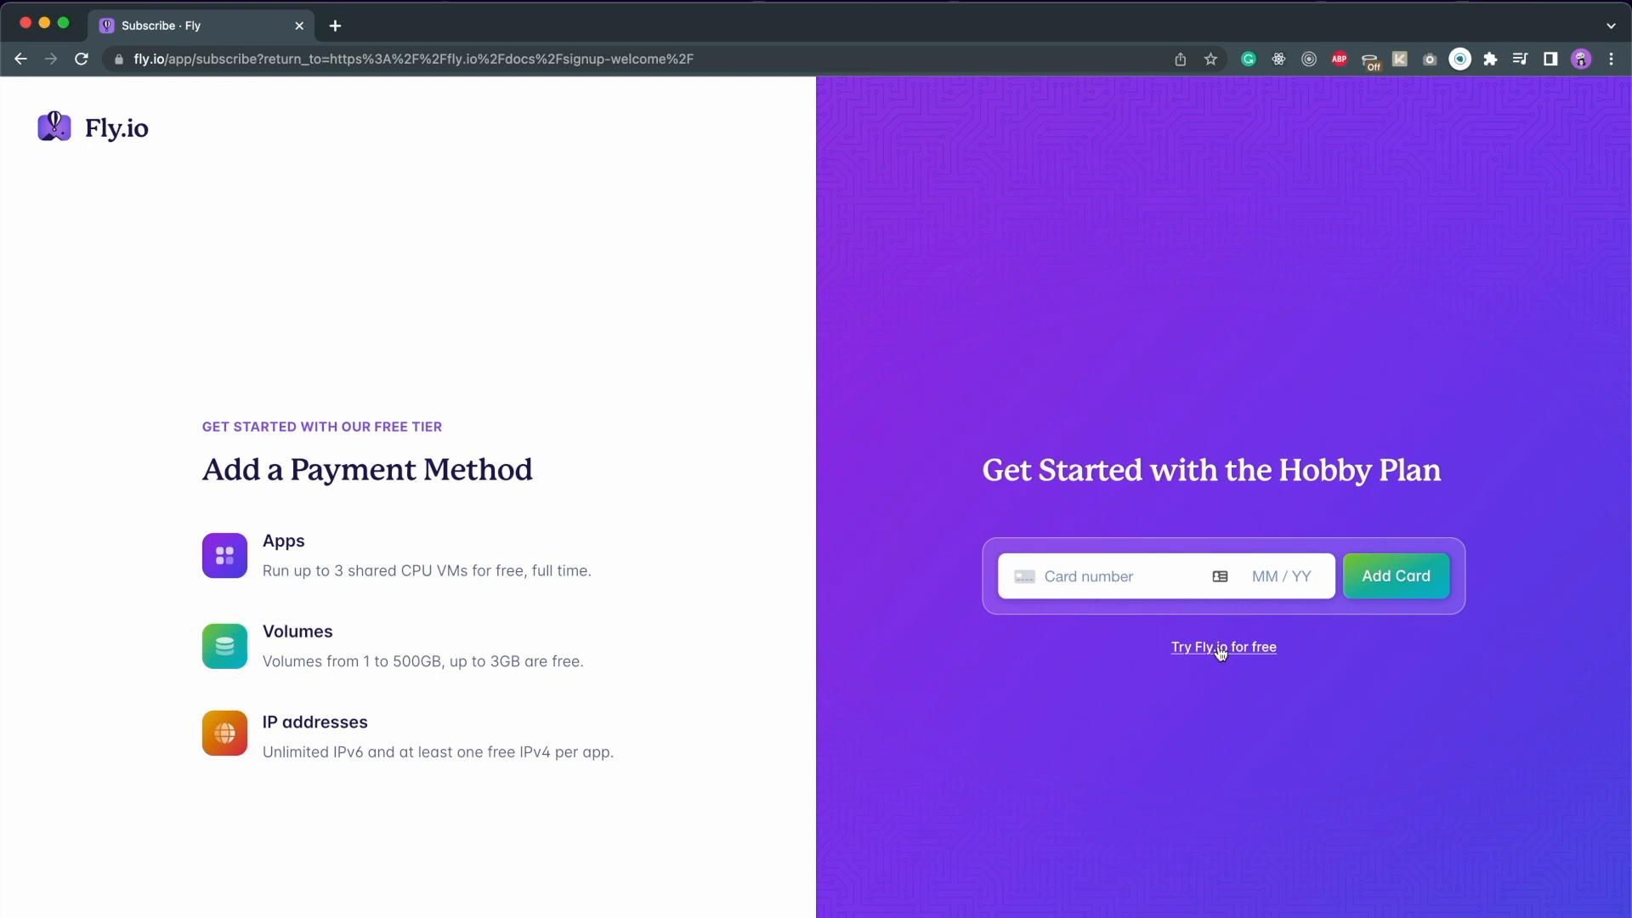
{"action": "left_click", "coordinate": [1222, 646]}
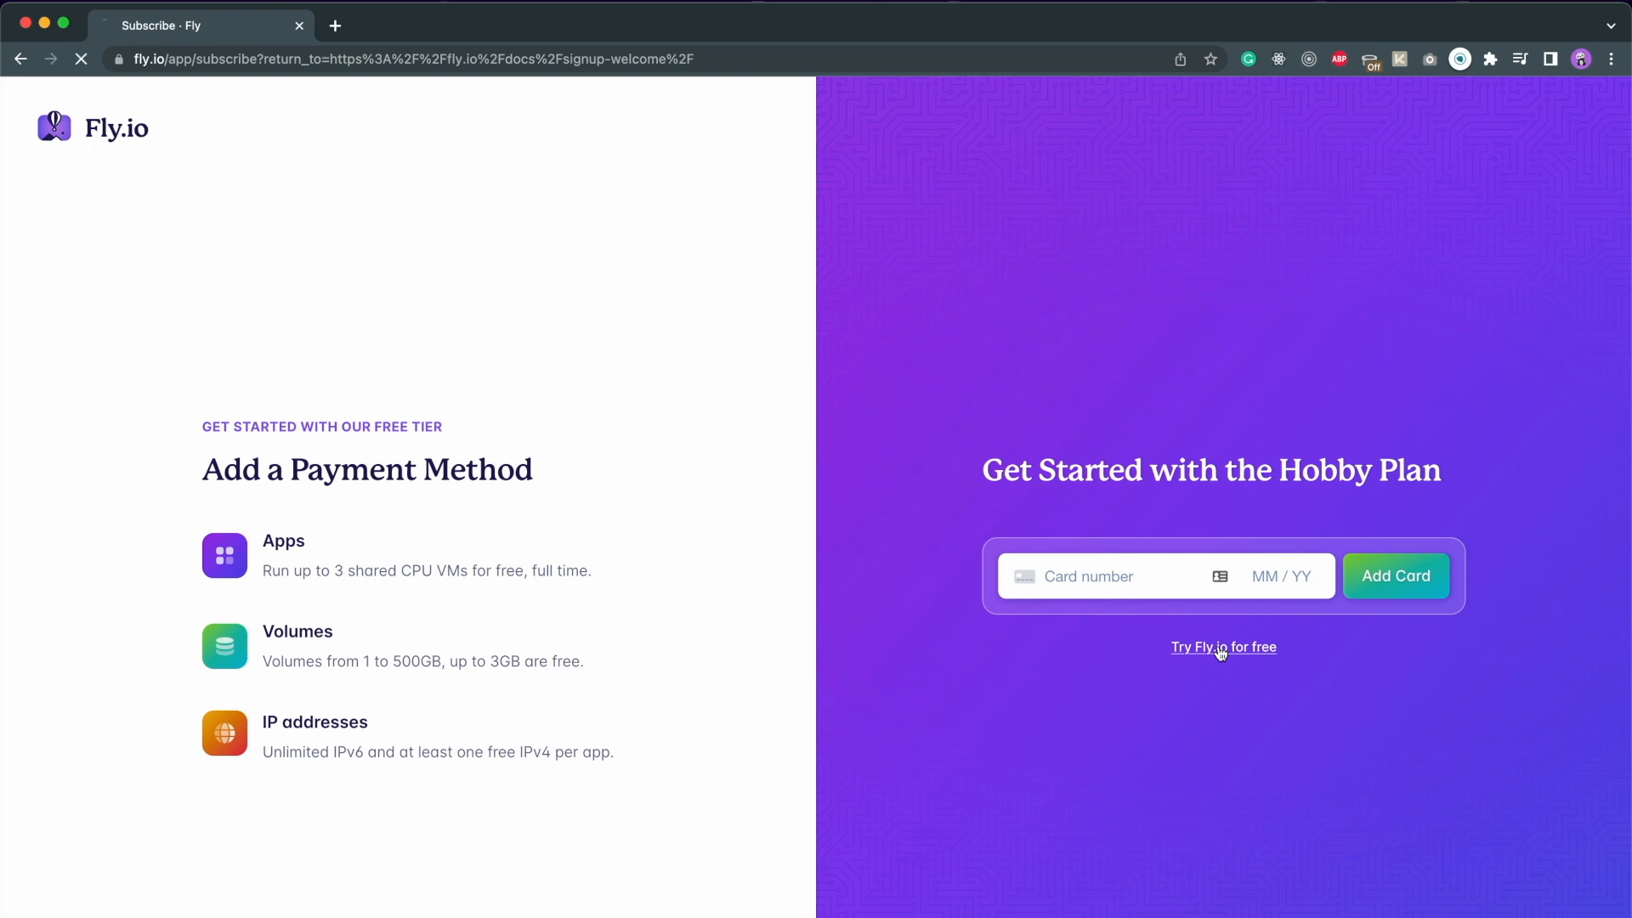
{"action": "left_click", "coordinate": [1224, 646]}
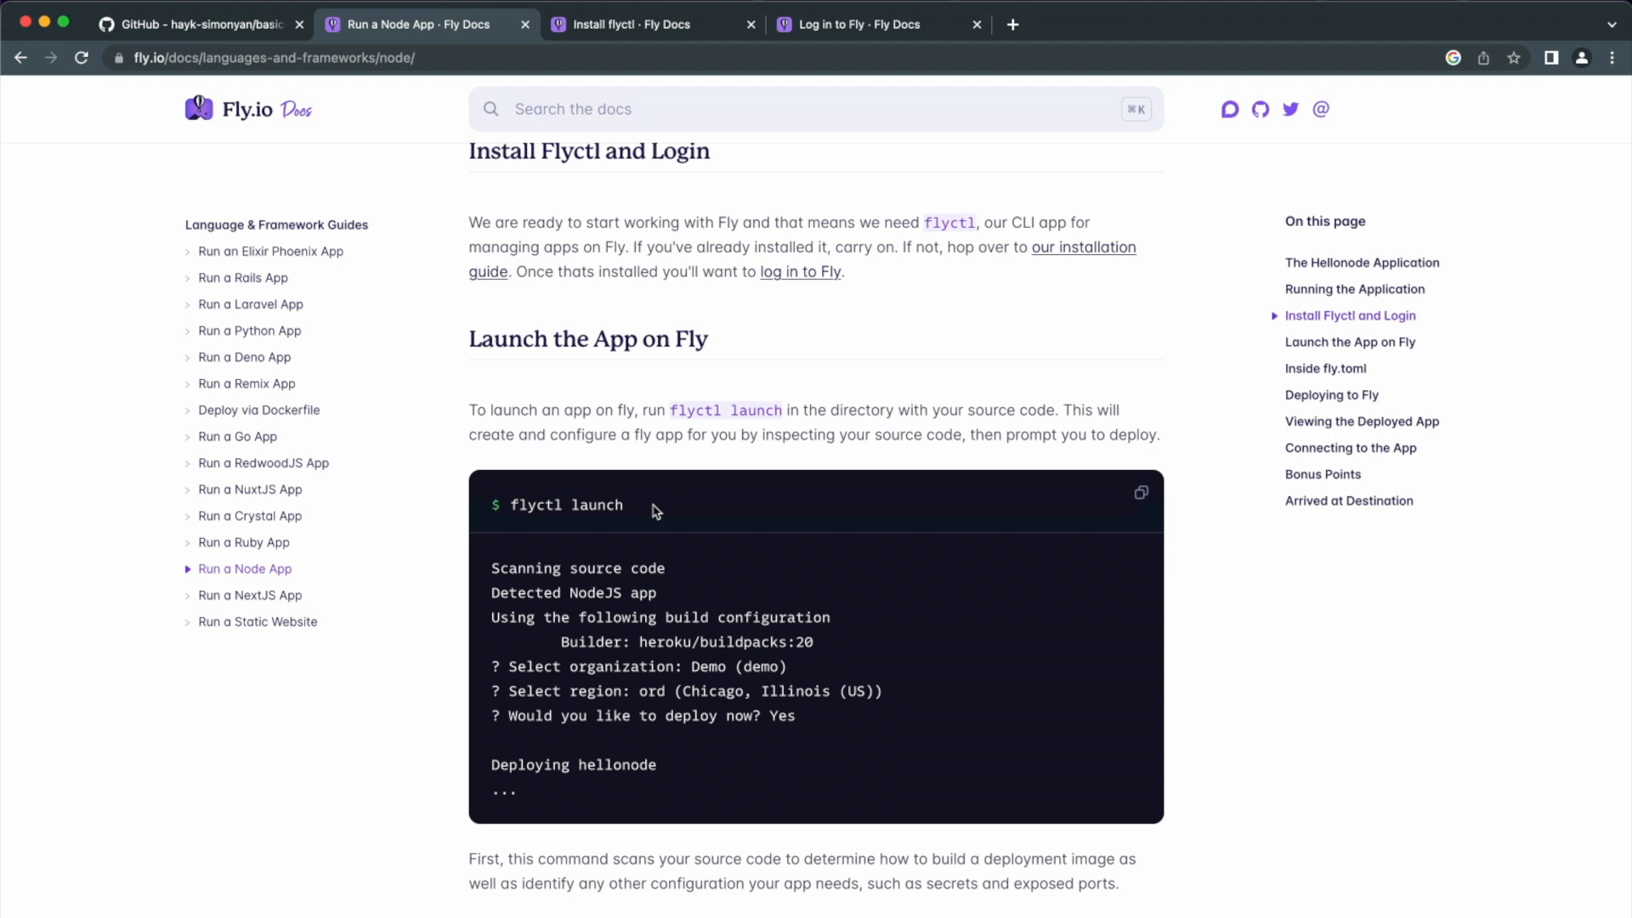
Pick out the 'flyctl launch' command in the Node app guide
{"action": "double_click", "coordinate": [541, 504]}
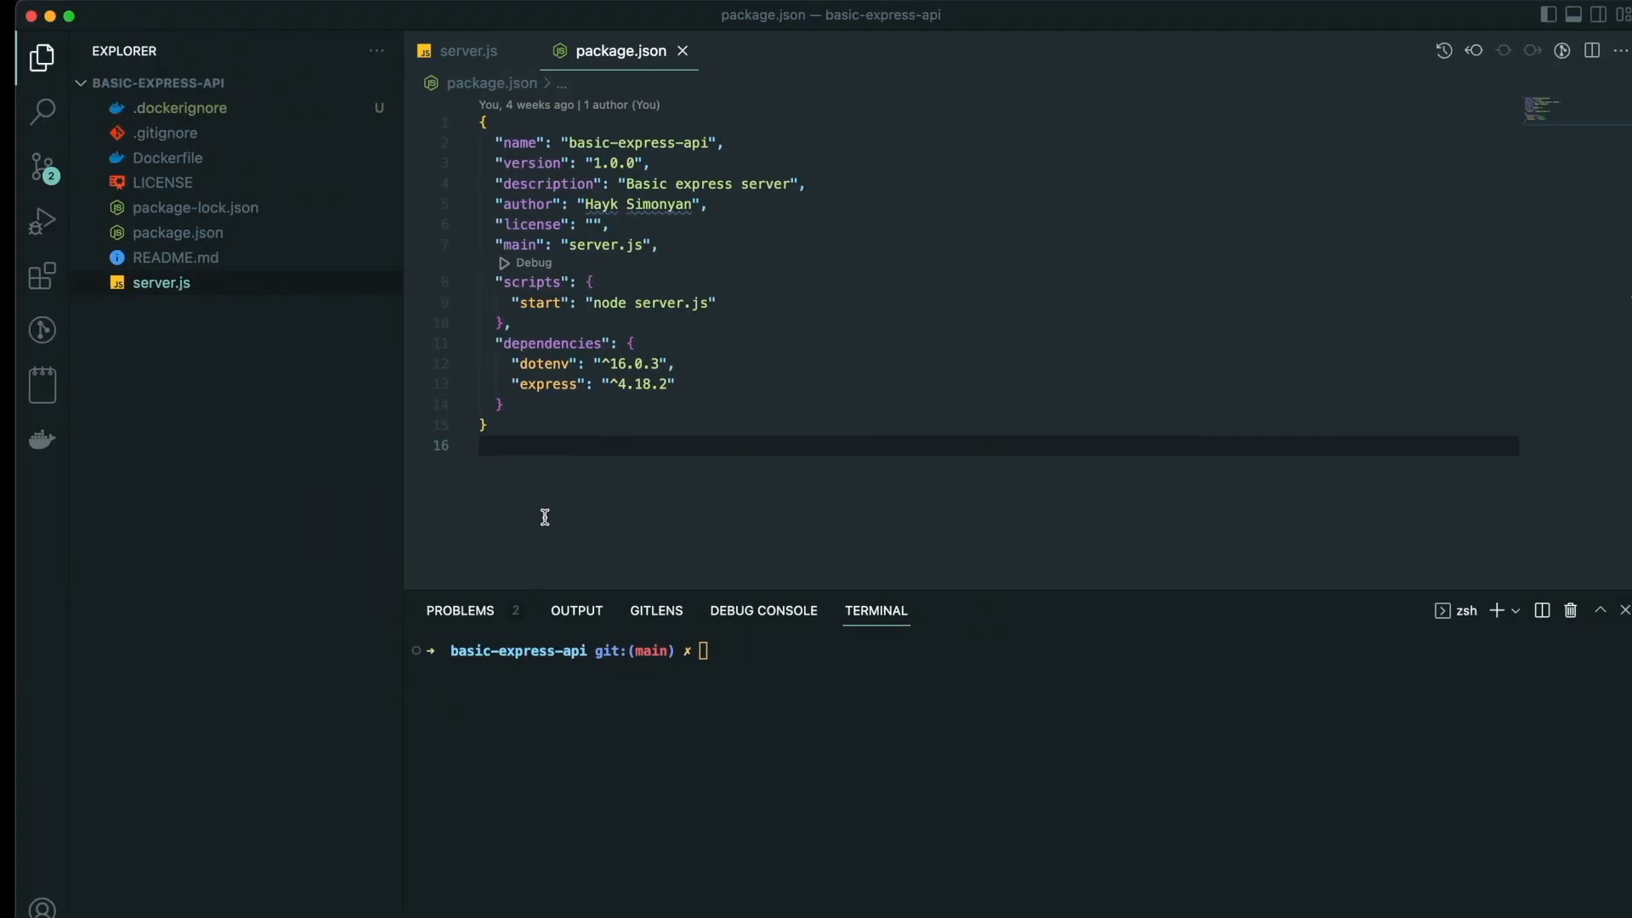
Run 'flyctl launch' with a generated name, Miami region, no Redis database, and deploy now
{"action": "type", "text": "flyctl launch"}
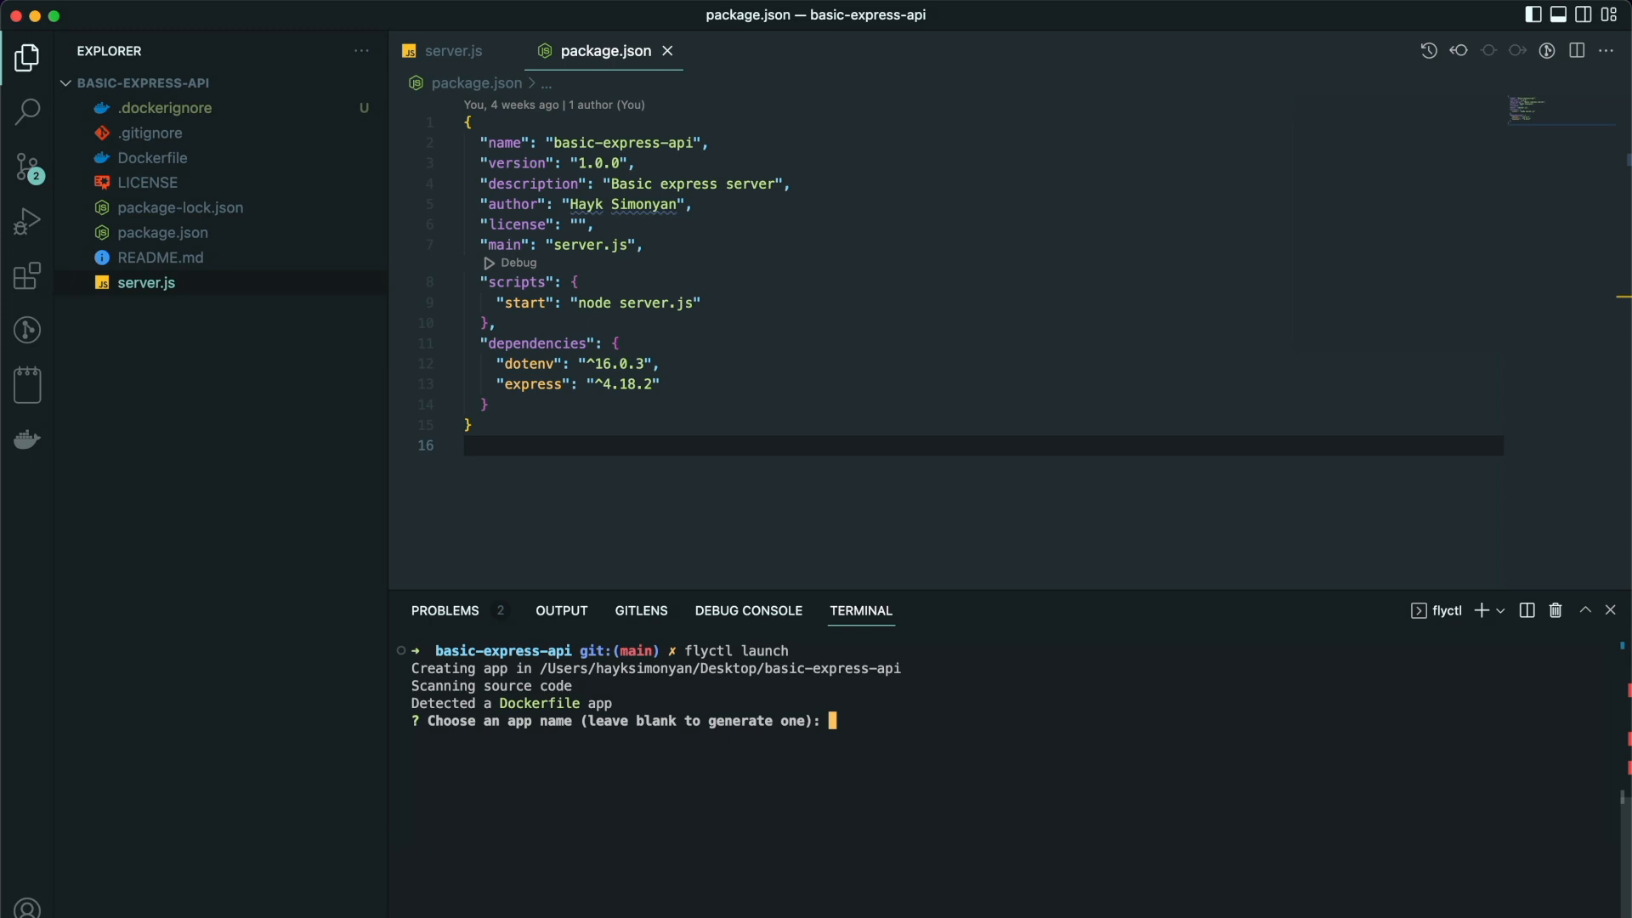
{"action": "key", "text": "Return"}
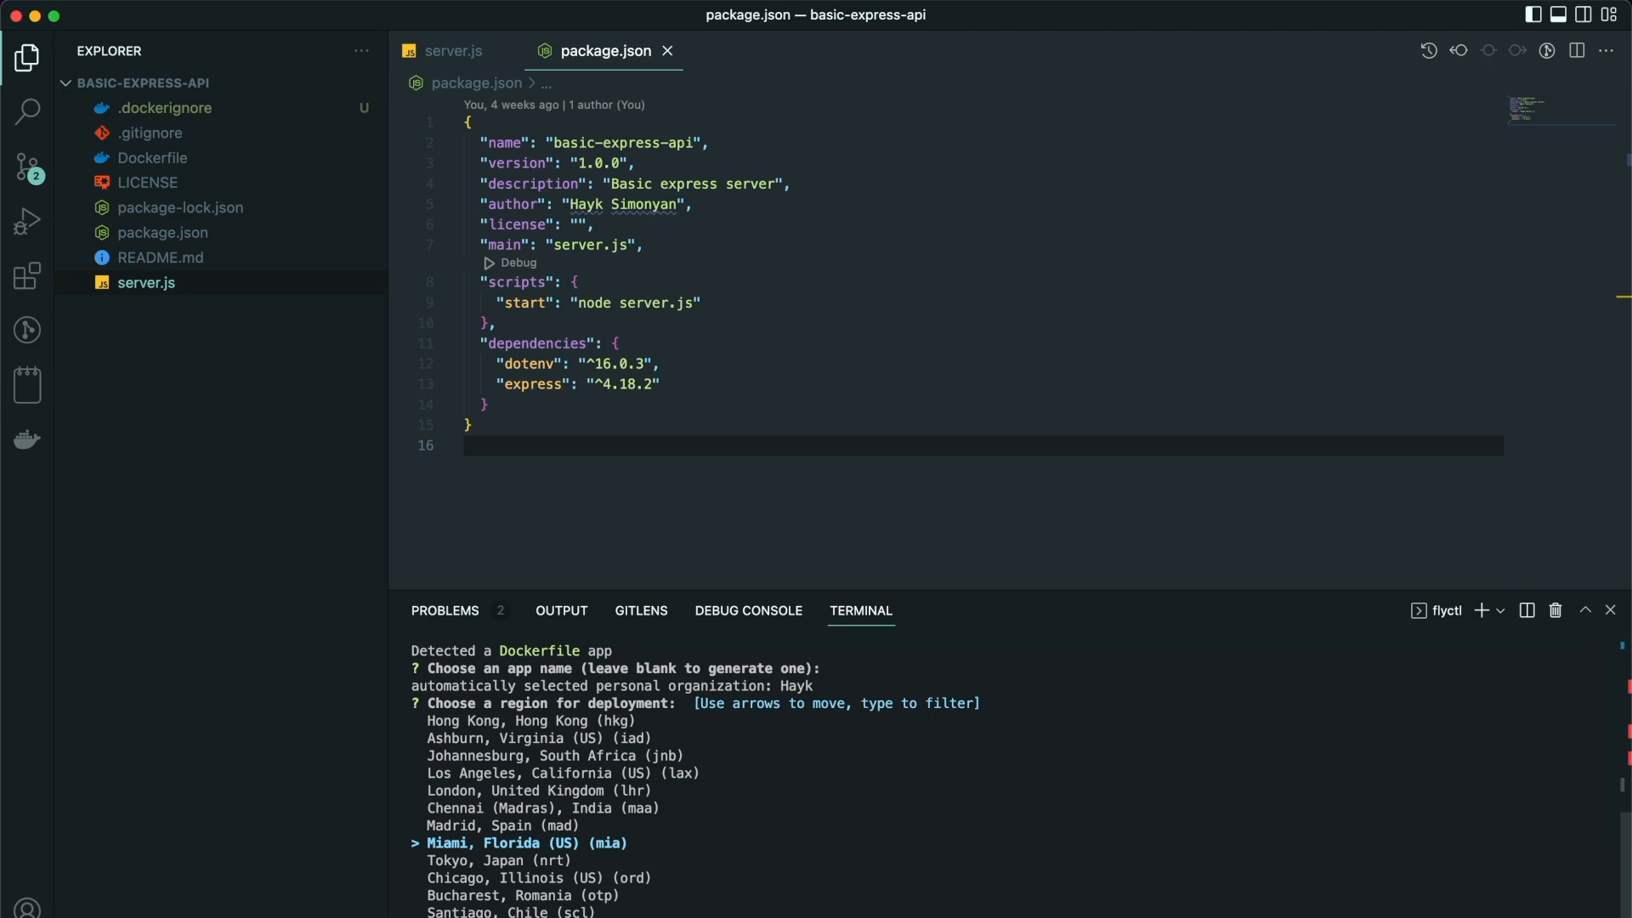
{"action": "key", "text": "Return"}
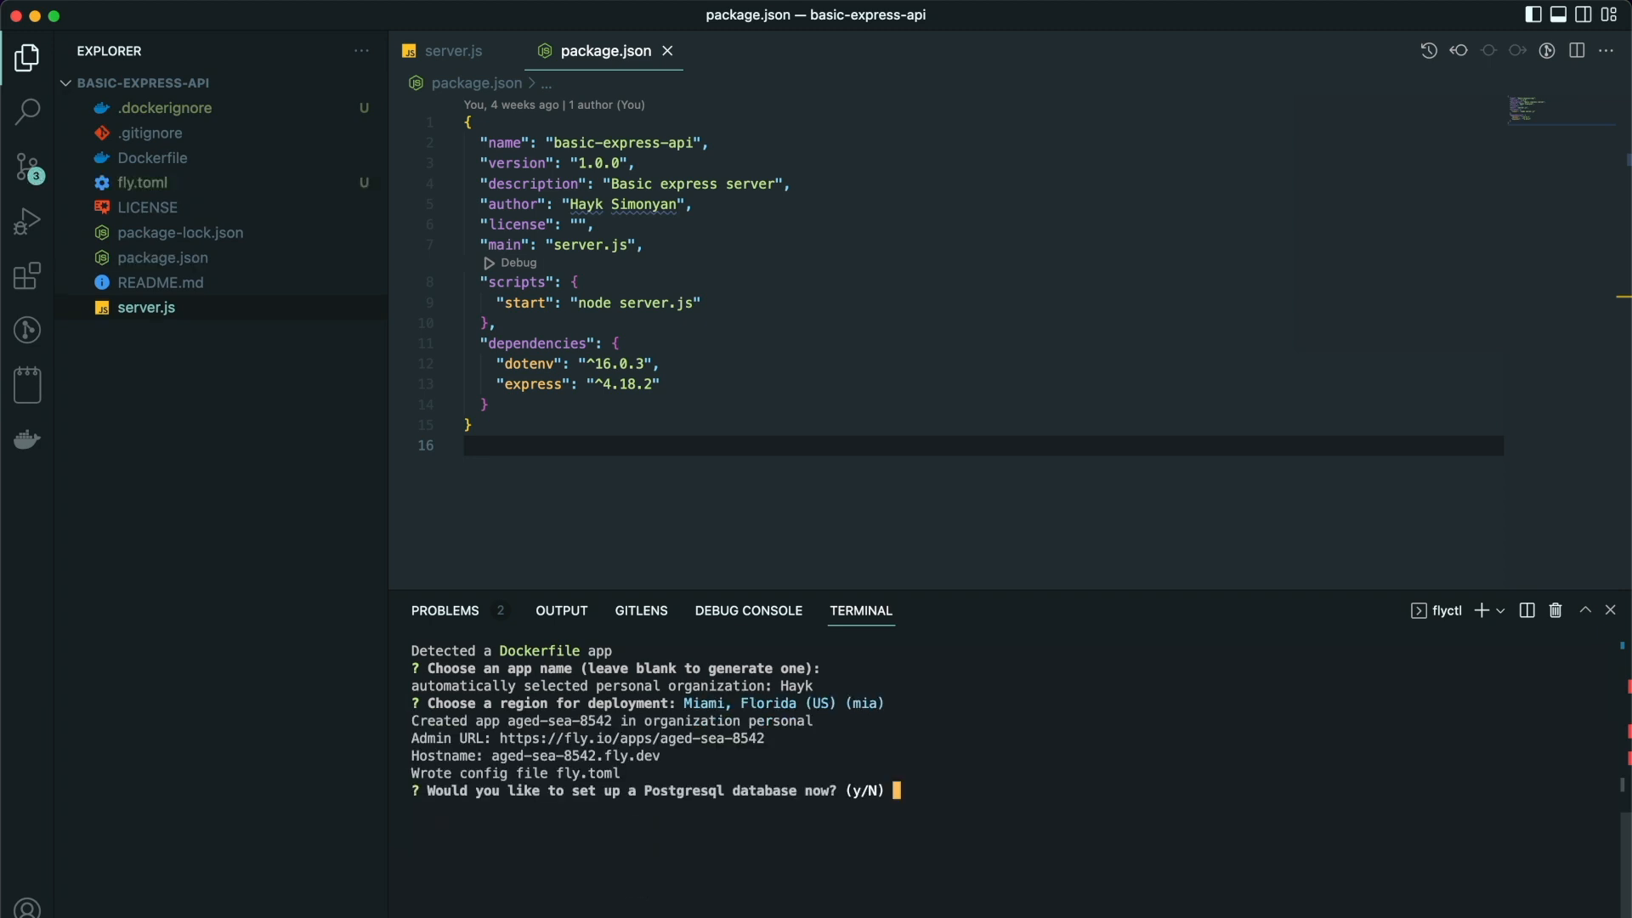
{"action": "type", "text": "N"}
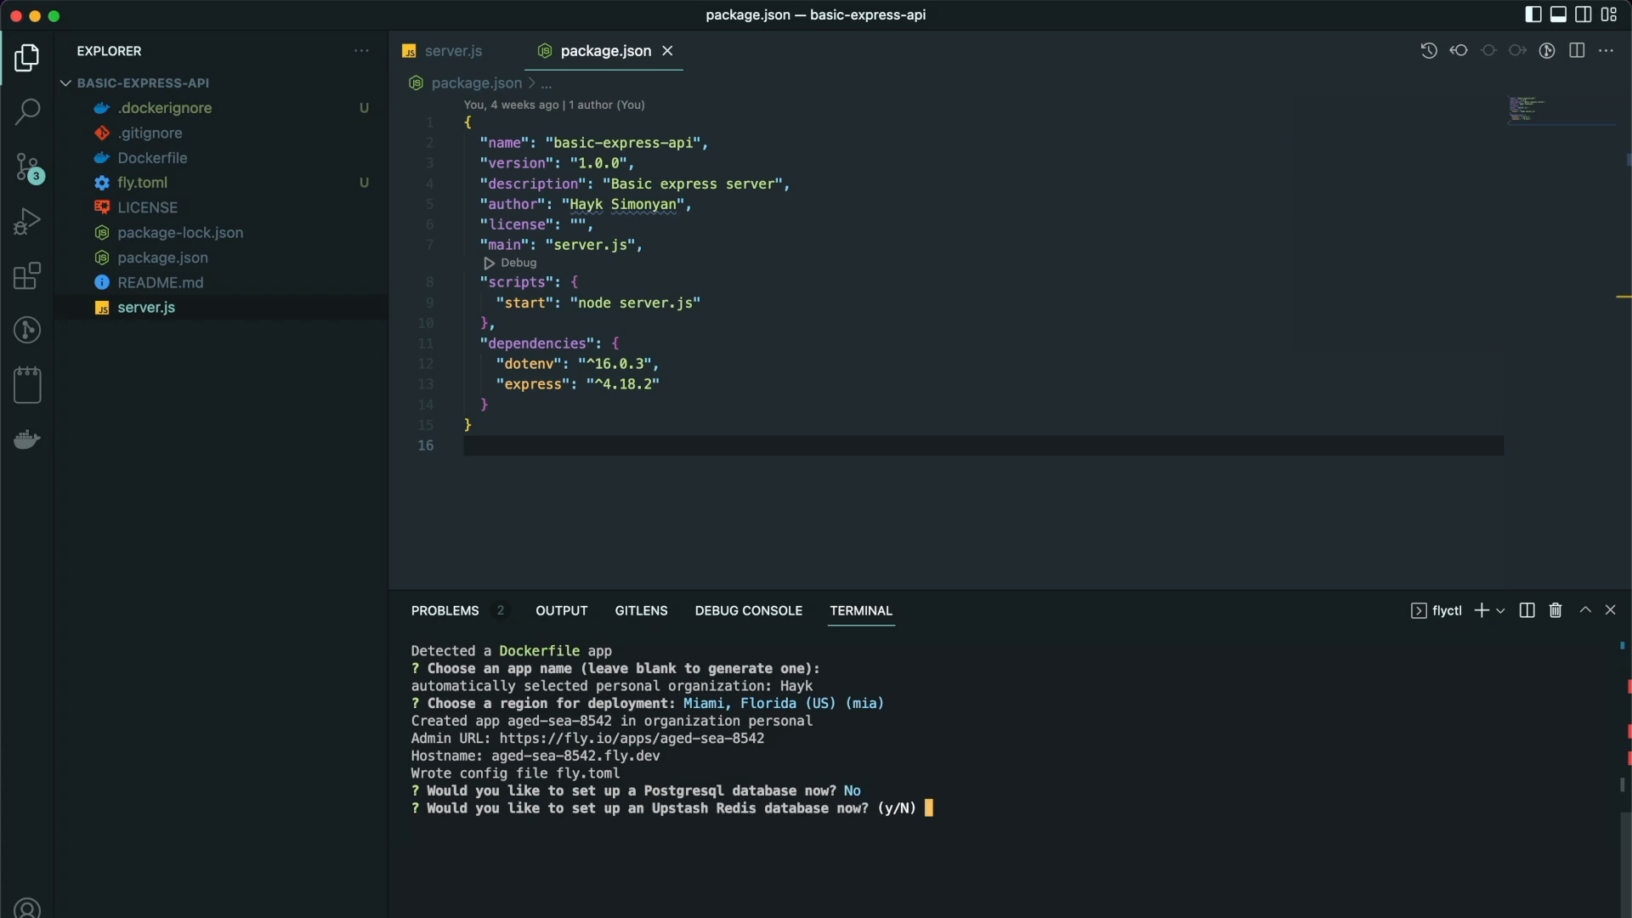
{"action": "key", "text": "Return"}
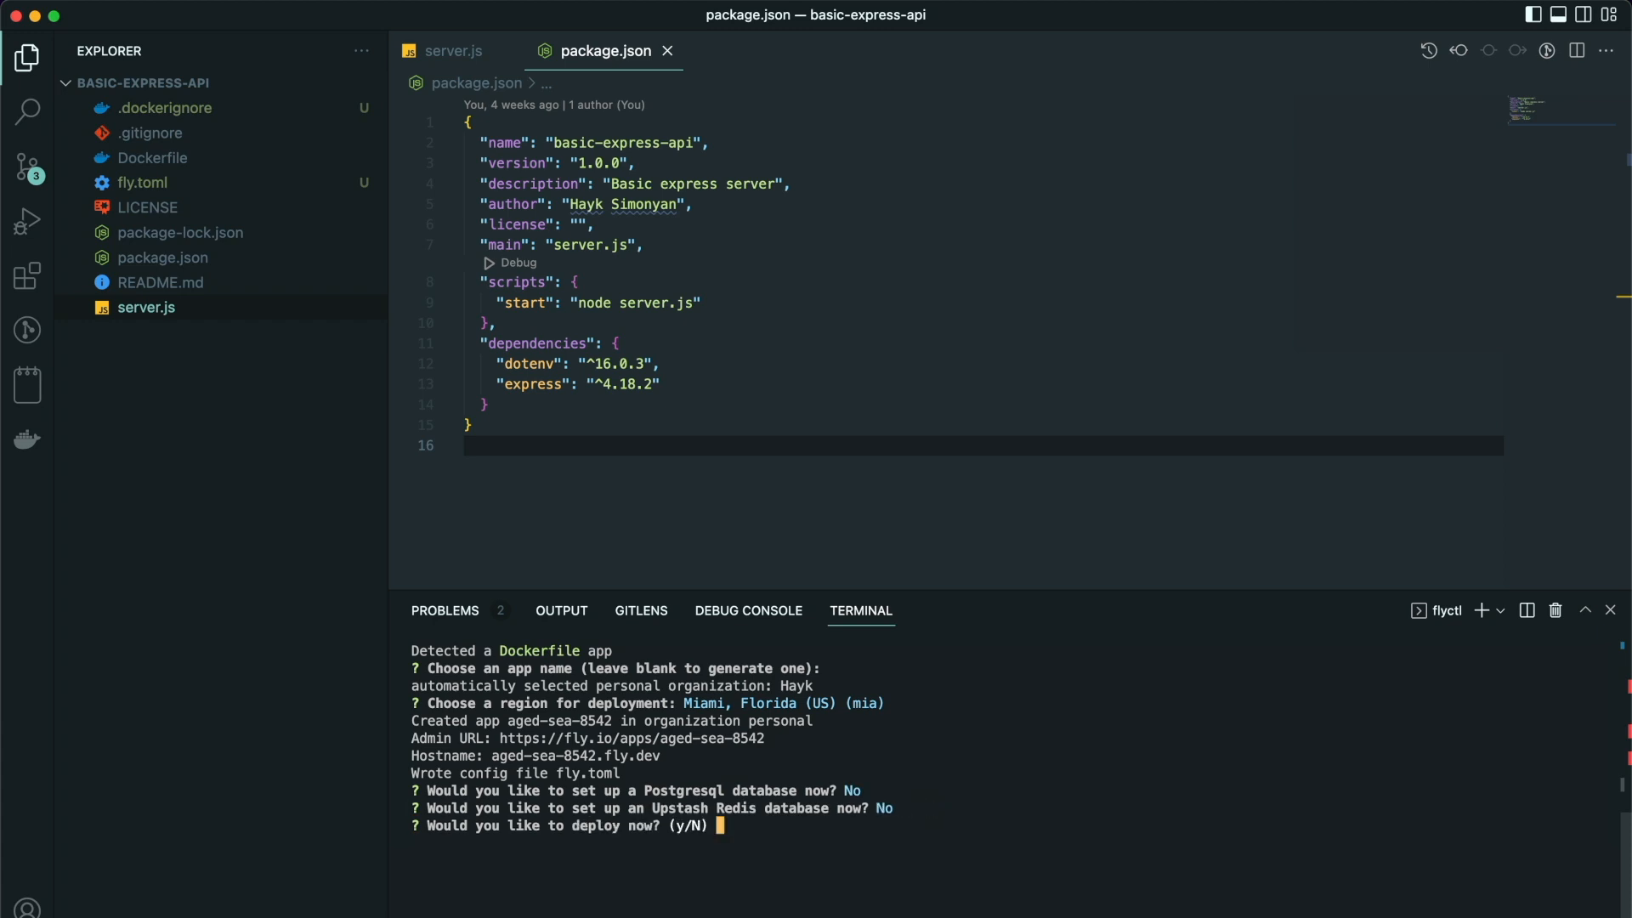
{"action": "type", "text": "y"}
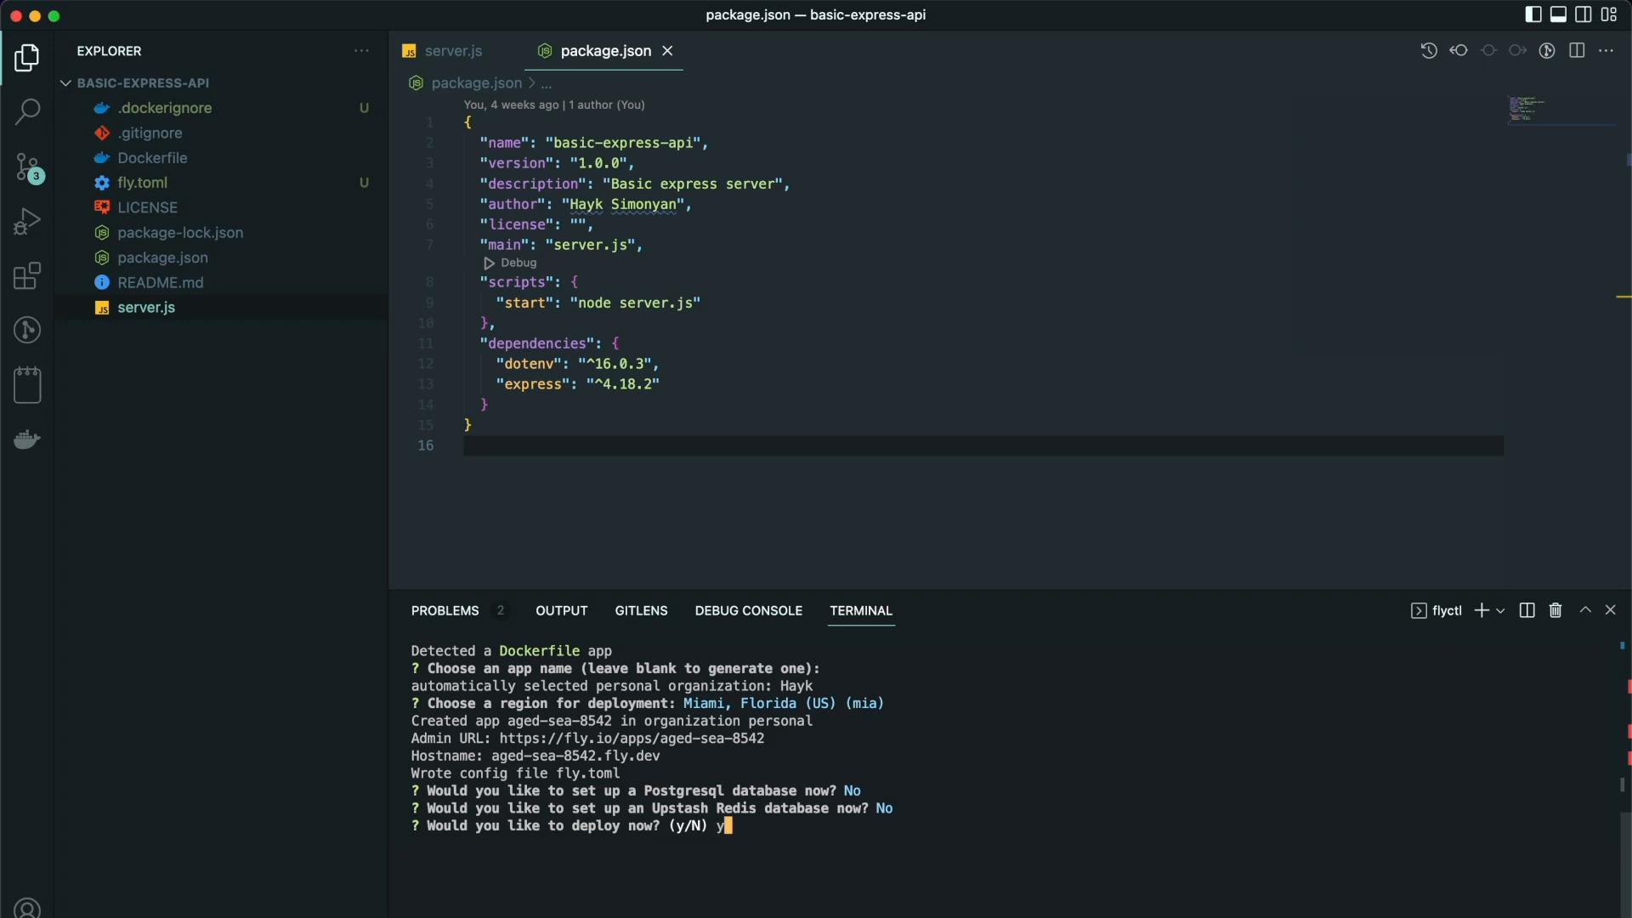
{"action": "key", "text": "Return"}
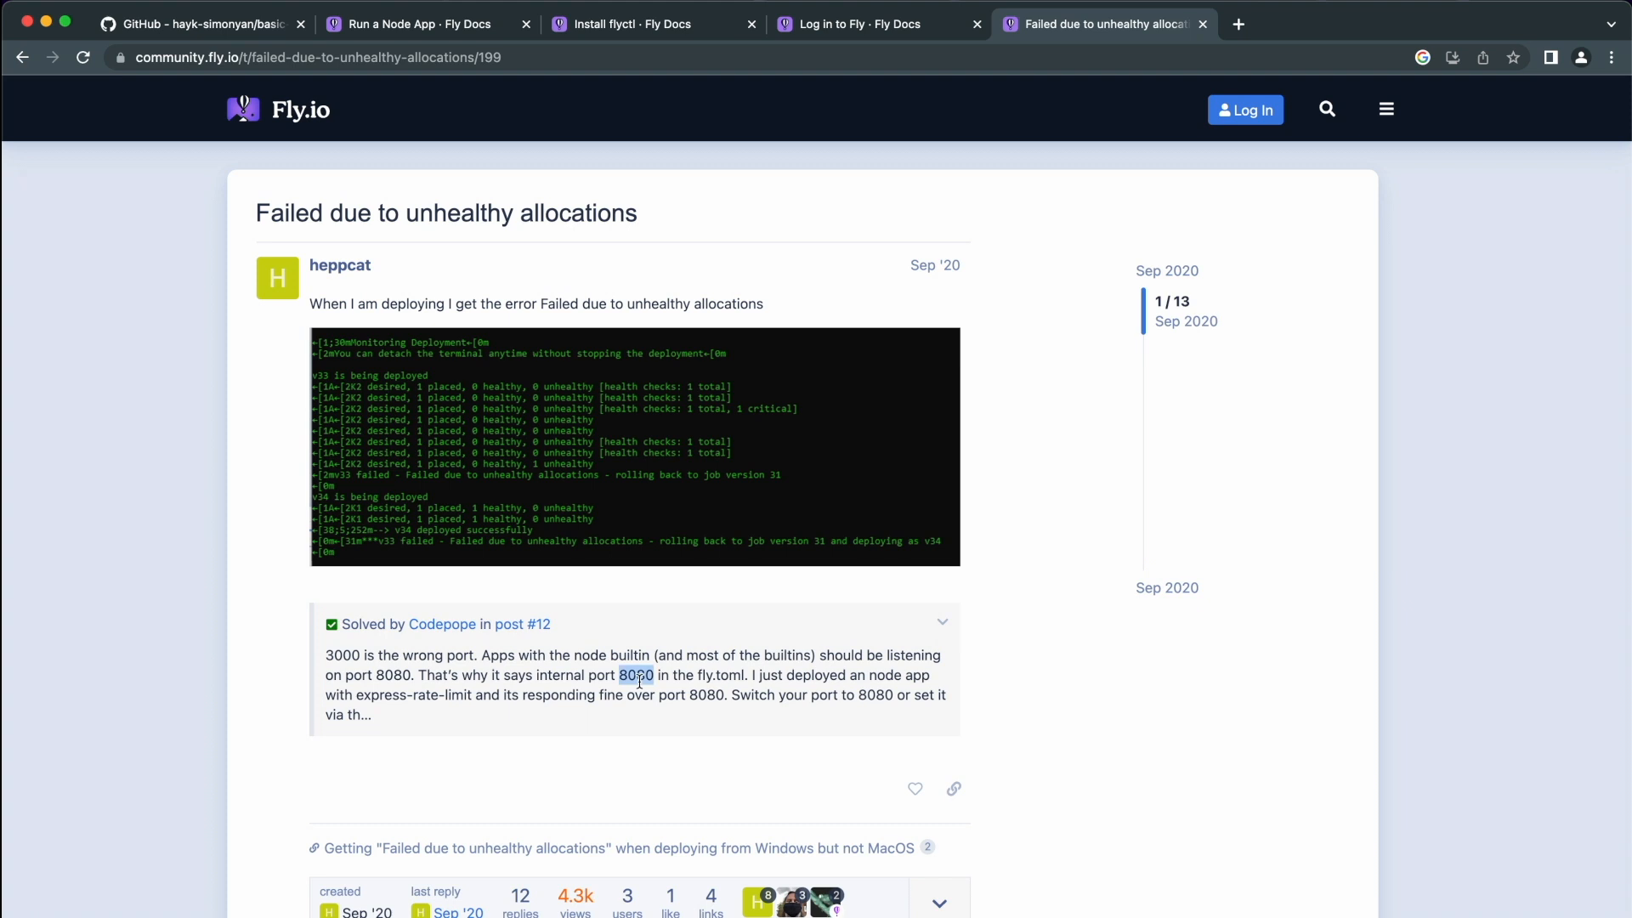
{"action": "mouse_move", "coordinate": [705, 749]}
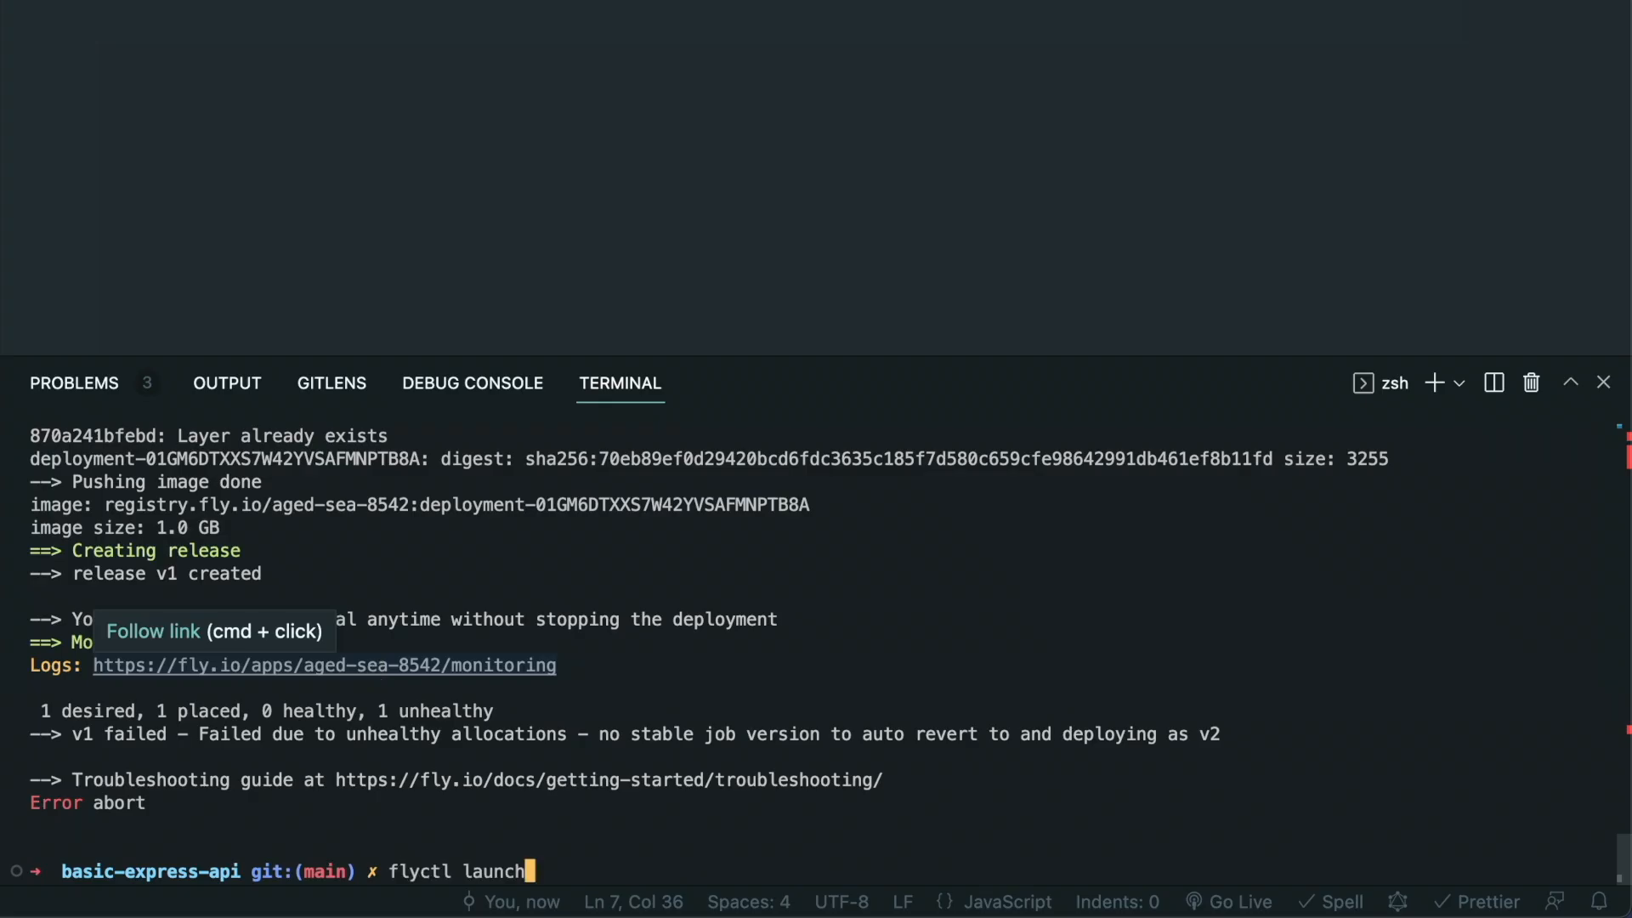
Rerun the recalled 'flyctl launch' command in the terminal
{"action": "key", "text": "Return"}
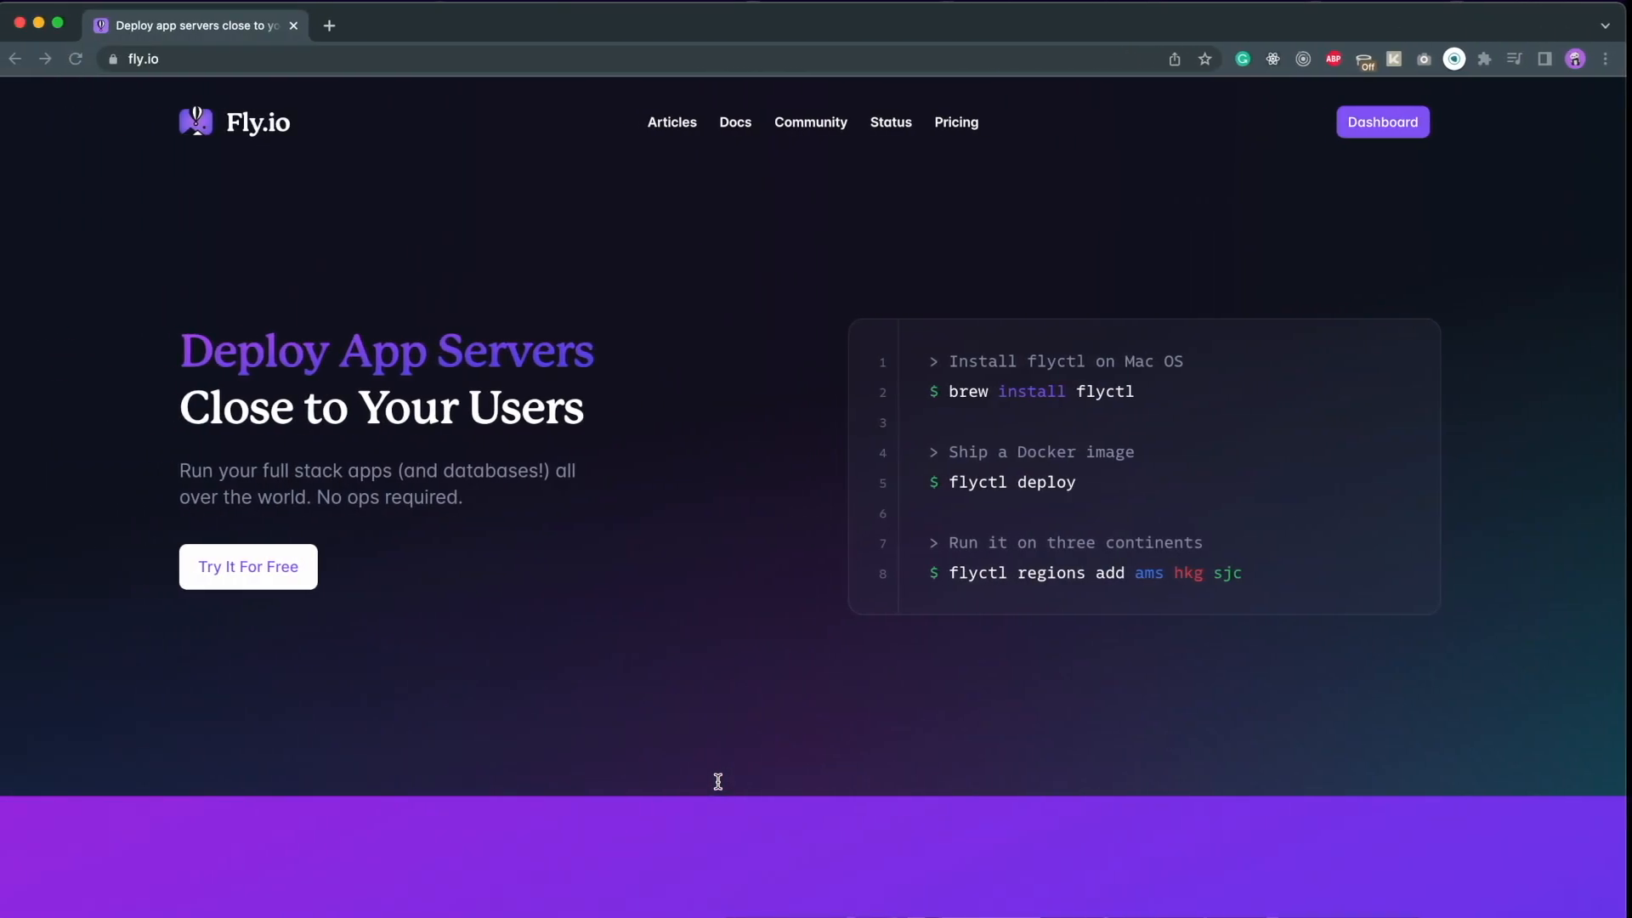
From the Fly.io dashboard, open aged-sea-8542 and visit its fly.dev hostname showing 'Deployed!'
{"action": "left_click", "coordinate": [1382, 123]}
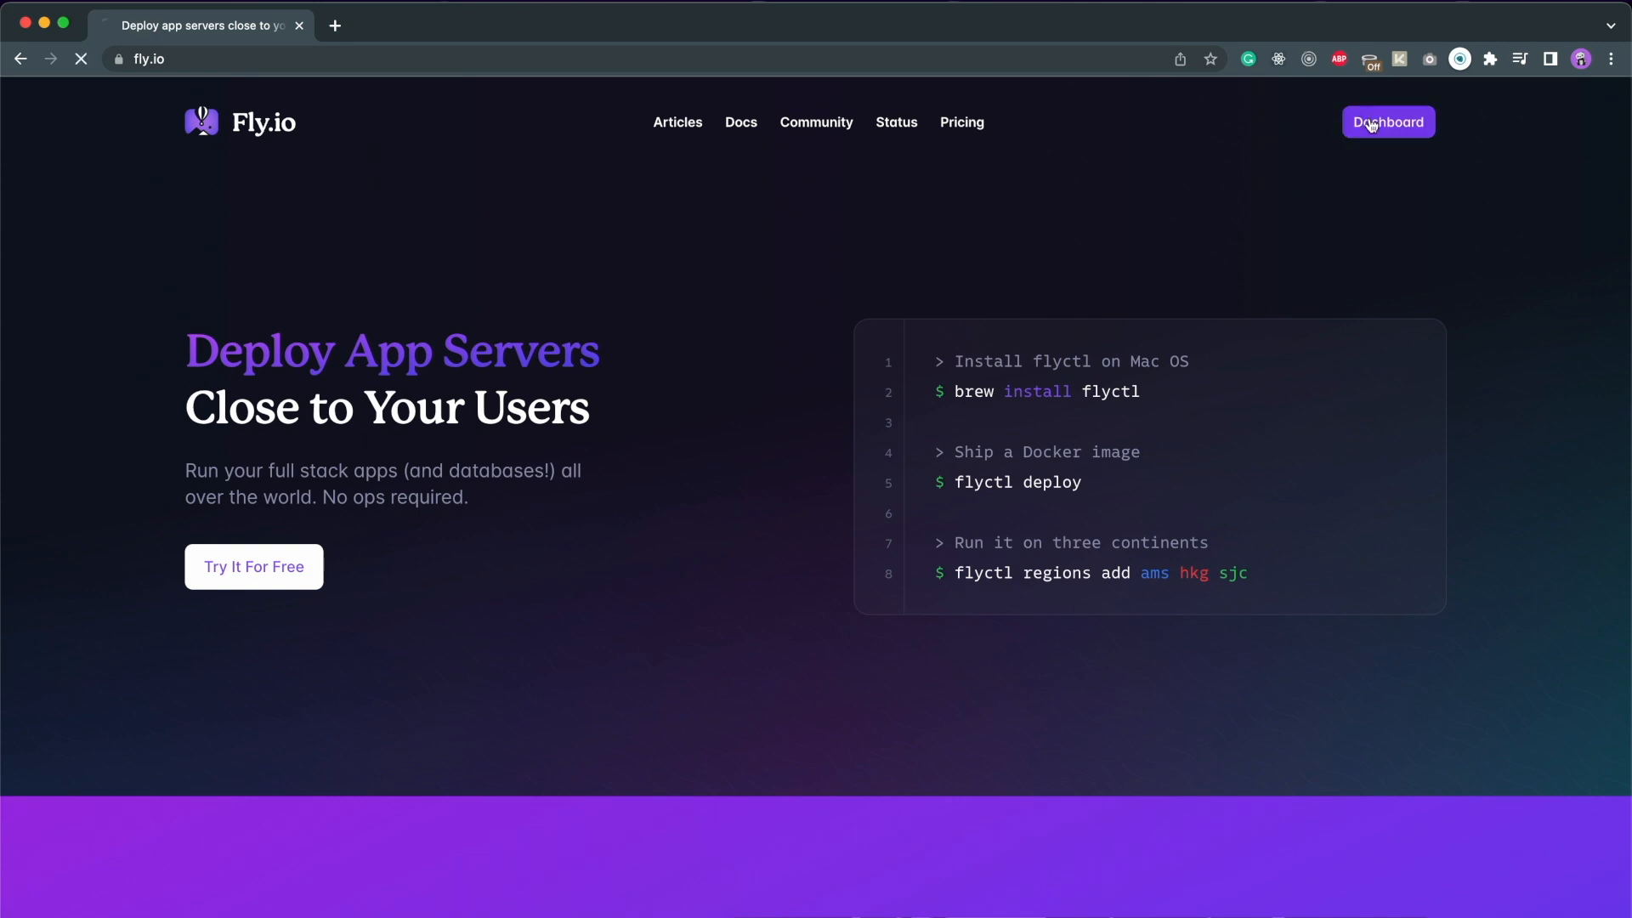
{"action": "left_click", "coordinate": [1387, 122]}
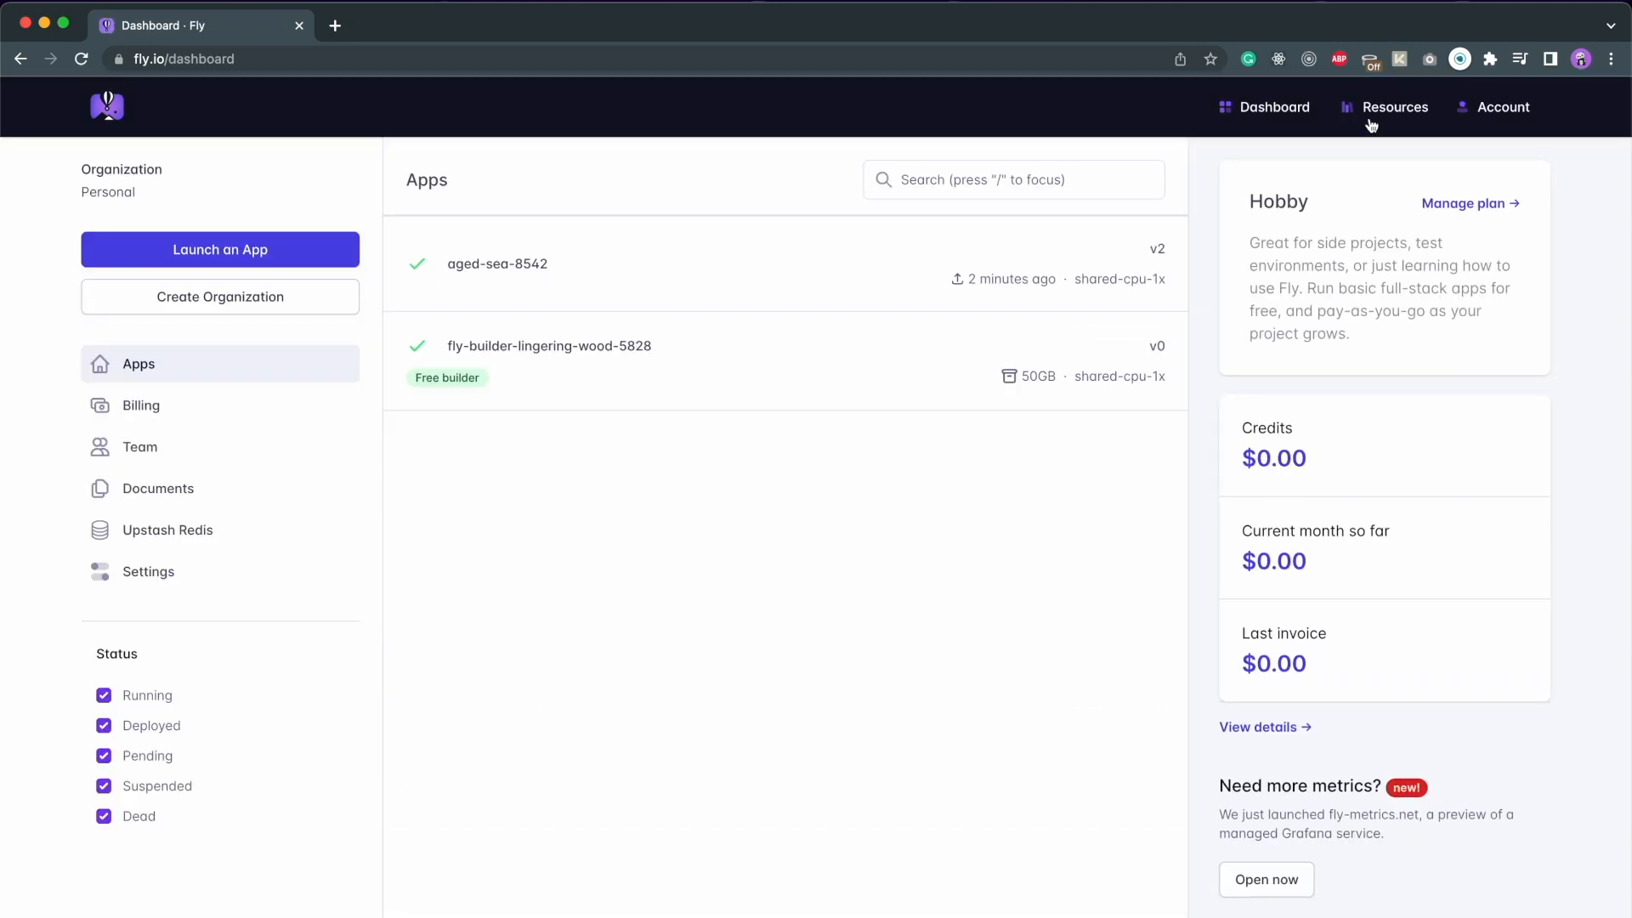
{"action": "mouse_move", "coordinate": [517, 269]}
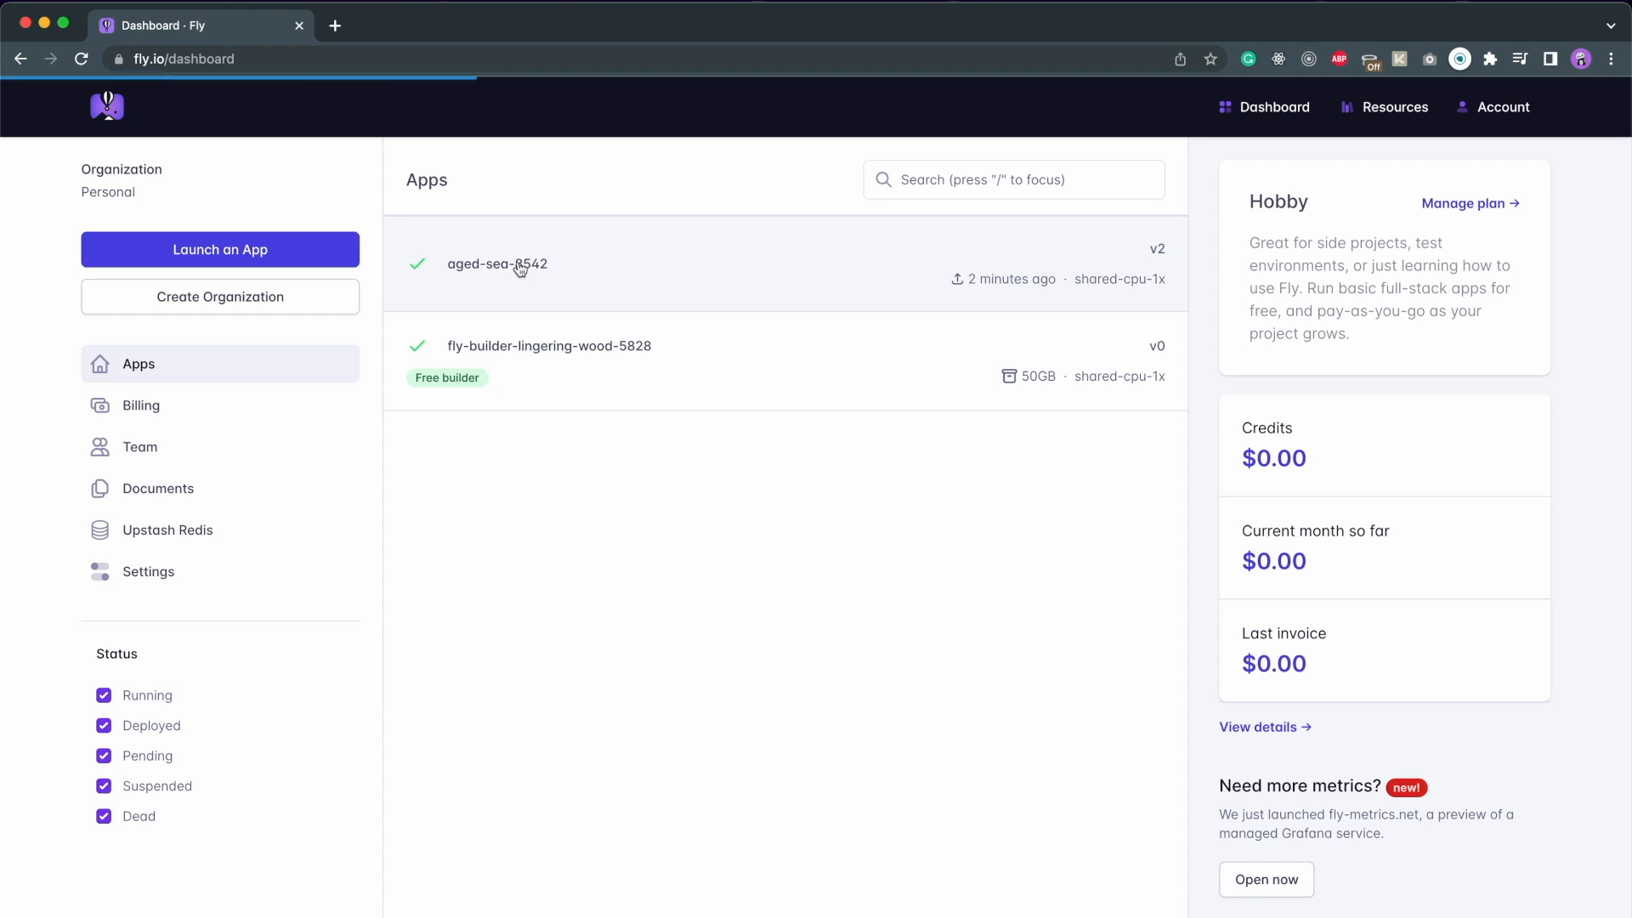
{"action": "left_click", "coordinate": [498, 264]}
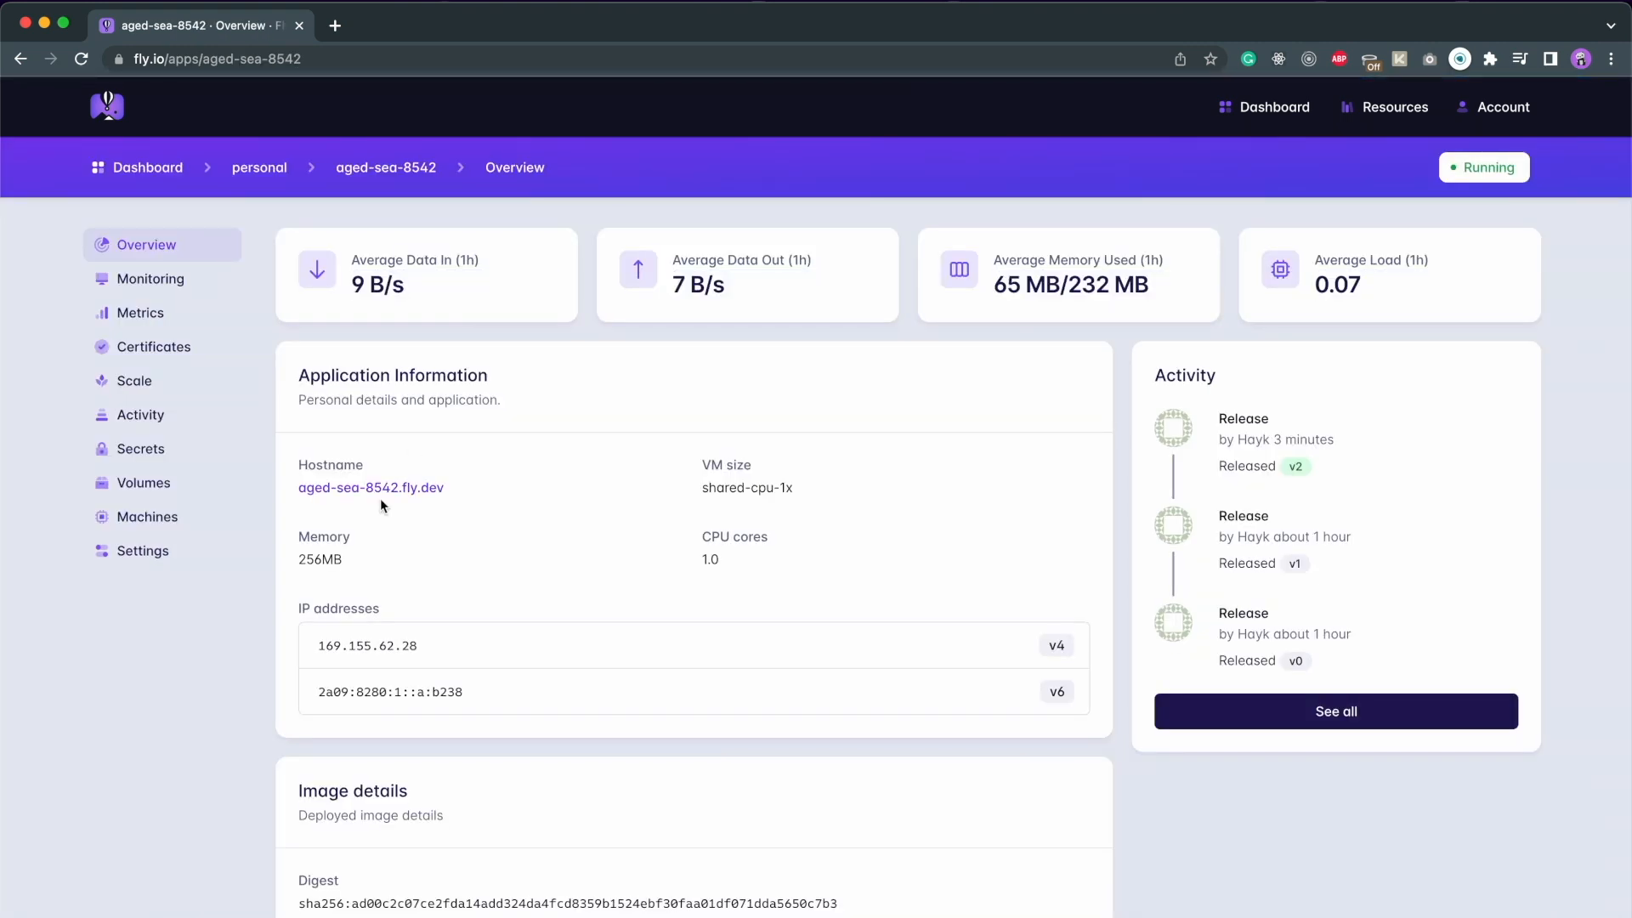
{"action": "mouse_move", "coordinate": [381, 499]}
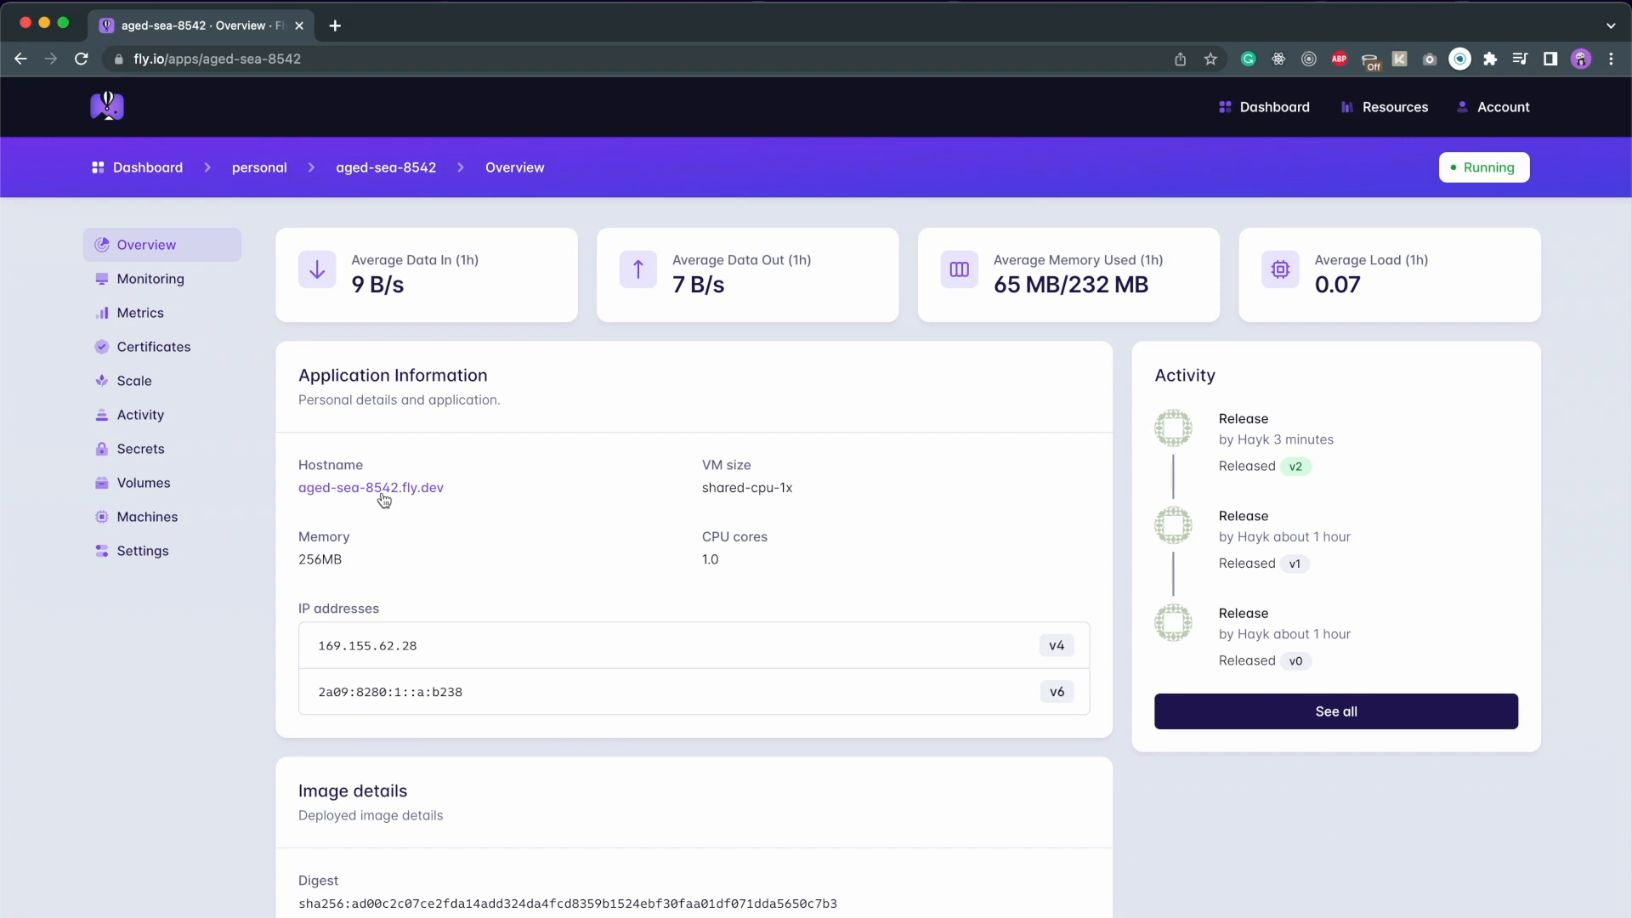
{"action": "left_click", "coordinate": [369, 488]}
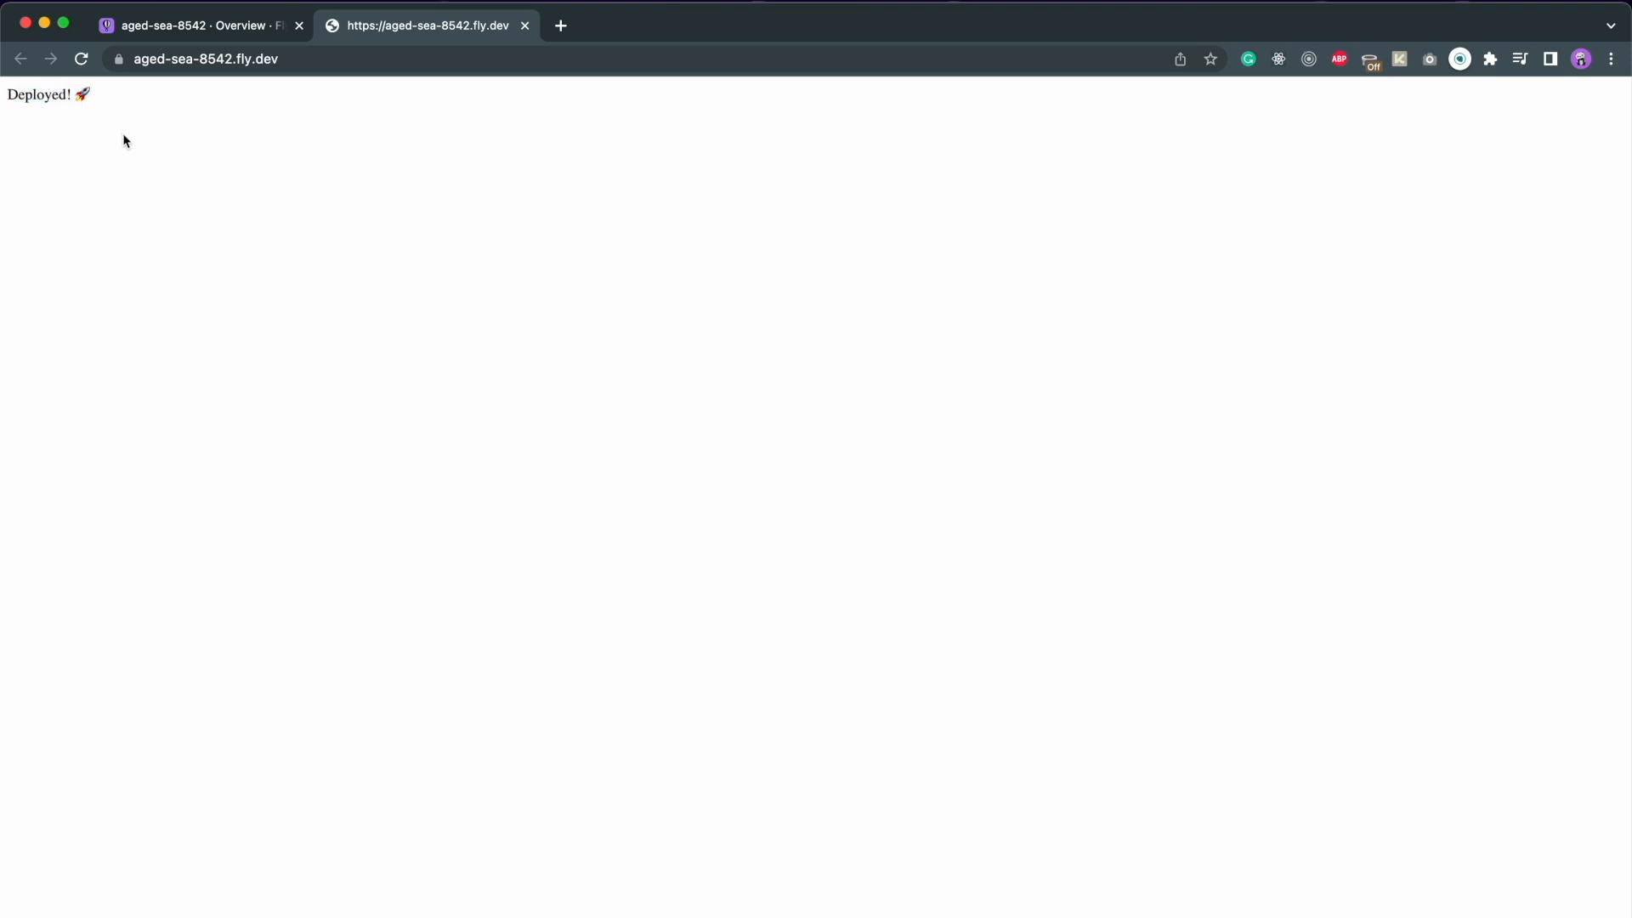
Back on the aged-sea-8542 overview, check its Secrets page, which lists none
{"action": "left_click", "coordinate": [192, 24]}
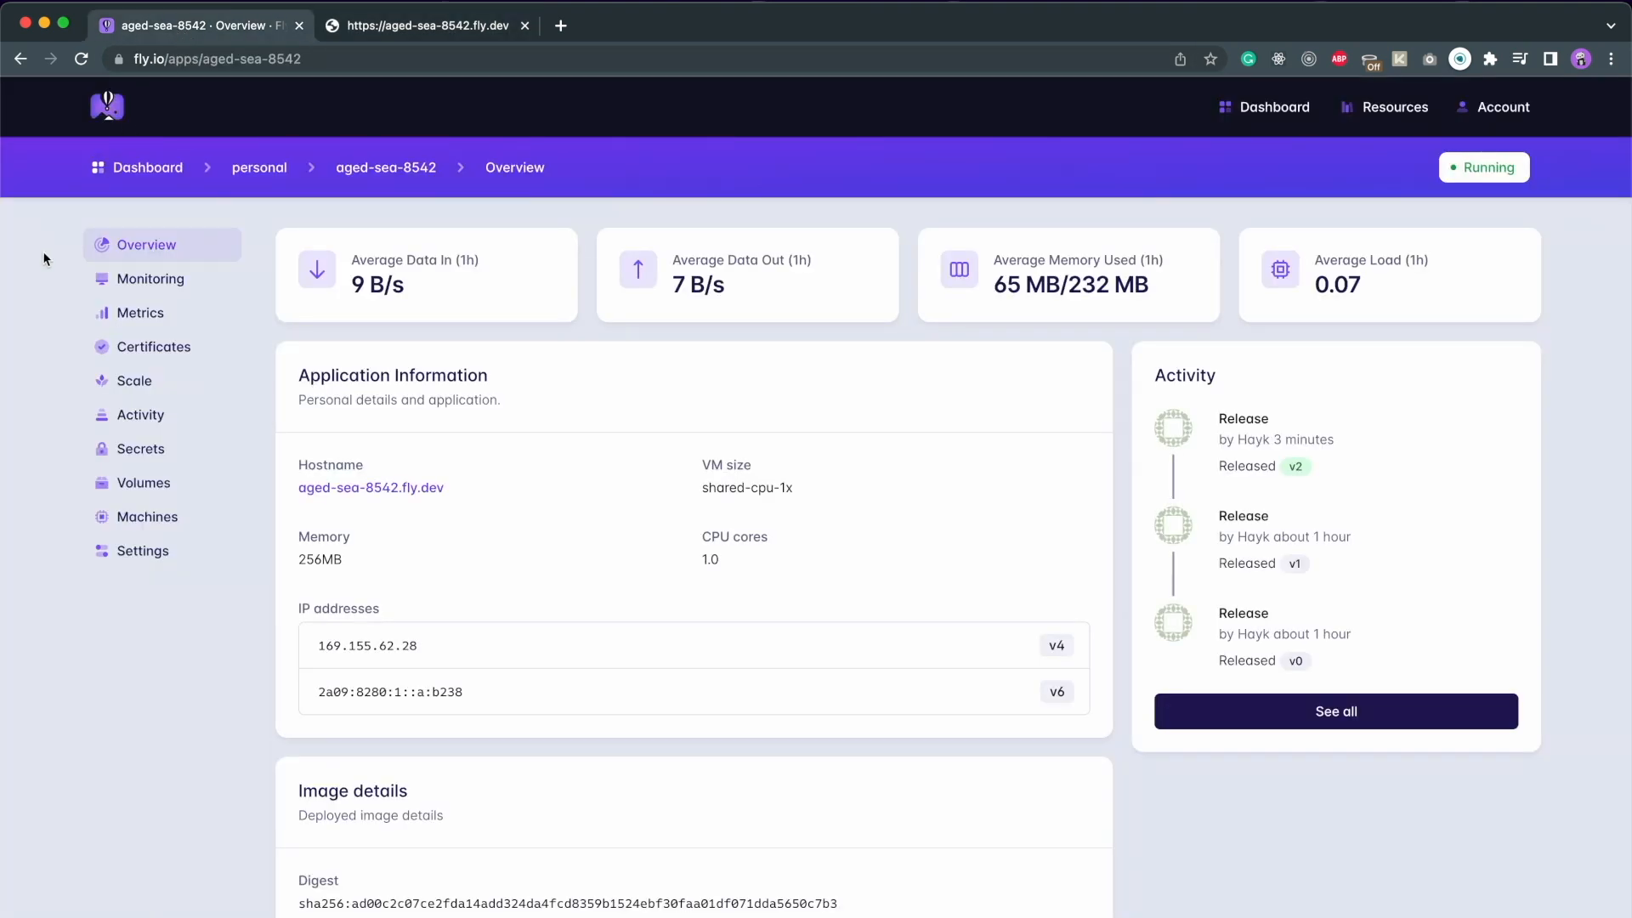
{"action": "left_click", "coordinate": [140, 449]}
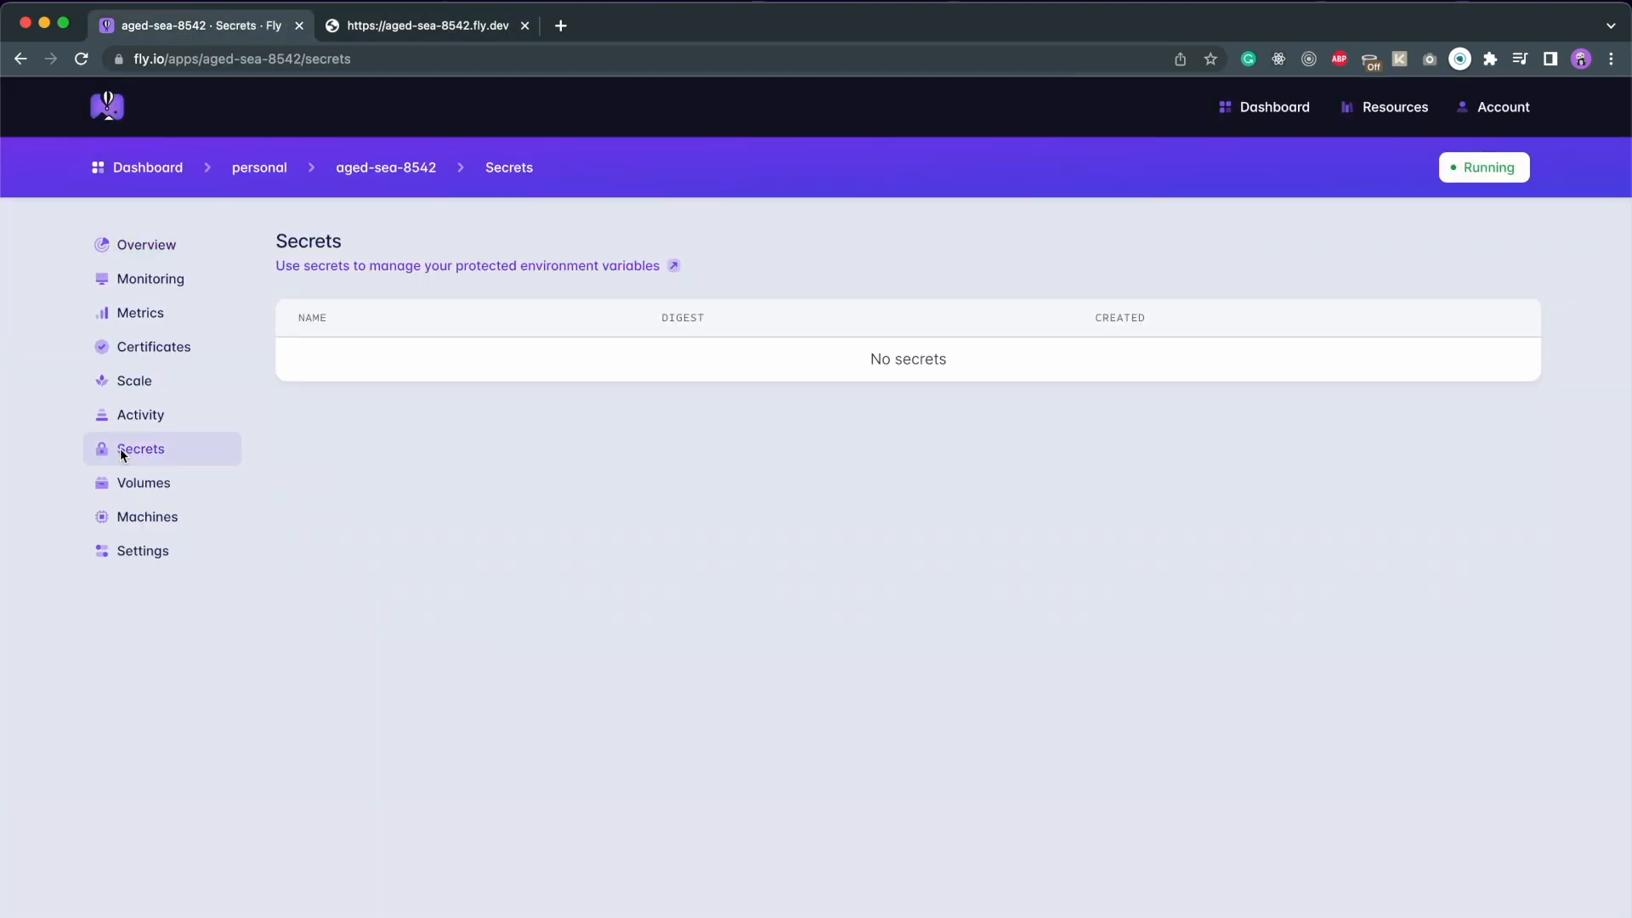
{"action": "mouse_move", "coordinate": [620, 332]}
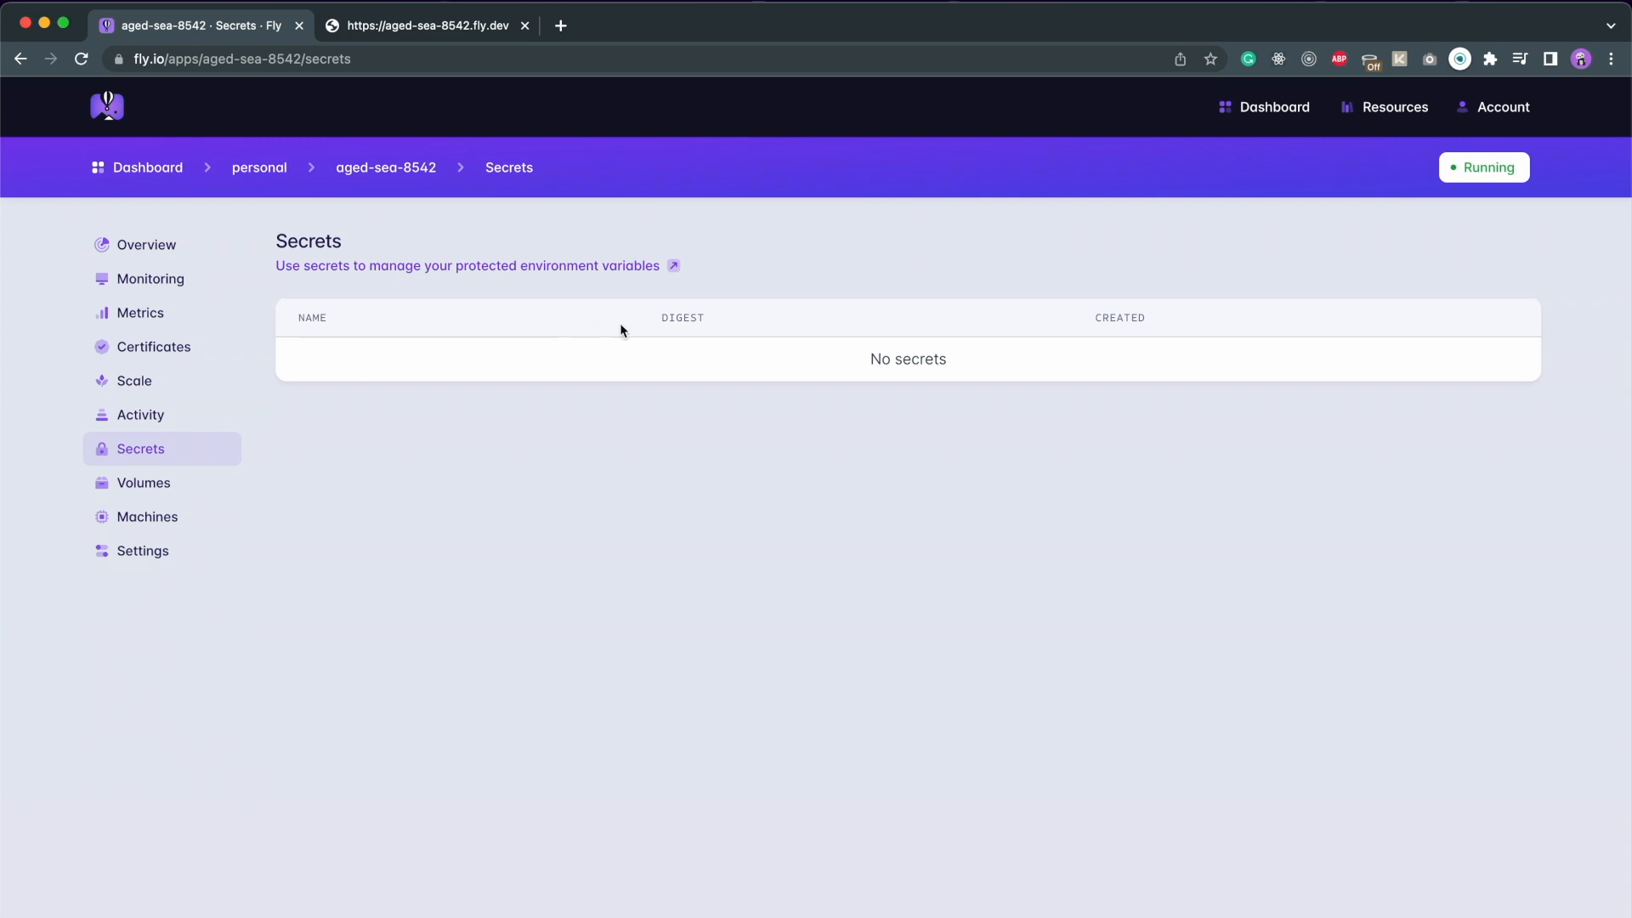
{"action": "mouse_move", "coordinate": [892, 359]}
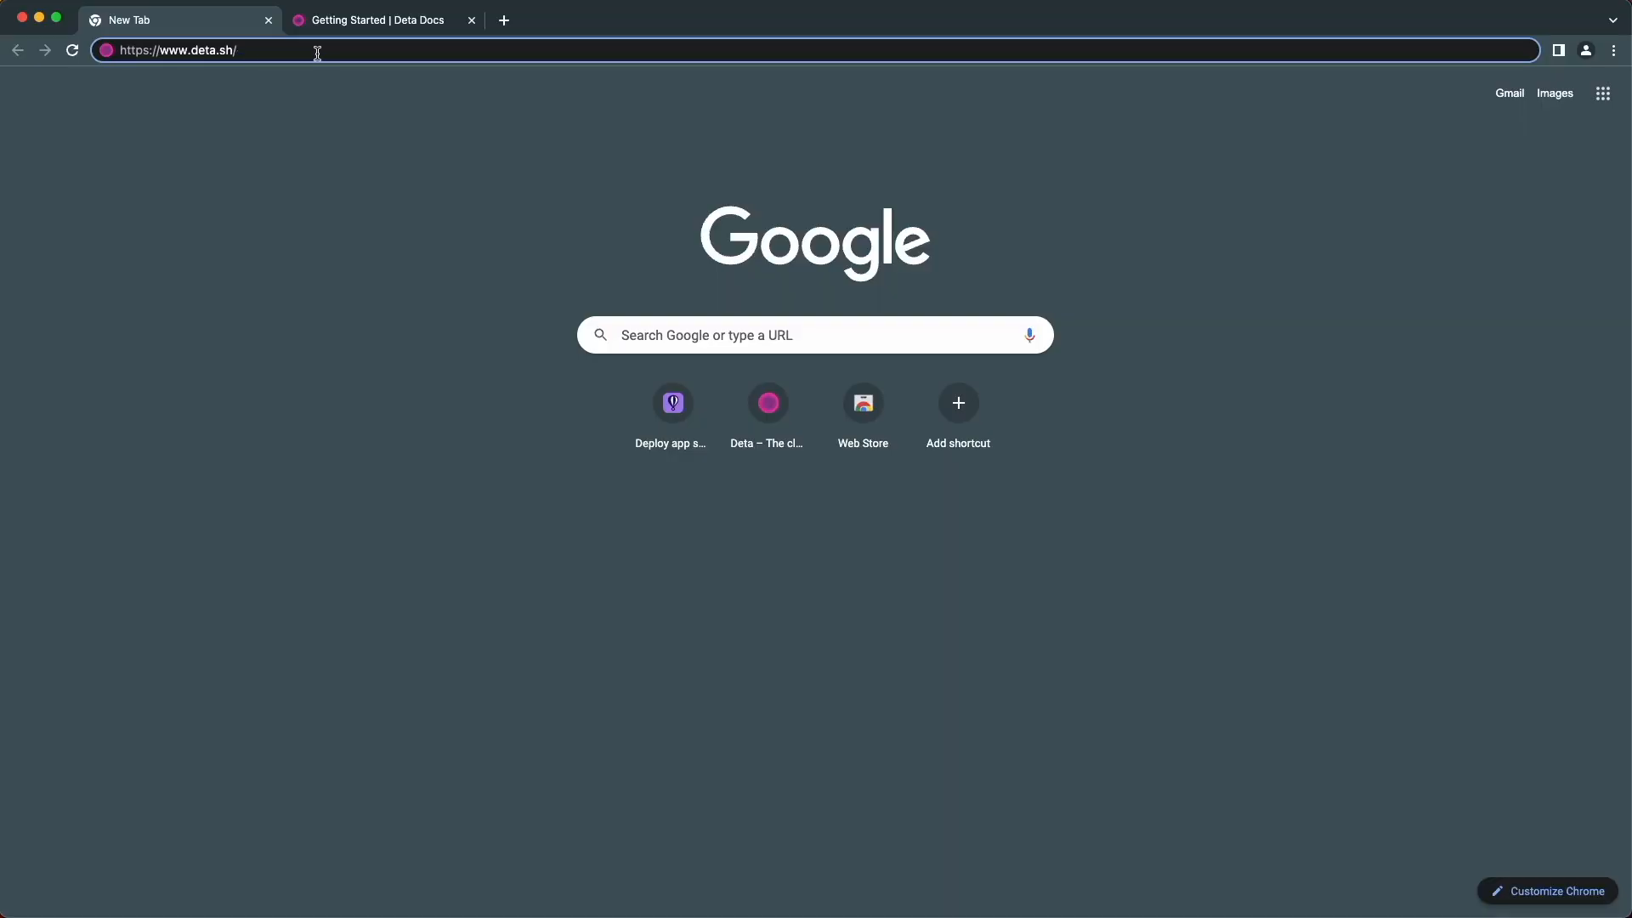
Sign up for a Deta Cloud account from deta.sh and reach the welcome page
{"action": "key", "text": "Return"}
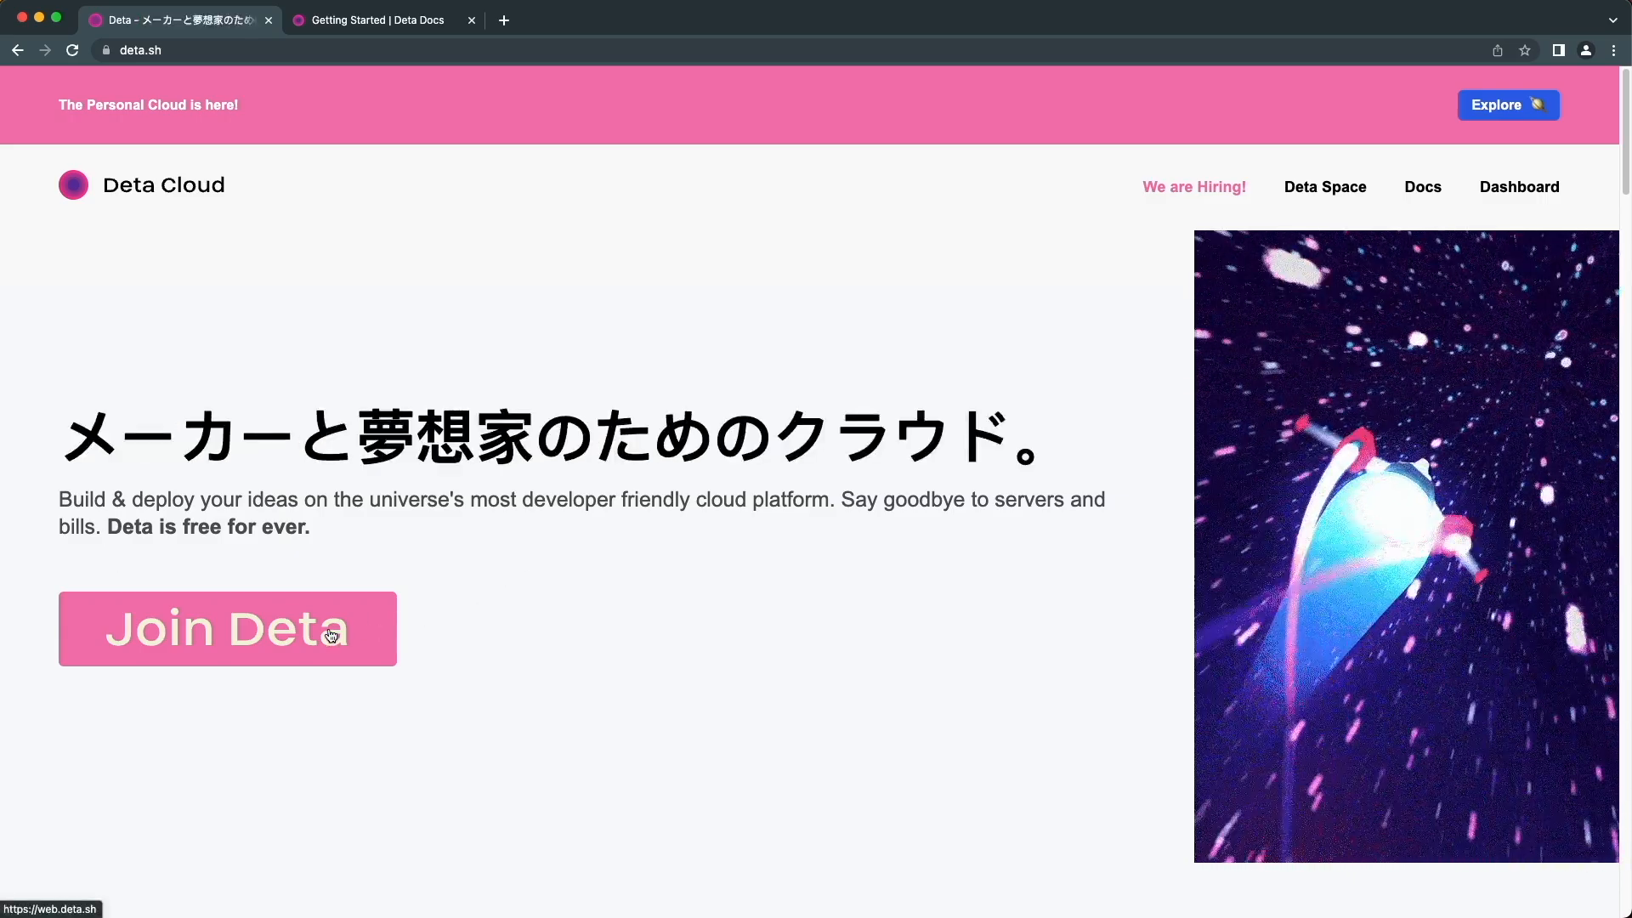
{"action": "left_click", "coordinate": [226, 628]}
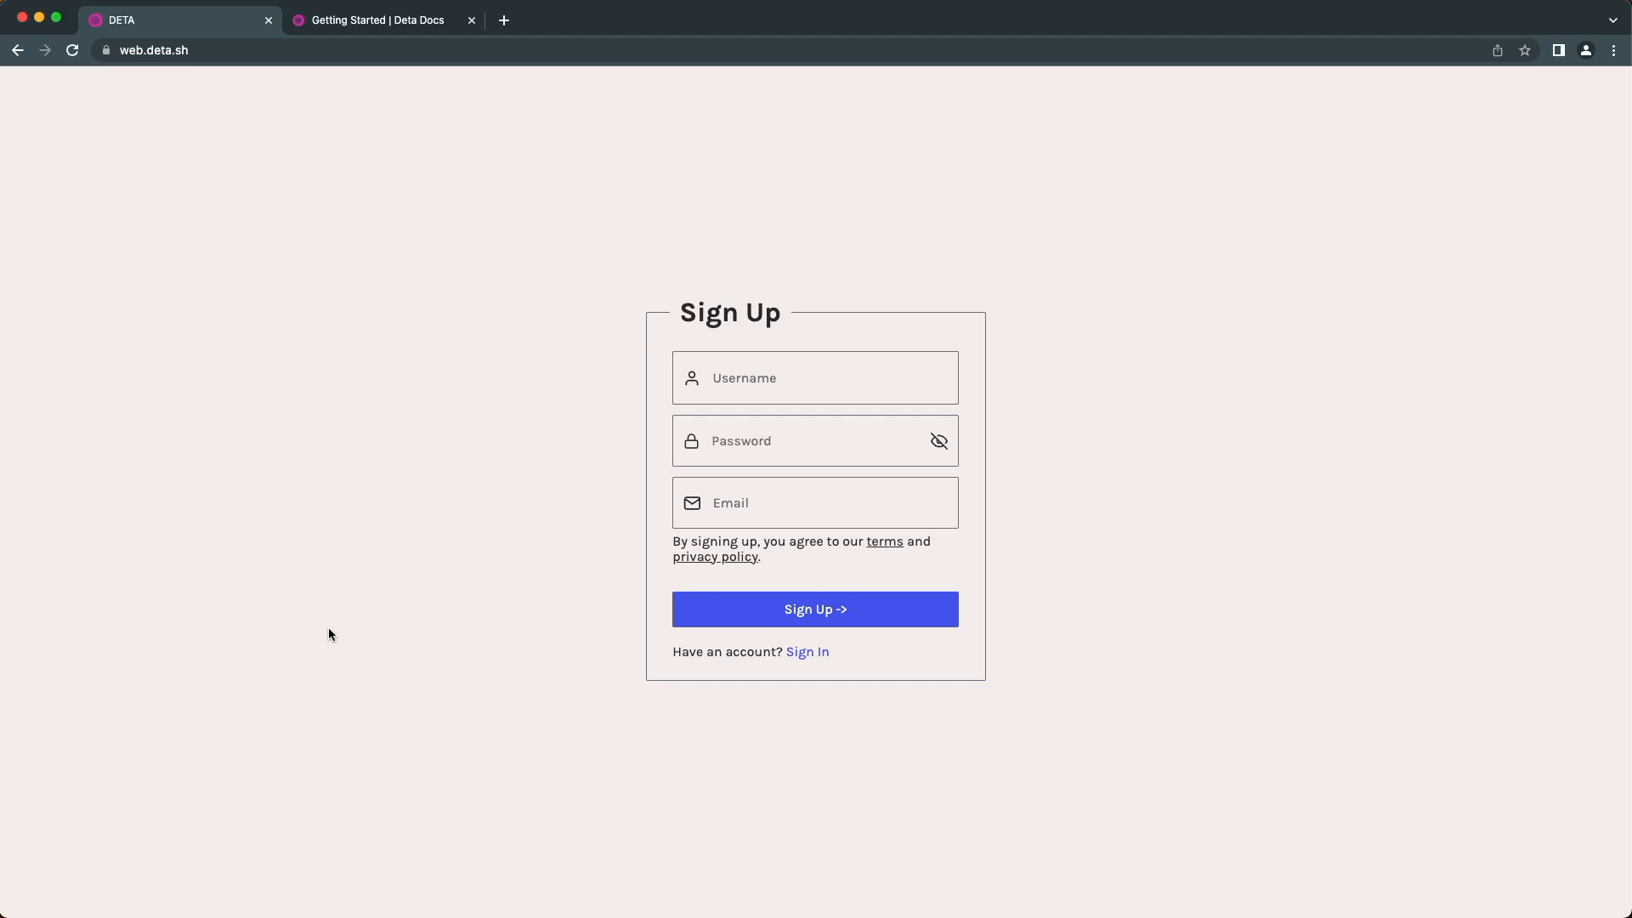
{"action": "mouse_move", "coordinate": [821, 377]}
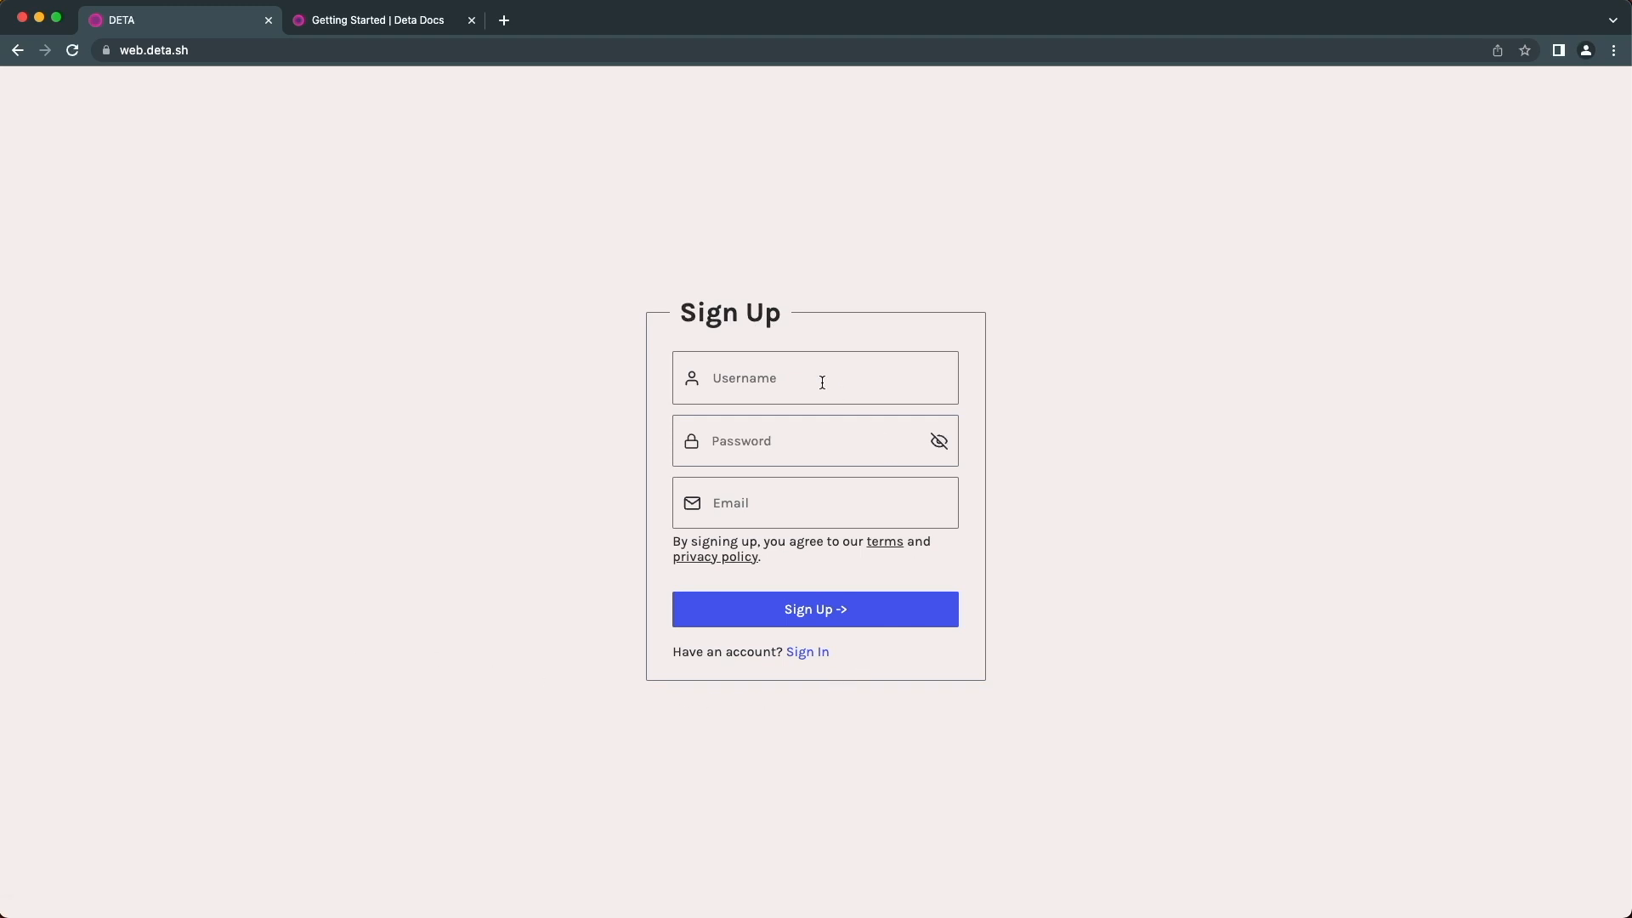
{"action": "left_click", "coordinate": [814, 377]}
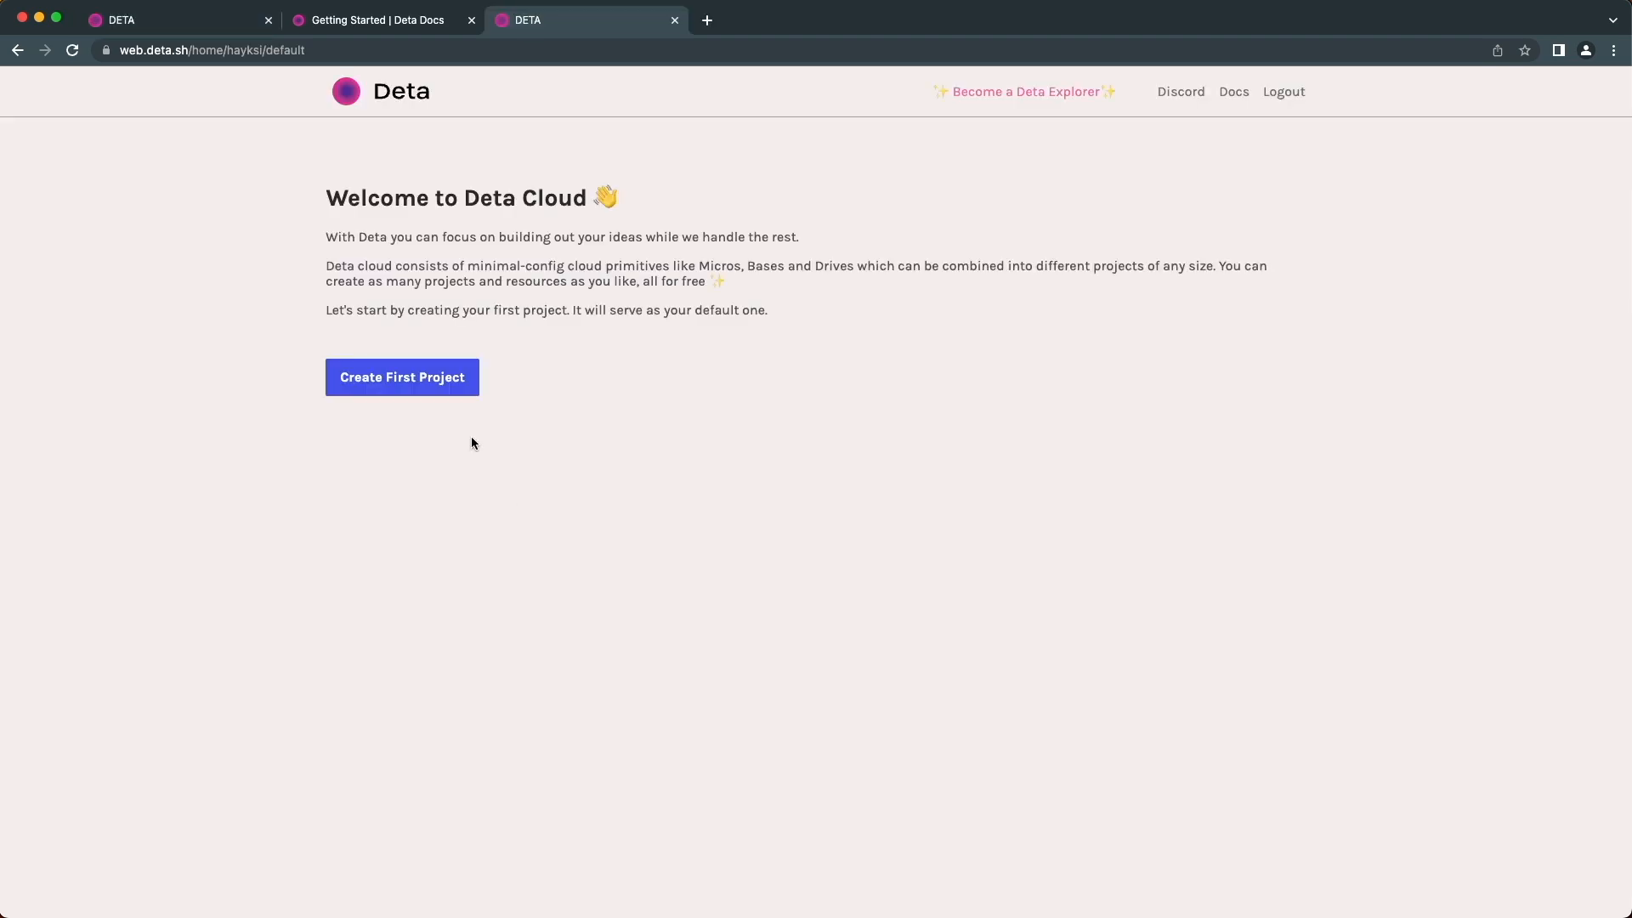
{"action": "mouse_move", "coordinate": [420, 356]}
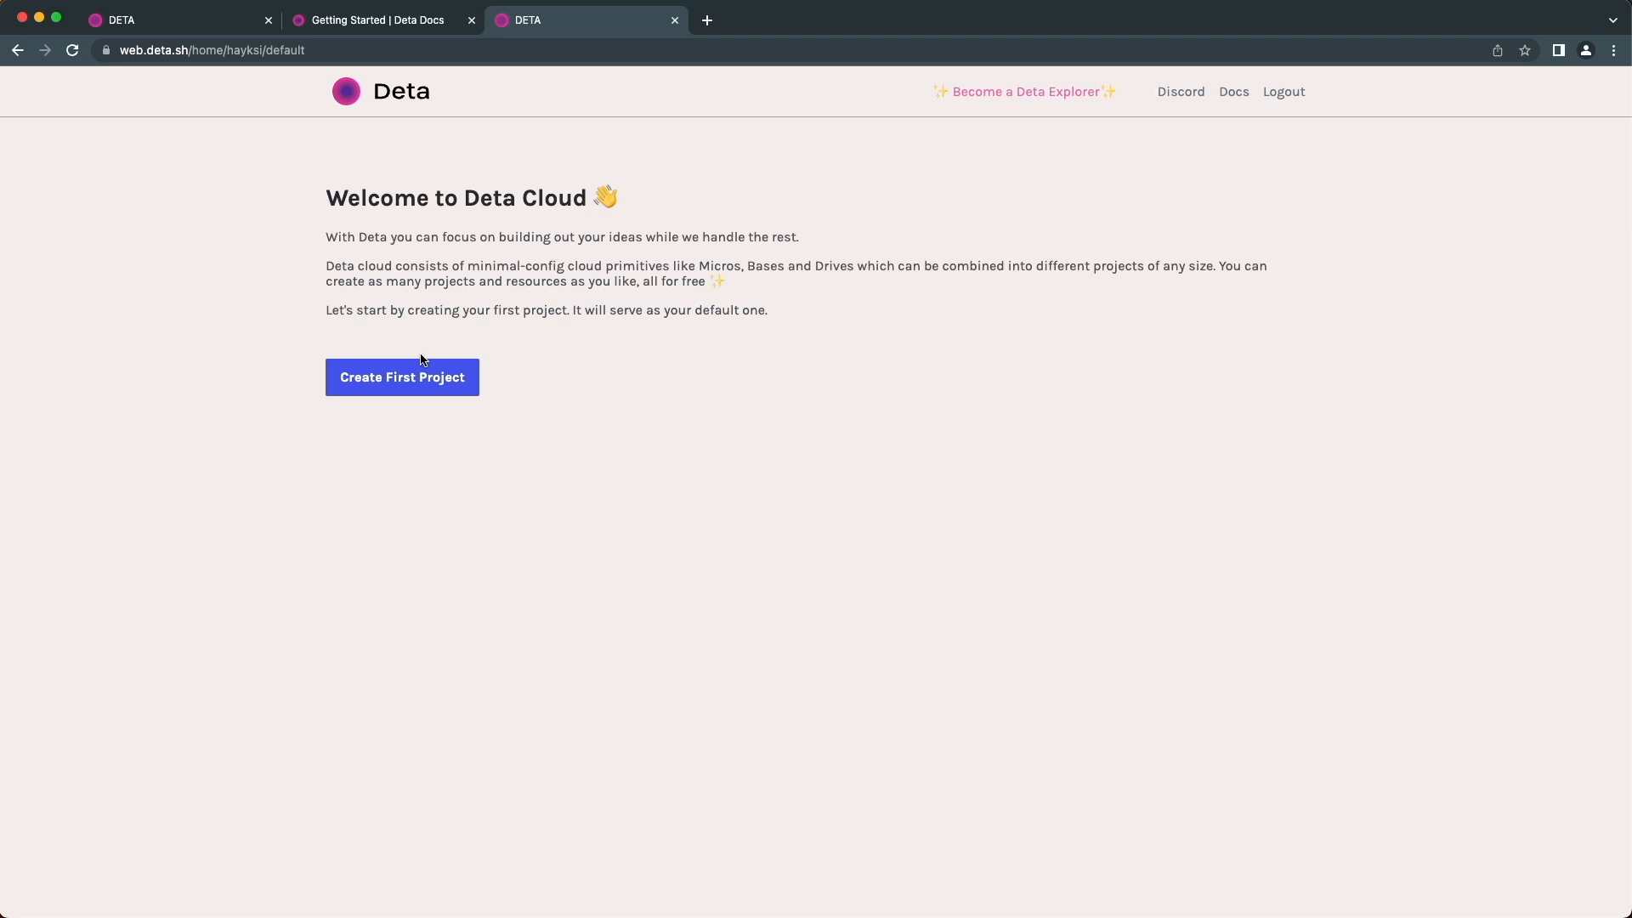
Create the first Deta project in the Europe region and view the Linux and Windows CLI install instructions
{"action": "left_click", "coordinate": [401, 377]}
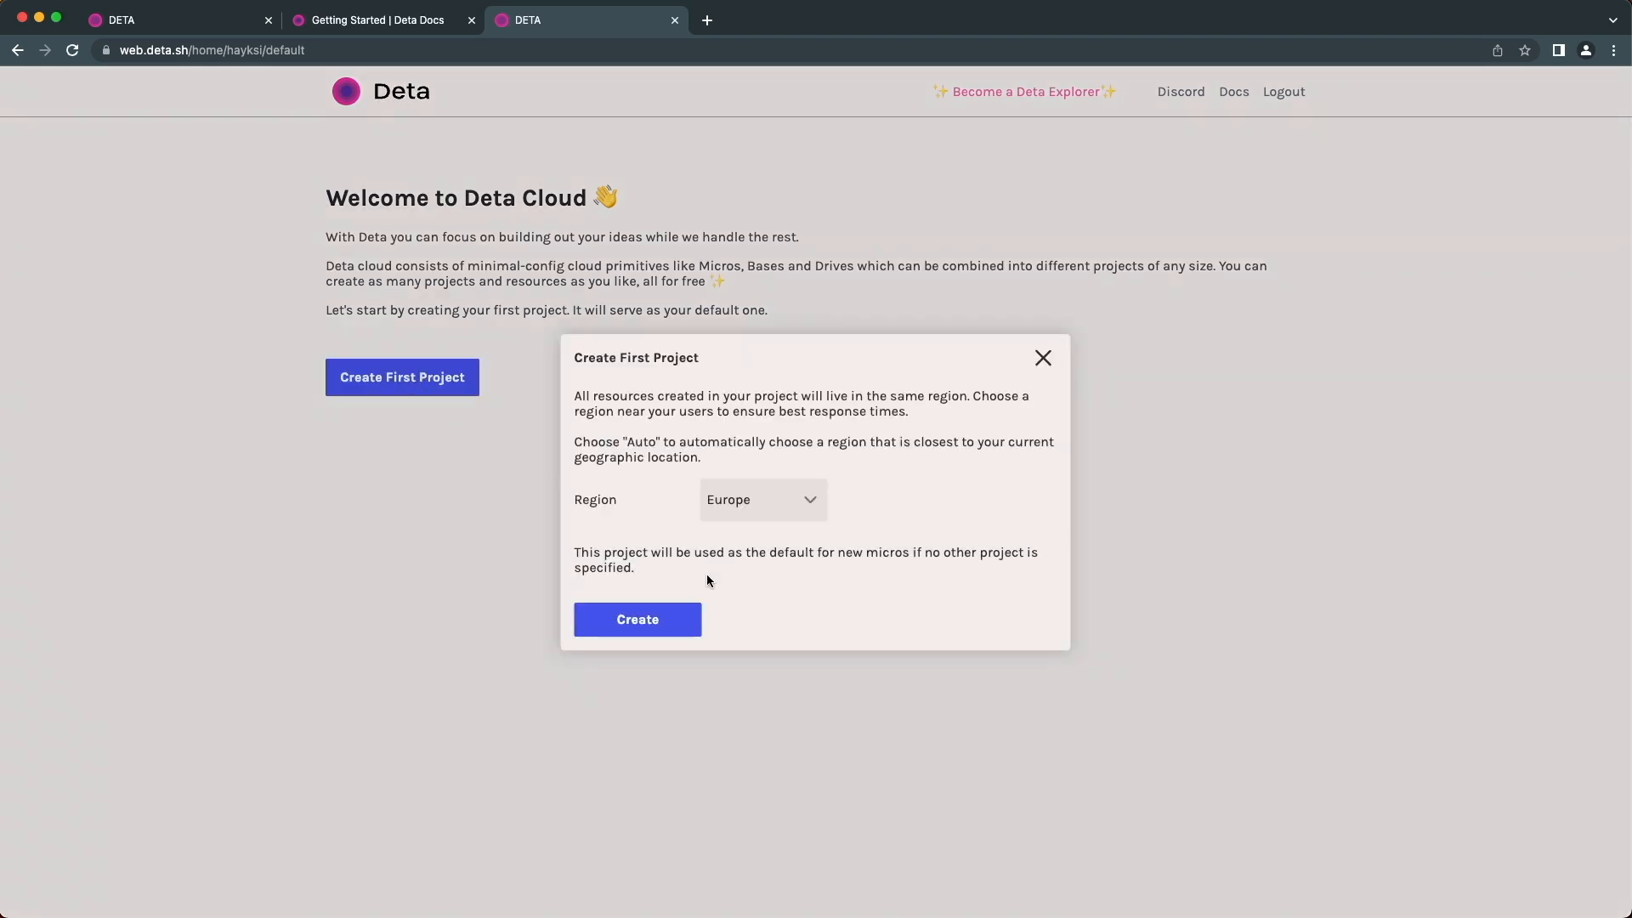
{"action": "mouse_move", "coordinate": [667, 618]}
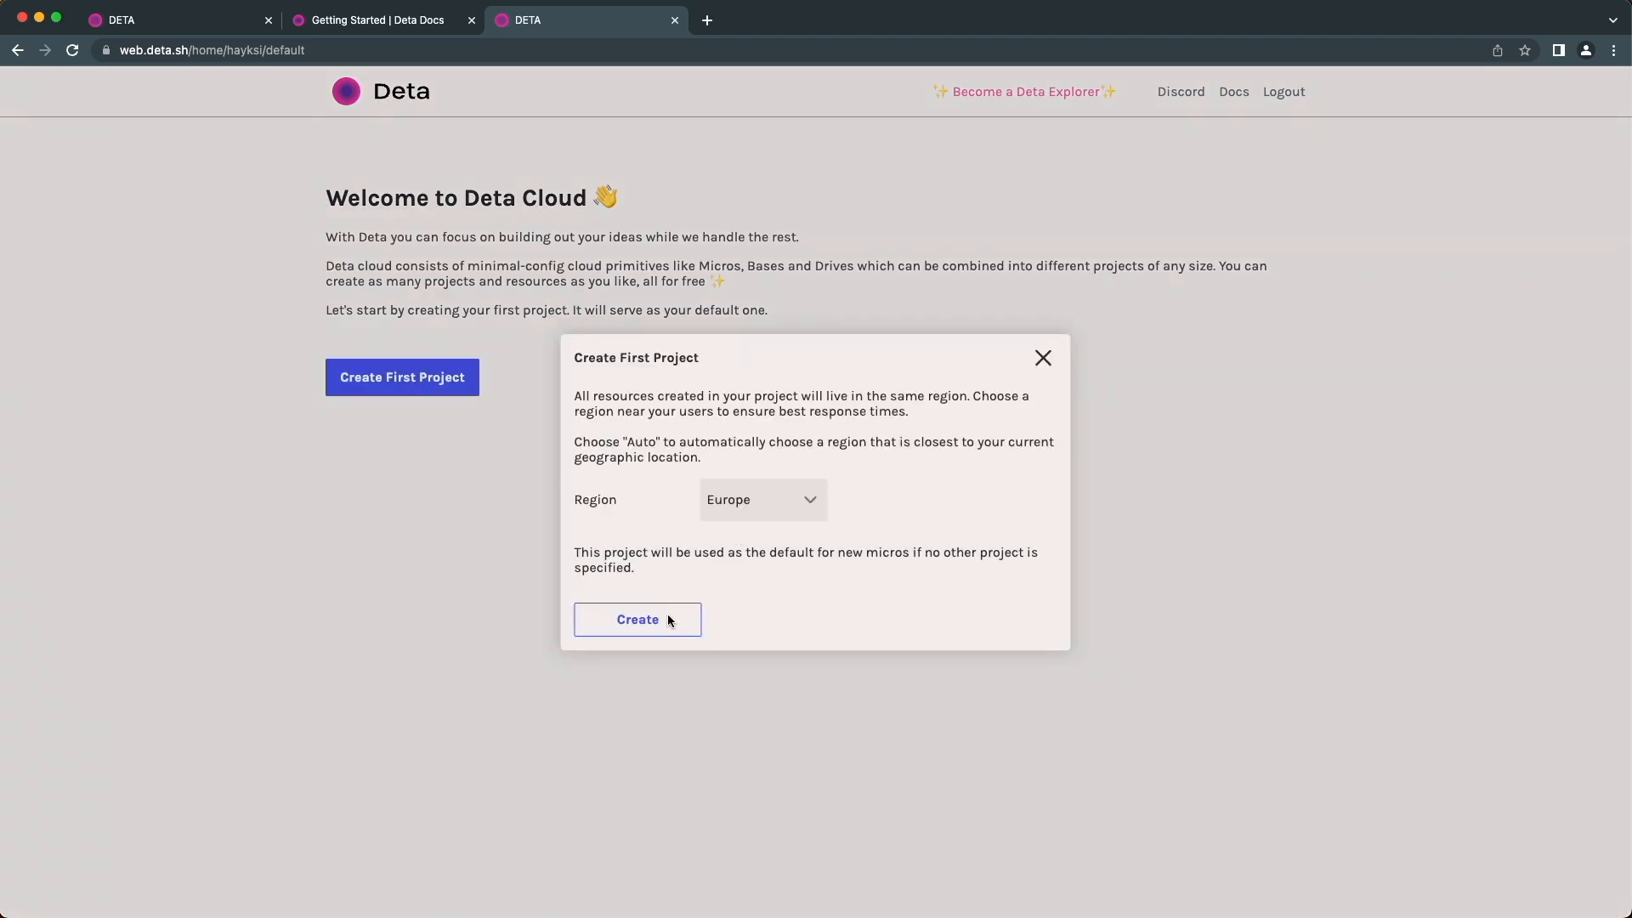
{"action": "left_click", "coordinate": [638, 619]}
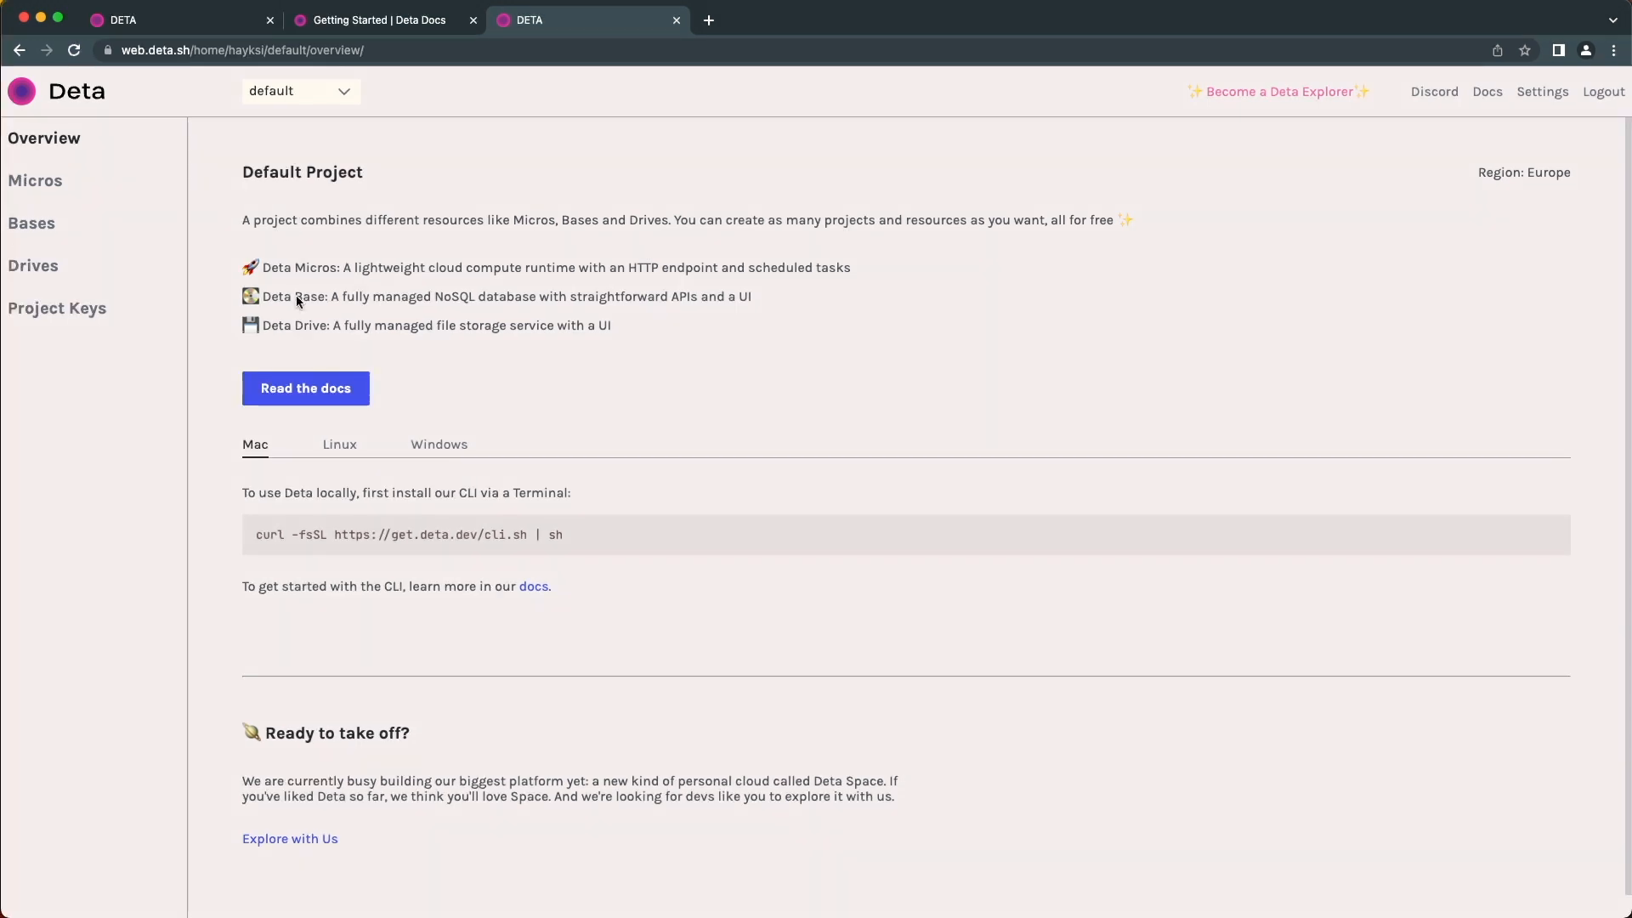
{"action": "left_click", "coordinate": [340, 443]}
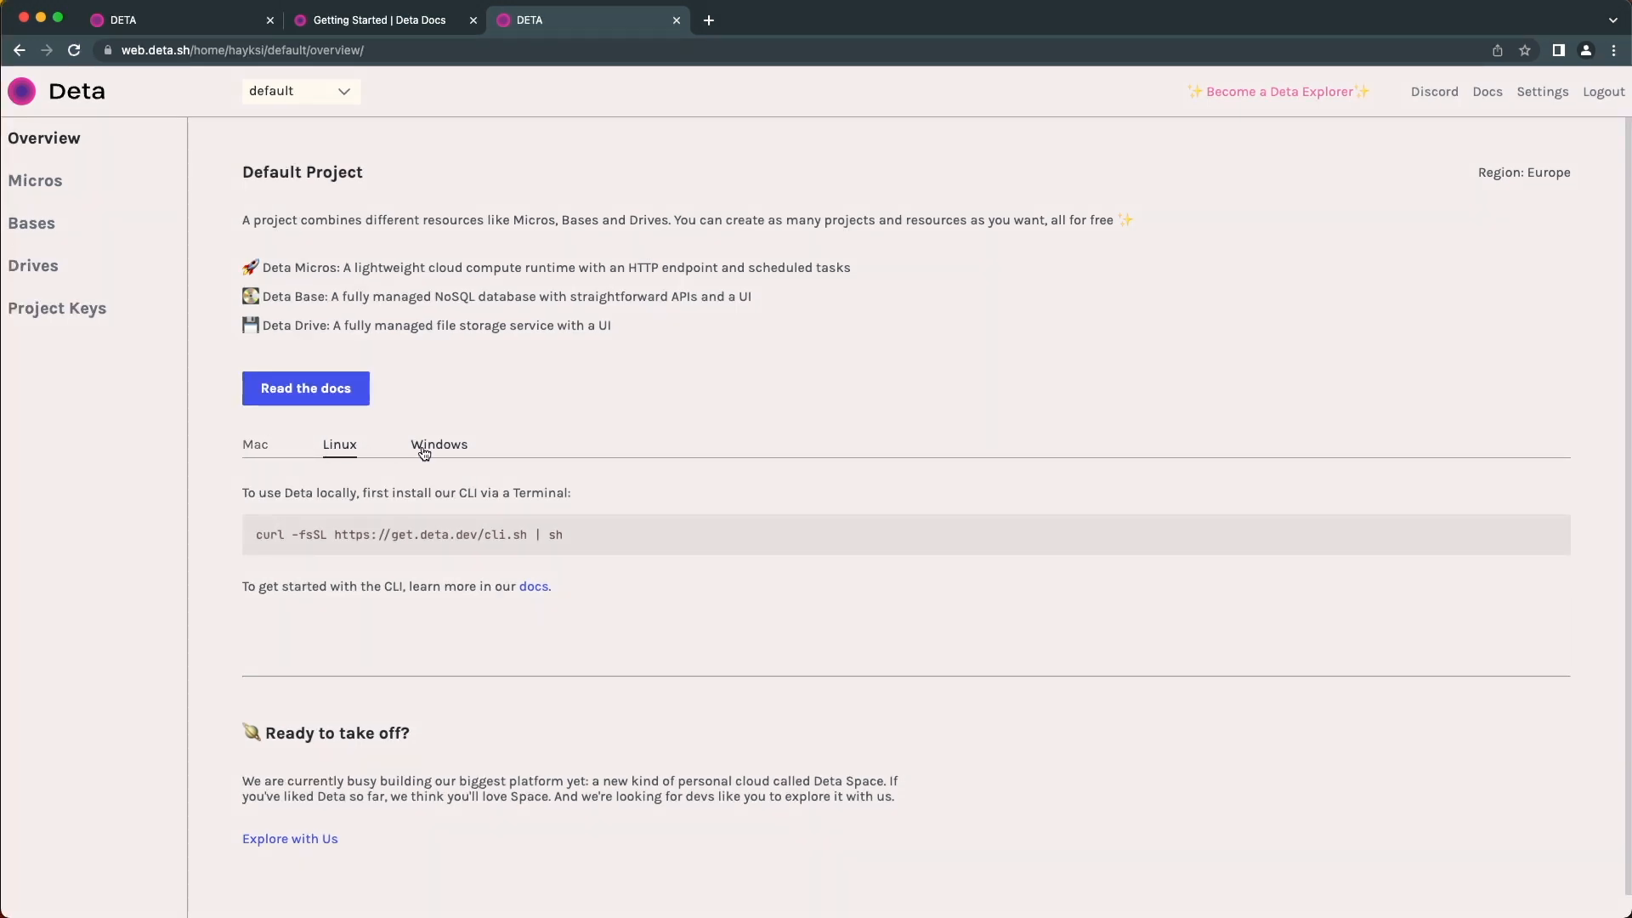
{"action": "left_click", "coordinate": [253, 444]}
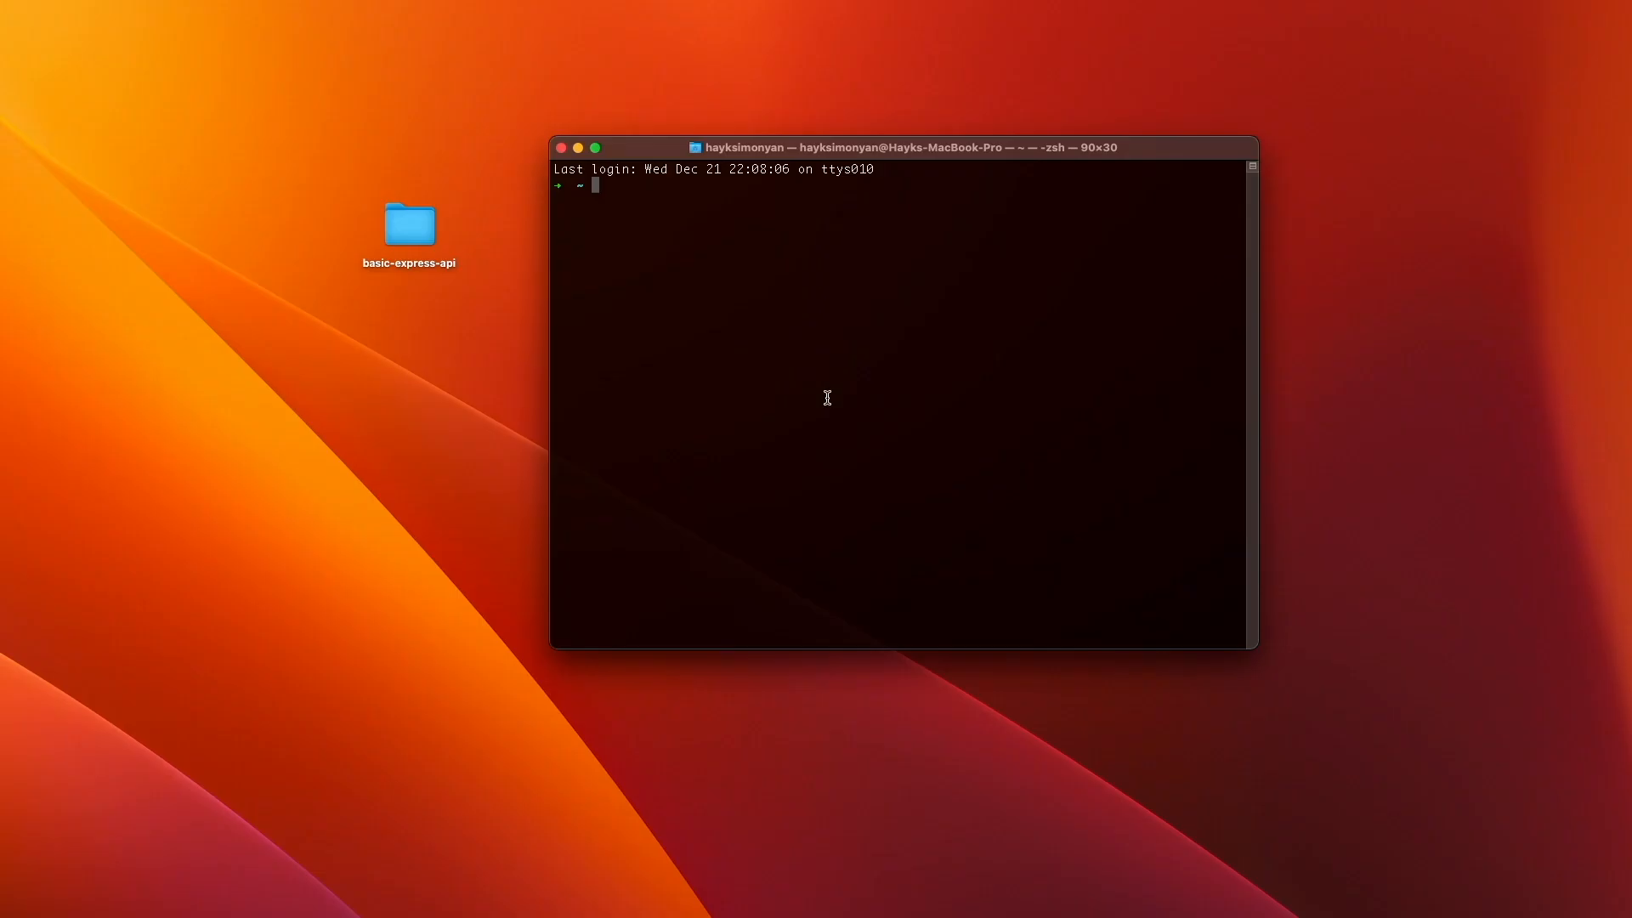
Install the Deta CLI via the get.deta.dev curl script, clear the output and prepare deta login
{"action": "type", "text": "curl -fsSL https://get.deta.dev/cli.sh | sh"}
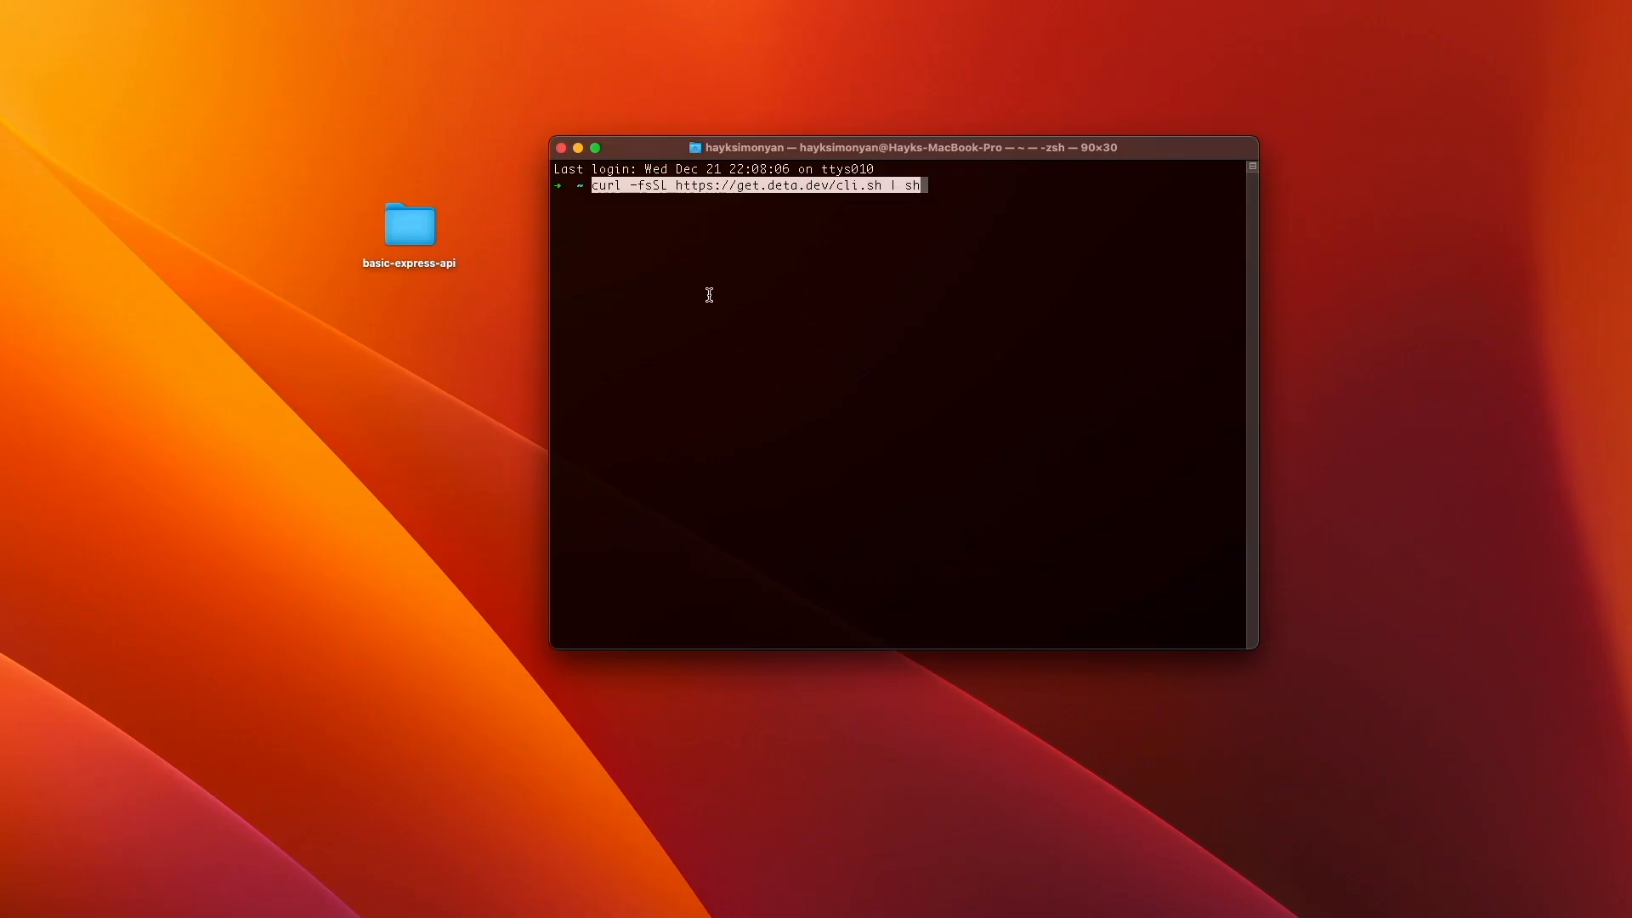
{"action": "key", "text": "Return"}
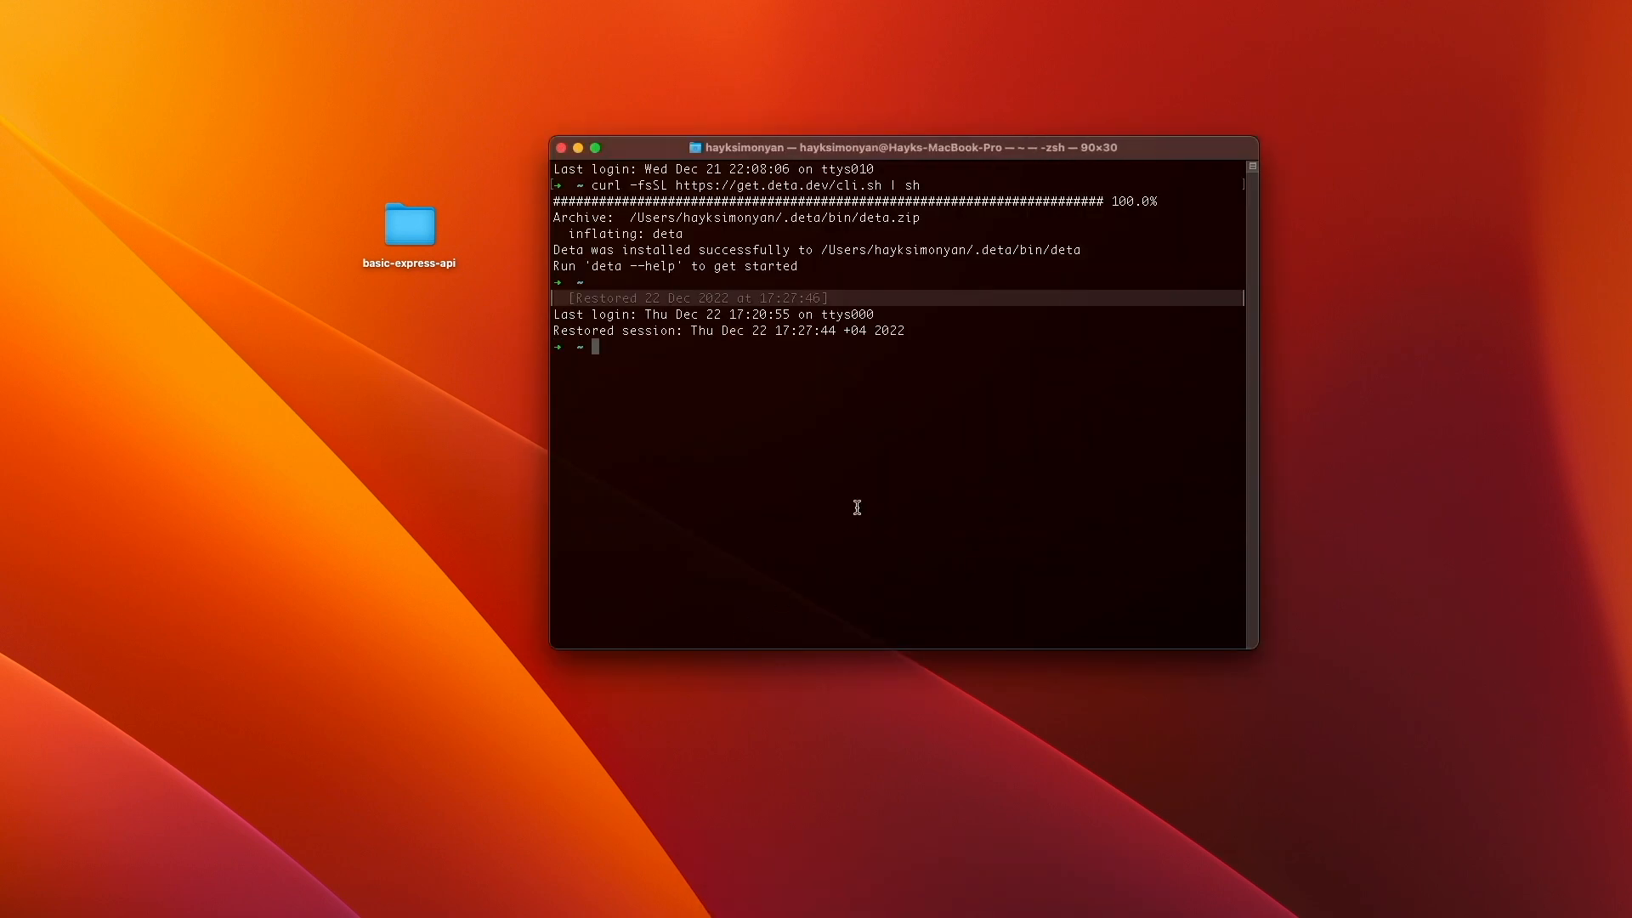
{"action": "type", "text": "clear"}
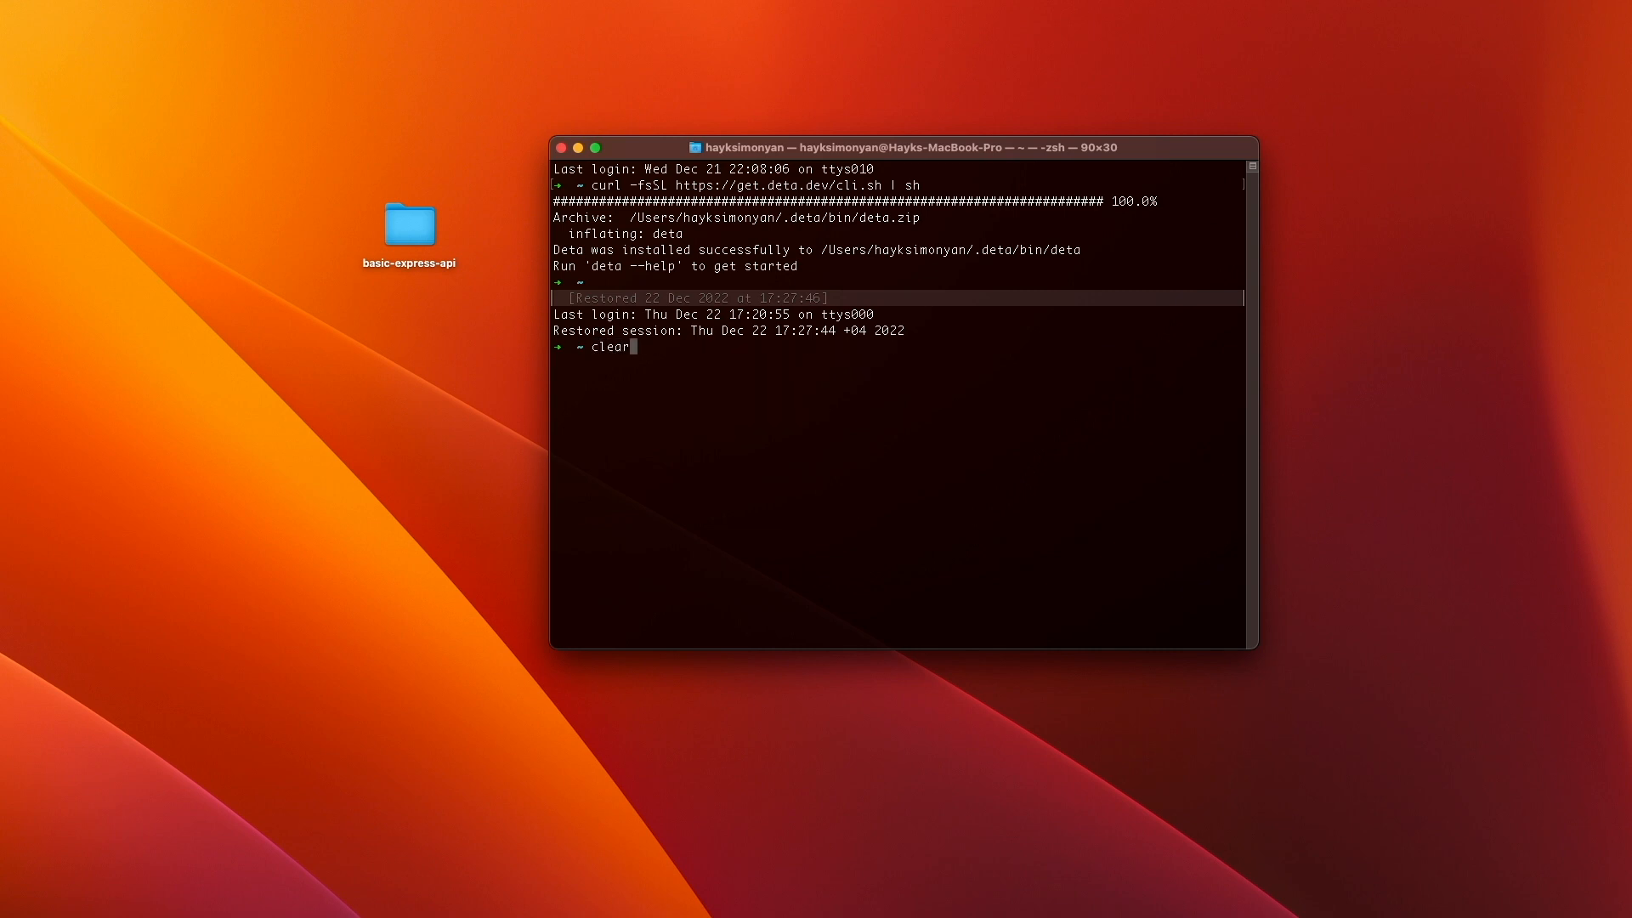
{"action": "key", "text": "Return"}
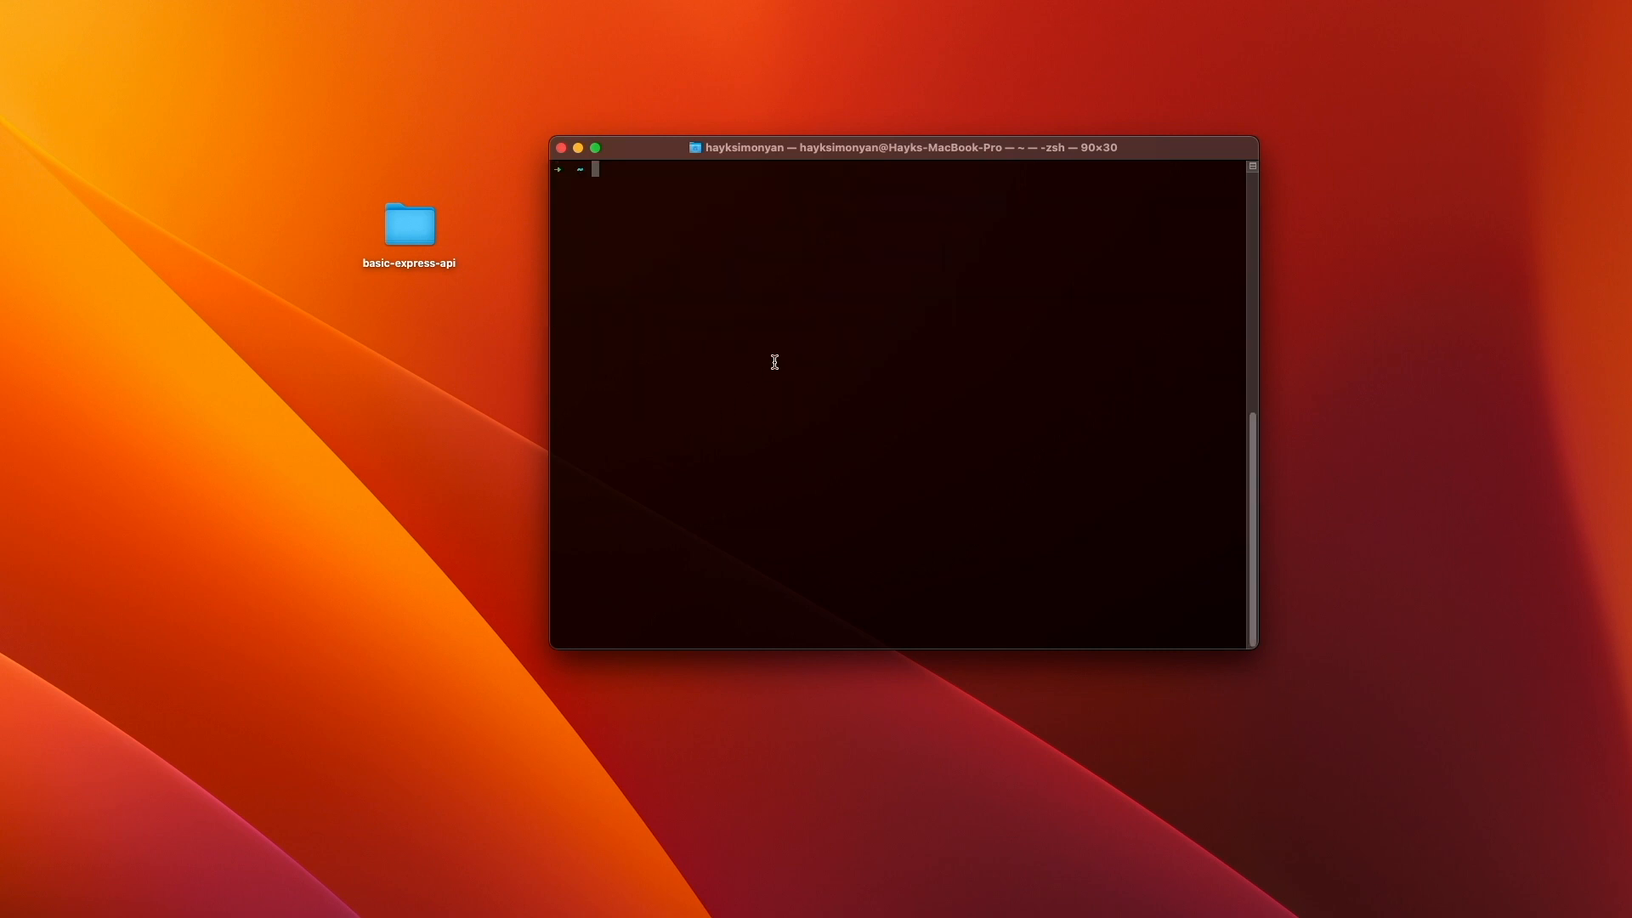
{"action": "type", "text": "deta login"}
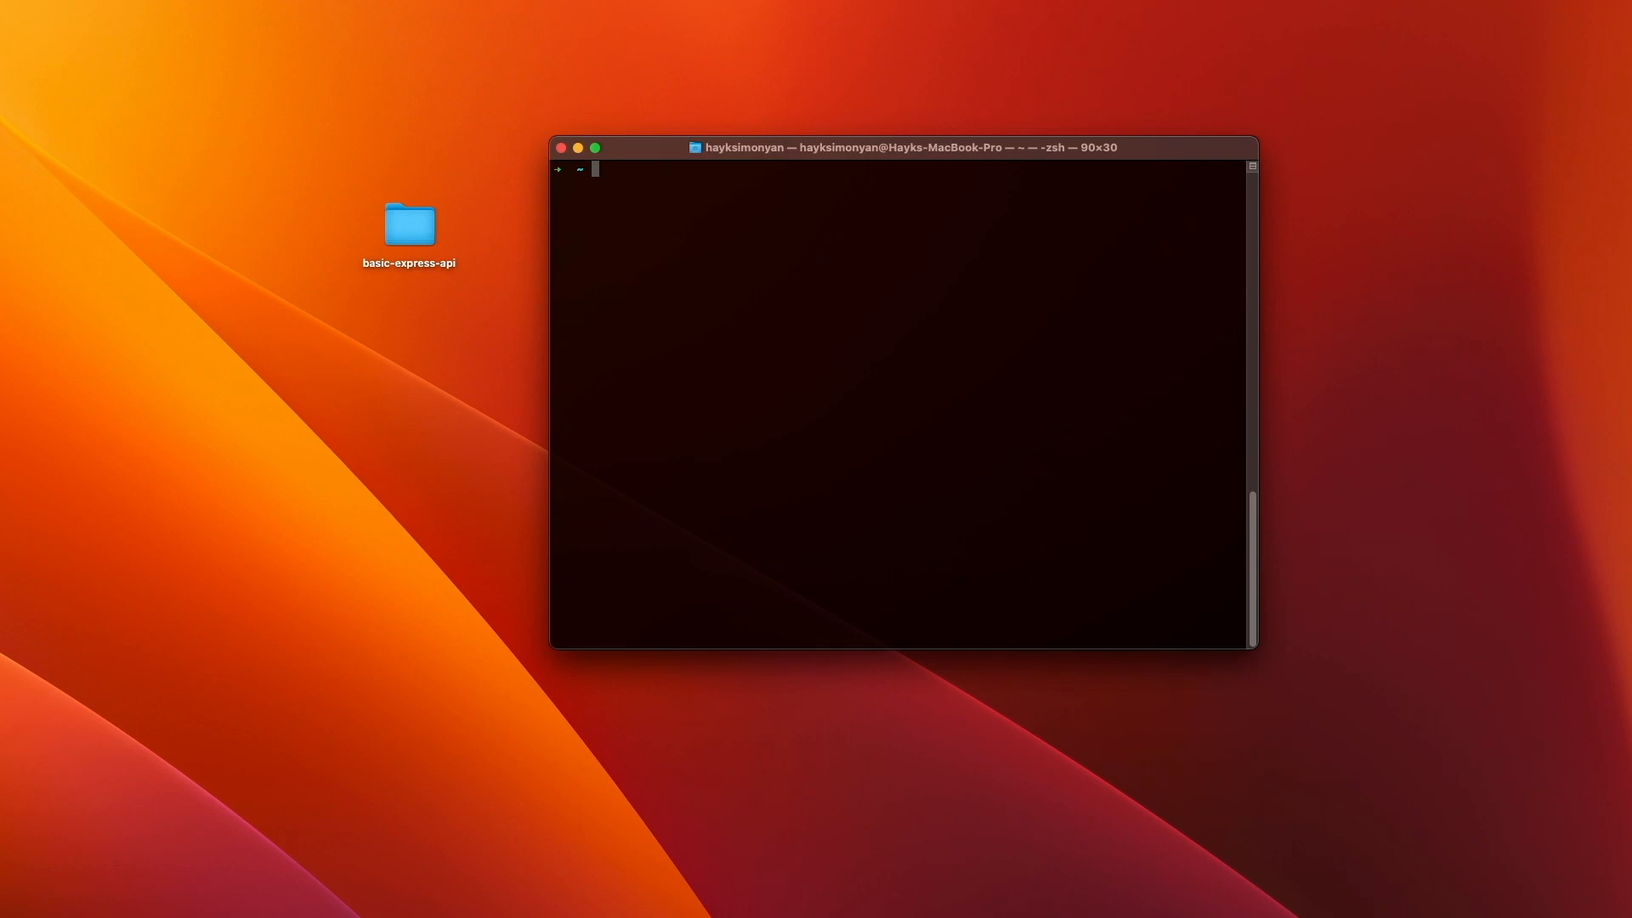
{"action": "mouse_move", "coordinate": [790, 517]}
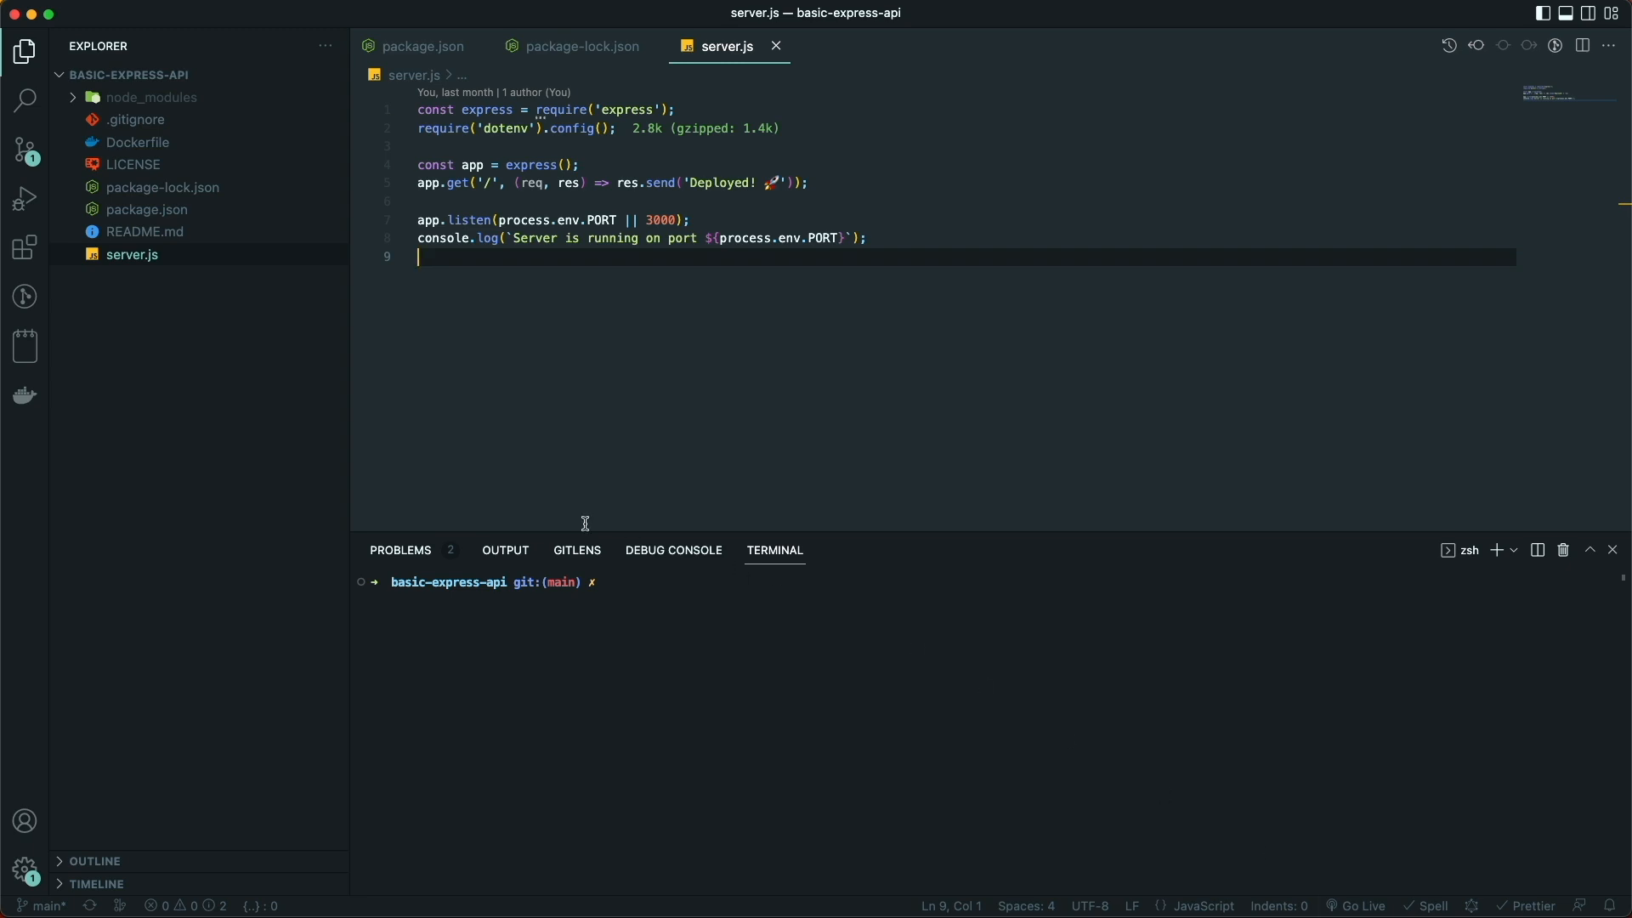
{"action": "mouse_move", "coordinate": [133, 257]}
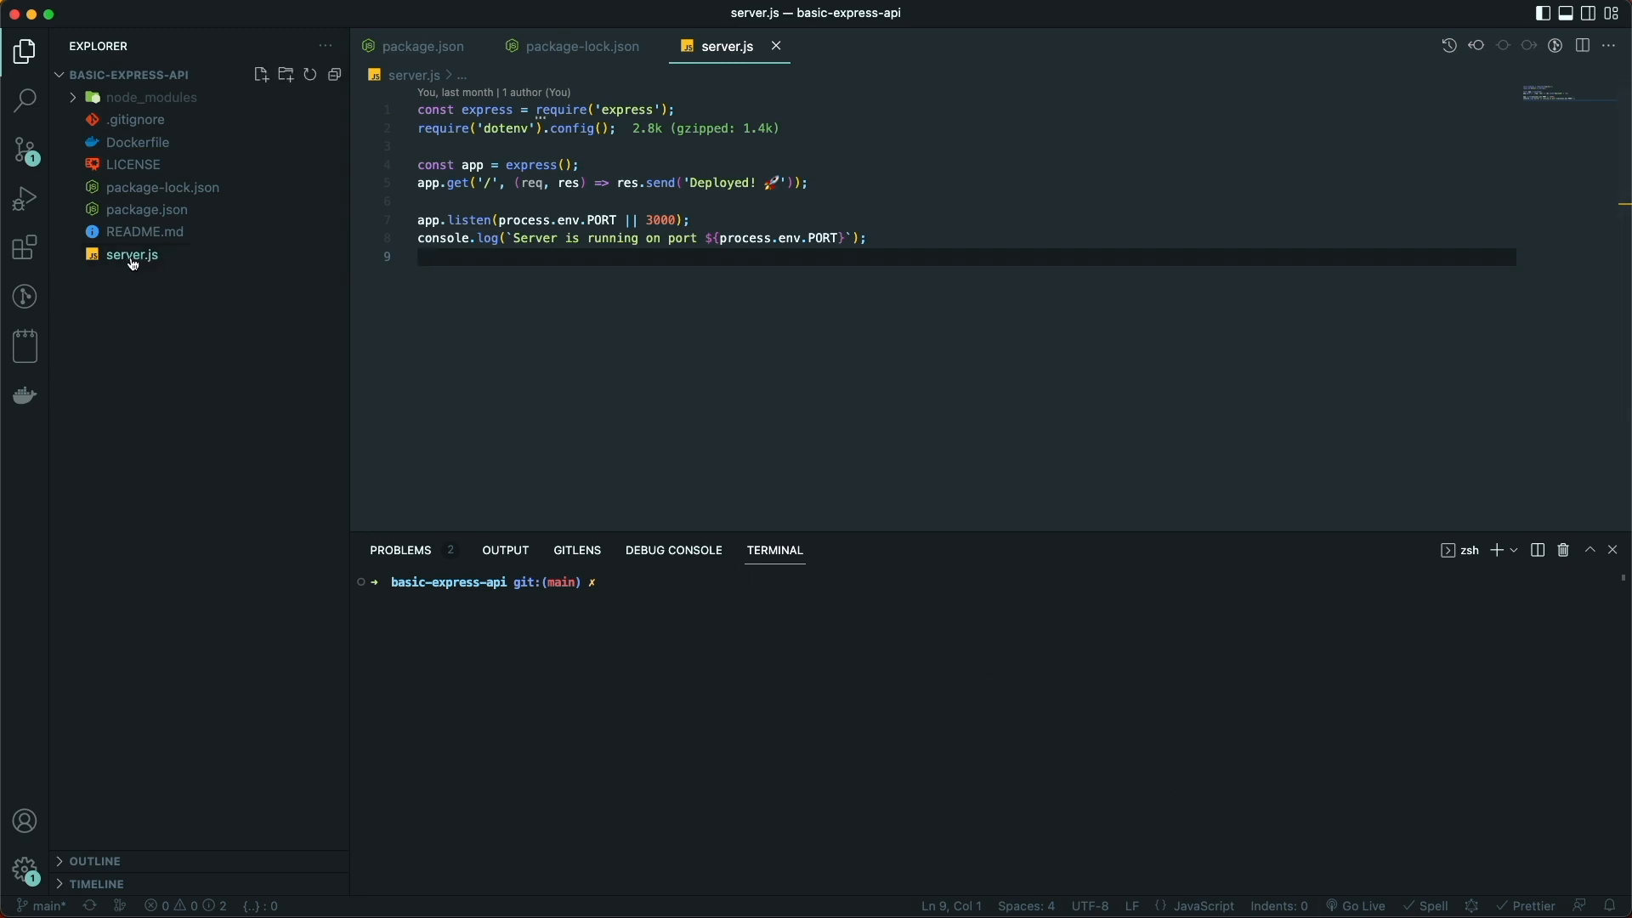
{"action": "mouse_move", "coordinate": [123, 267]}
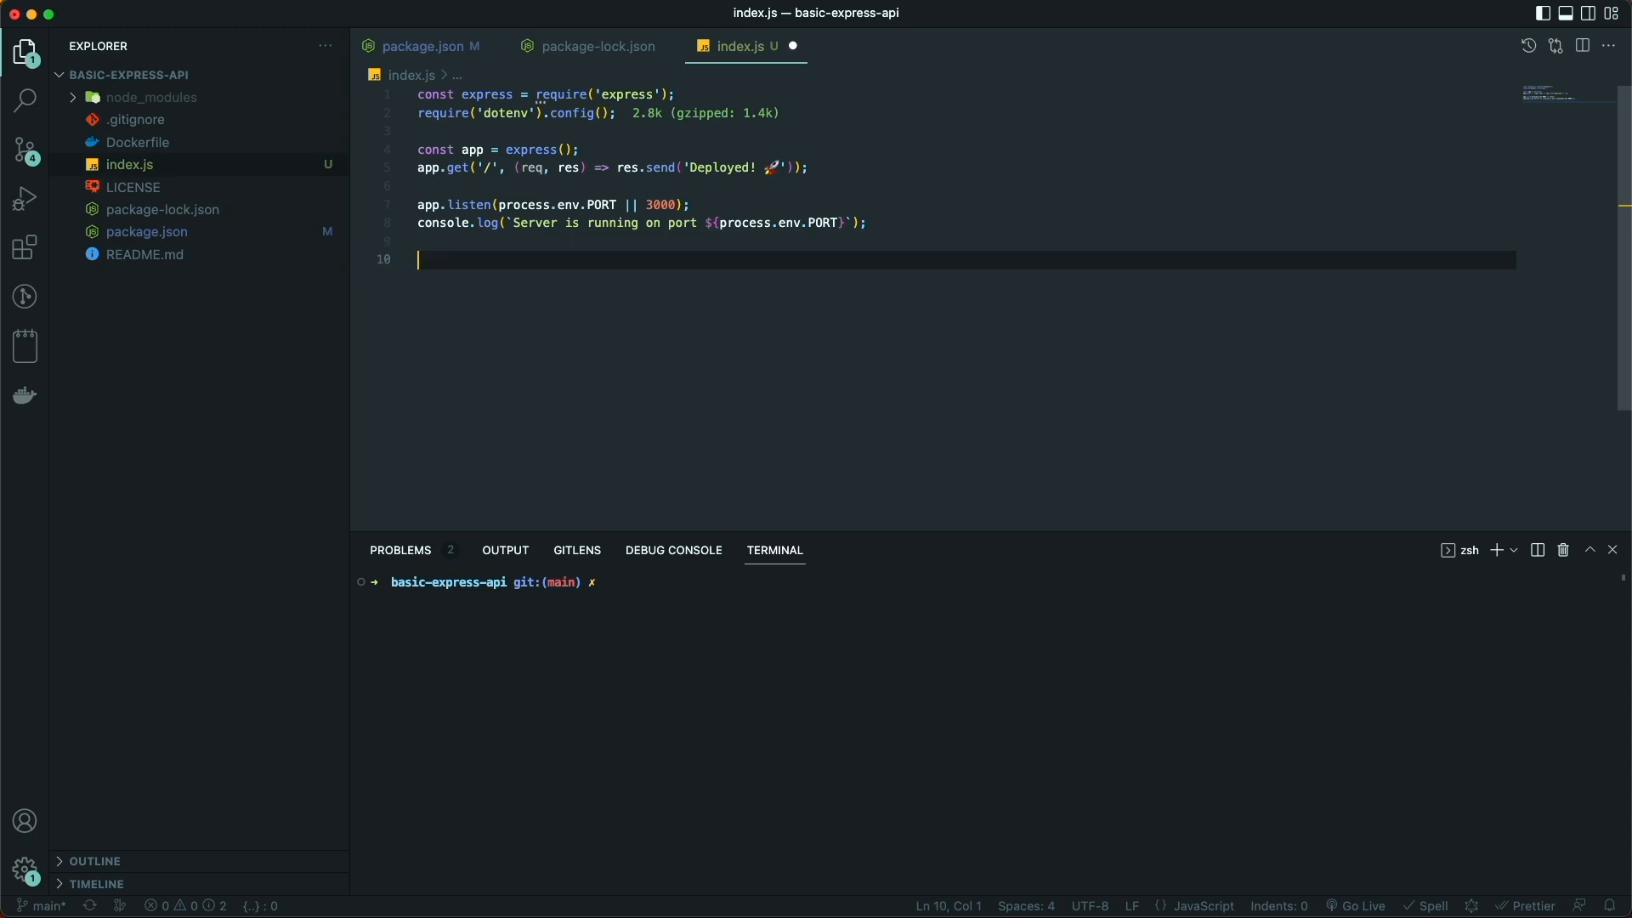
Add module.exports = app; to index.js and enter cd basic-express-api in the terminal
{"action": "type", "text": "module.exports = app;"}
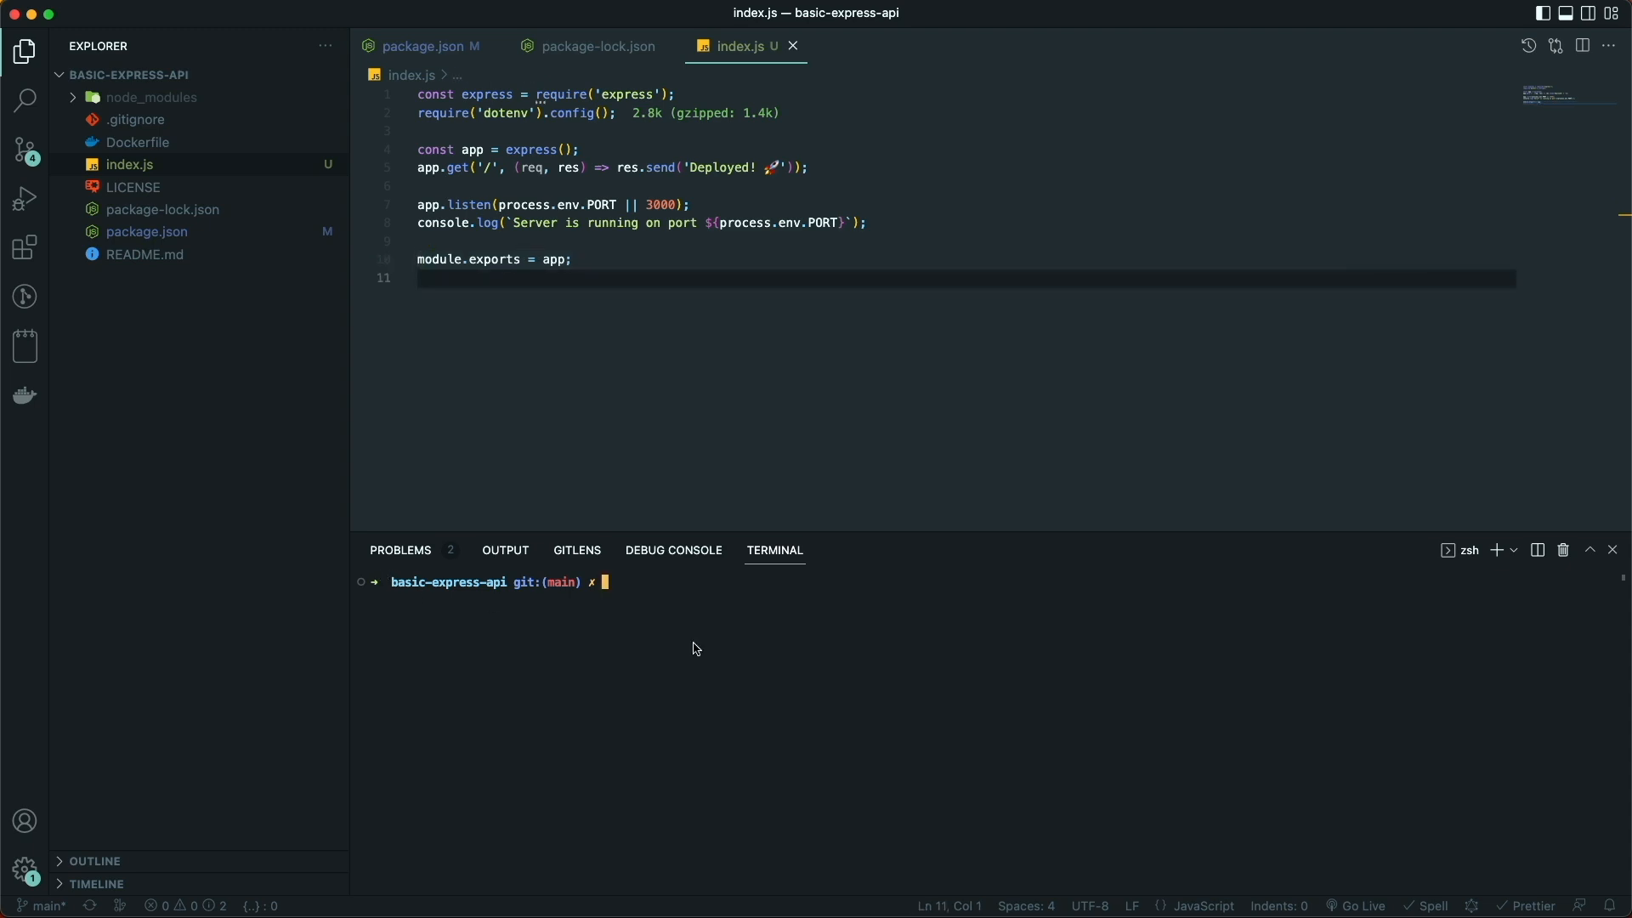
{"action": "type", "text": "cd basic-express-api"}
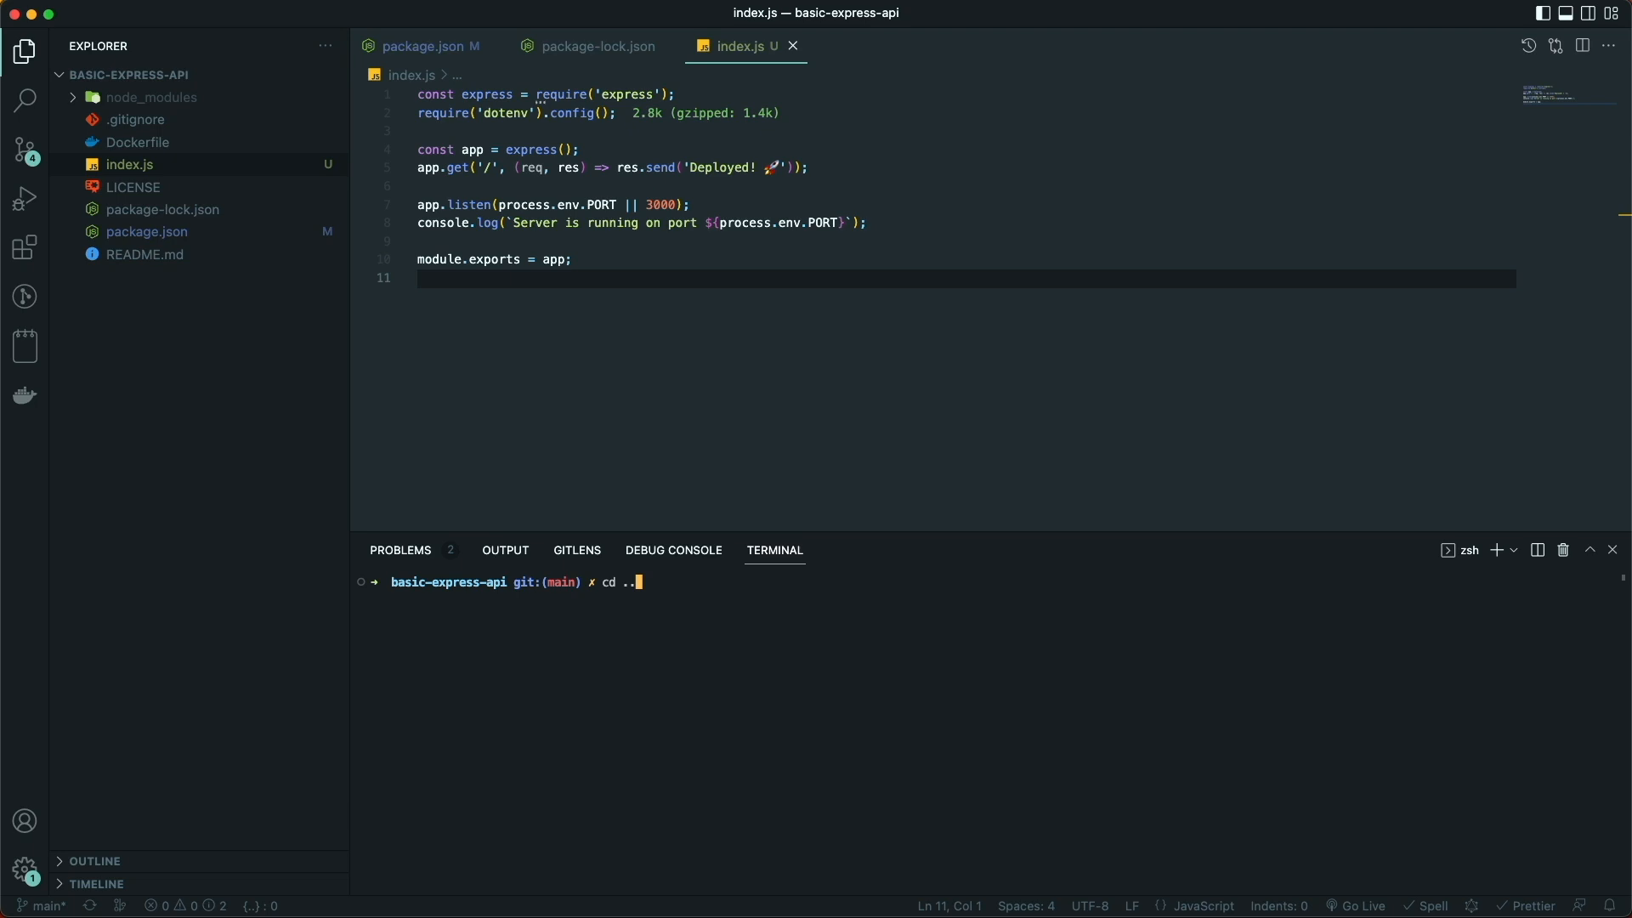
Create a new Deta Node micro from the Desktop folder and return to basic-express-api
{"action": "key", "text": "Return"}
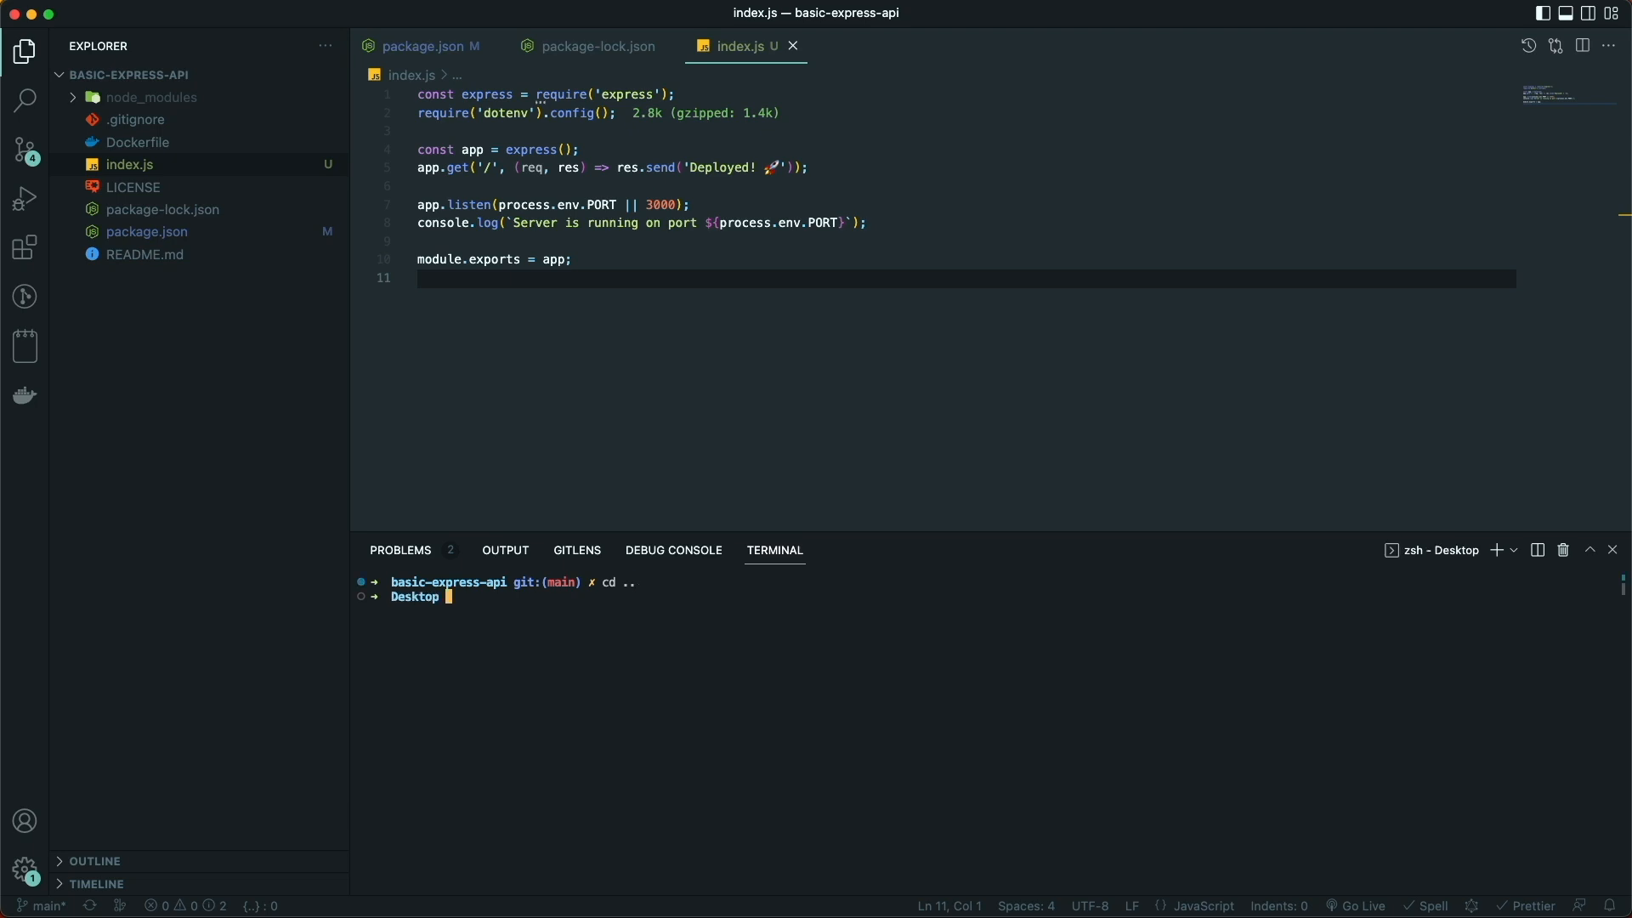
{"action": "type", "text": "deta new --node ts"}
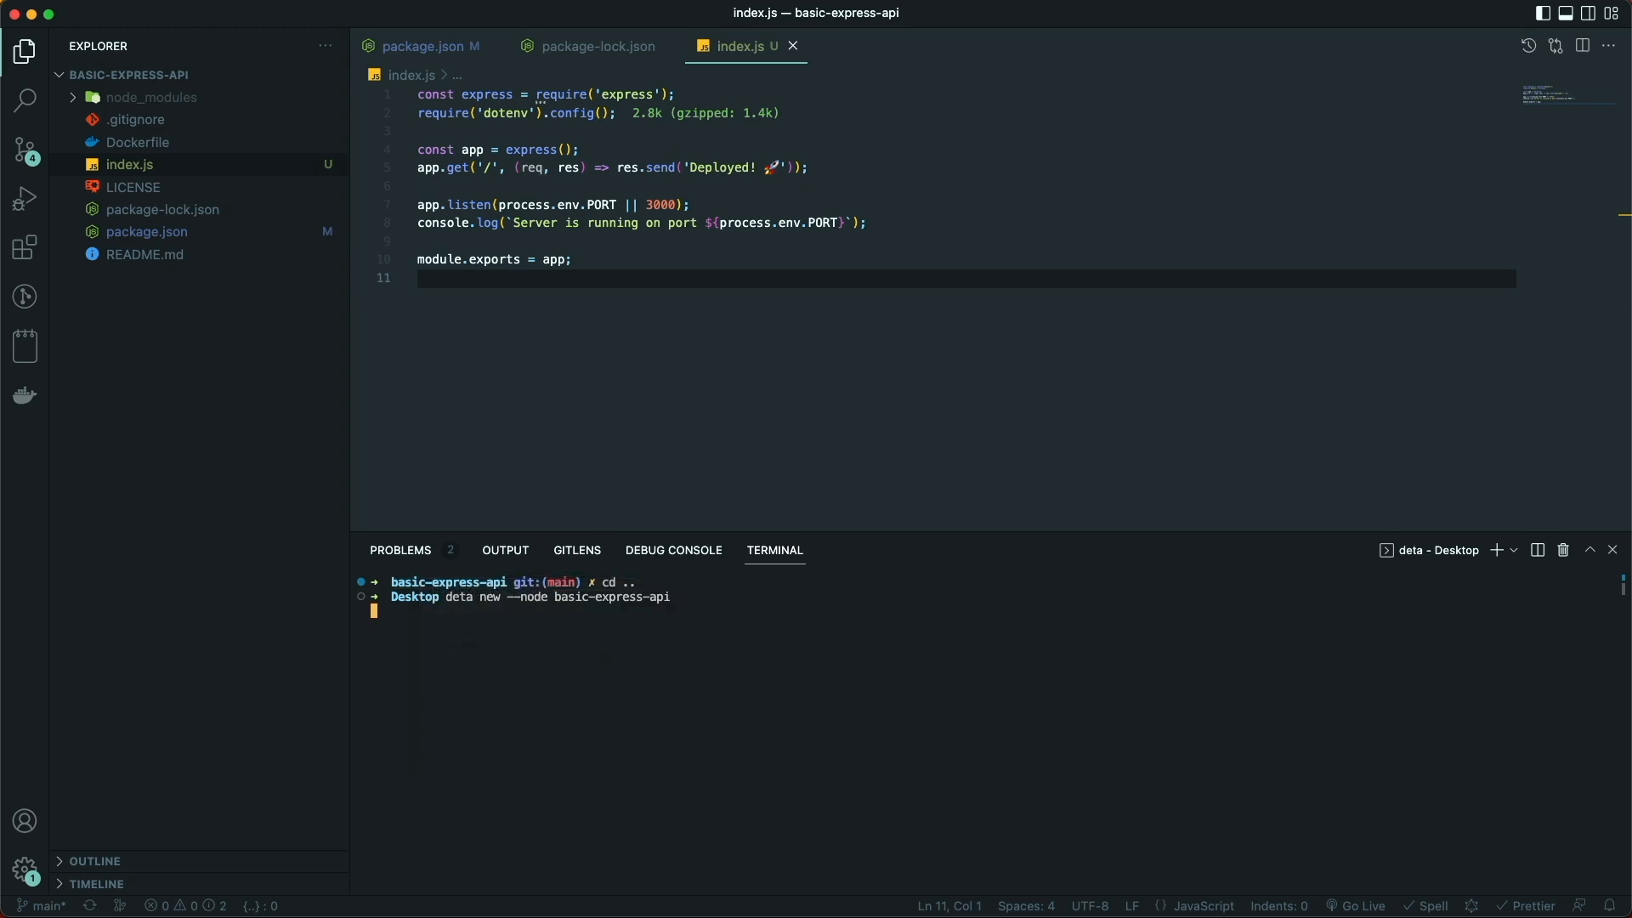
{"action": "key", "text": "Return"}
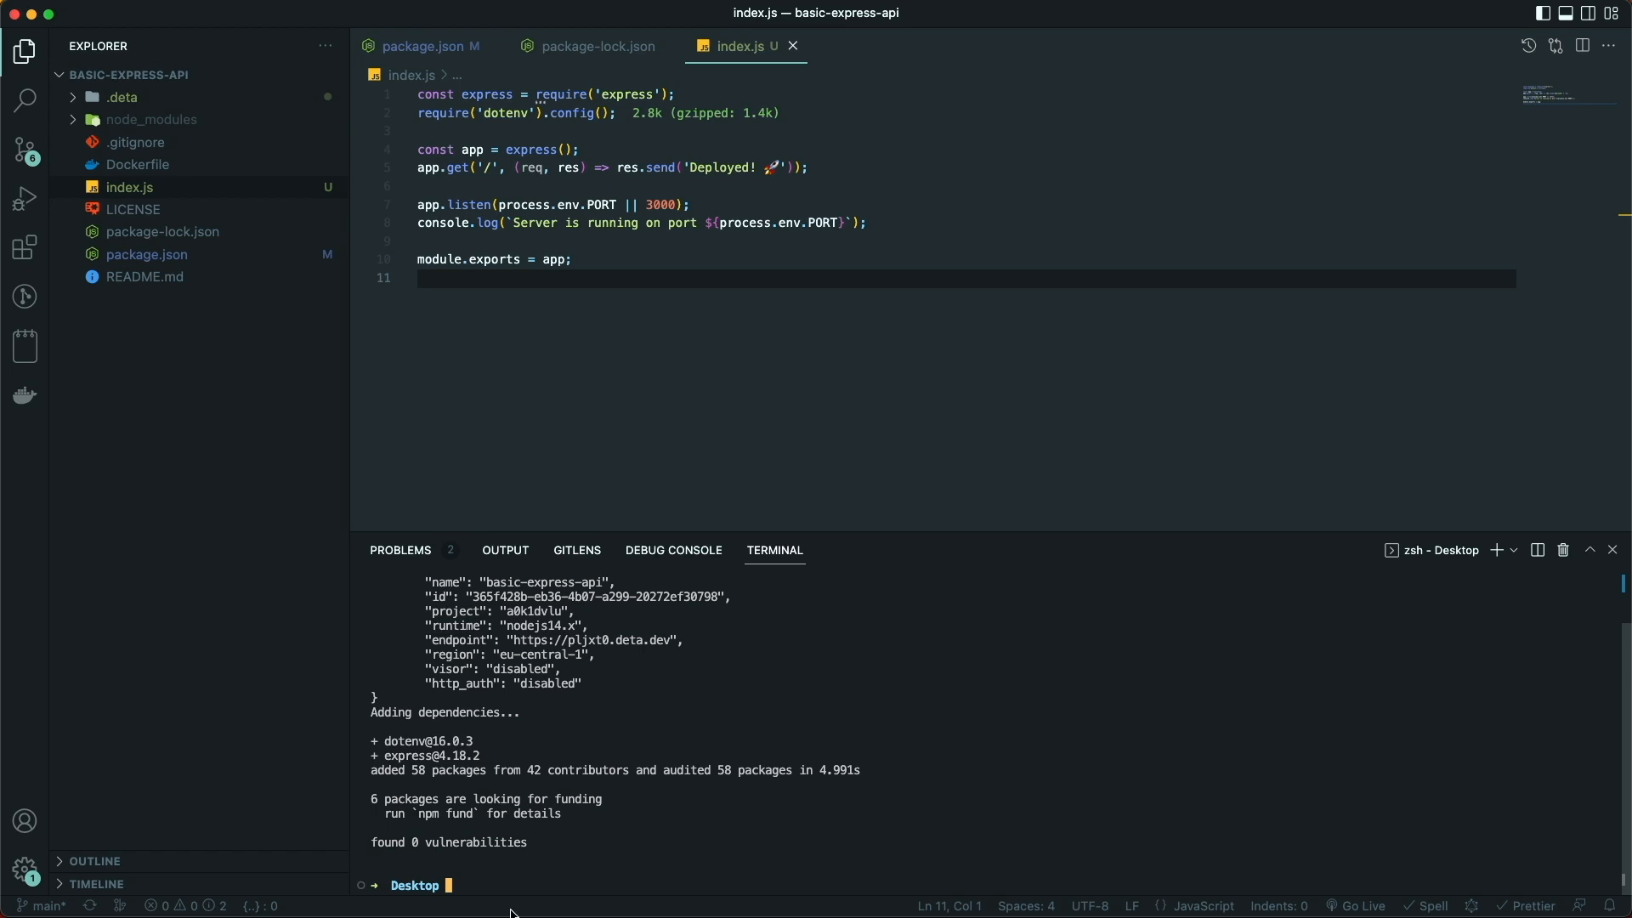
{"action": "mouse_move", "coordinate": [109, 99]}
{"action": "type", "text": "cd basic-express-api"}
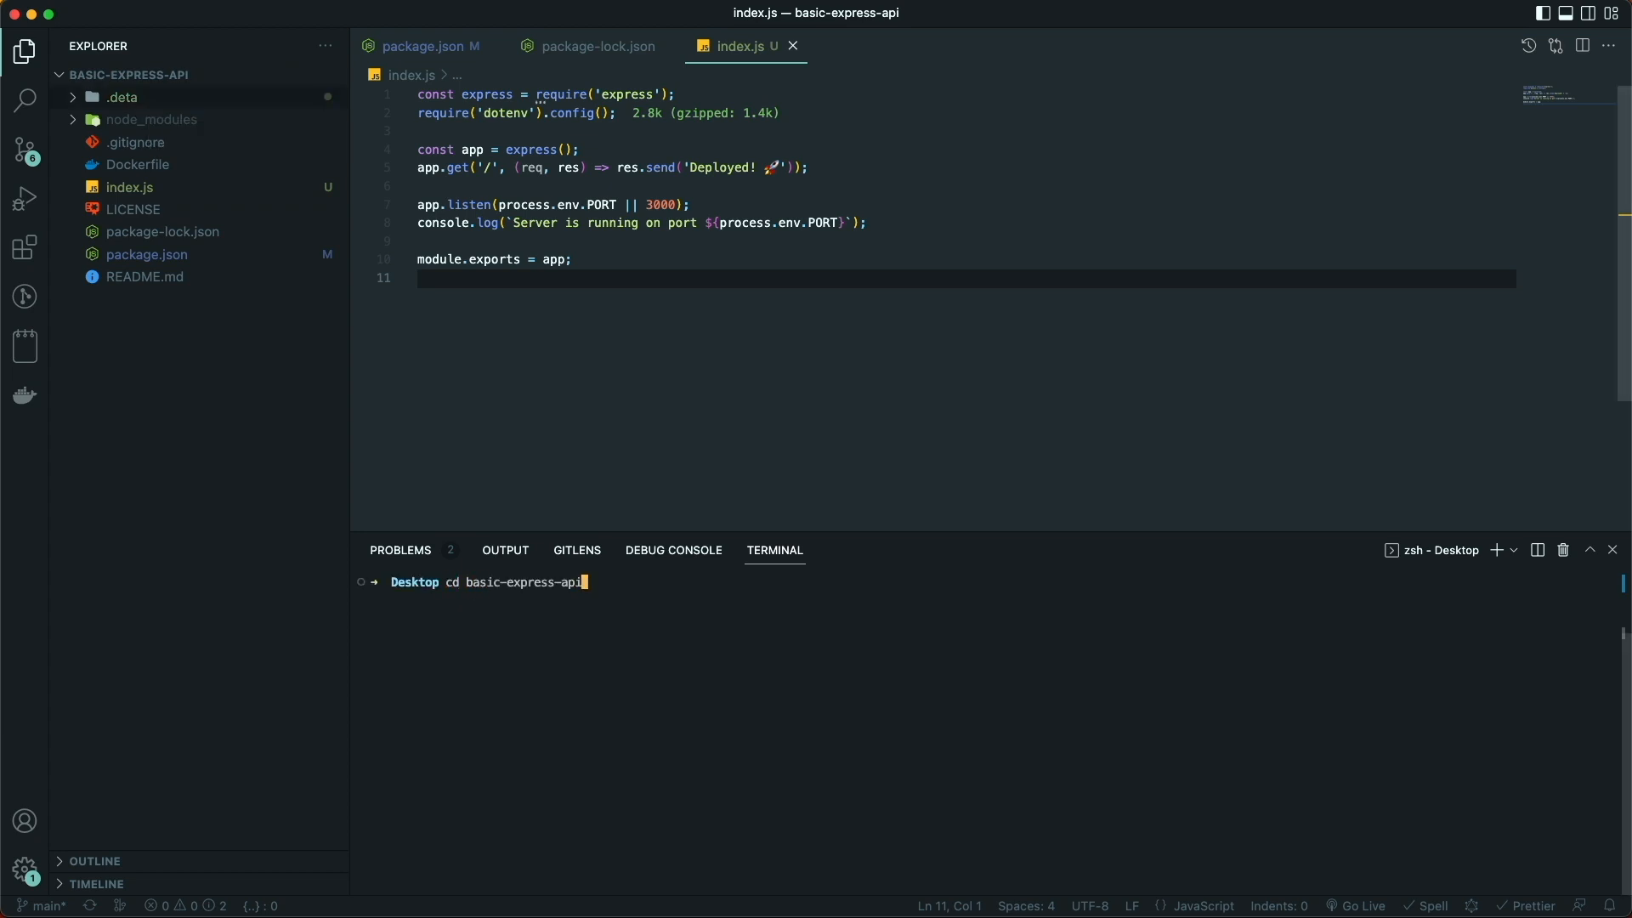
{"action": "key", "text": "Return"}
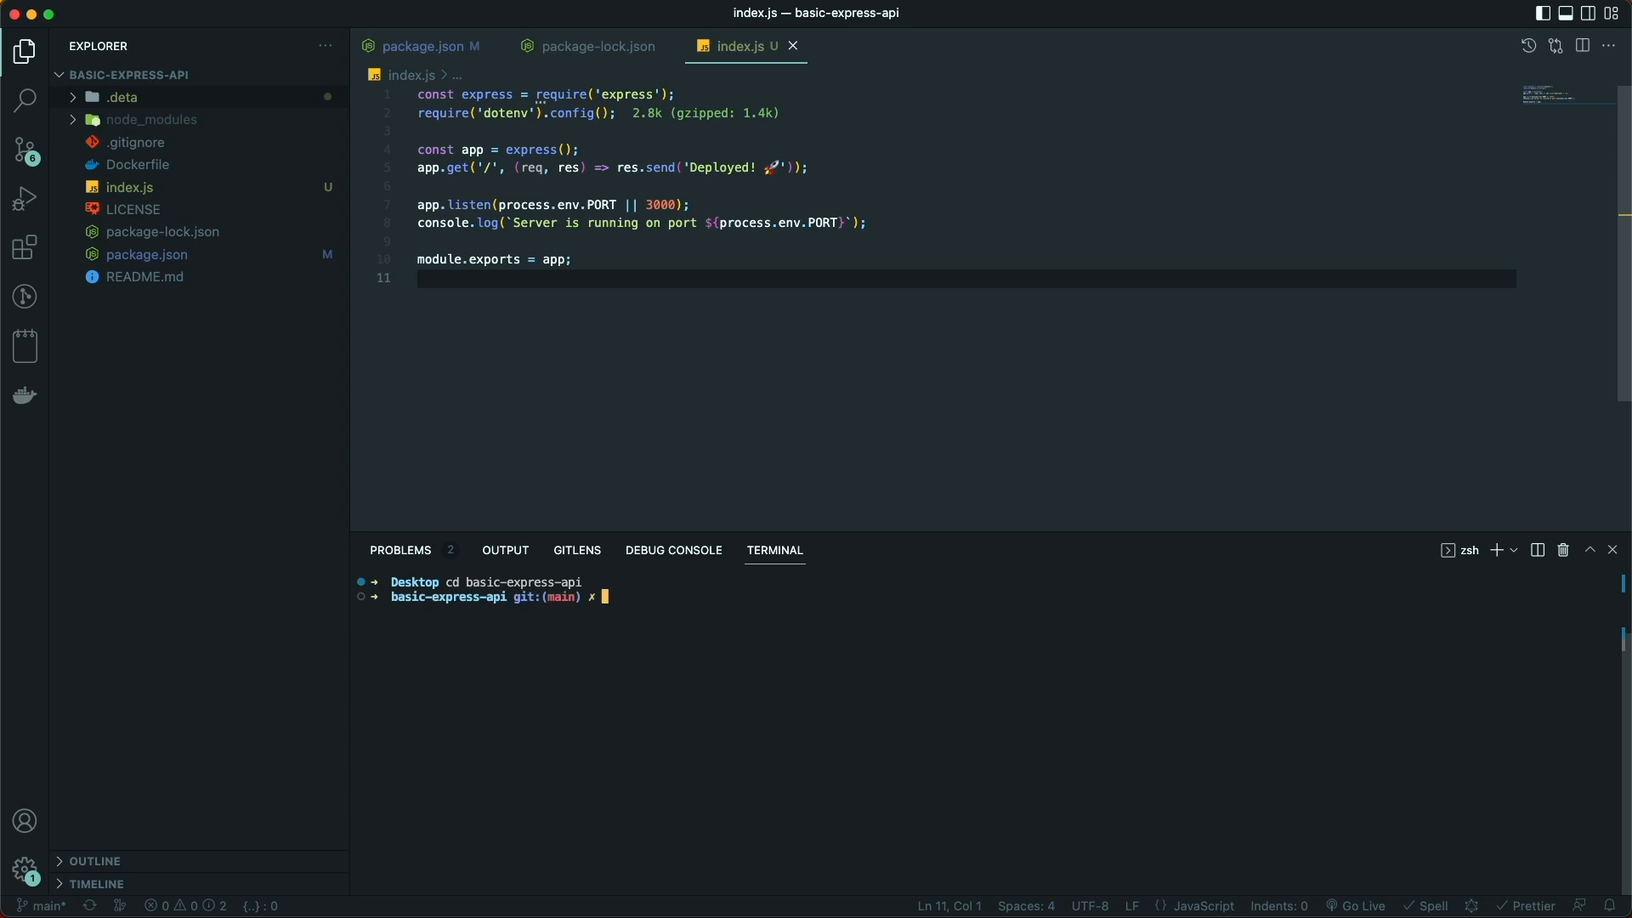
{"action": "mouse_move", "coordinate": [791, 192]}
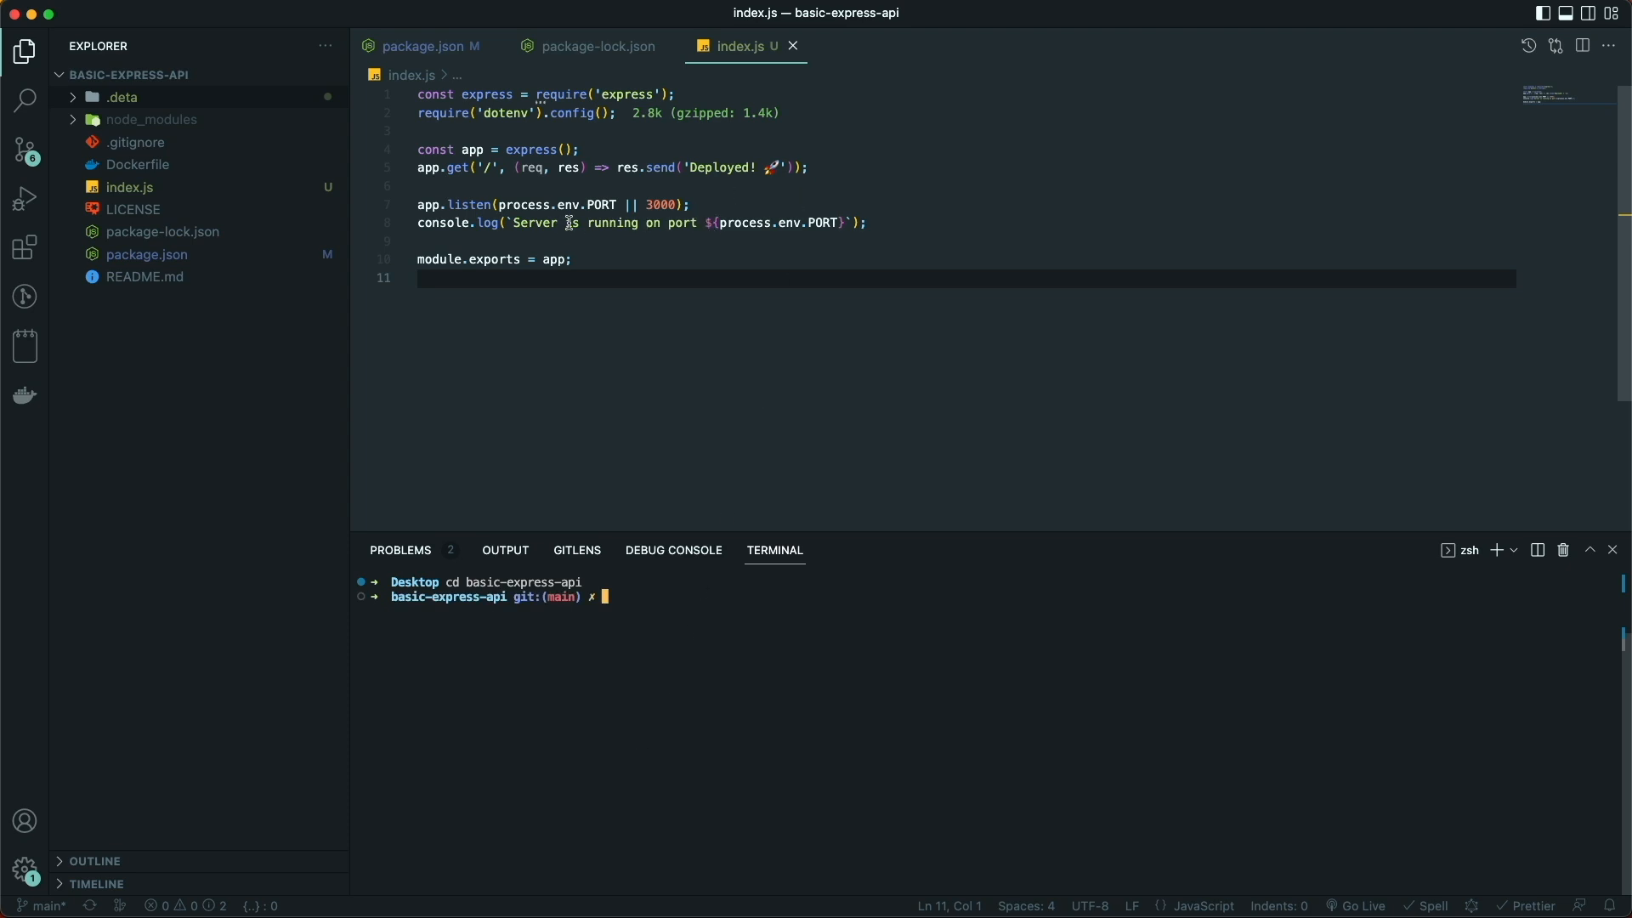
Deploy basic-express-api to Deta and query deta details for its endpoint
{"action": "type", "text": "deta new --node basic-express-api"}
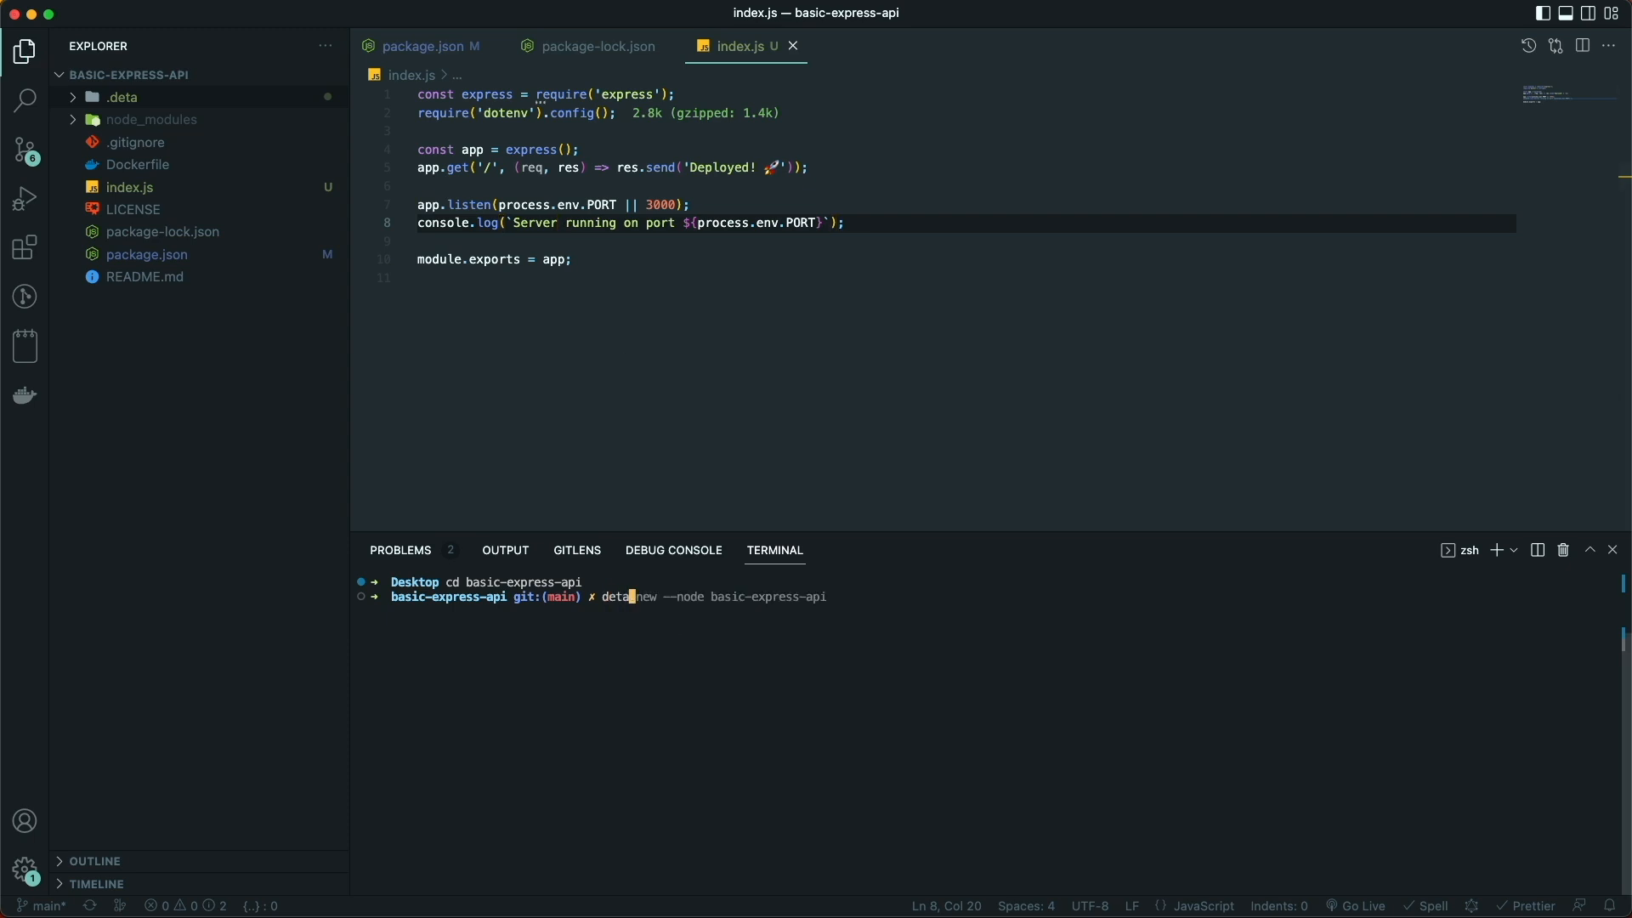
{"action": "type", "text": " deploy"}
{"action": "key", "text": "Return"}
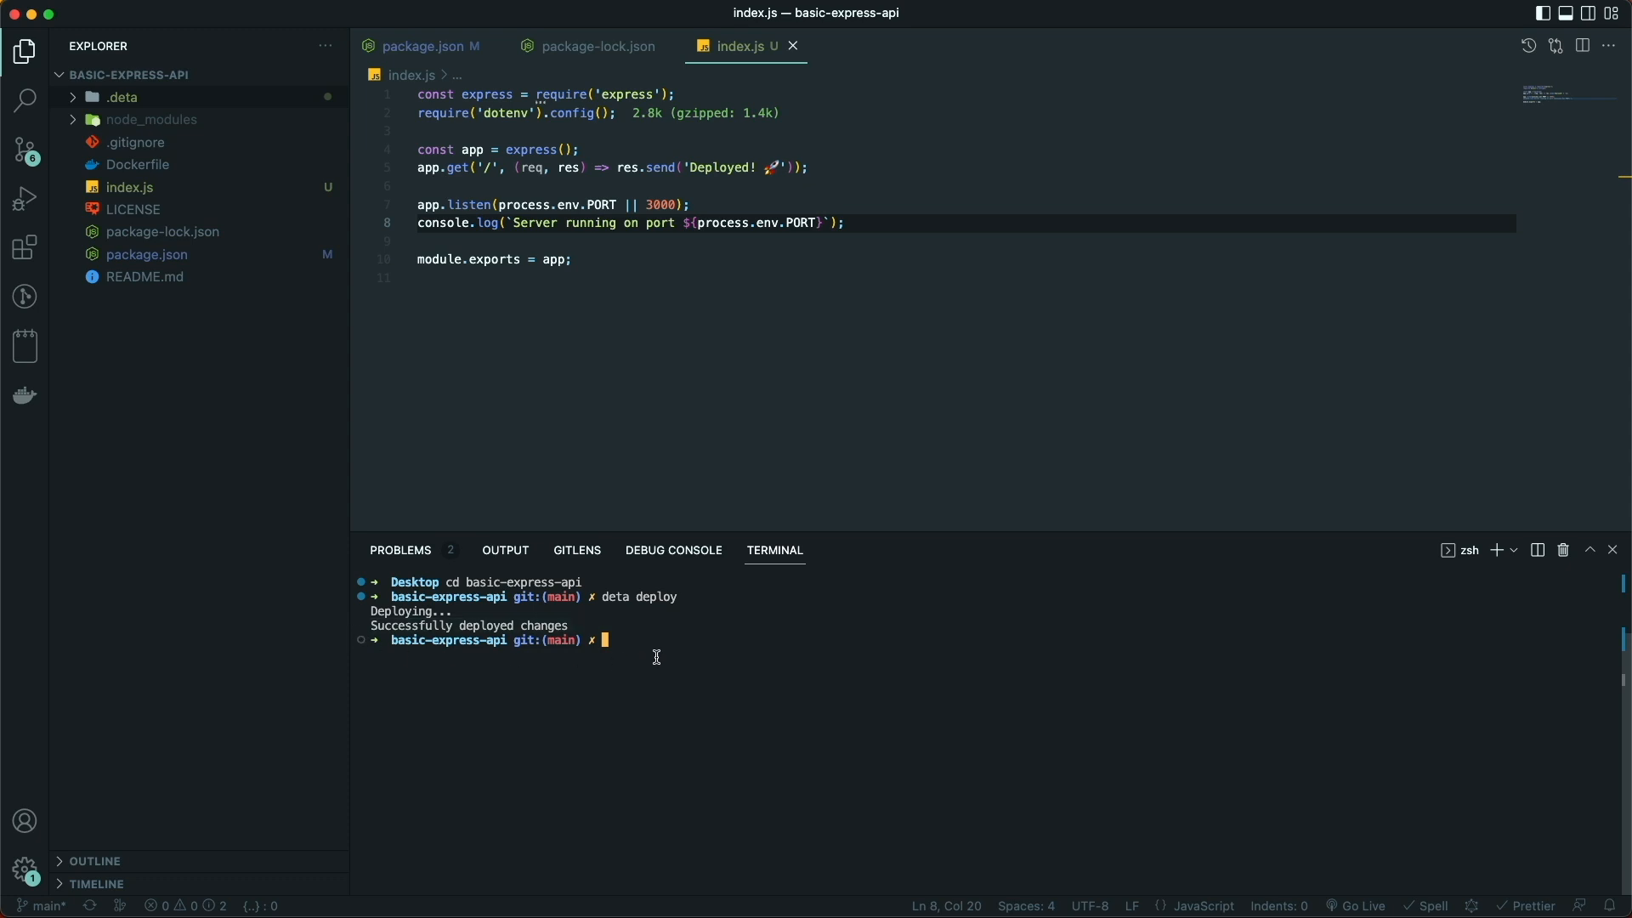
{"action": "type", "text": "deta details"}
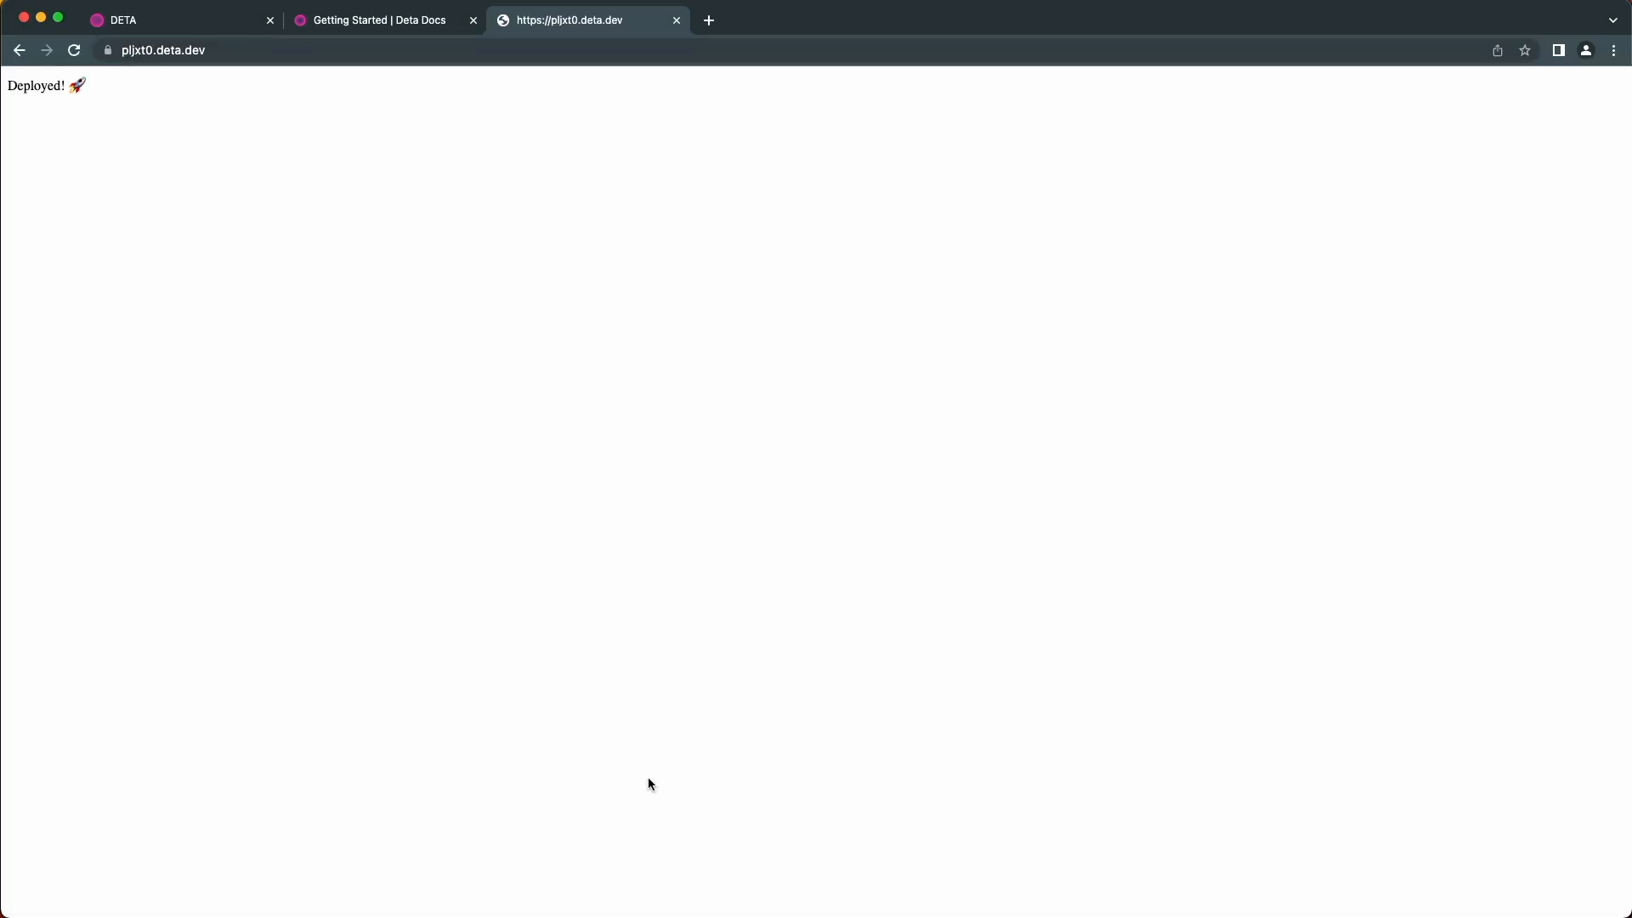
{"action": "mouse_move", "coordinate": [133, 101]}
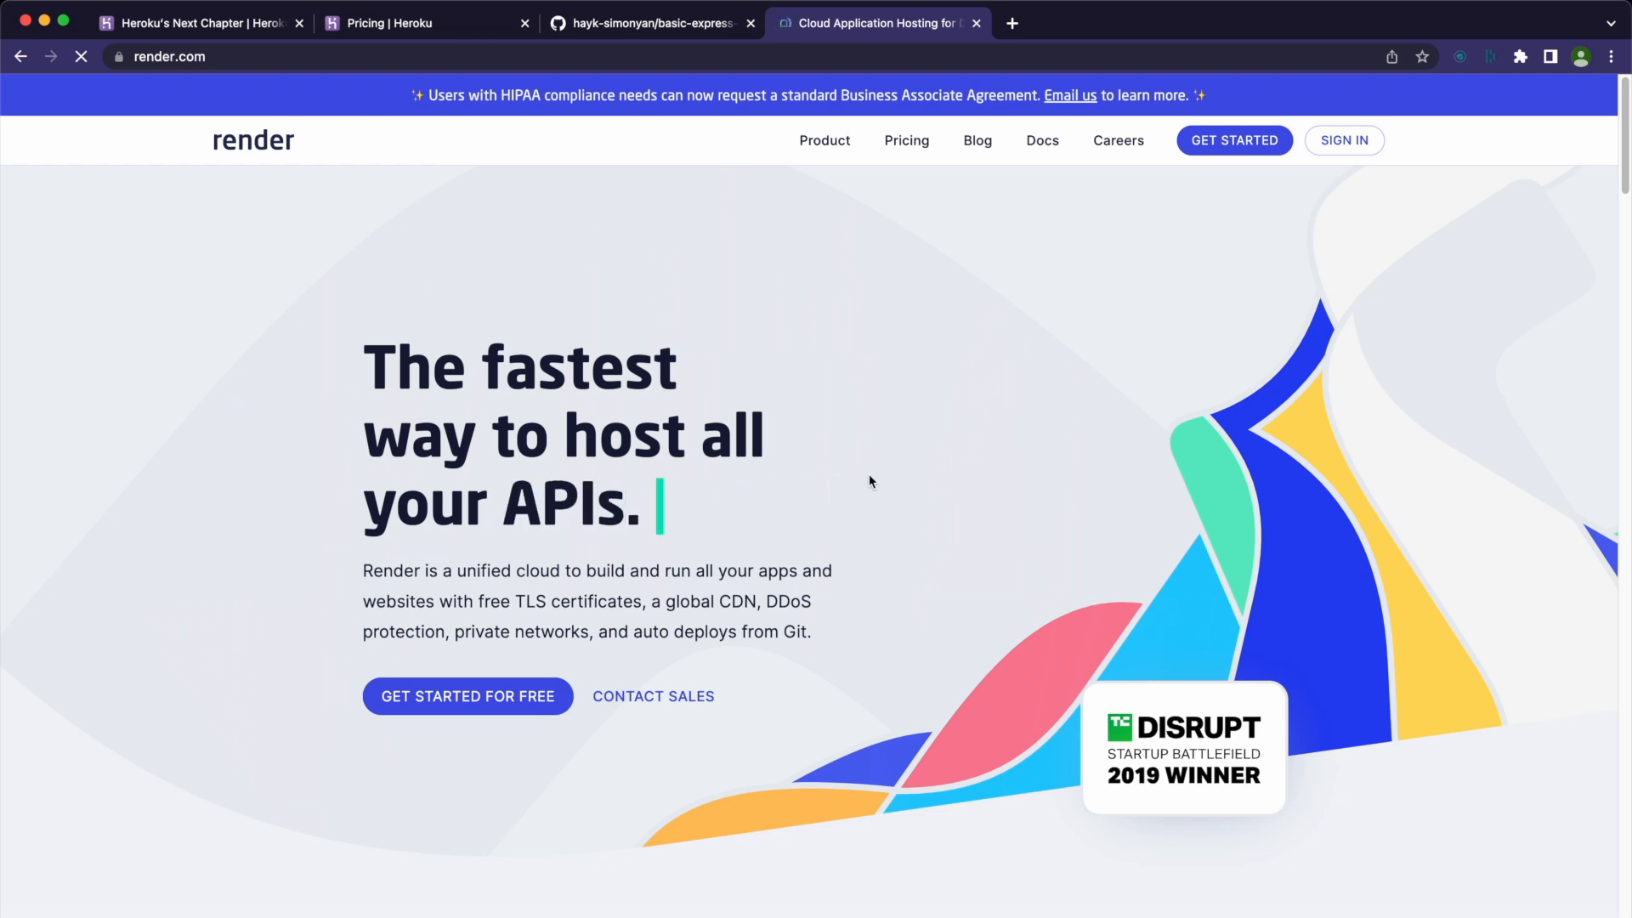
Review Render's pricing plans page
{"action": "left_click", "coordinate": [905, 139]}
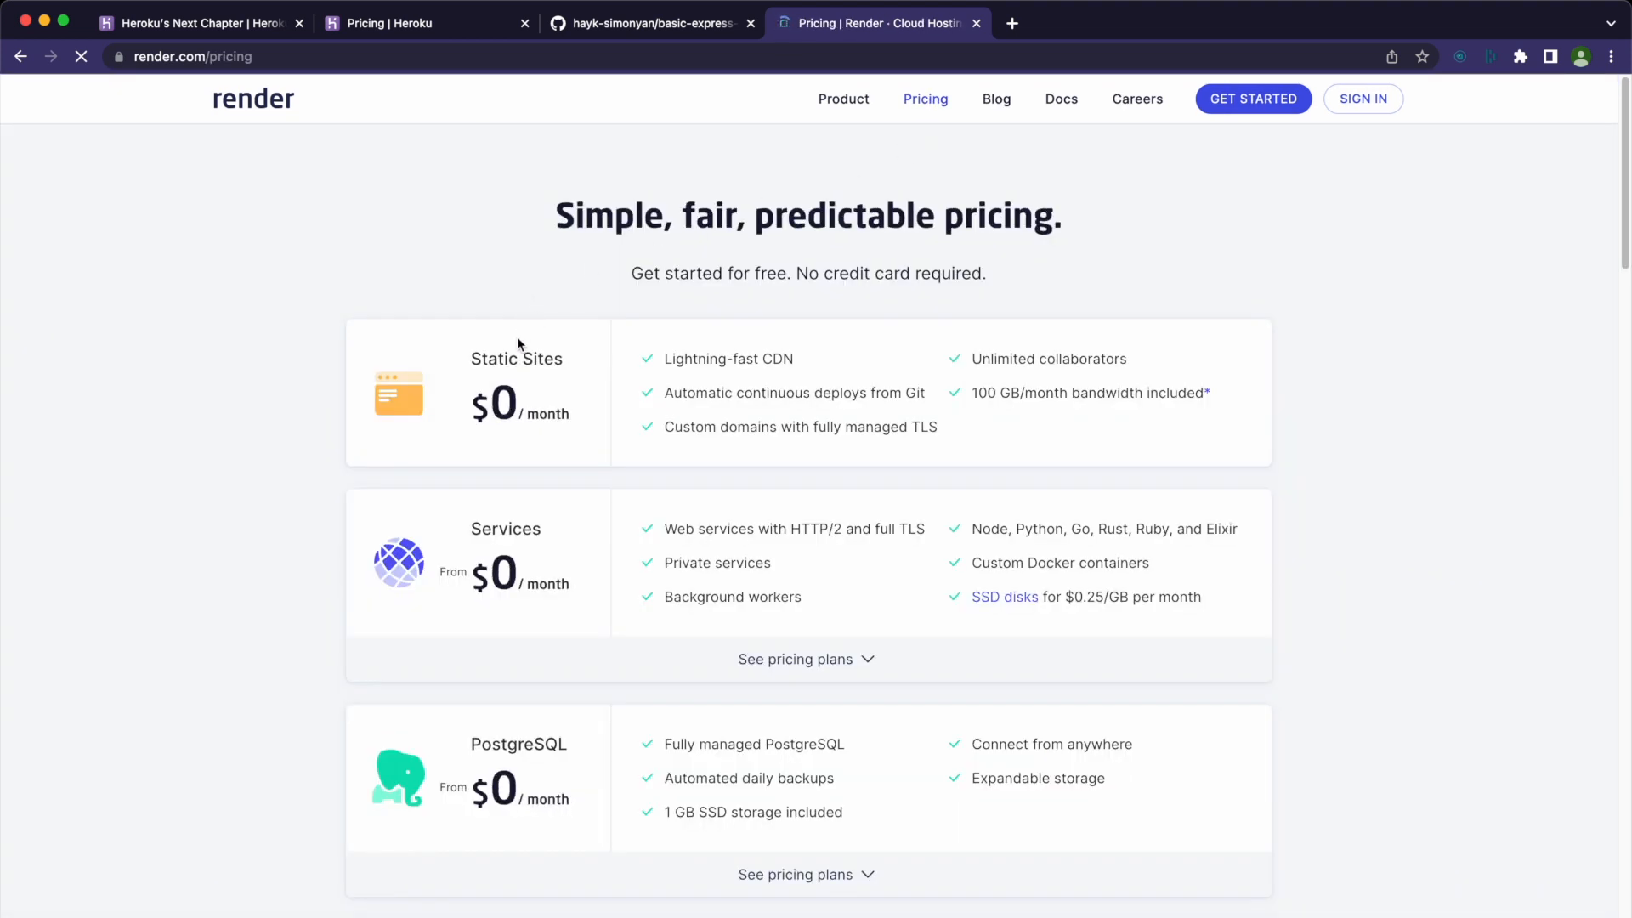
{"action": "scroll", "scroll_direction": "down", "scroll_amount": 3}
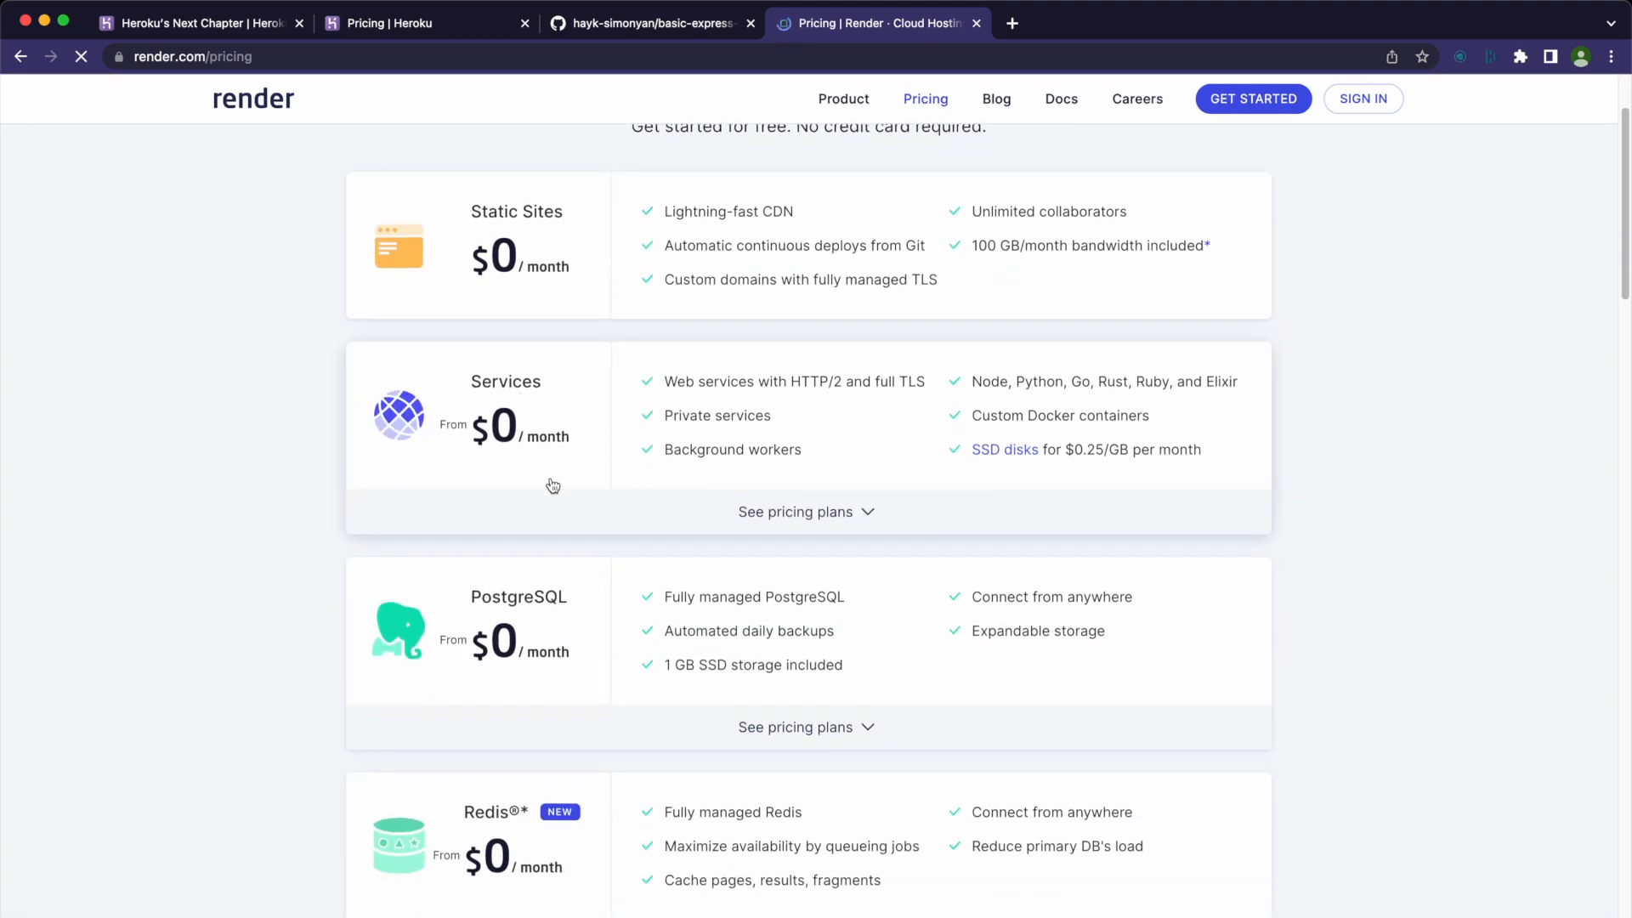
{"action": "scroll", "scroll_direction": "down", "scroll_amount": 3}
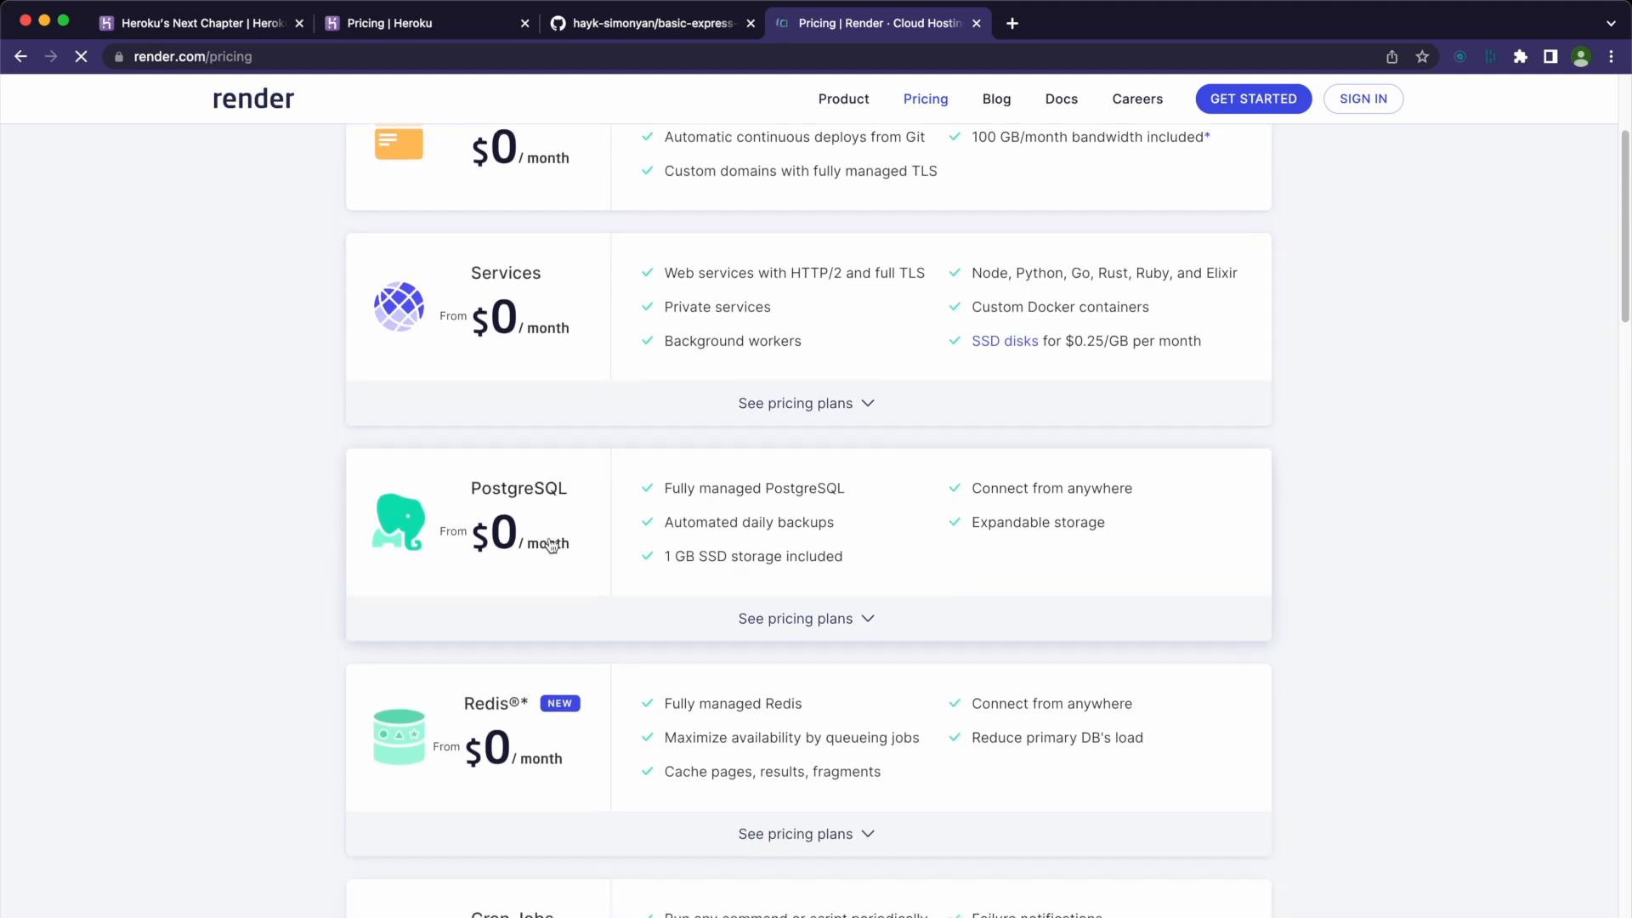
{"action": "scroll", "scroll_direction": "down", "scroll_amount": 3}
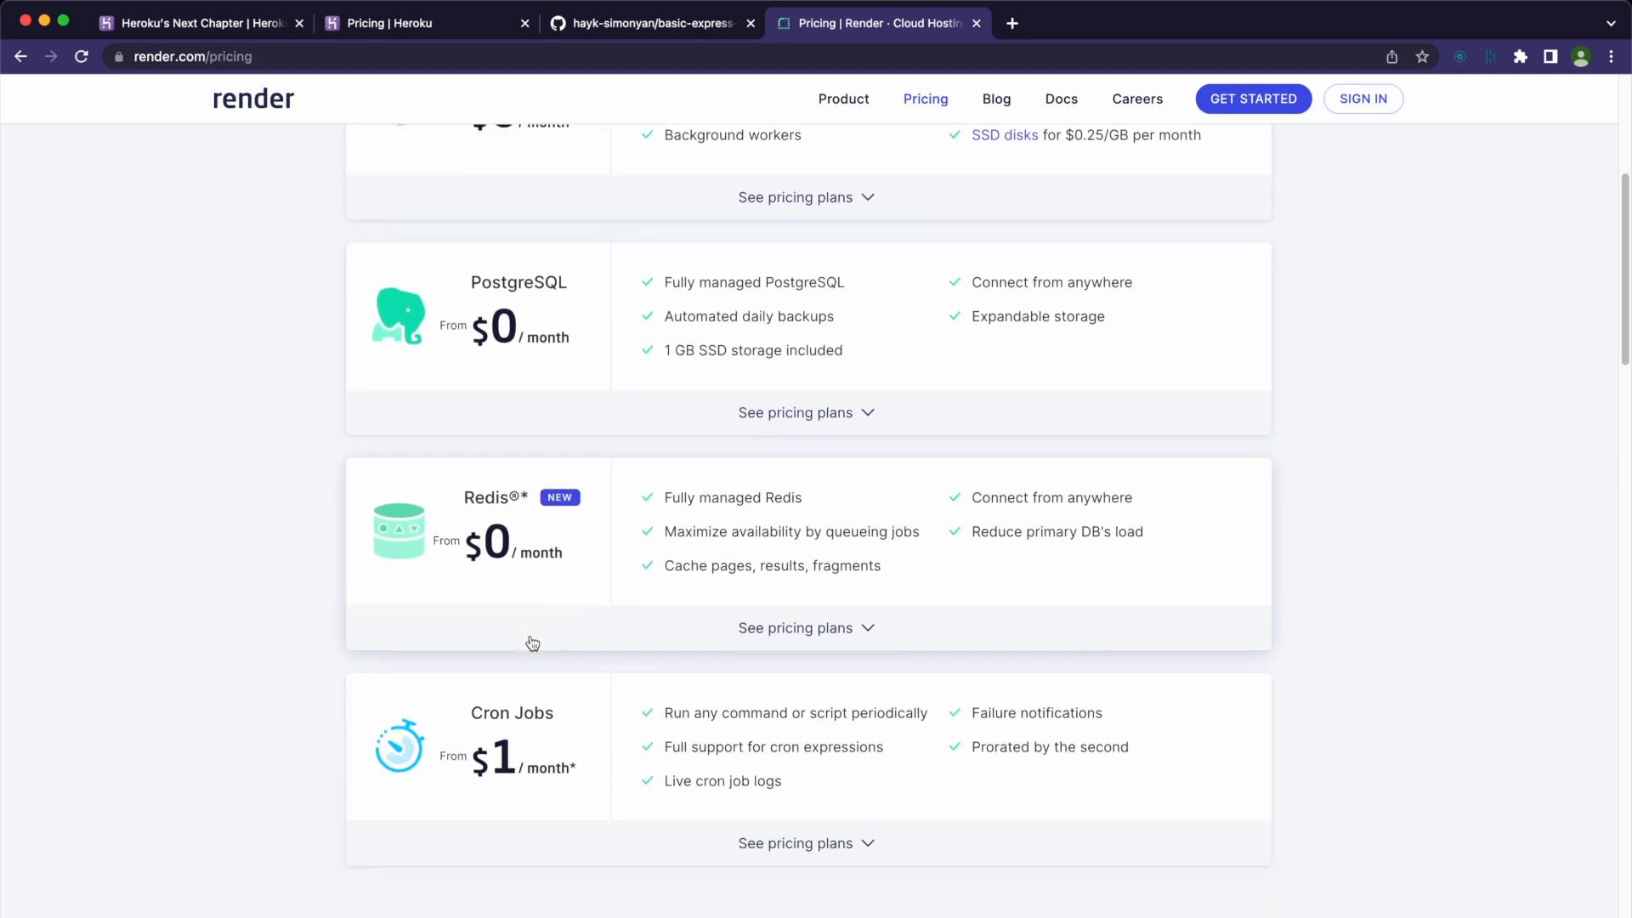
Sign up for Render with the GitHub account and reach the dashboard
{"action": "left_click", "coordinate": [1252, 98]}
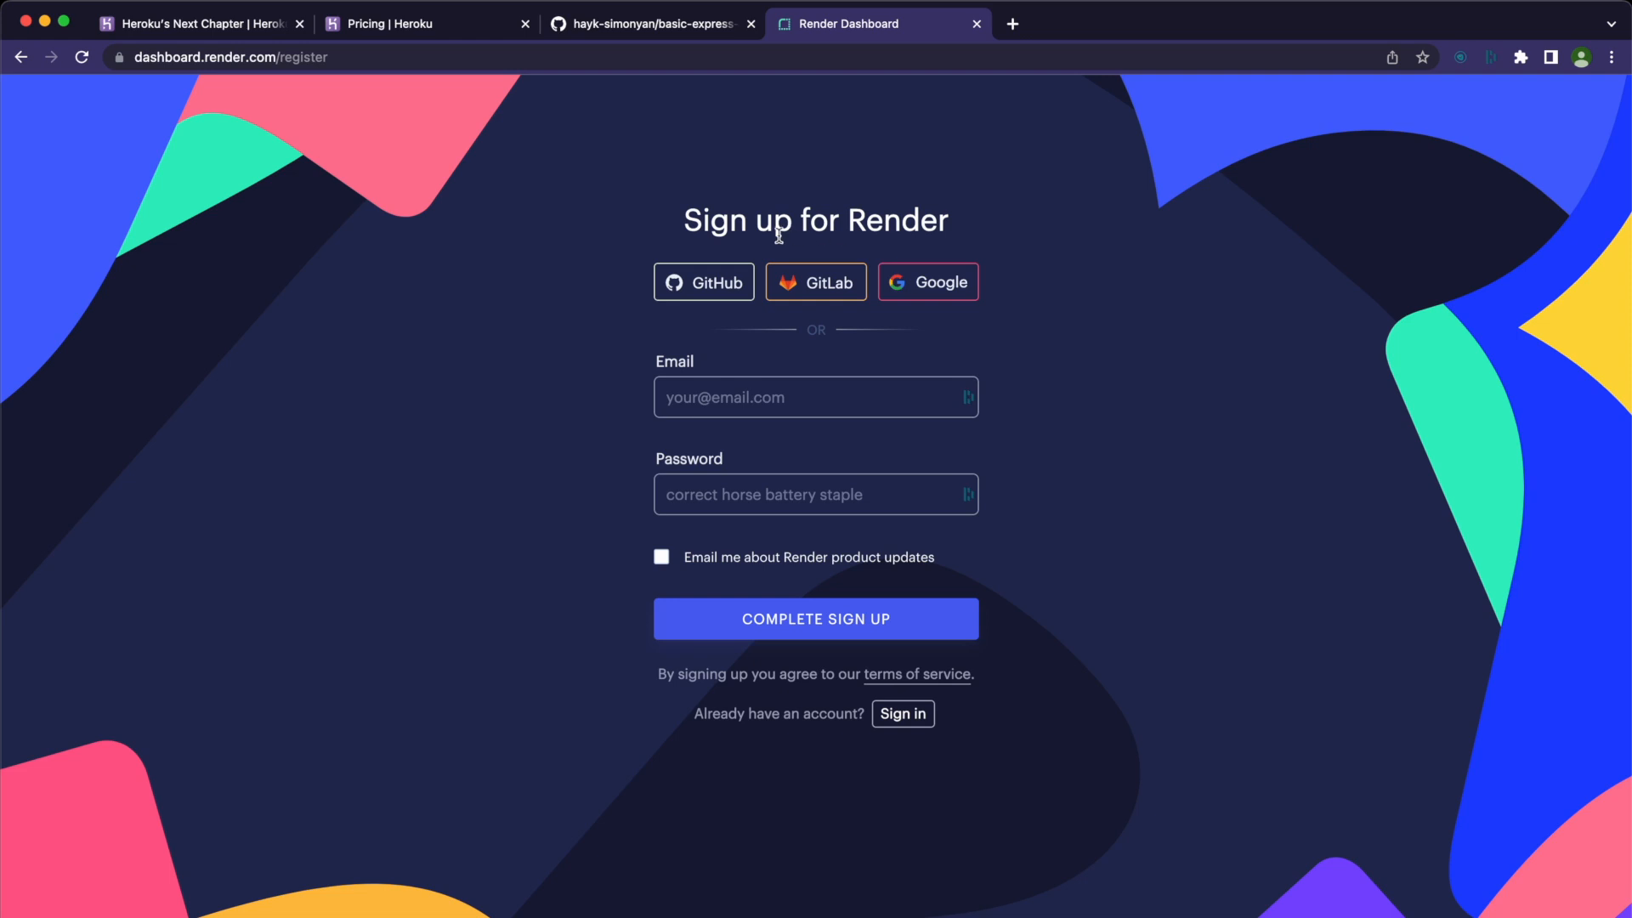
{"action": "left_click", "coordinate": [703, 282]}
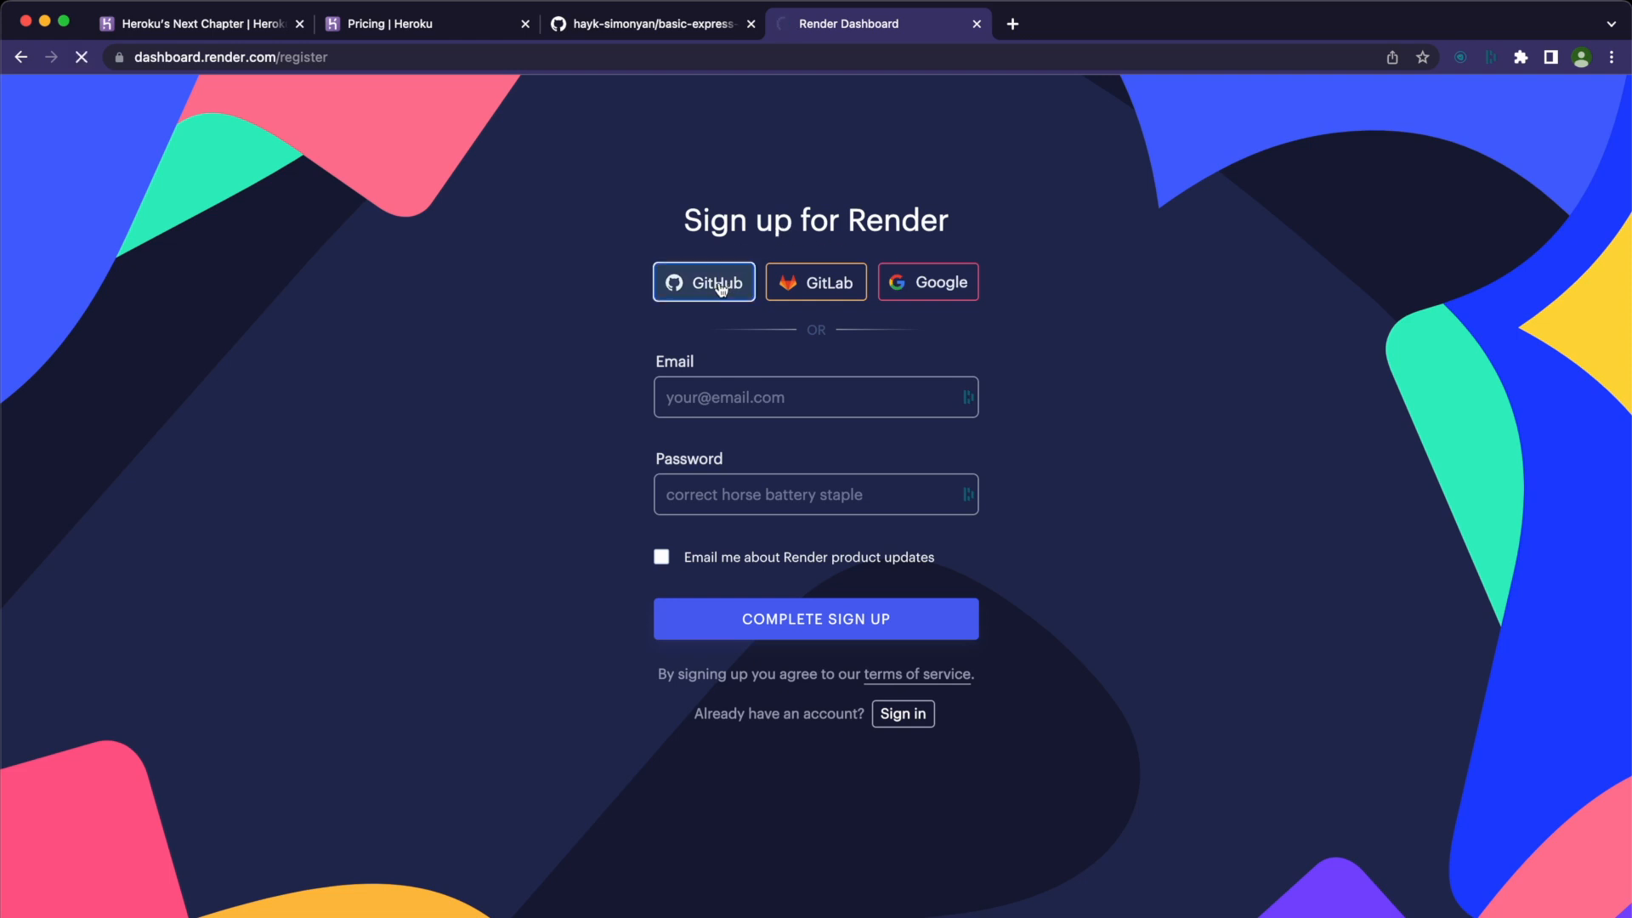
{"action": "left_click", "coordinate": [703, 282]}
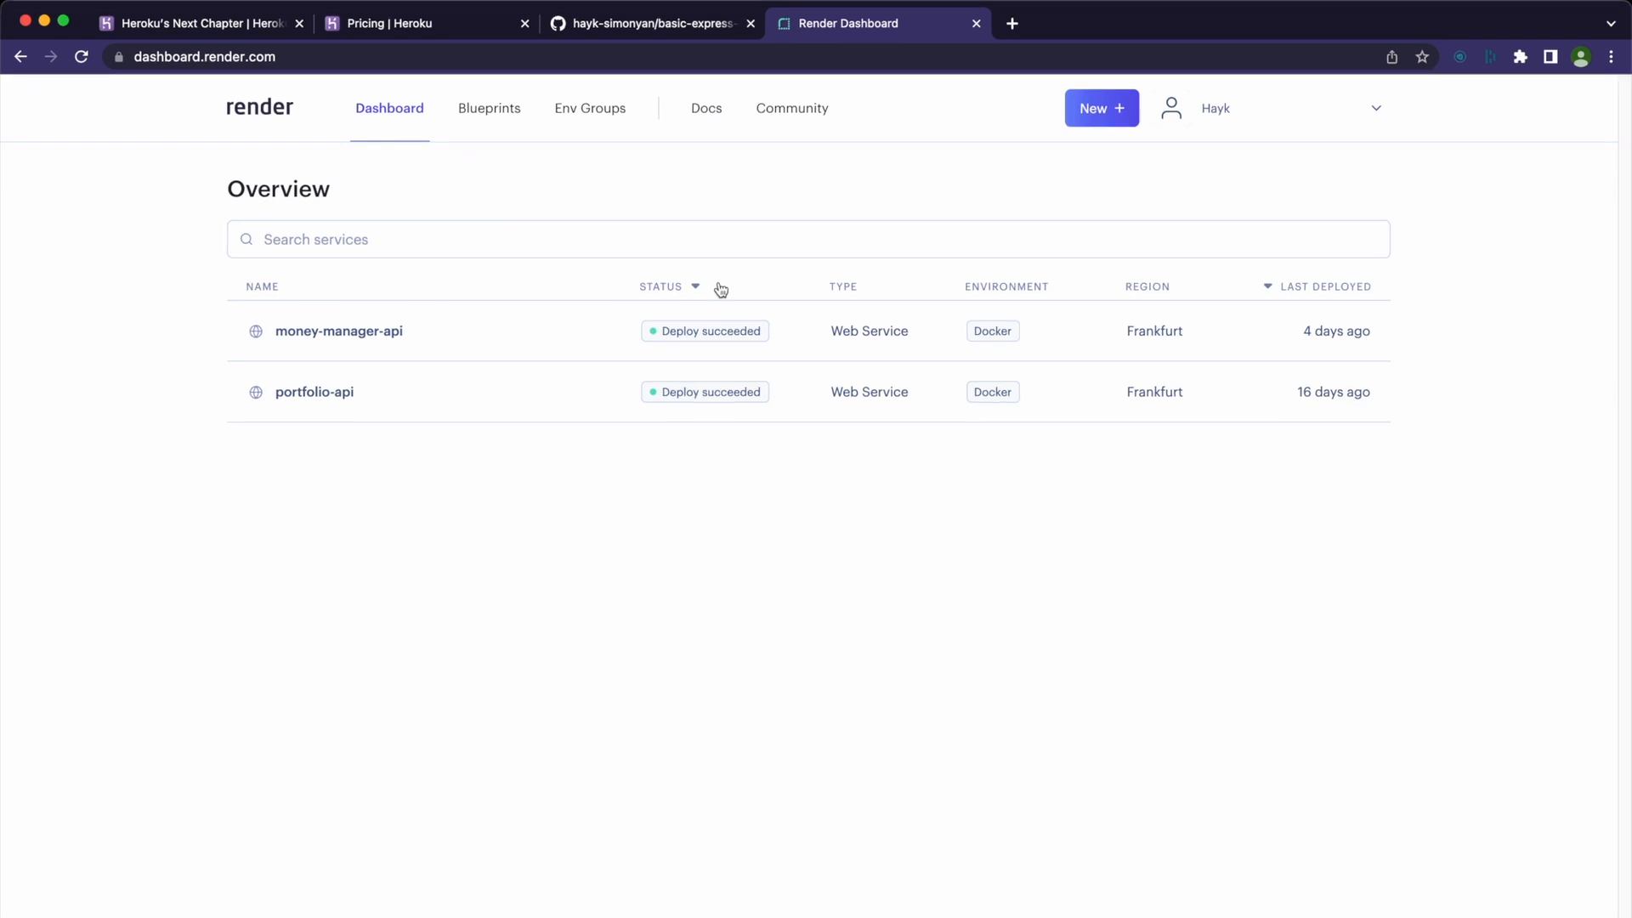
Start a new Render Web Service connected to the basic-express-api repository
{"action": "left_click", "coordinate": [1101, 109]}
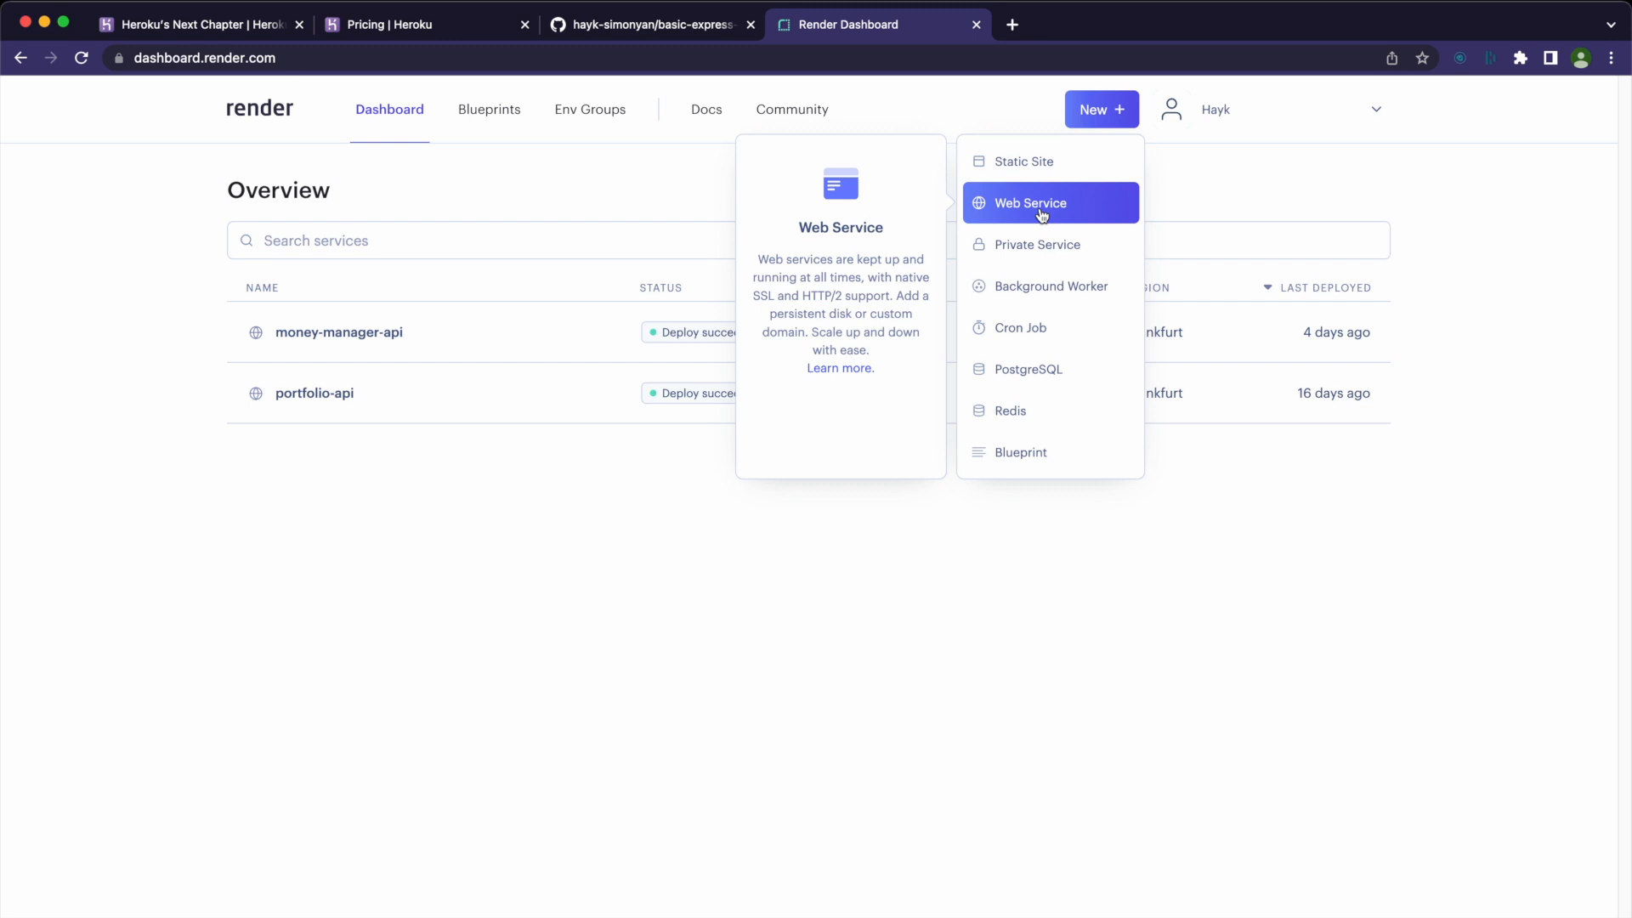
{"action": "left_click", "coordinate": [1032, 202]}
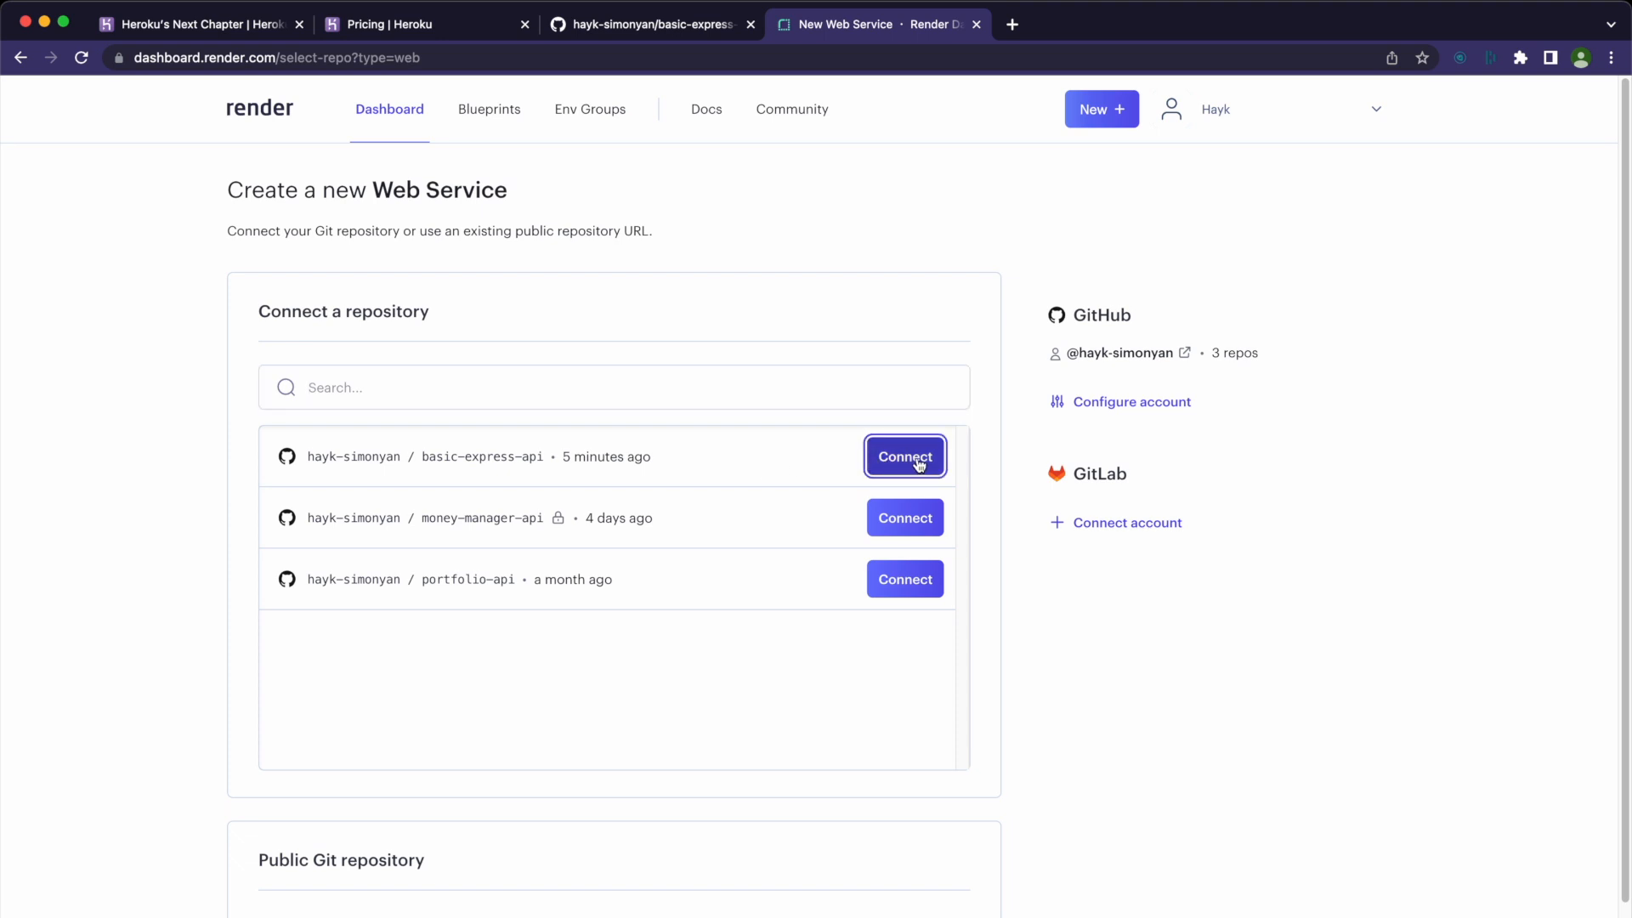
{"action": "left_click", "coordinate": [905, 455]}
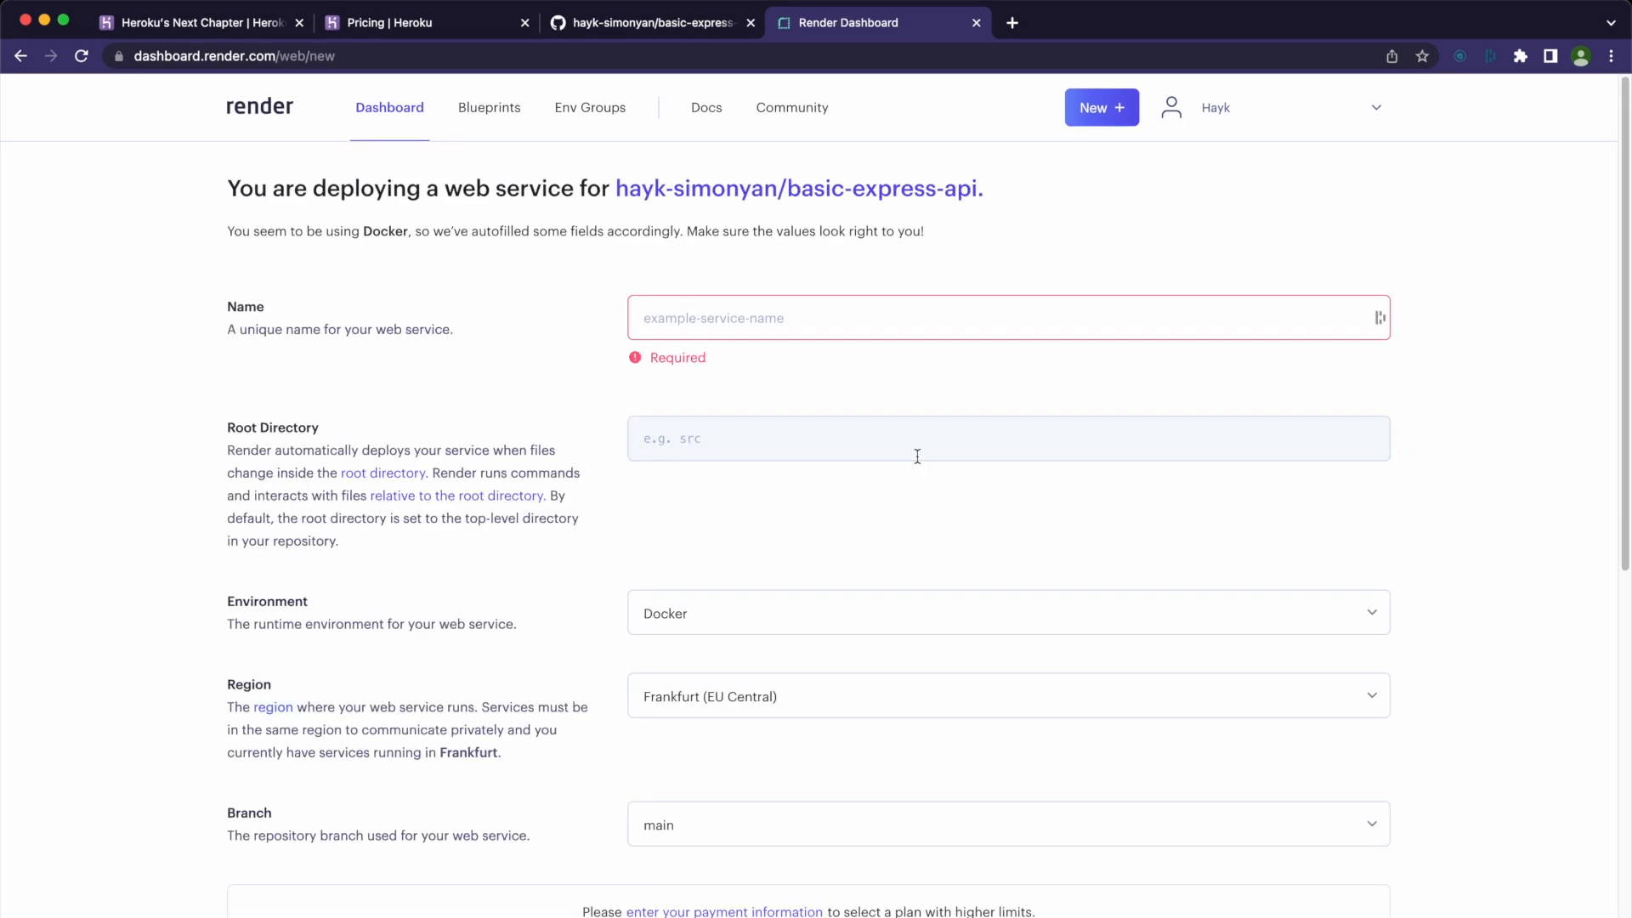
Name the service basic-express-api, keep Docker runtime with Dockerfile path ./Dock, and create the web service
{"action": "type", "text": "basic-express-api"}
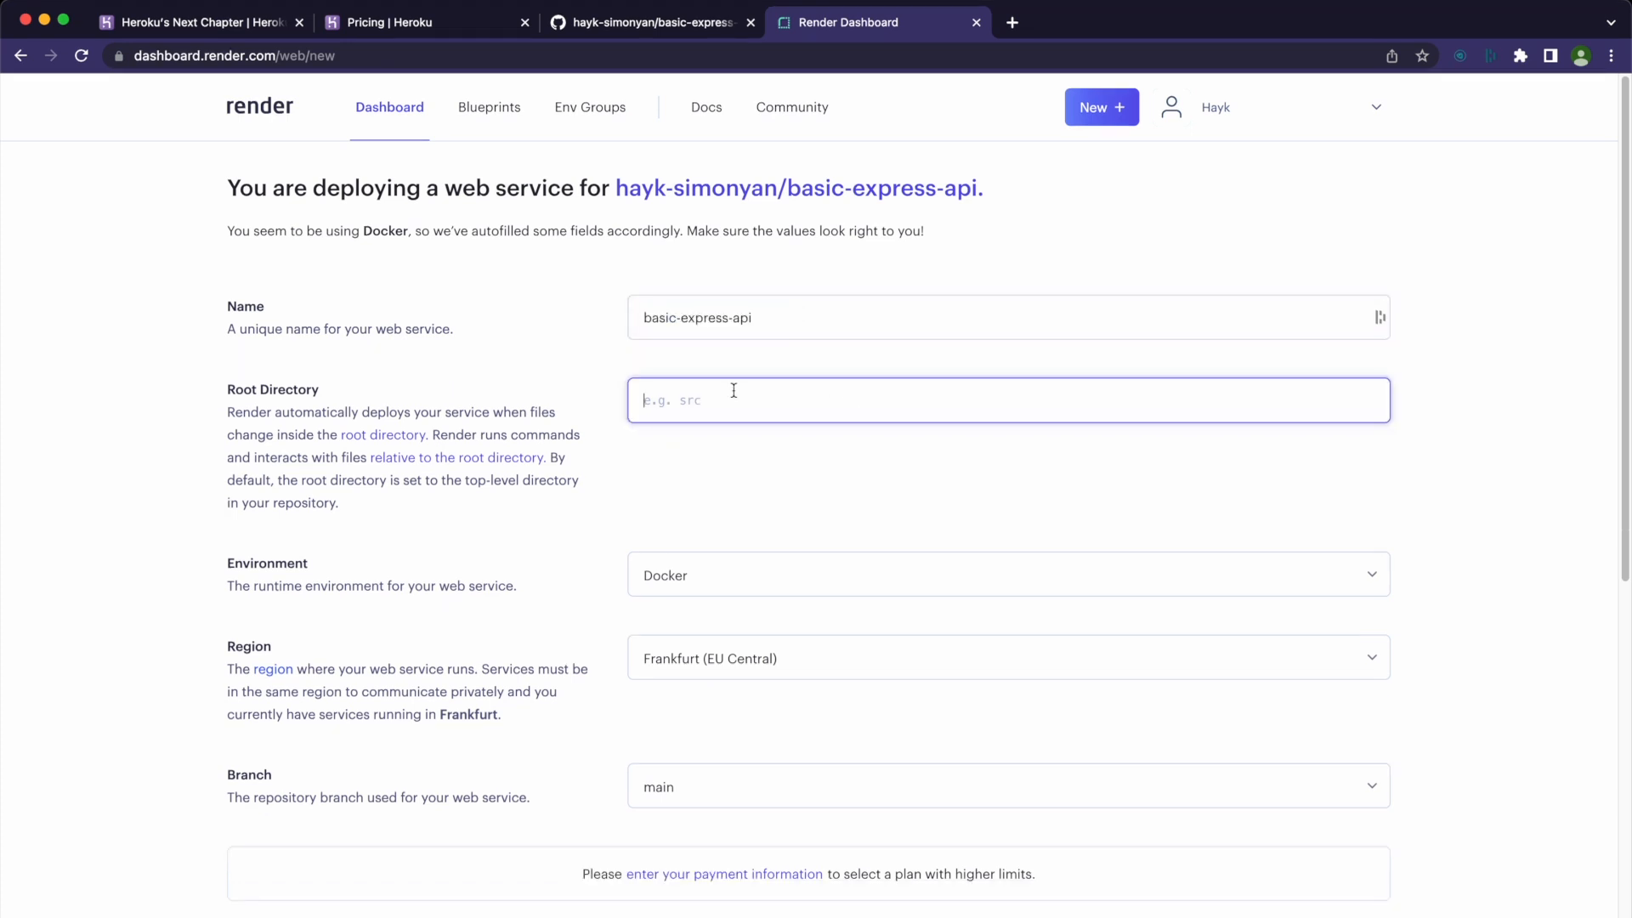
{"action": "type", "text": "."}
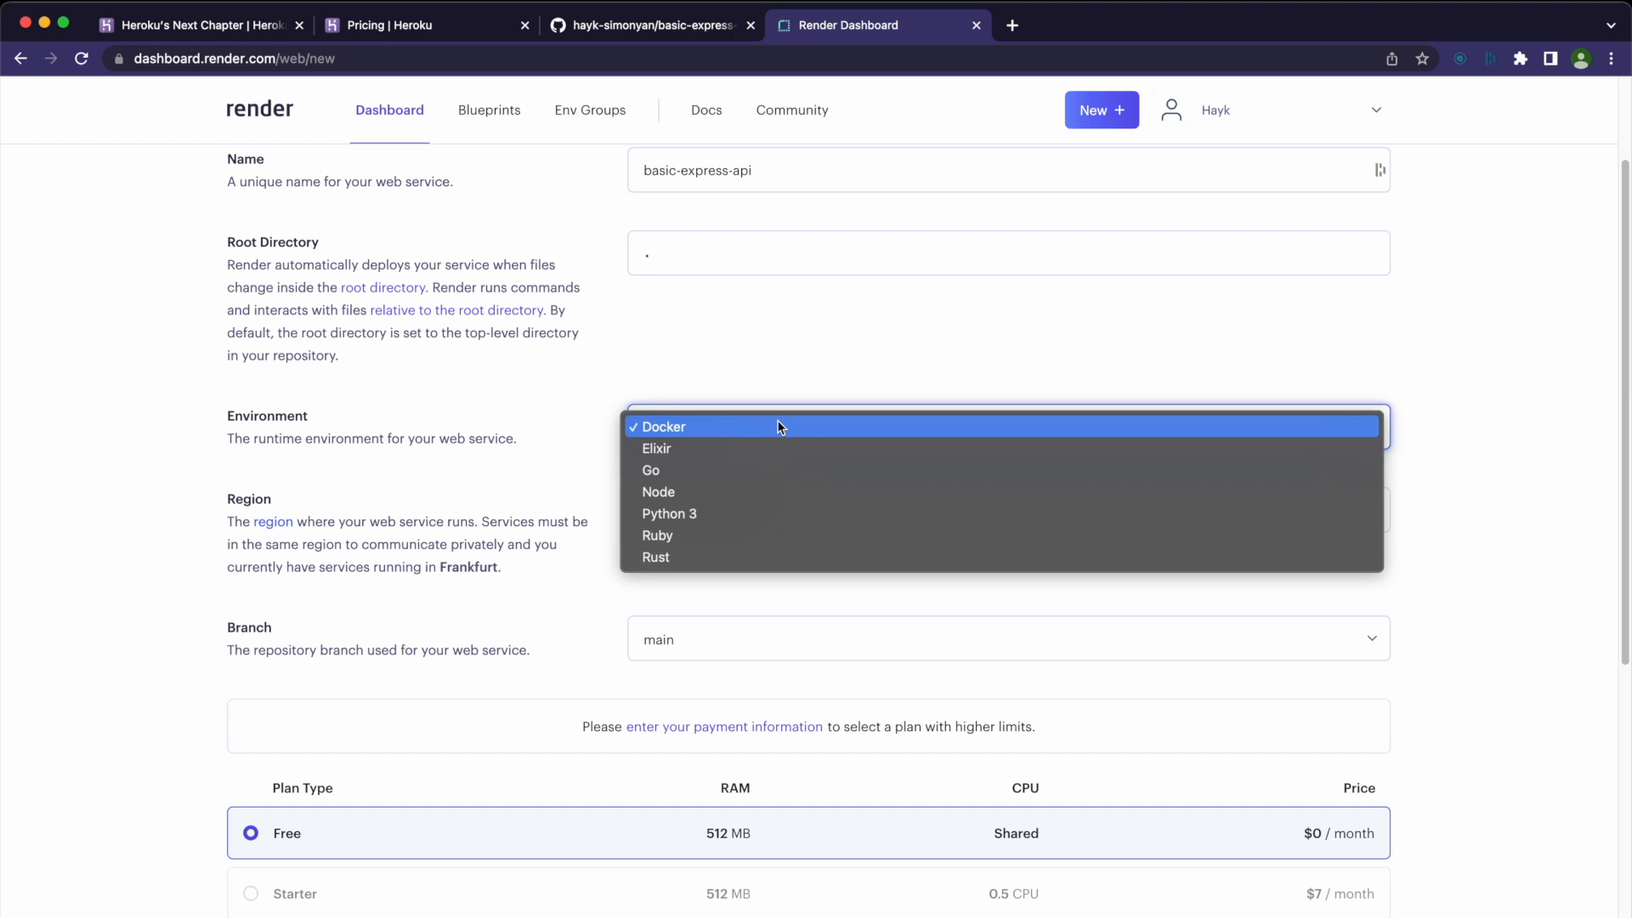
{"action": "left_click", "coordinate": [662, 425]}
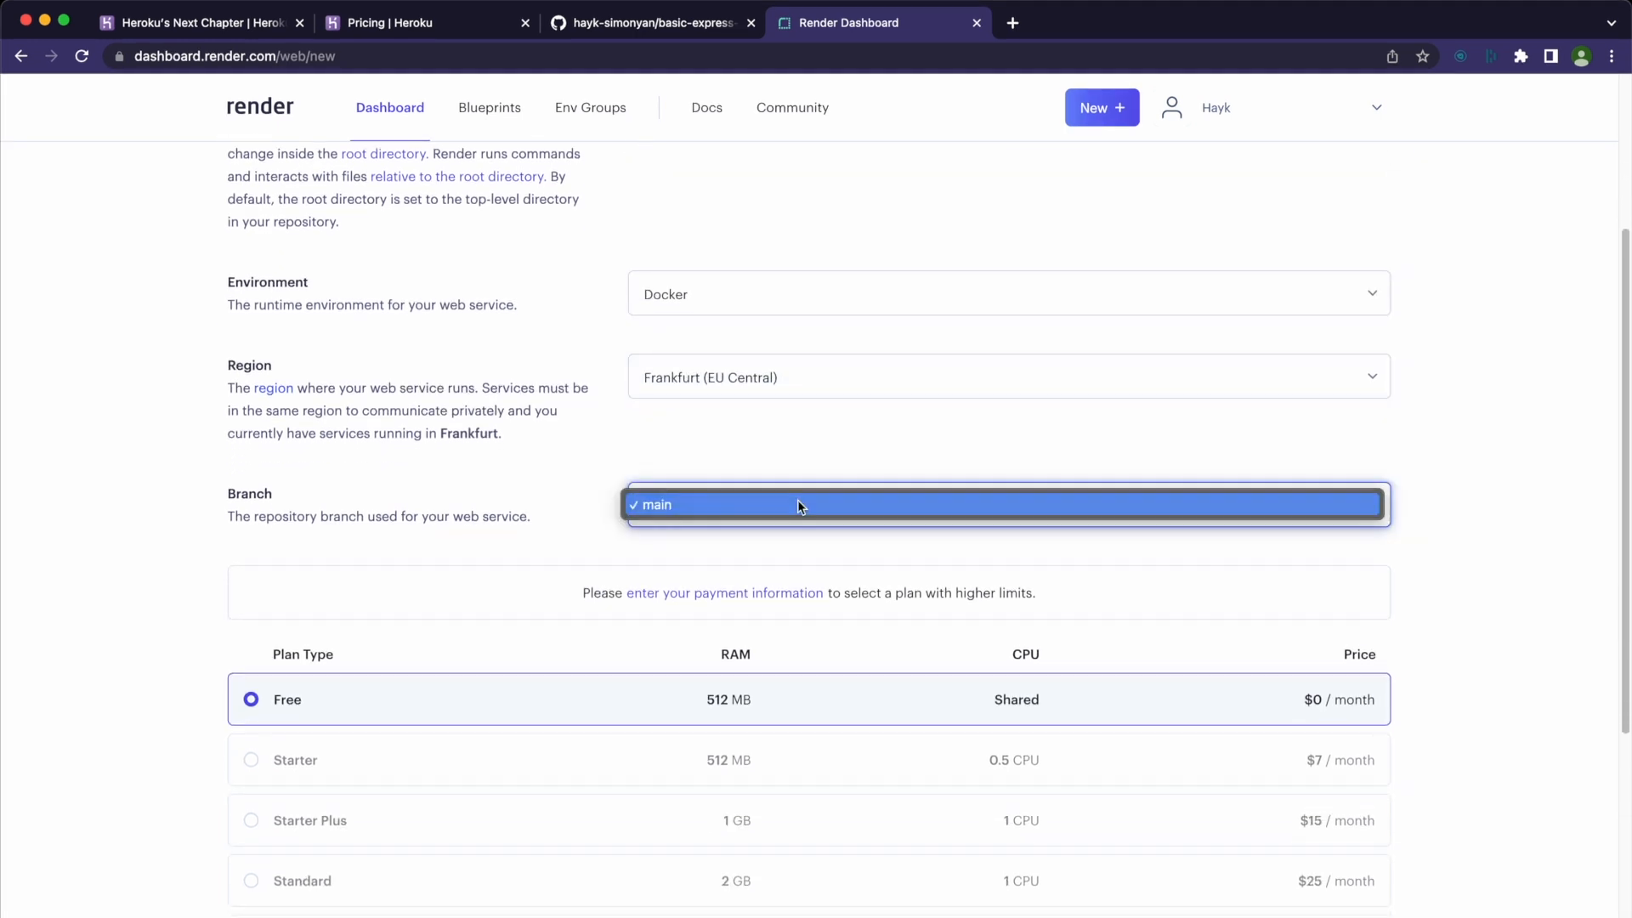
{"action": "scroll", "scroll_direction": "down", "scroll_amount": 3}
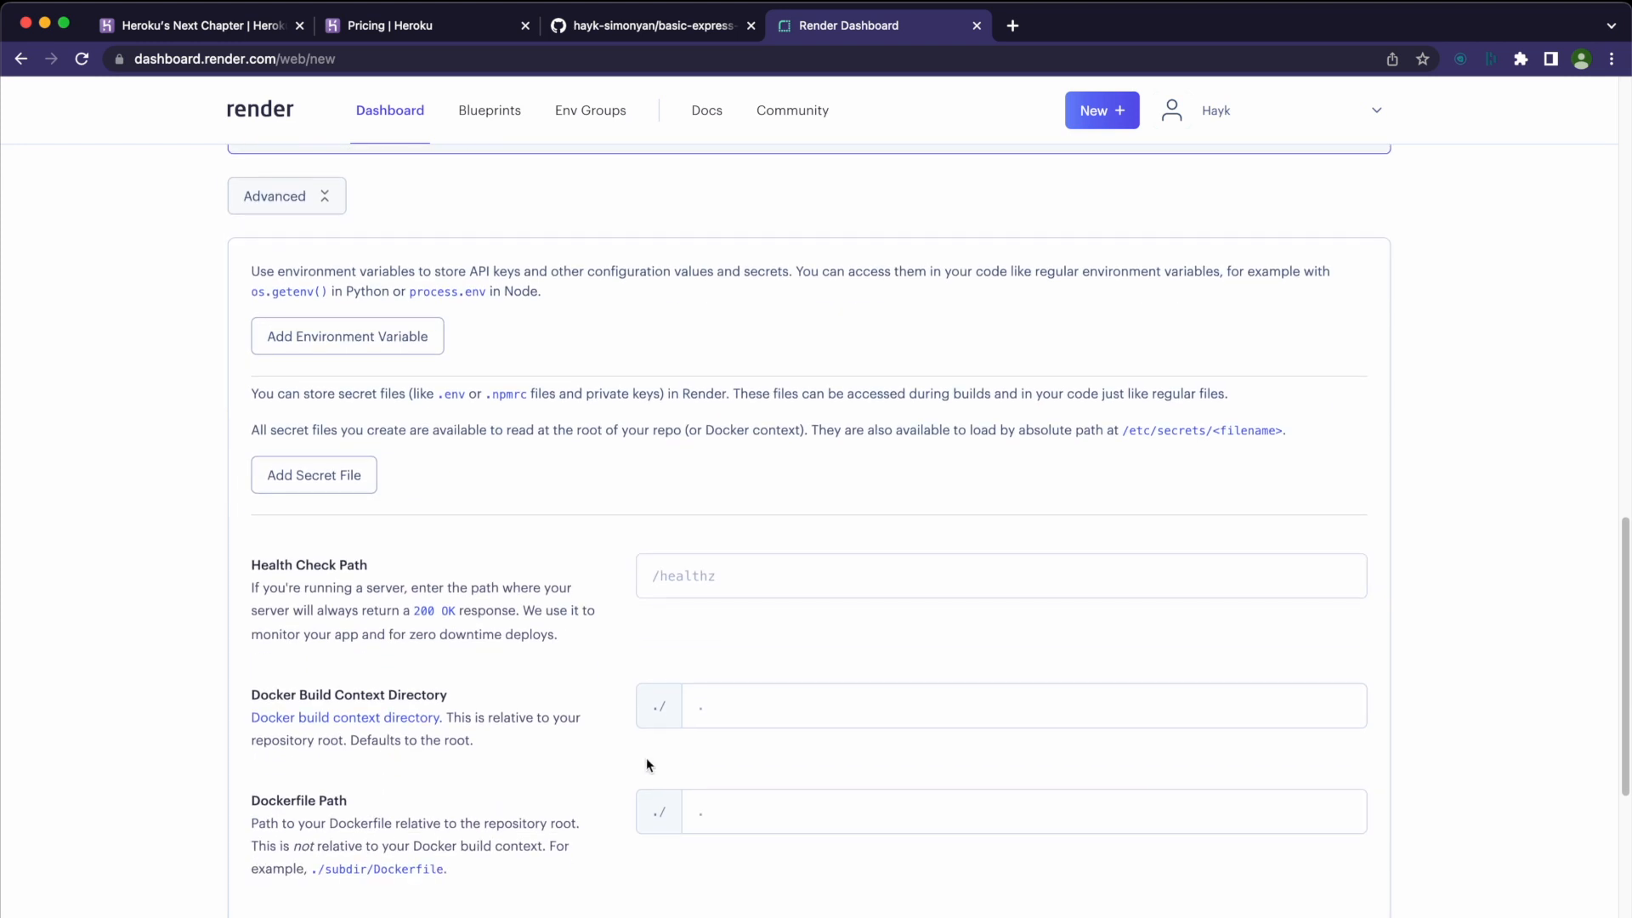
{"action": "type", "text": "./Dock"}
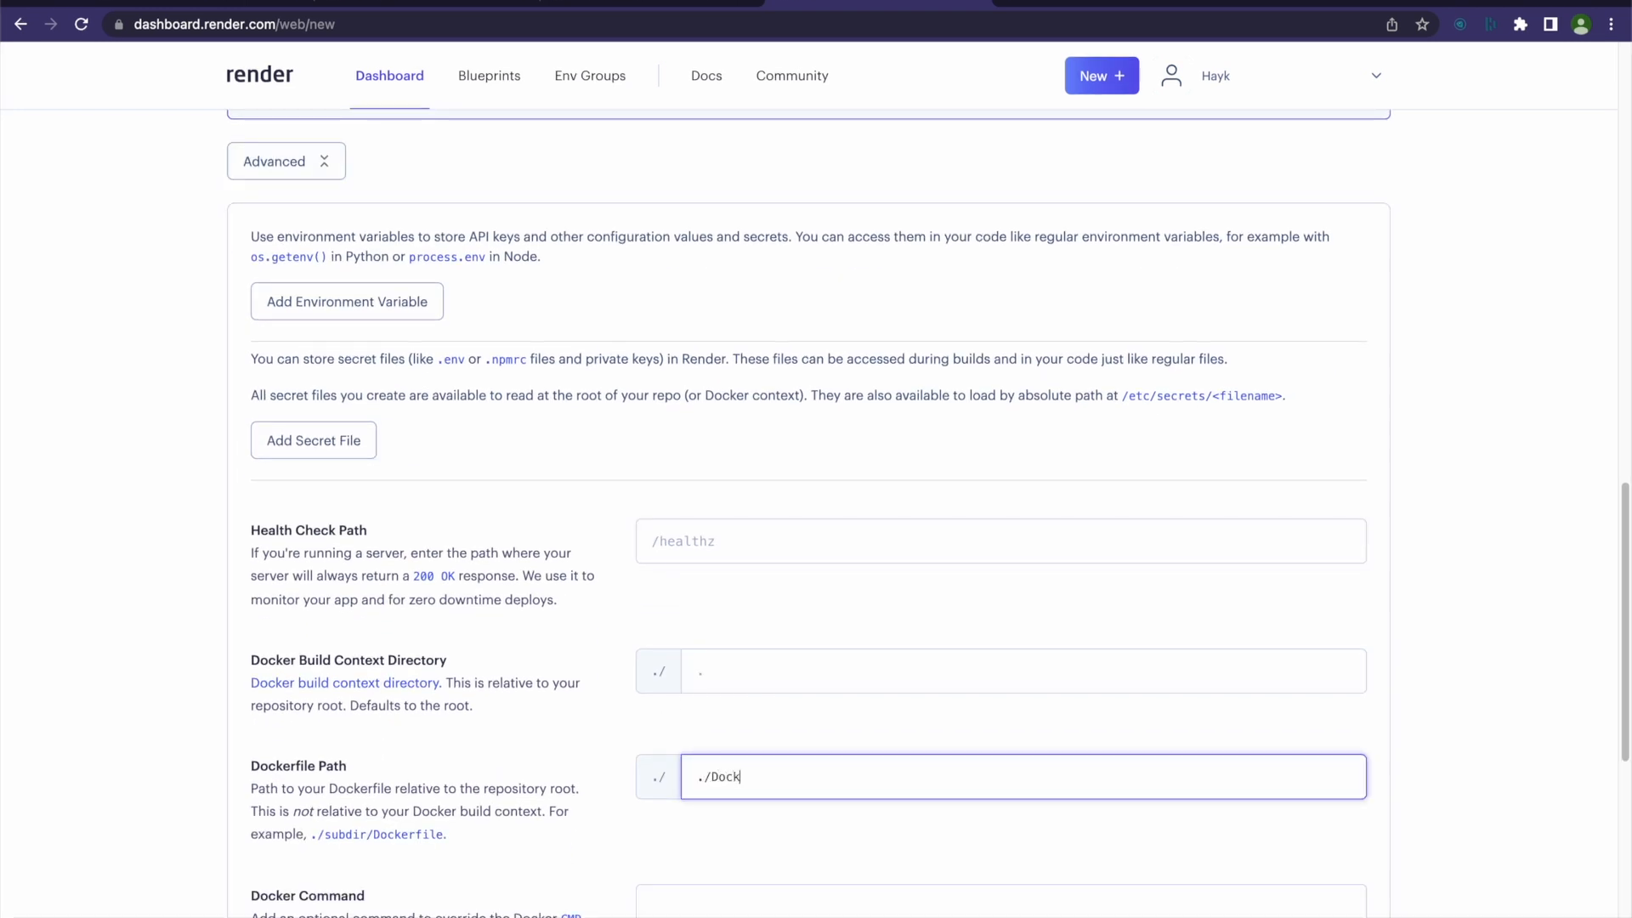
{"action": "scroll", "scroll_direction": "down", "scroll_amount": 3}
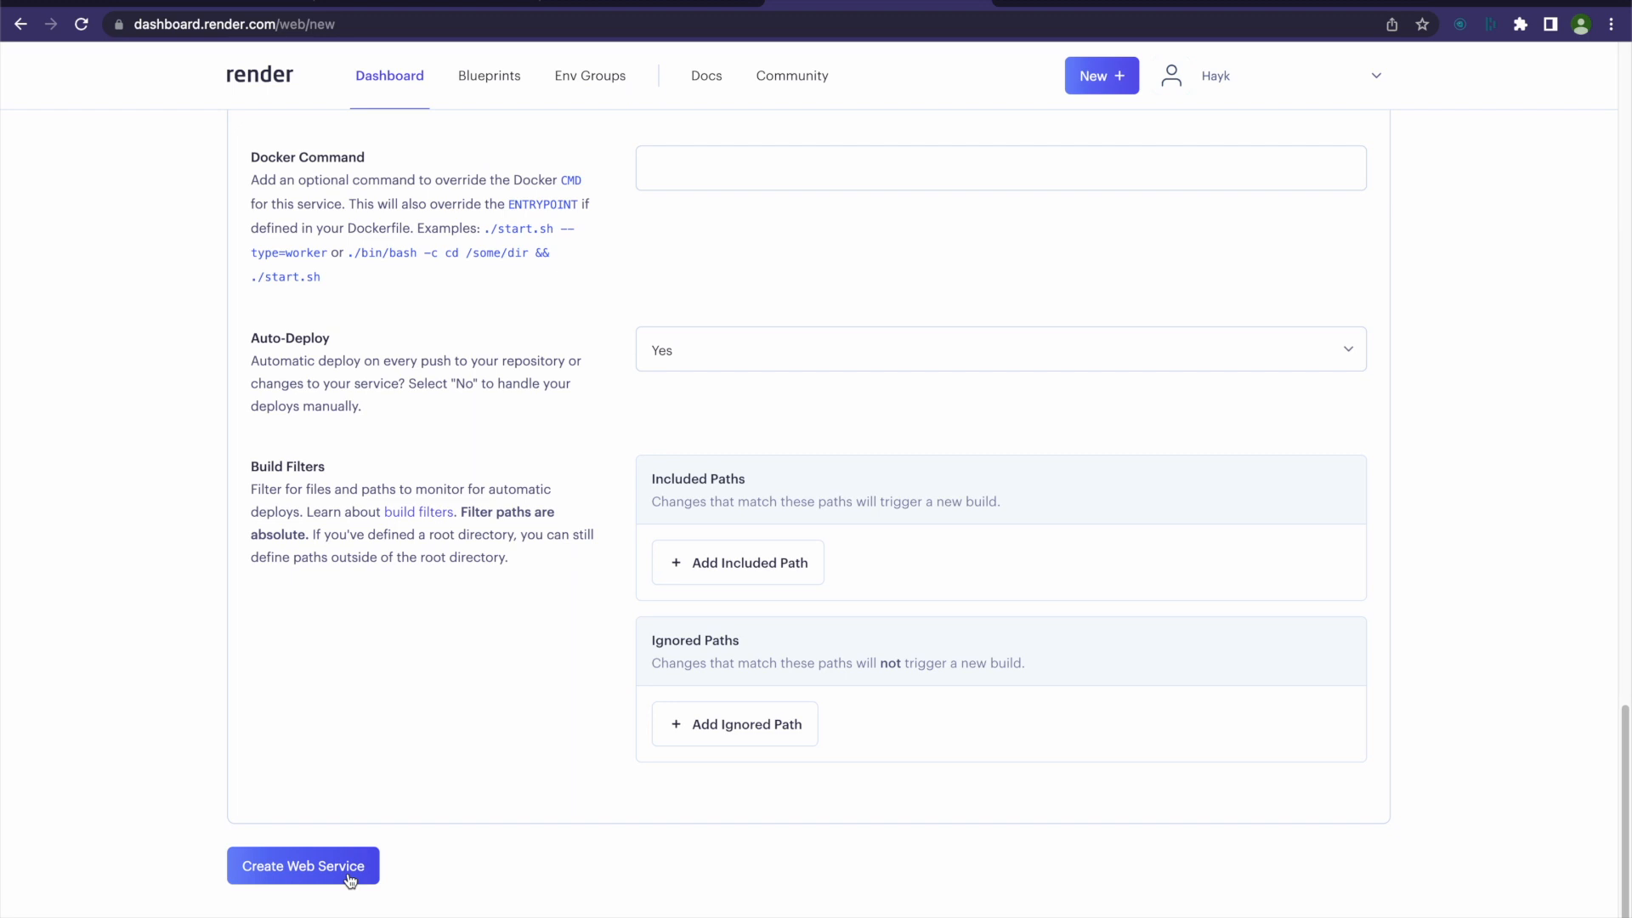
{"action": "left_click", "coordinate": [303, 865]}
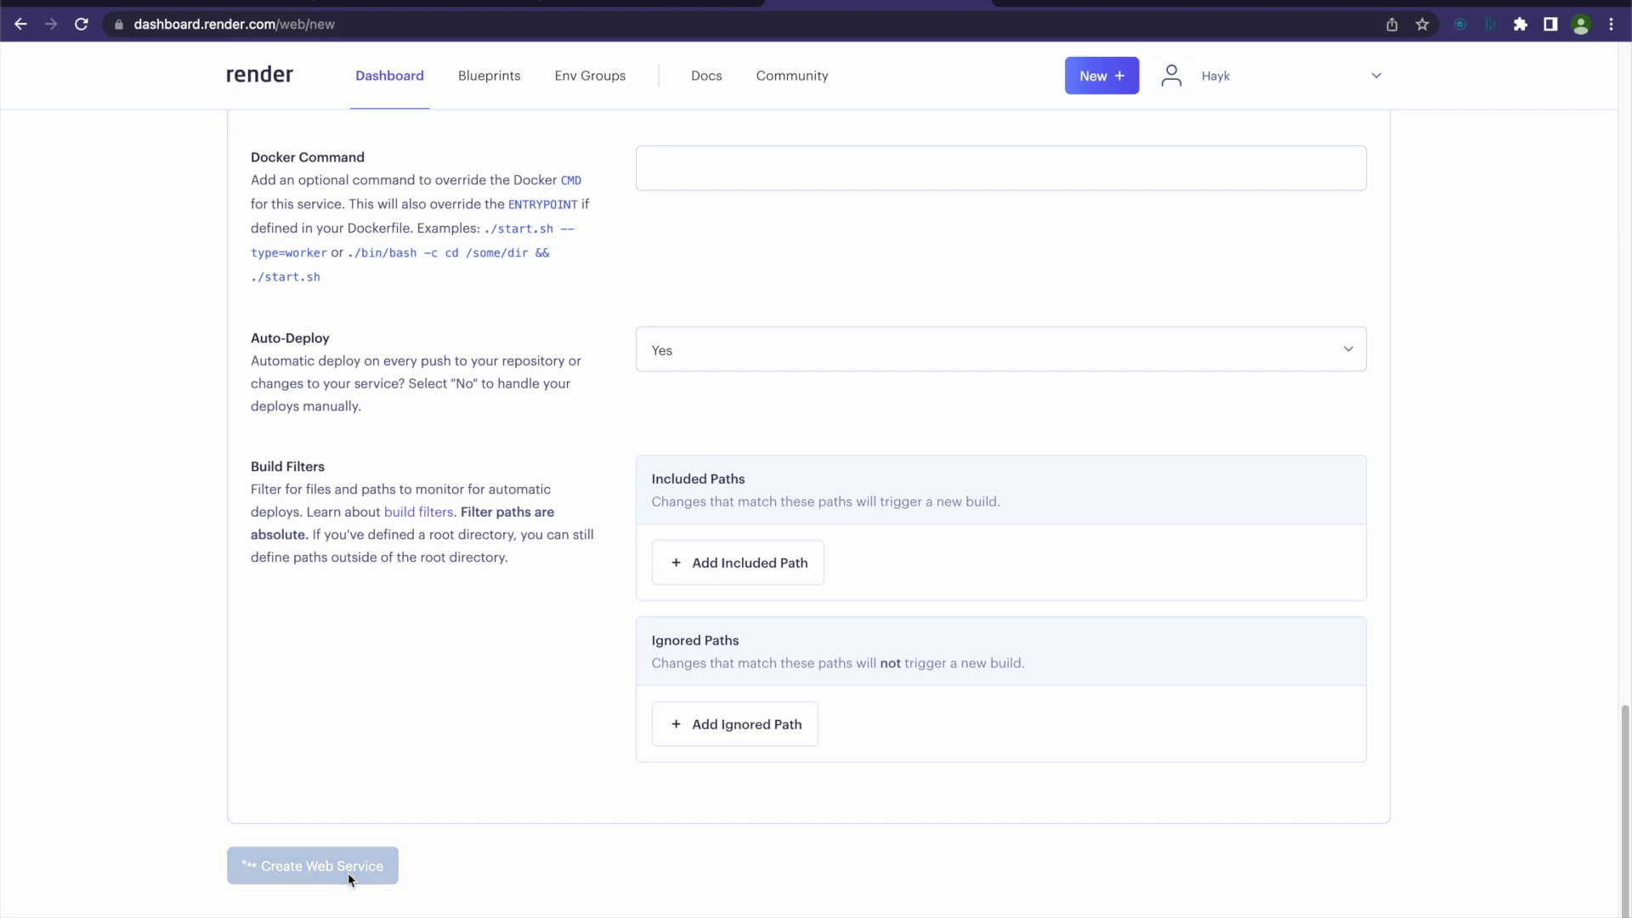
{"action": "left_click", "coordinate": [311, 865]}
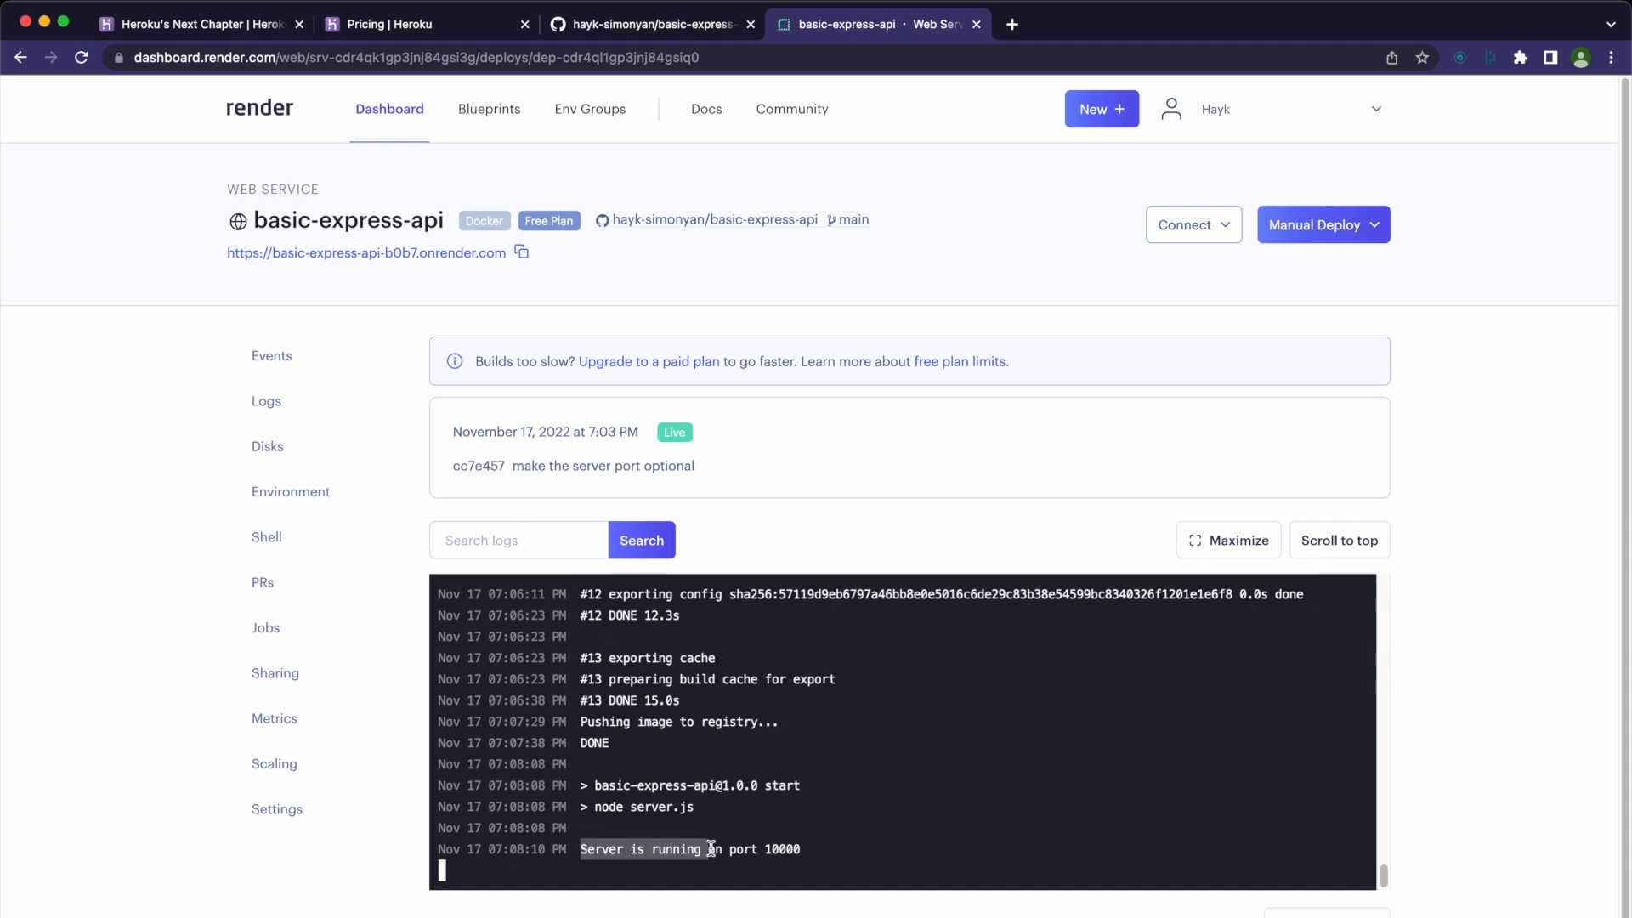
{"action": "mouse_move", "coordinate": [197, 255]}
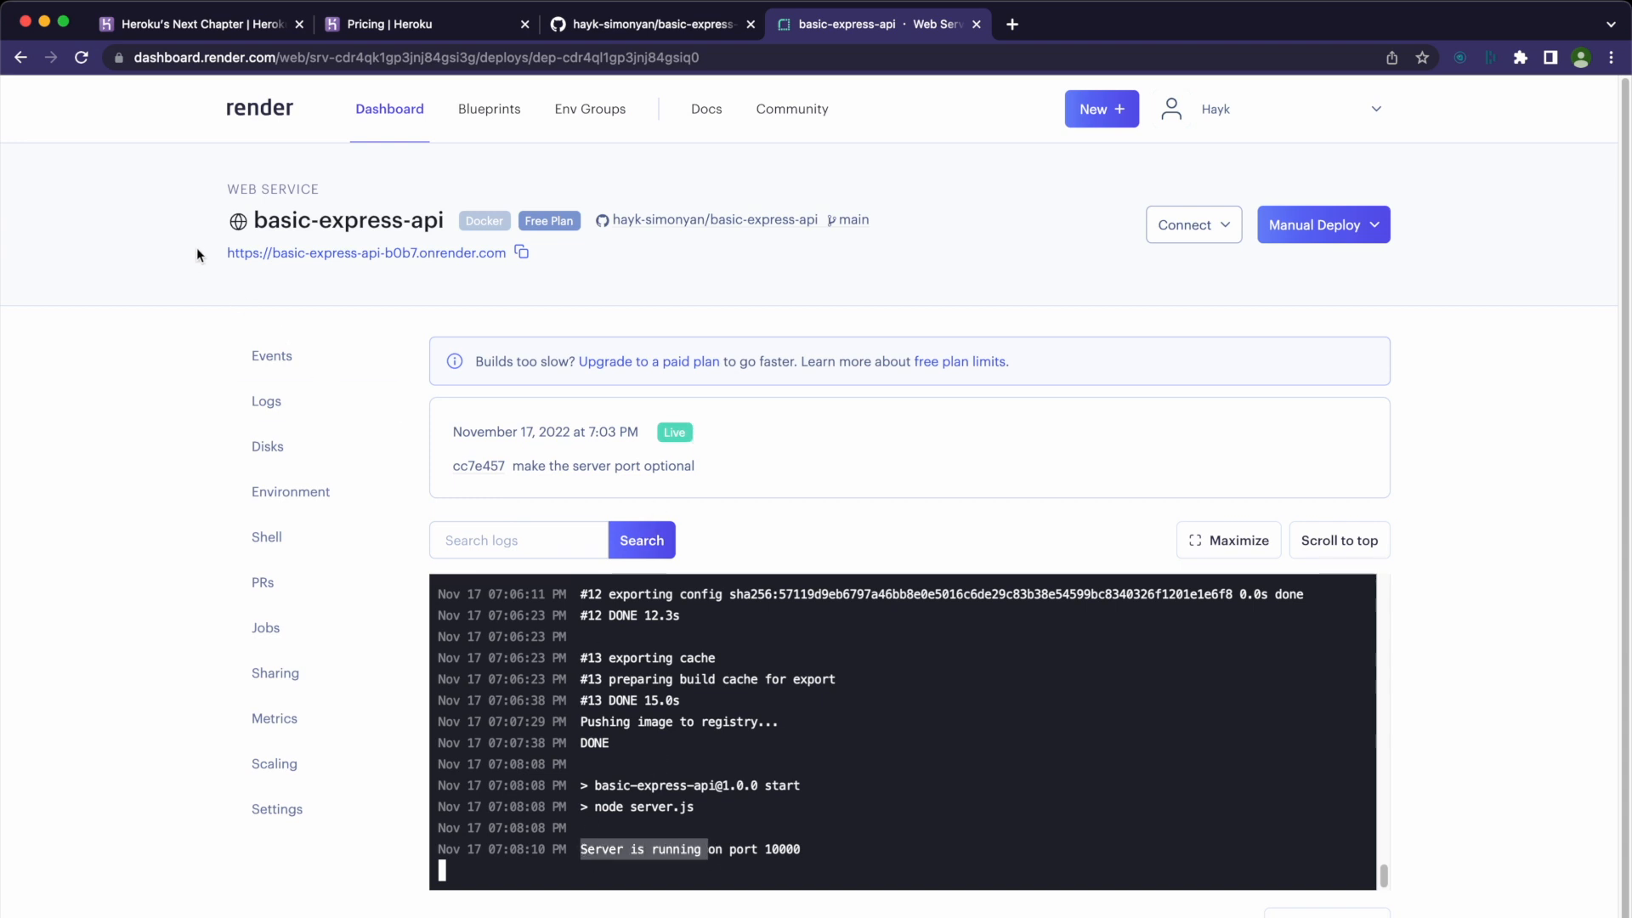
Check the onrender.com URL shows Deployed! and return to the service dashboard
{"action": "left_click", "coordinate": [1009, 22]}
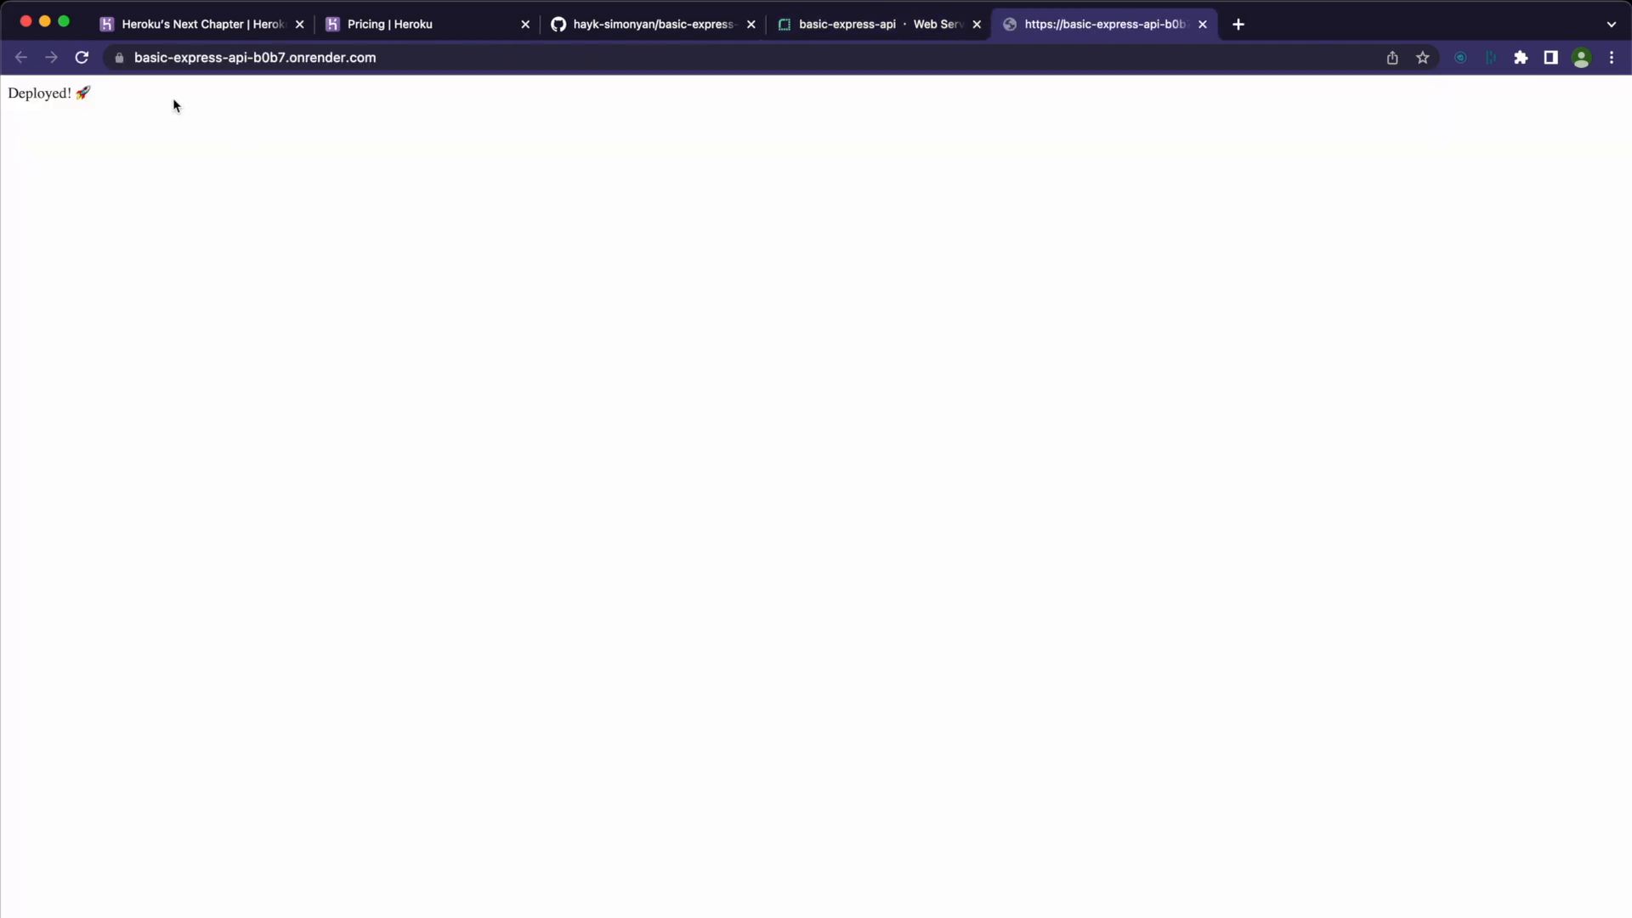
{"action": "left_click", "coordinate": [877, 23]}
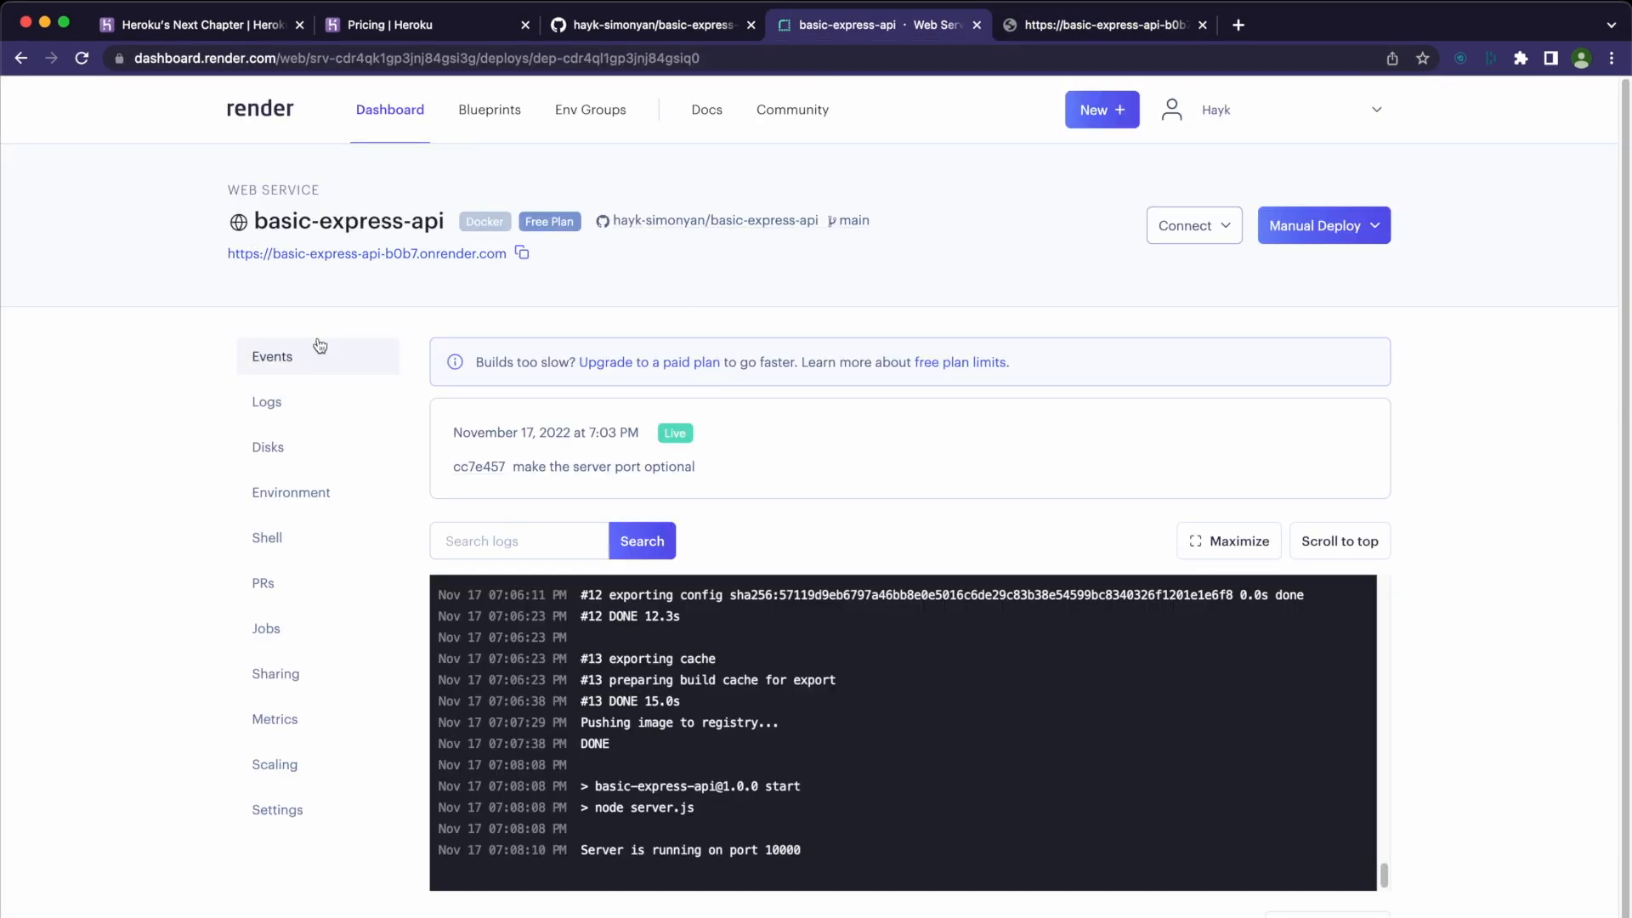
Review the service's runtime logs and environment variable settings
{"action": "left_click", "coordinate": [267, 401]}
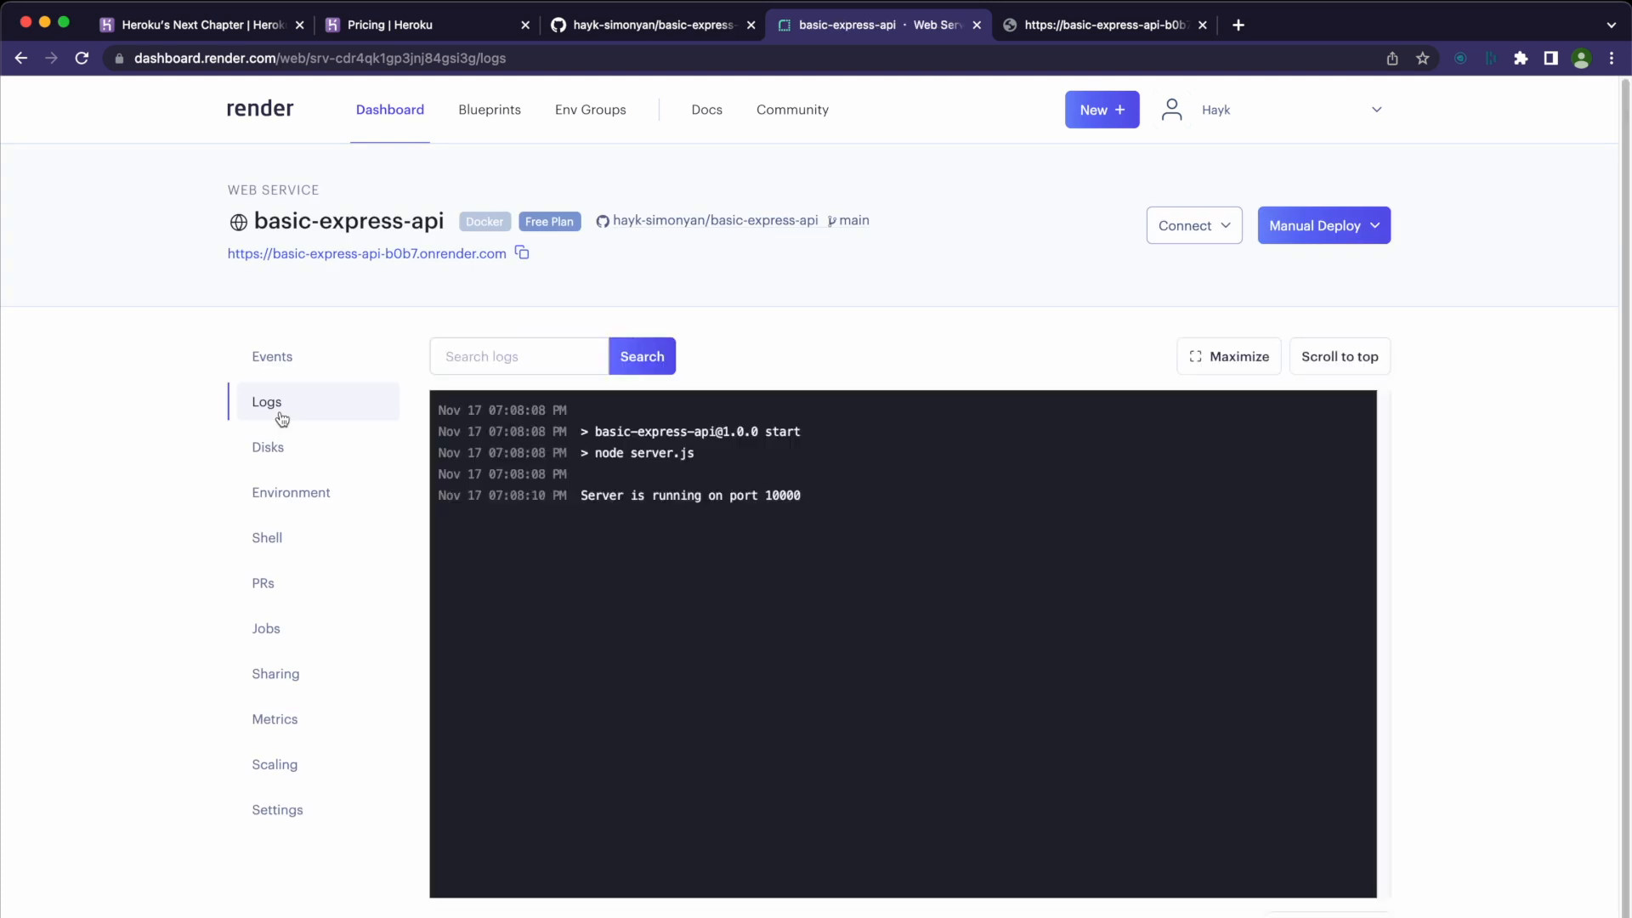
{"action": "left_click", "coordinate": [290, 492]}
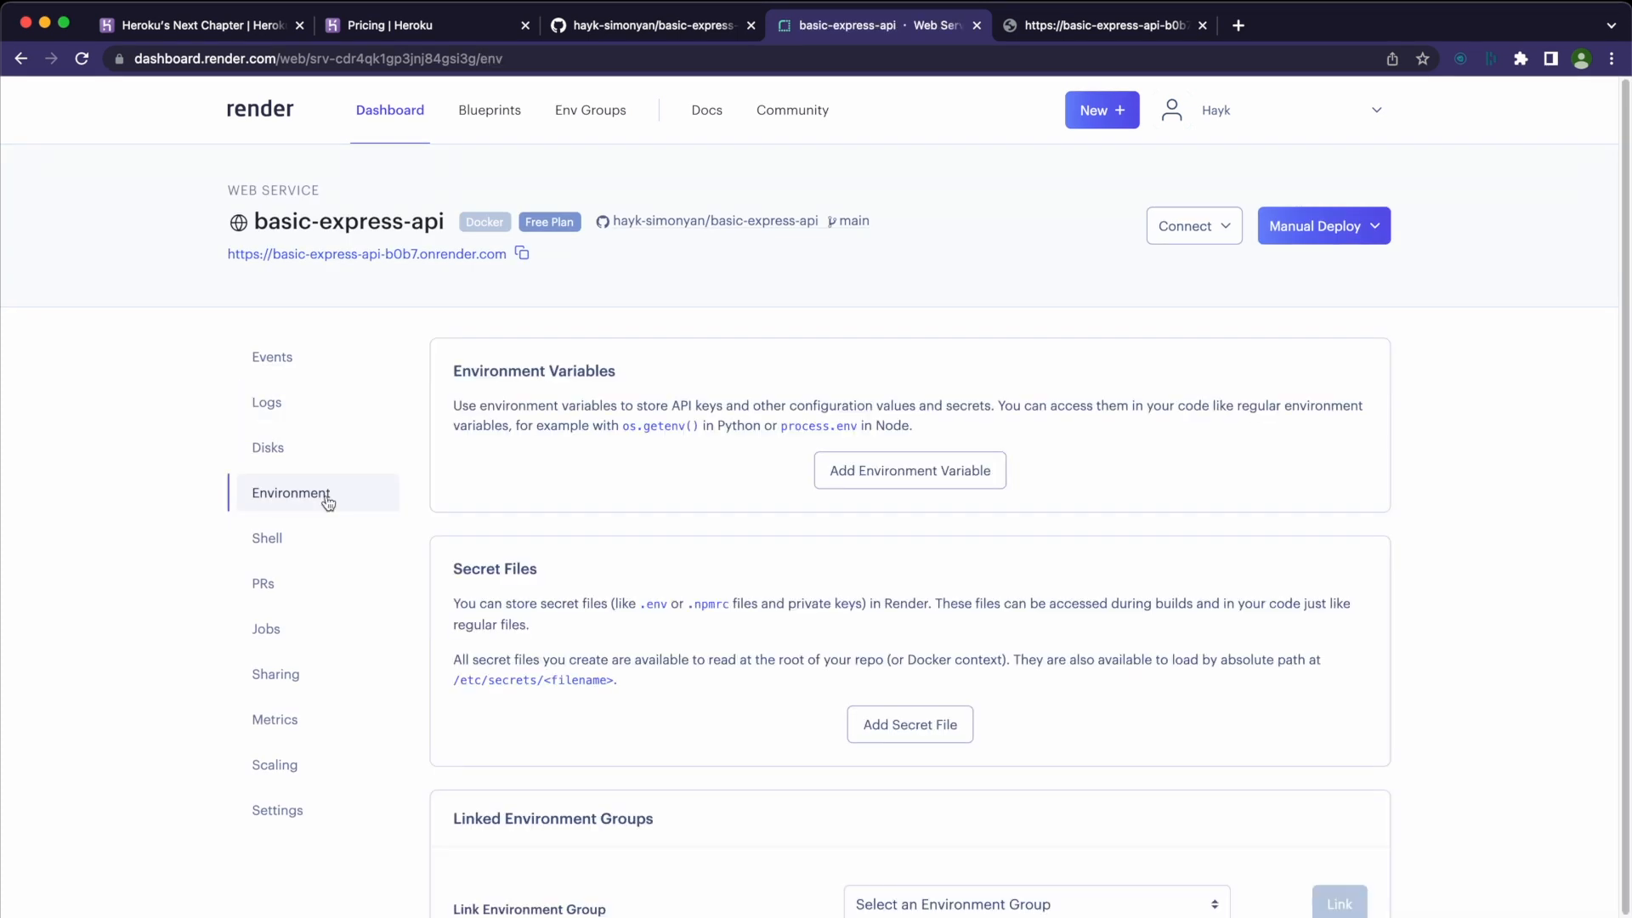
{"action": "mouse_move", "coordinate": [857, 496]}
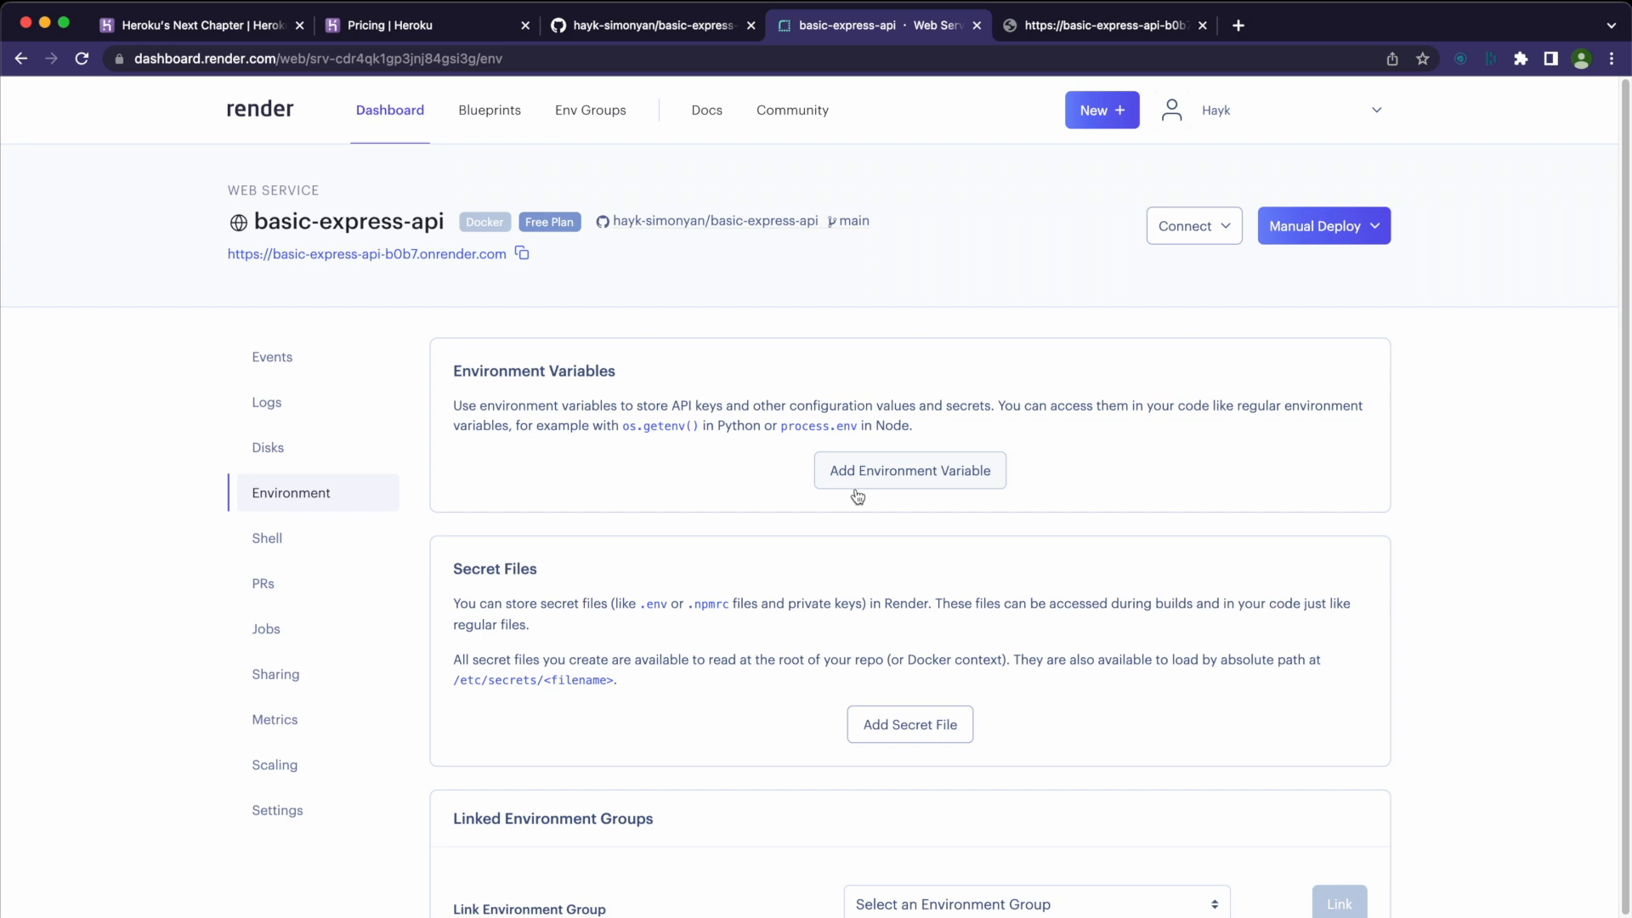
{"action": "left_click", "coordinate": [877, 24]}
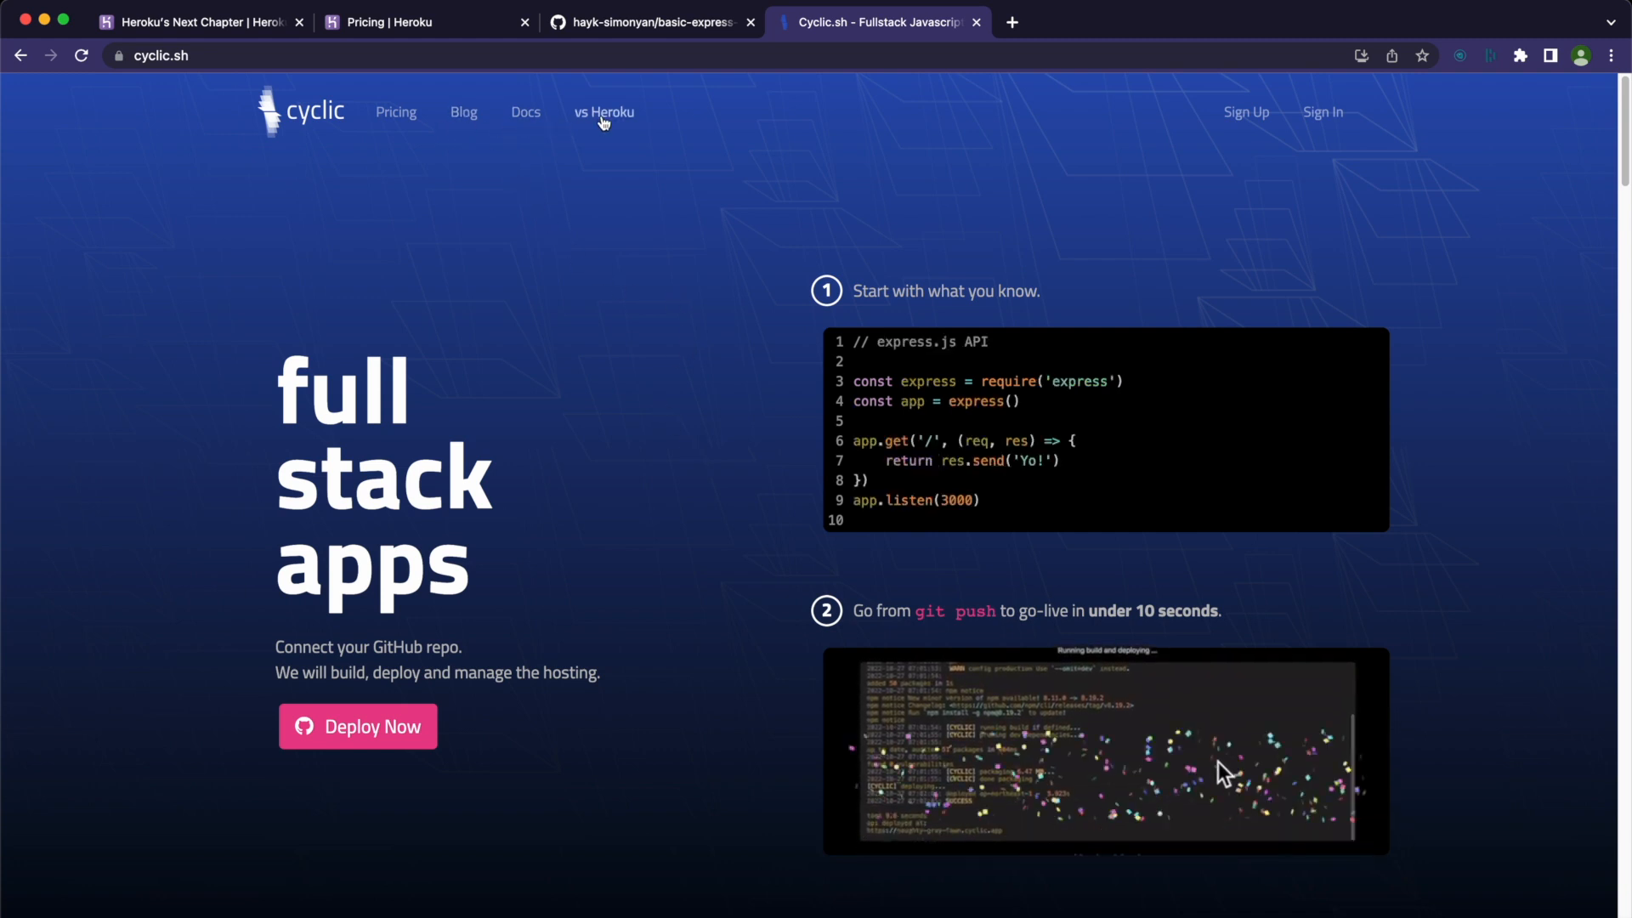
Show Cyclic's vs Heroku comparison and highlight the Always on compute feature
{"action": "left_click", "coordinate": [603, 112]}
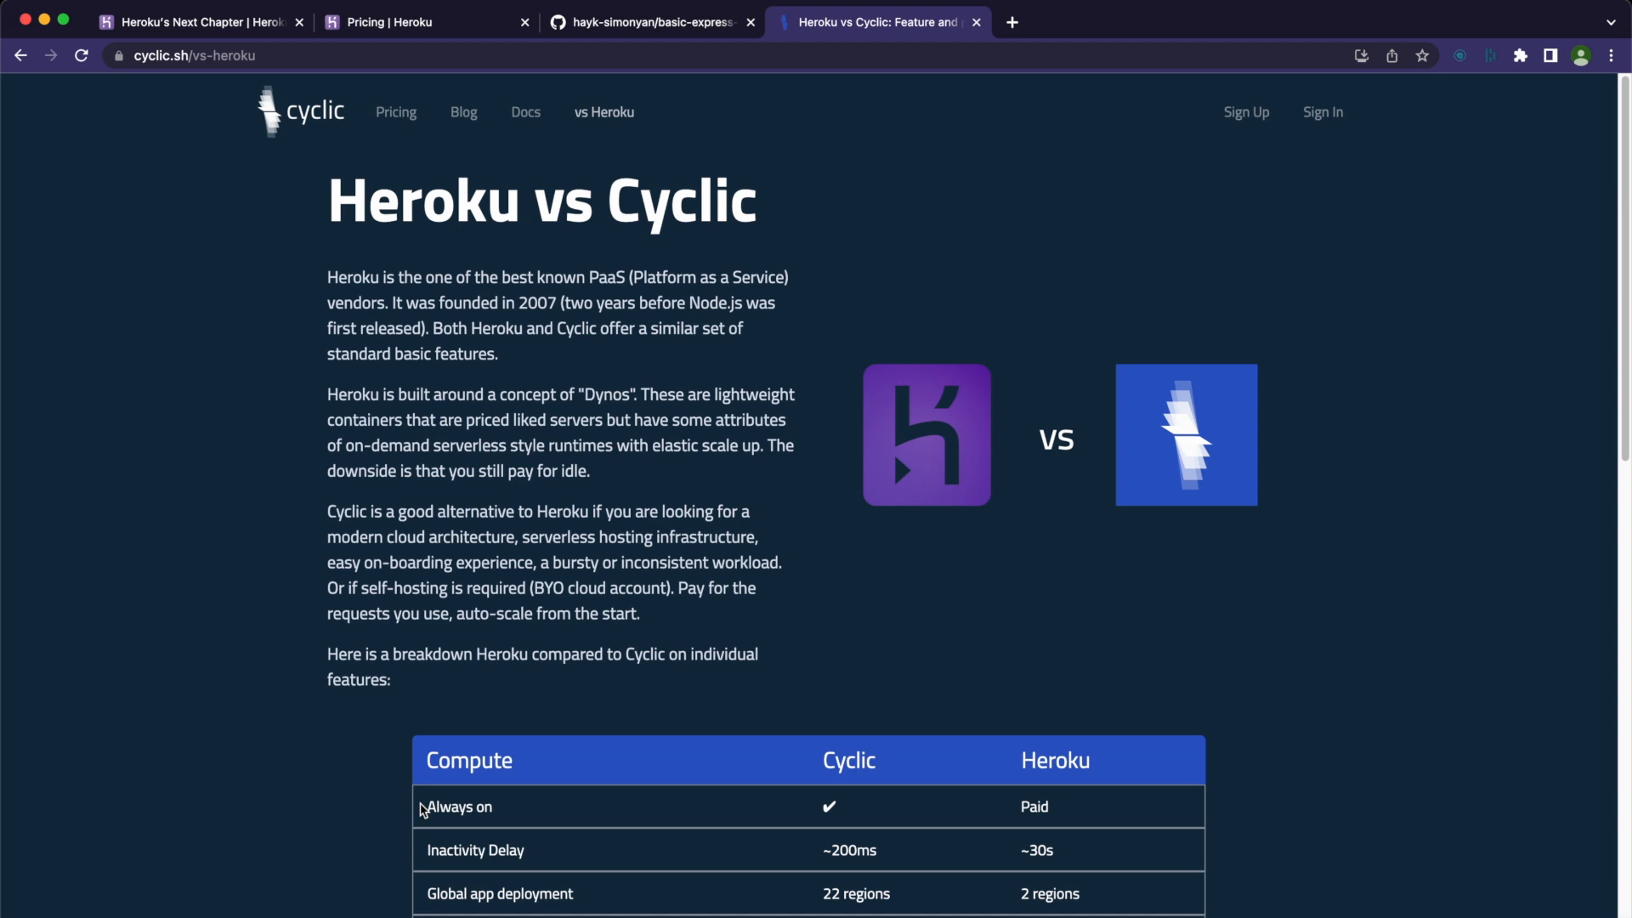
{"action": "double_click", "coordinate": [456, 806]}
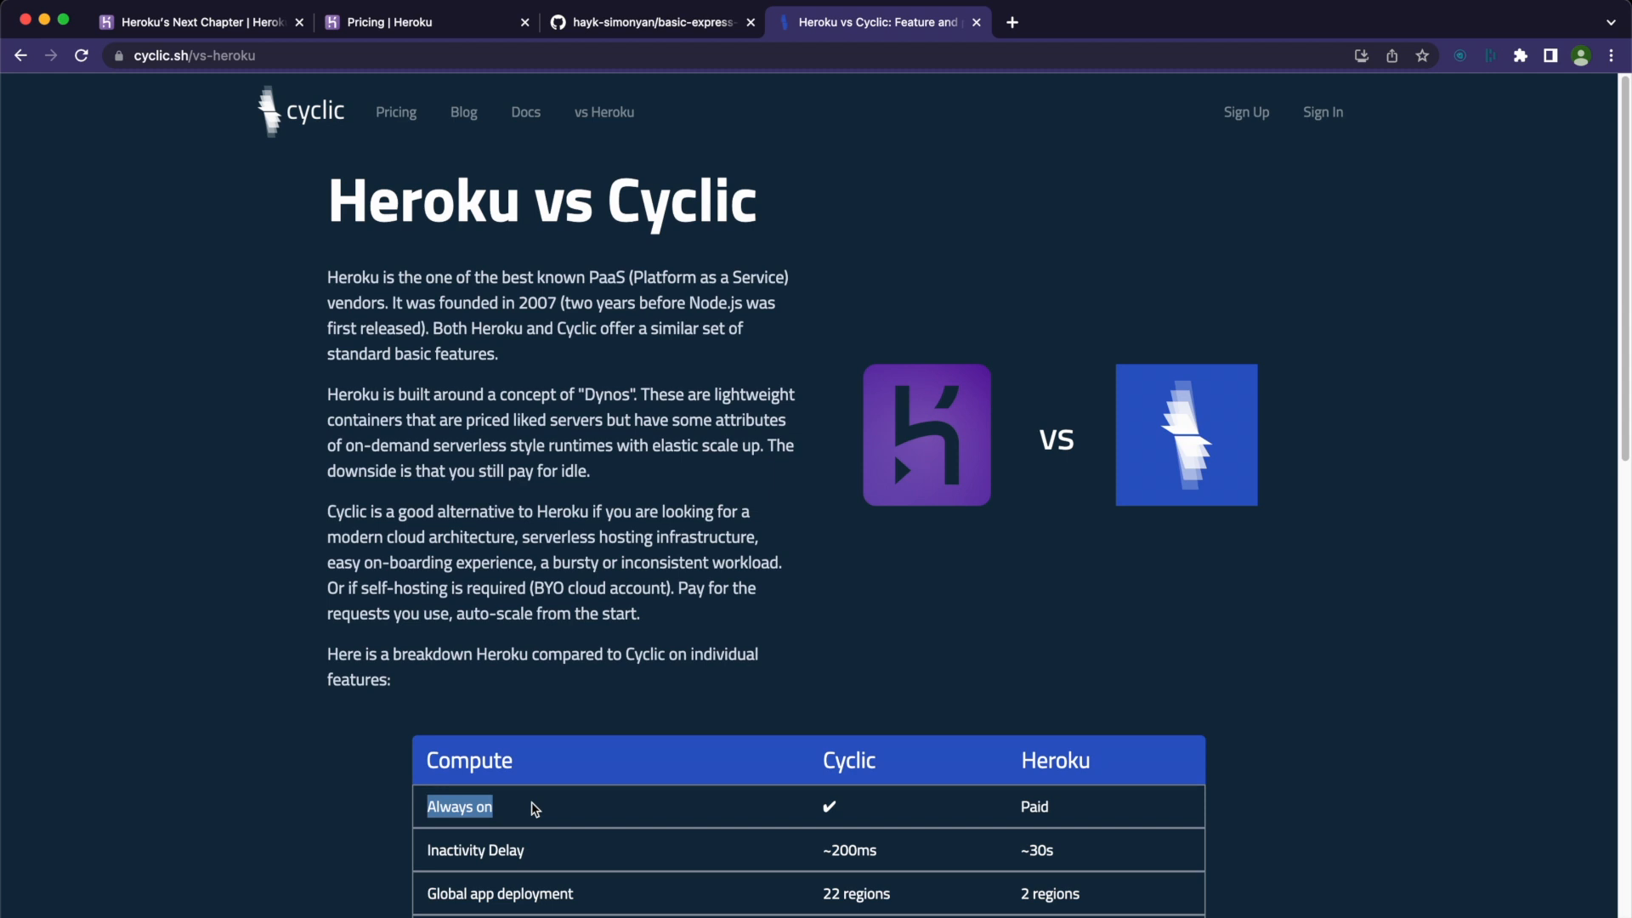
{"action": "mouse_move", "coordinate": [612, 763]}
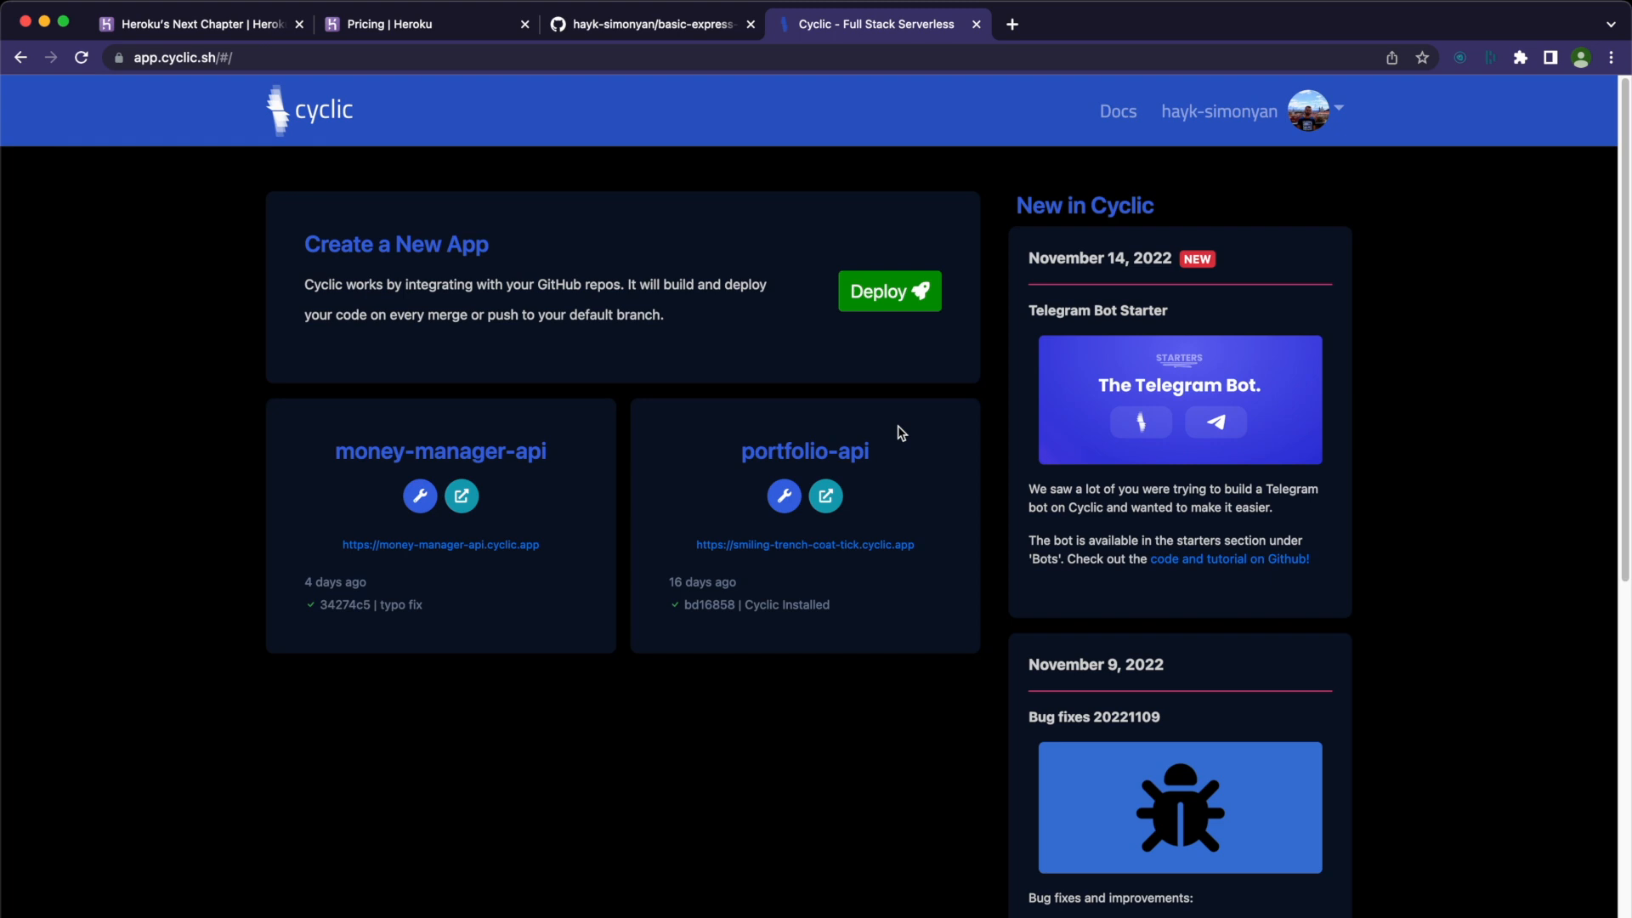
{"action": "mouse_move", "coordinate": [902, 386]}
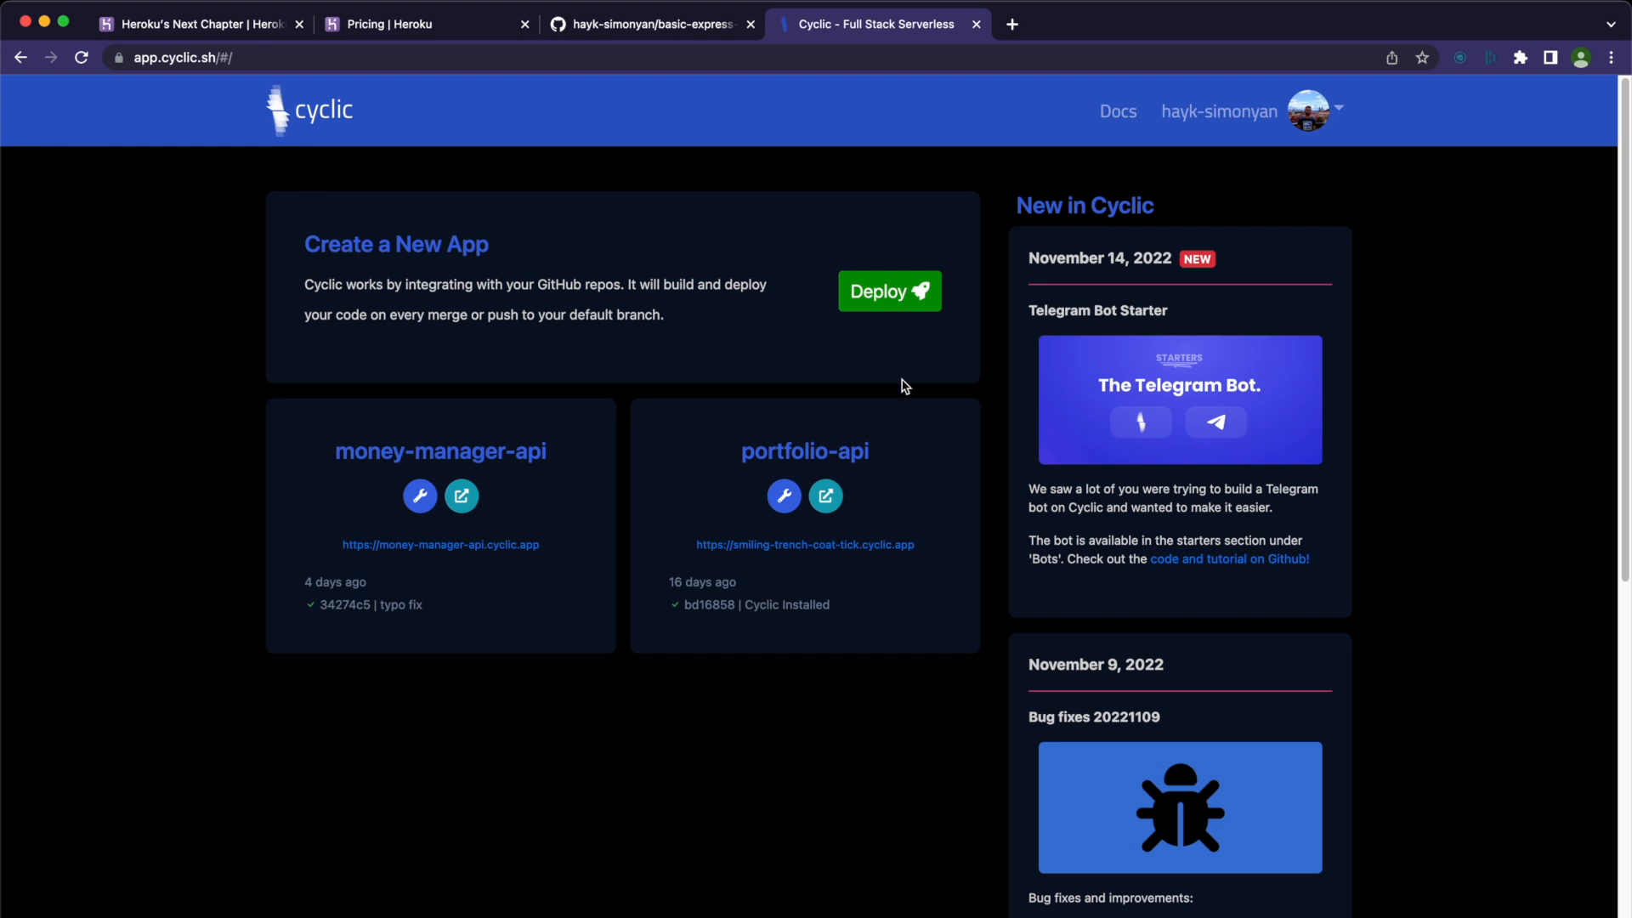
Link the existing basic-express-api repository as a new Cyclic app and watch it build
{"action": "left_click", "coordinate": [887, 290]}
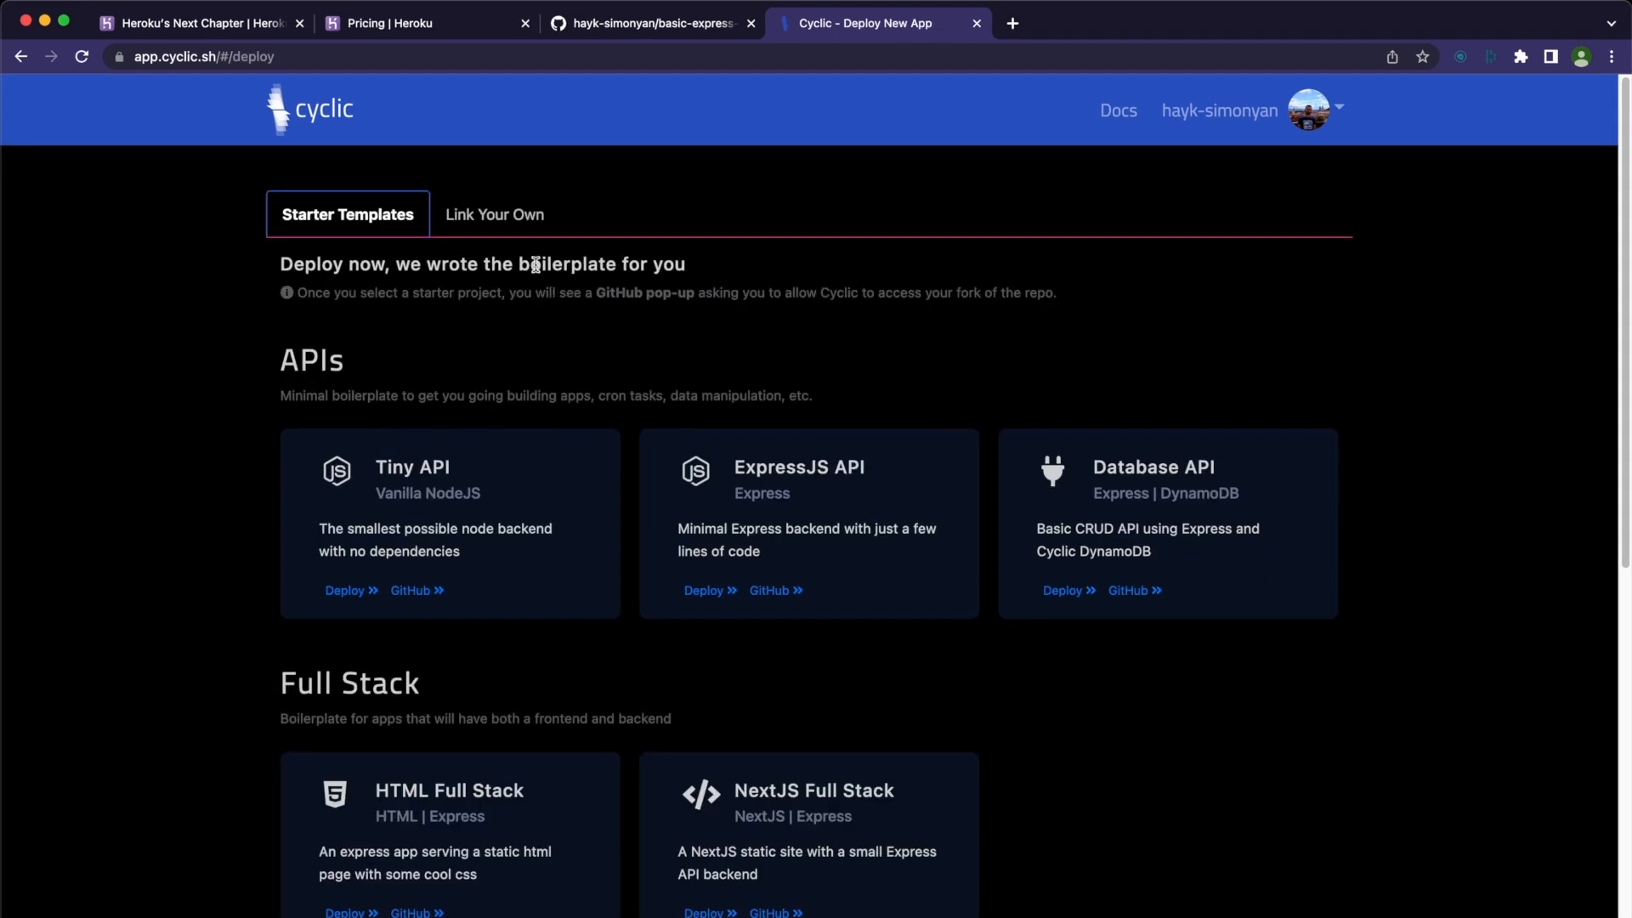
{"action": "left_click", "coordinate": [495, 215]}
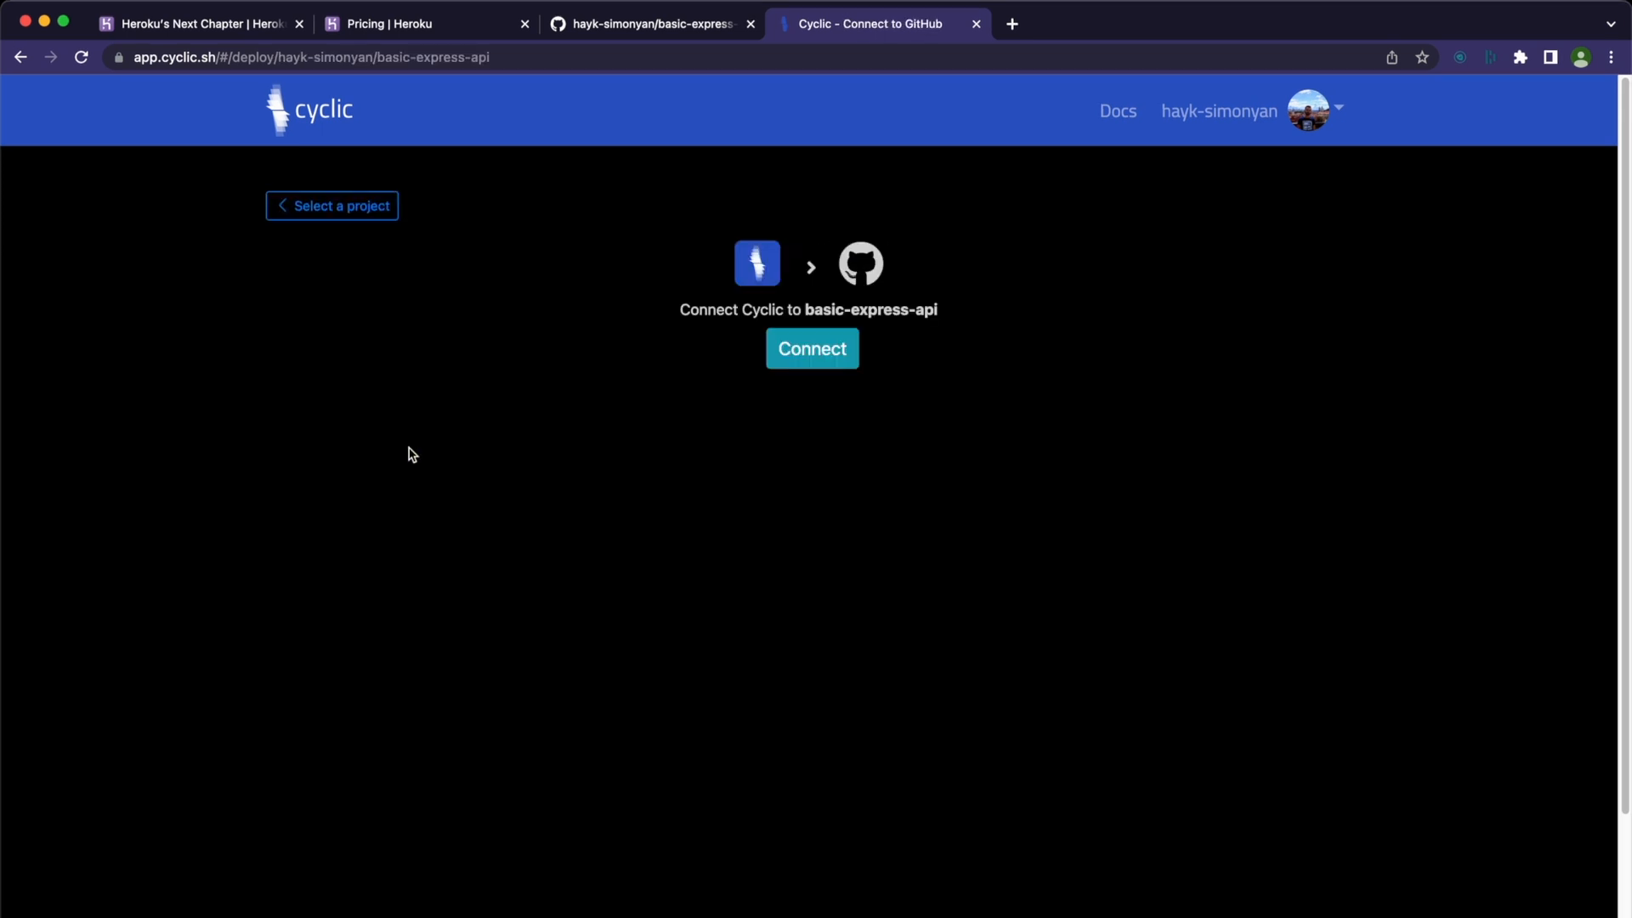
{"action": "left_click", "coordinate": [811, 346]}
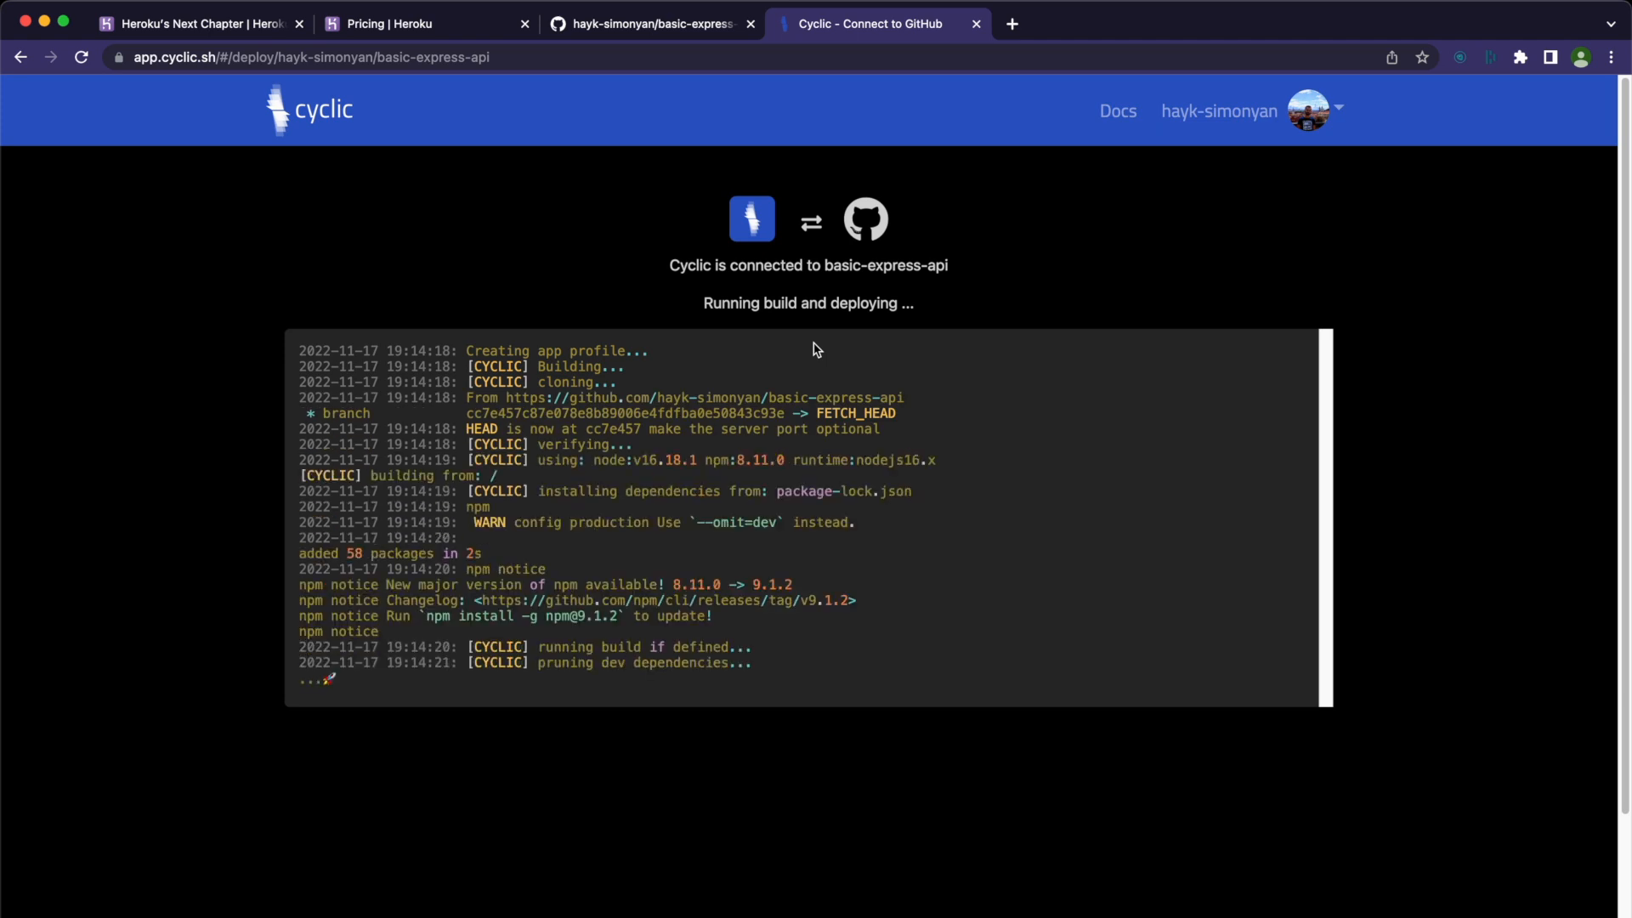
{"action": "scroll", "scroll_direction": "down", "scroll_amount": 3}
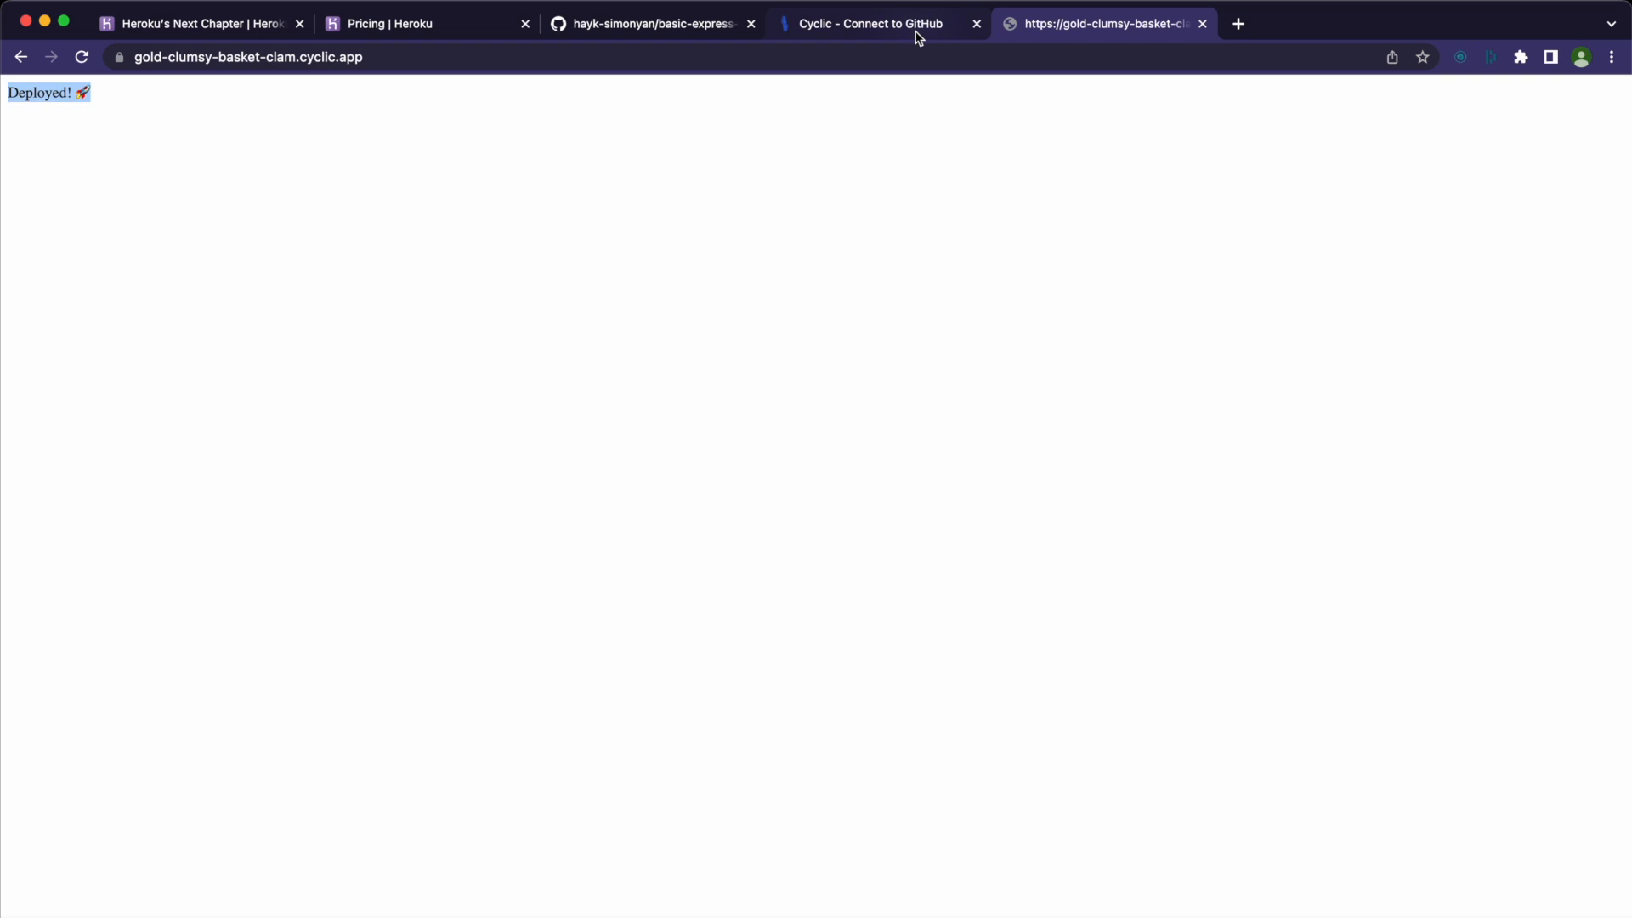
Review the app's logs, checking the OPTIONS and GET requests to the root path
{"action": "left_click", "coordinate": [870, 22]}
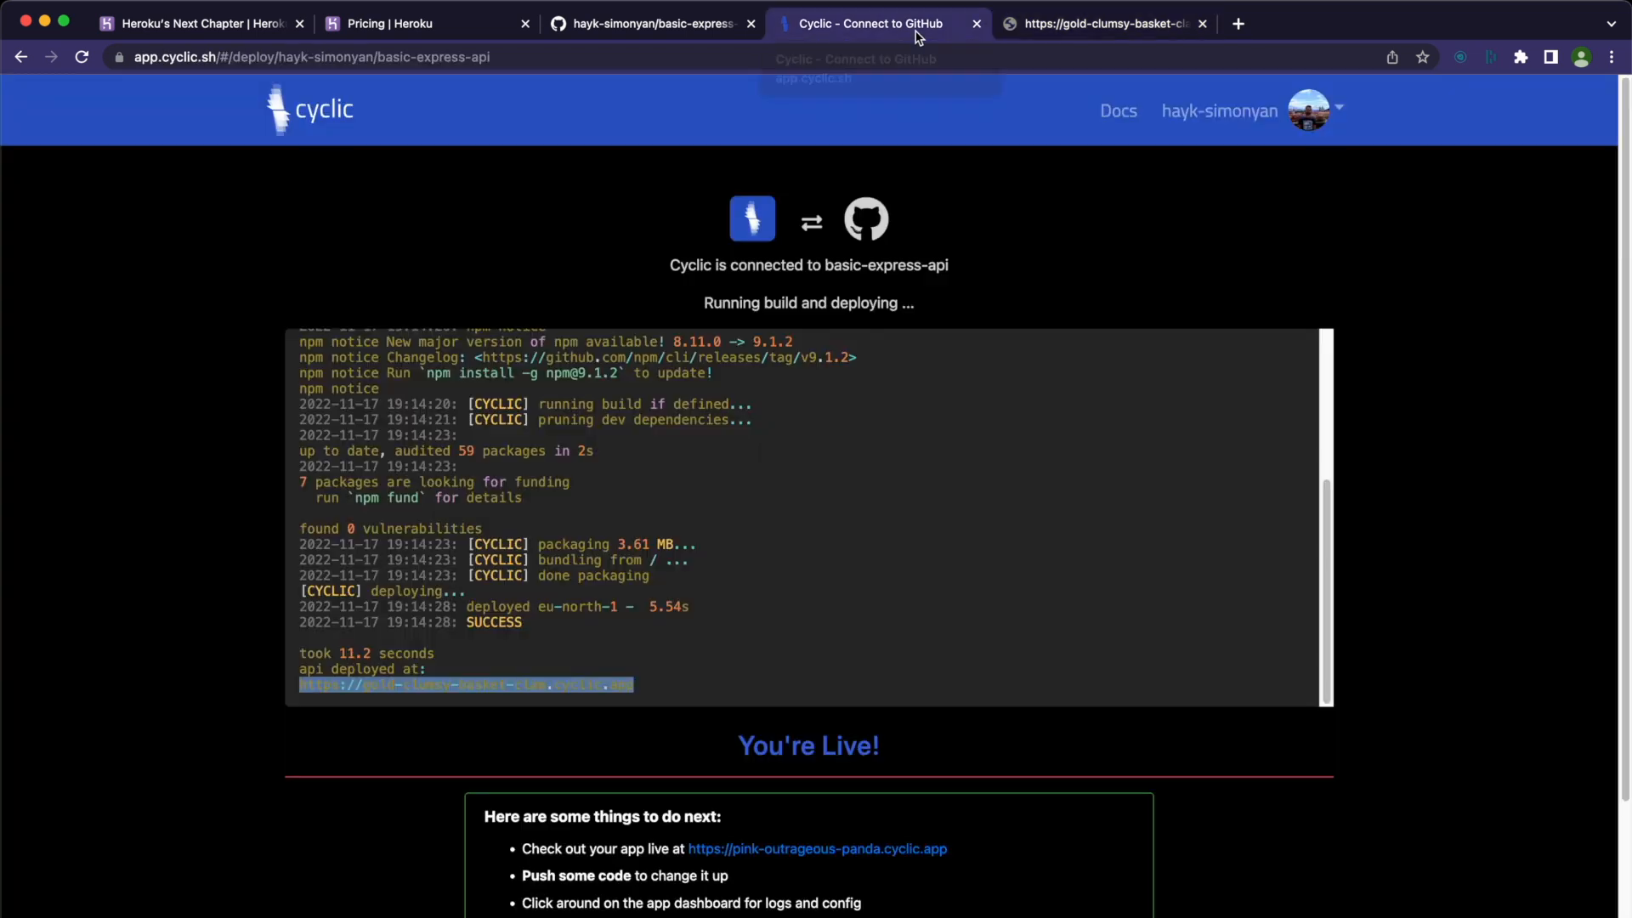
{"action": "mouse_move", "coordinate": [710, 607]}
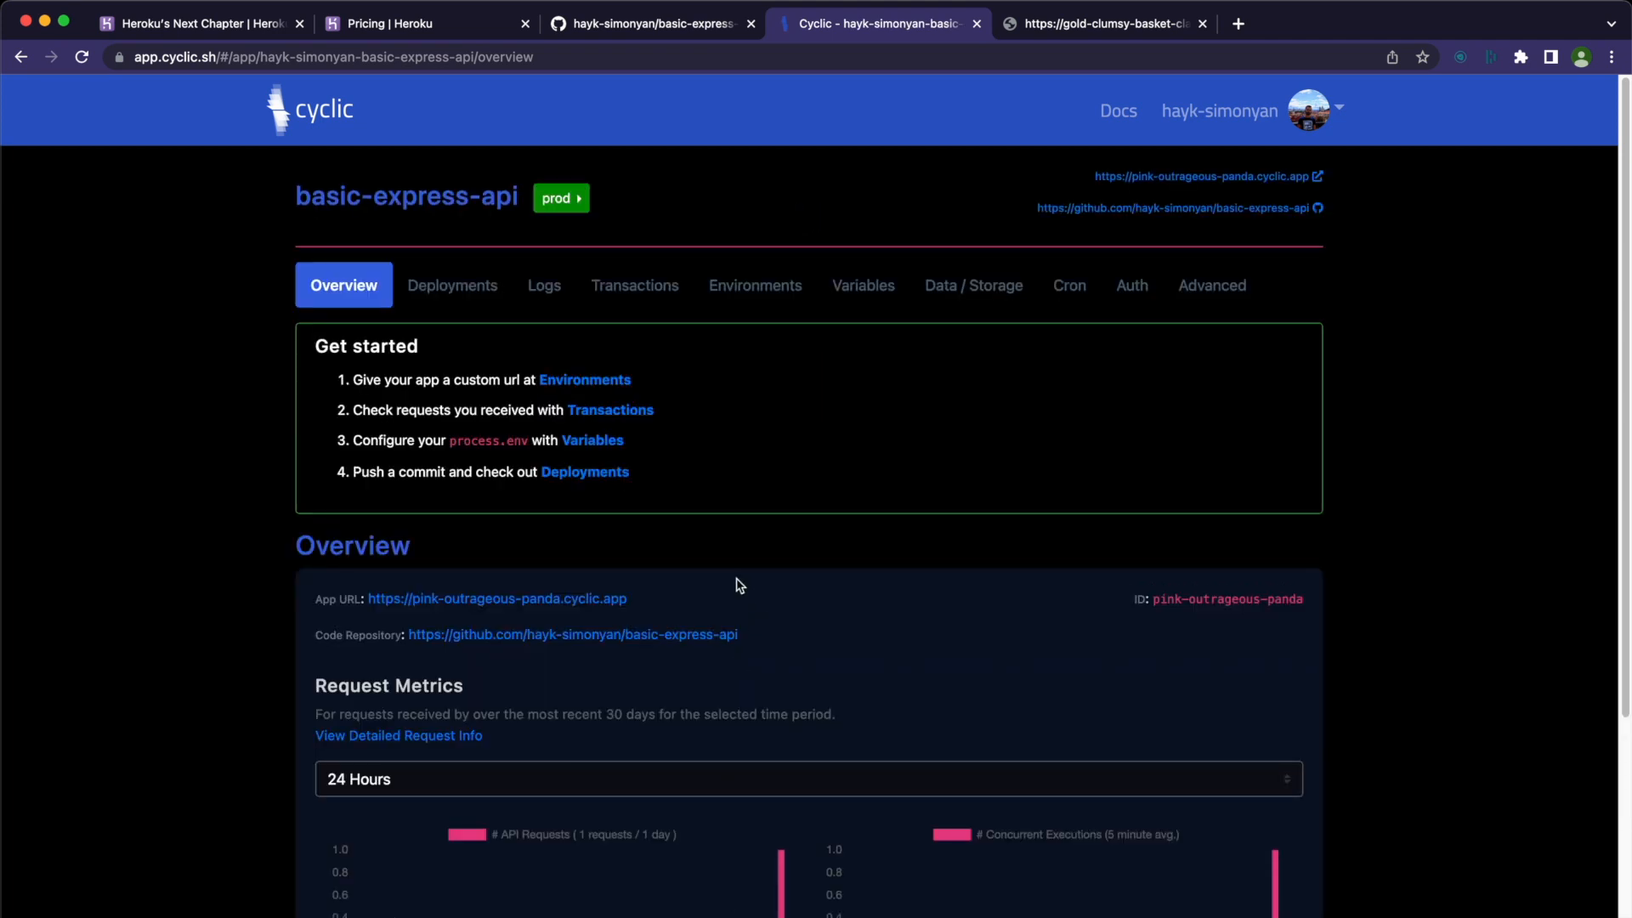
{"action": "left_click", "coordinate": [541, 286]}
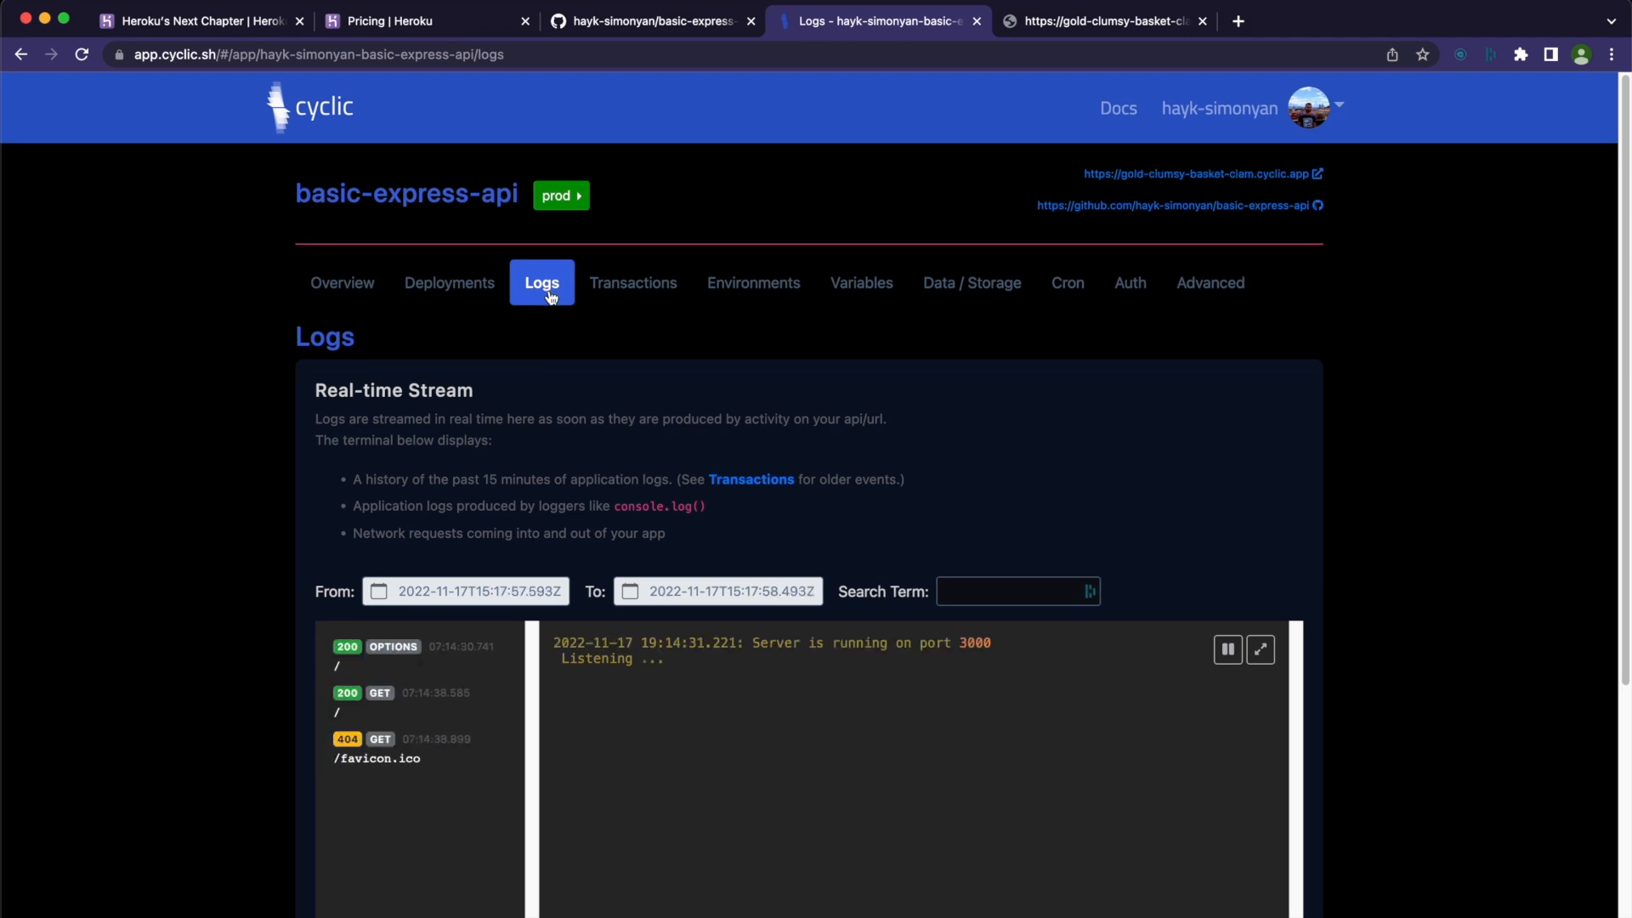
{"action": "left_click", "coordinate": [421, 652]}
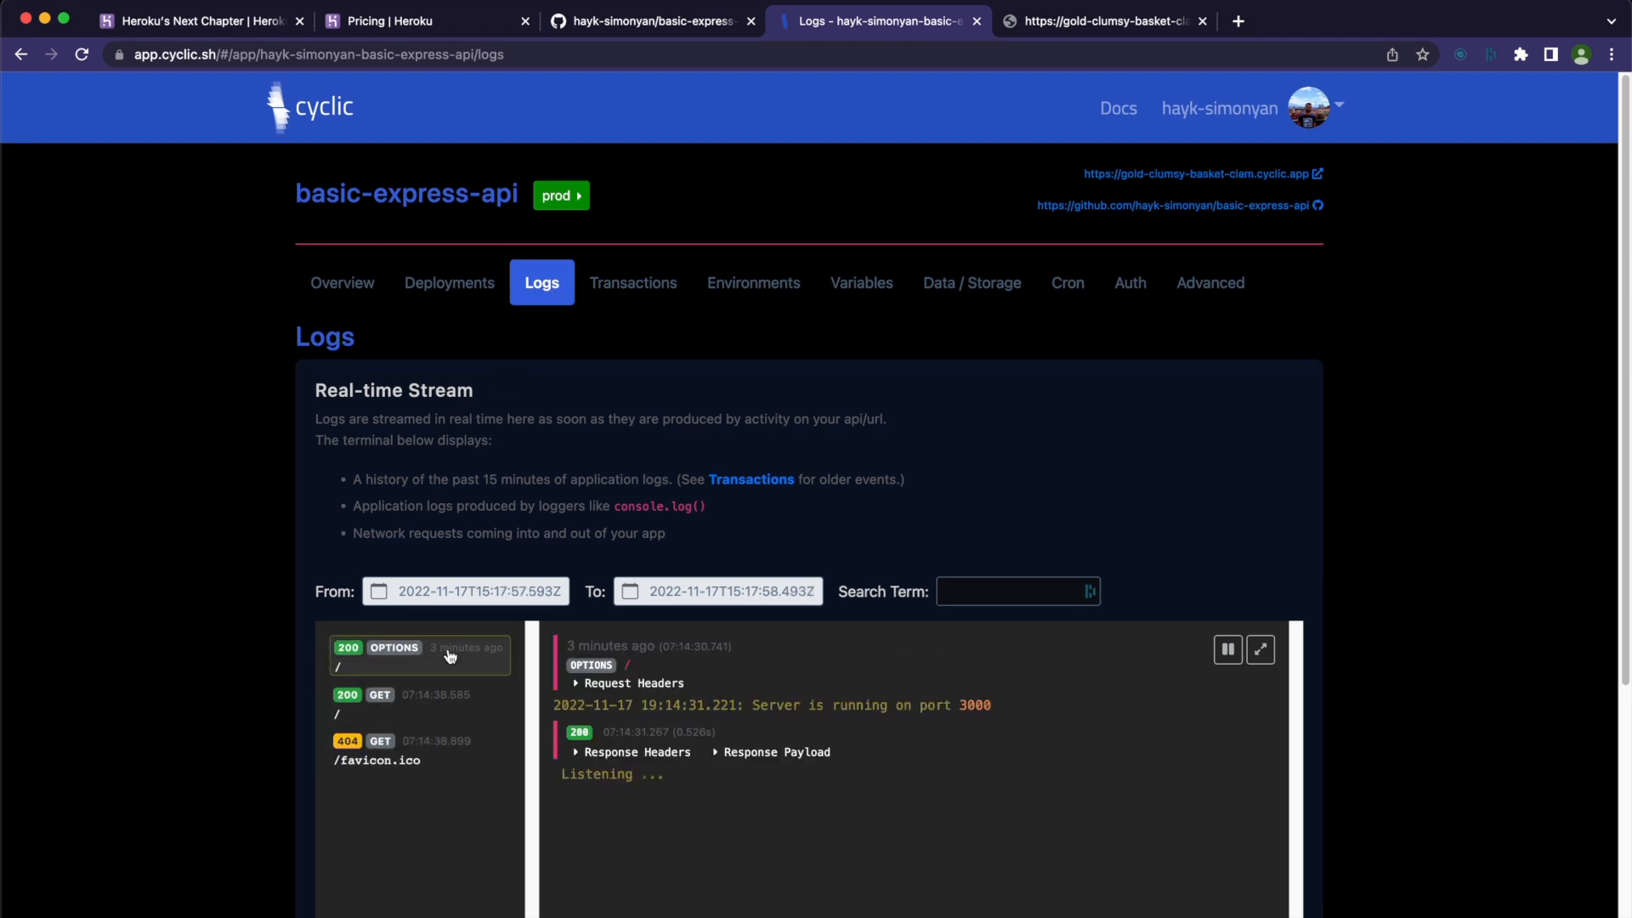
{"action": "left_click", "coordinate": [419, 705]}
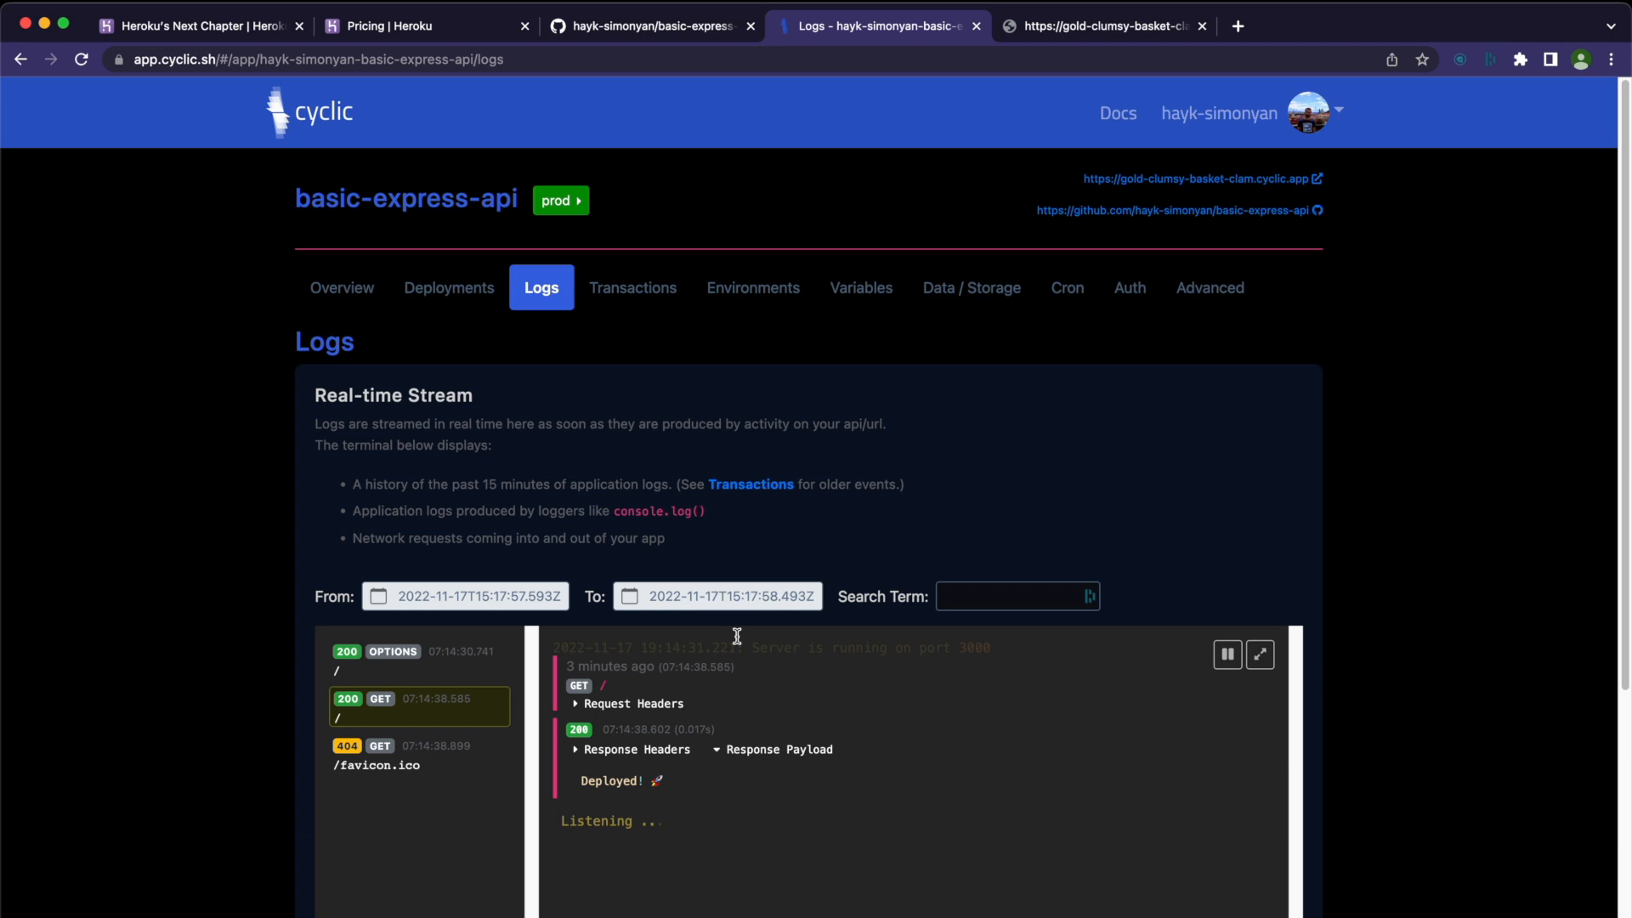
{"action": "left_click", "coordinate": [753, 288]}
{"action": "type", "text": "mycustomdomain"}
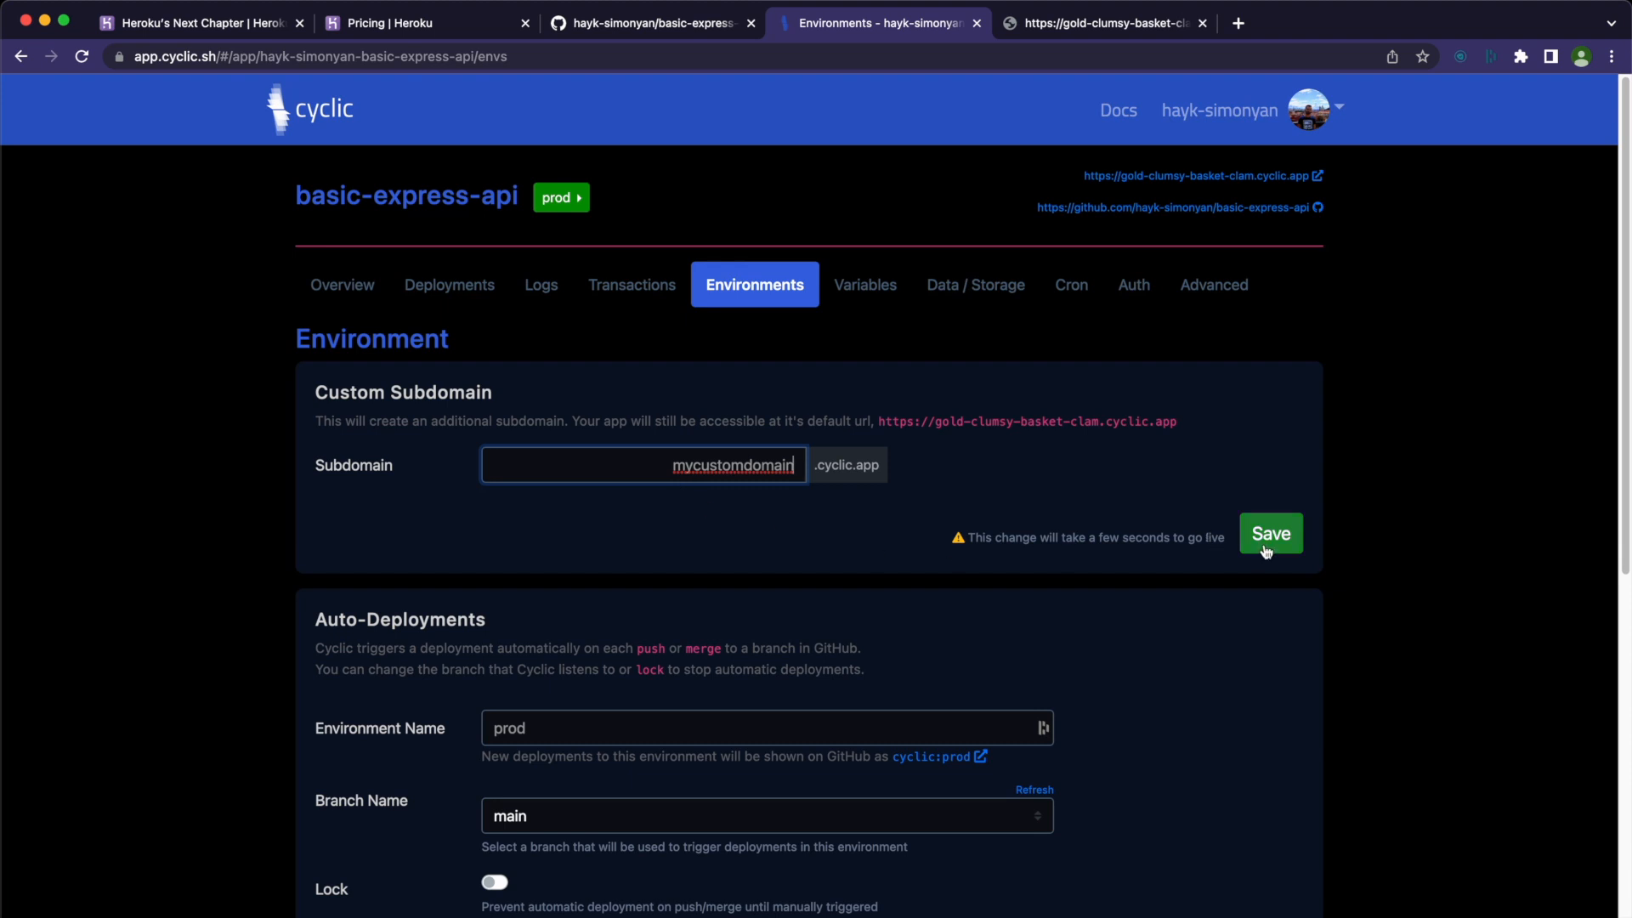
Save mycustomdomain as the custom subdomain and keep main as the auto-deploy branch
{"action": "left_click", "coordinate": [1269, 532]}
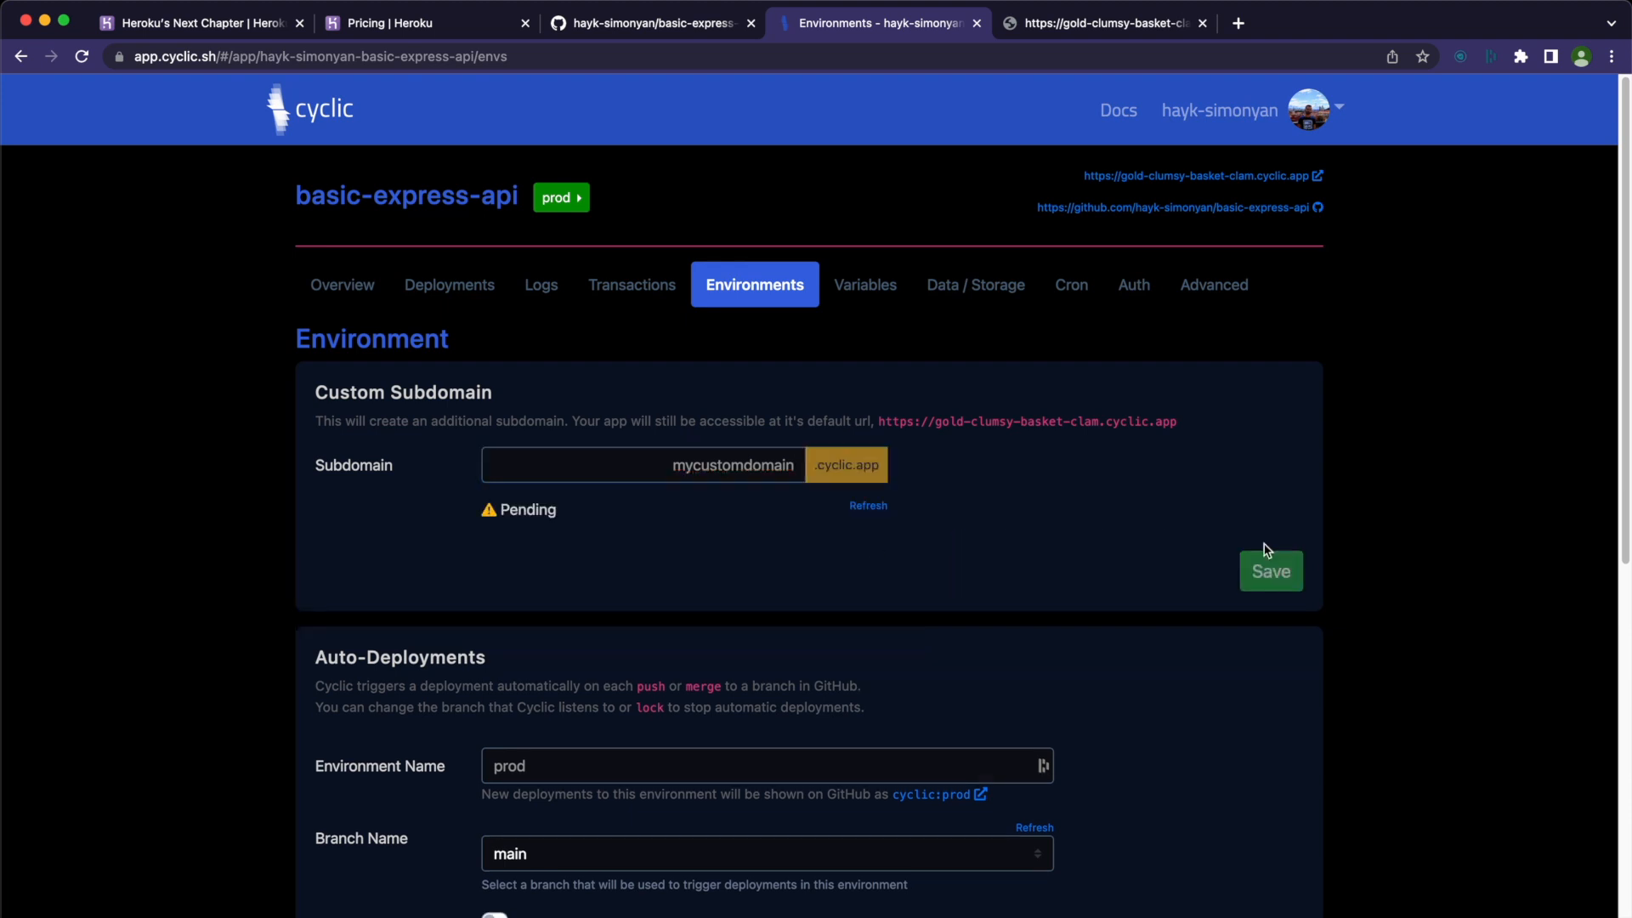
{"action": "scroll", "scroll_direction": "down", "scroll_amount": 3}
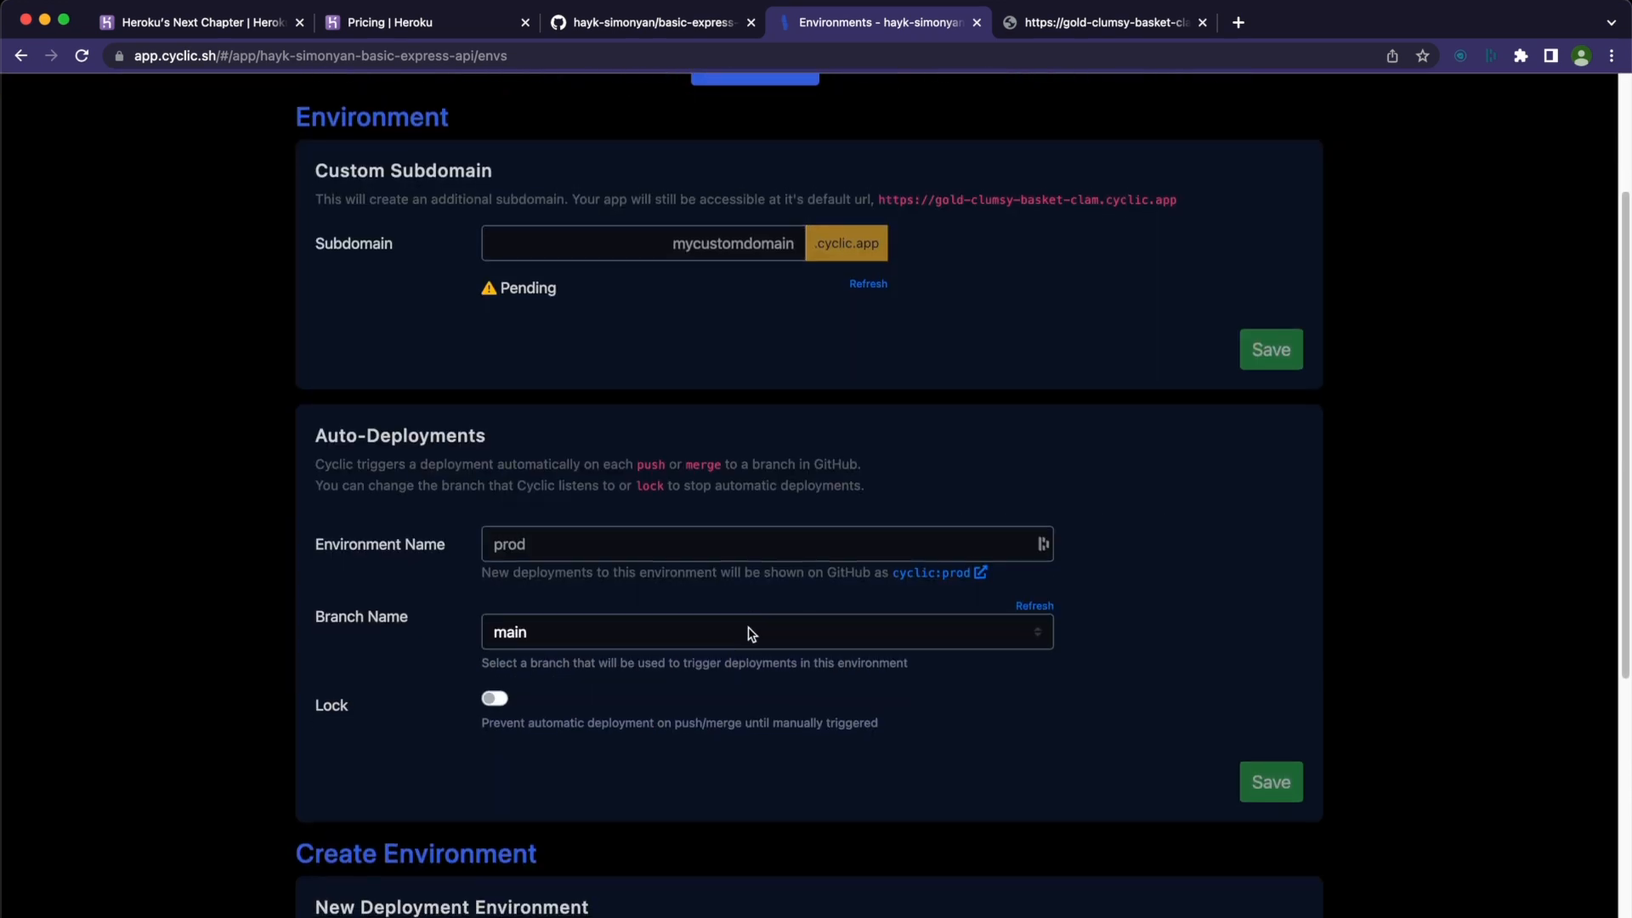
{"action": "left_click", "coordinate": [765, 632]}
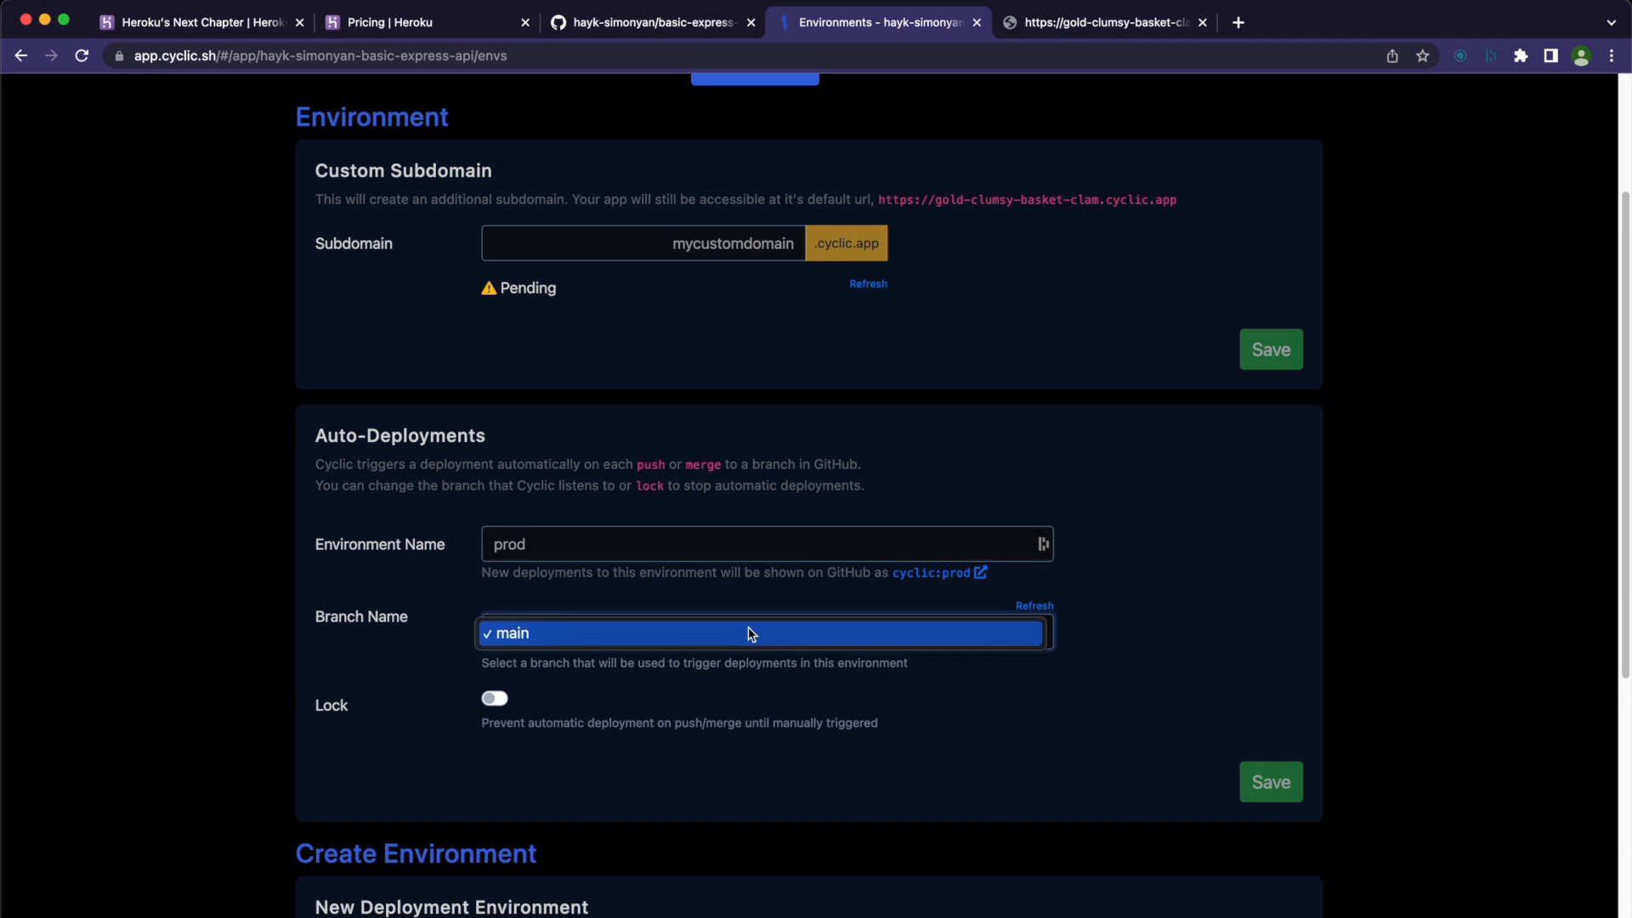
{"action": "left_click", "coordinate": [764, 632]}
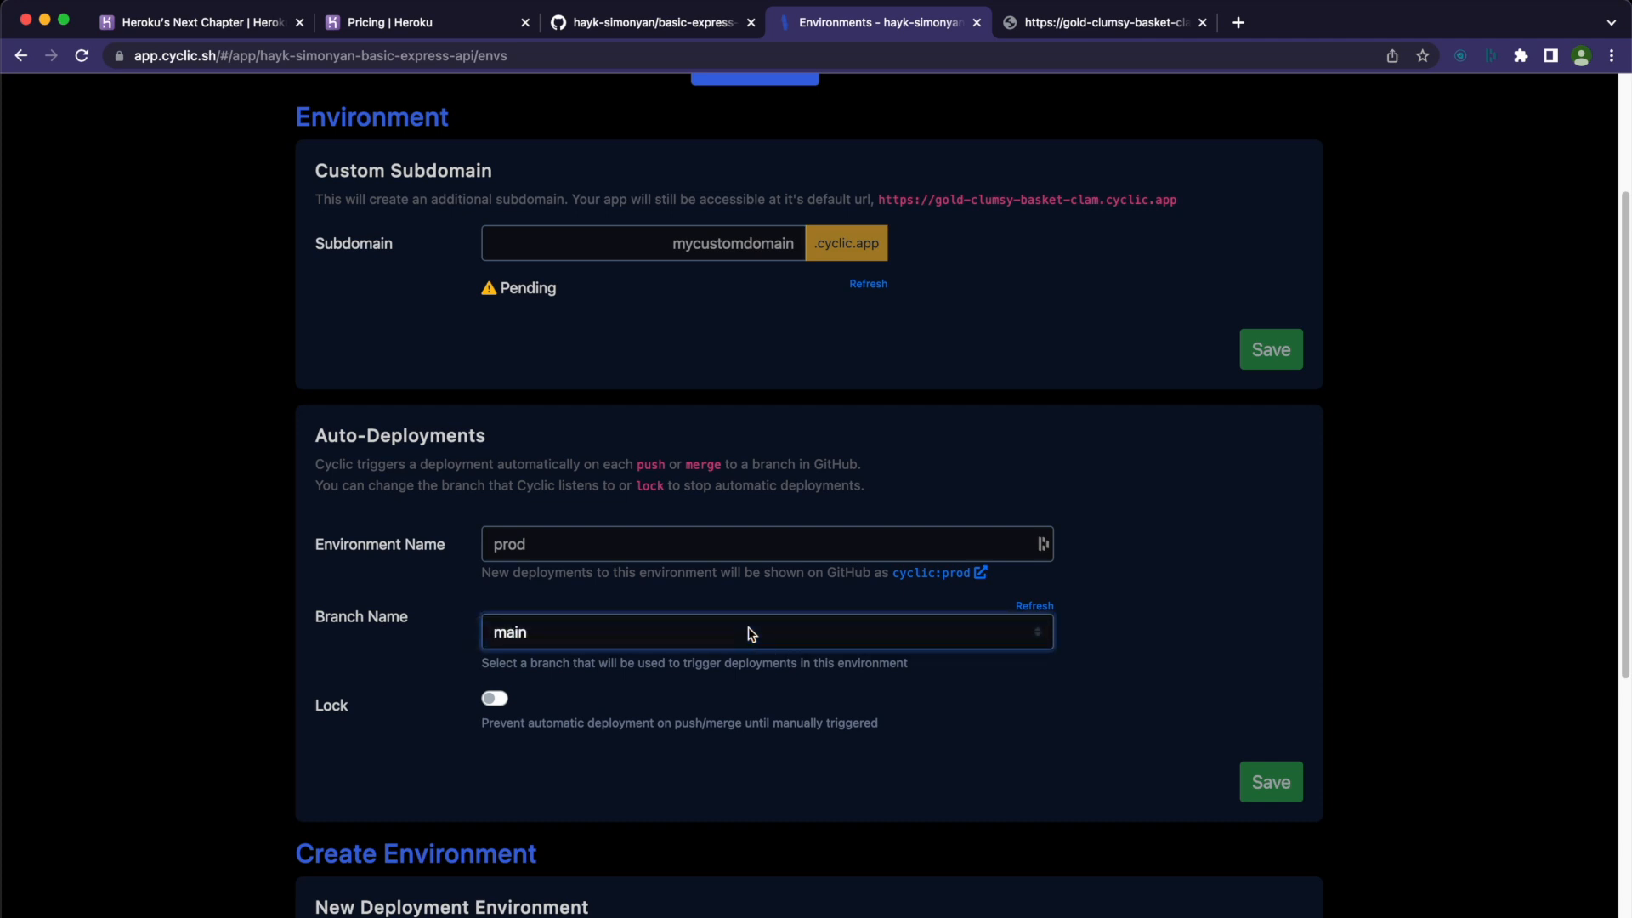
{"action": "scroll", "scroll_direction": "up", "scroll_amount": 3}
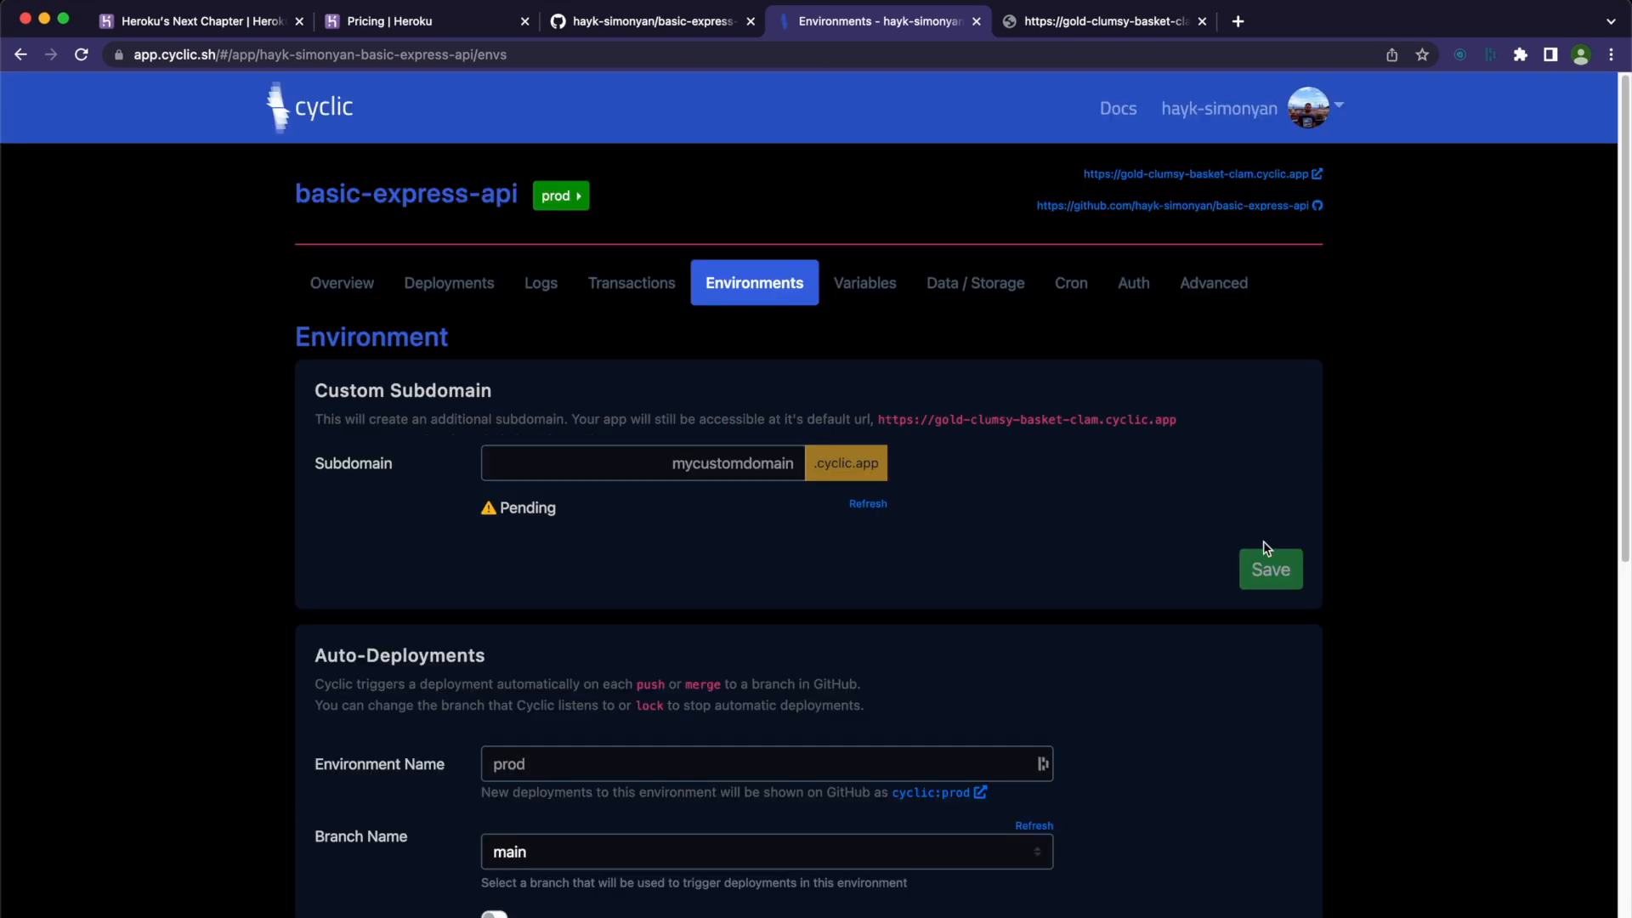